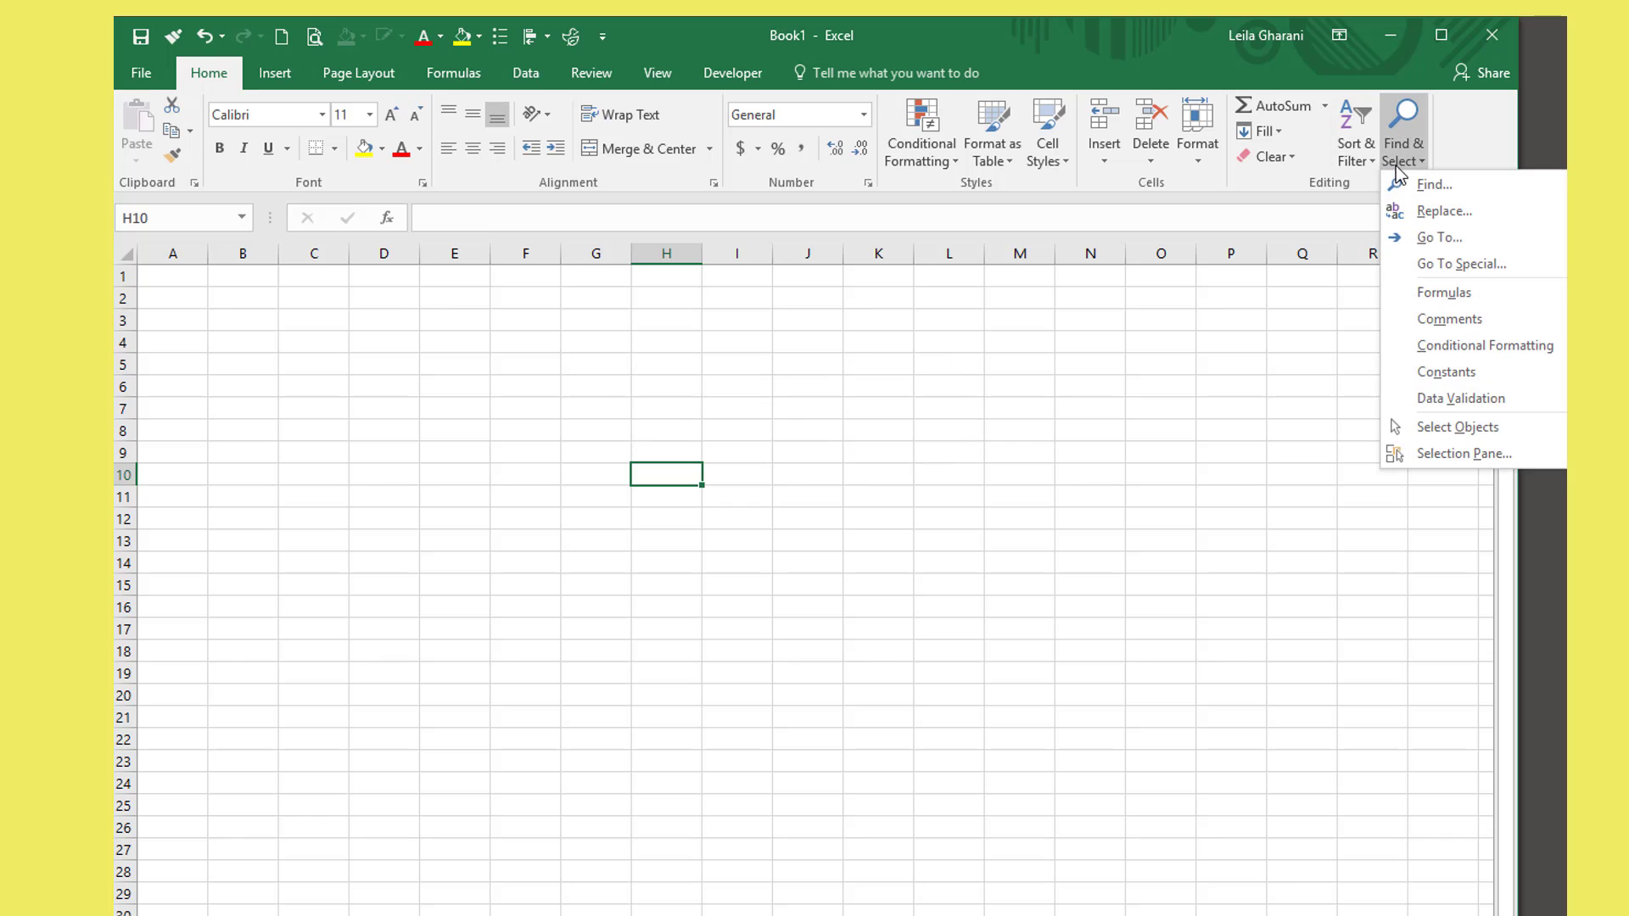
# Advance the slide so the LookIn row with xlFormulas, xlValues and xlNotes is spotlighted.
pyautogui.click(1434, 184)
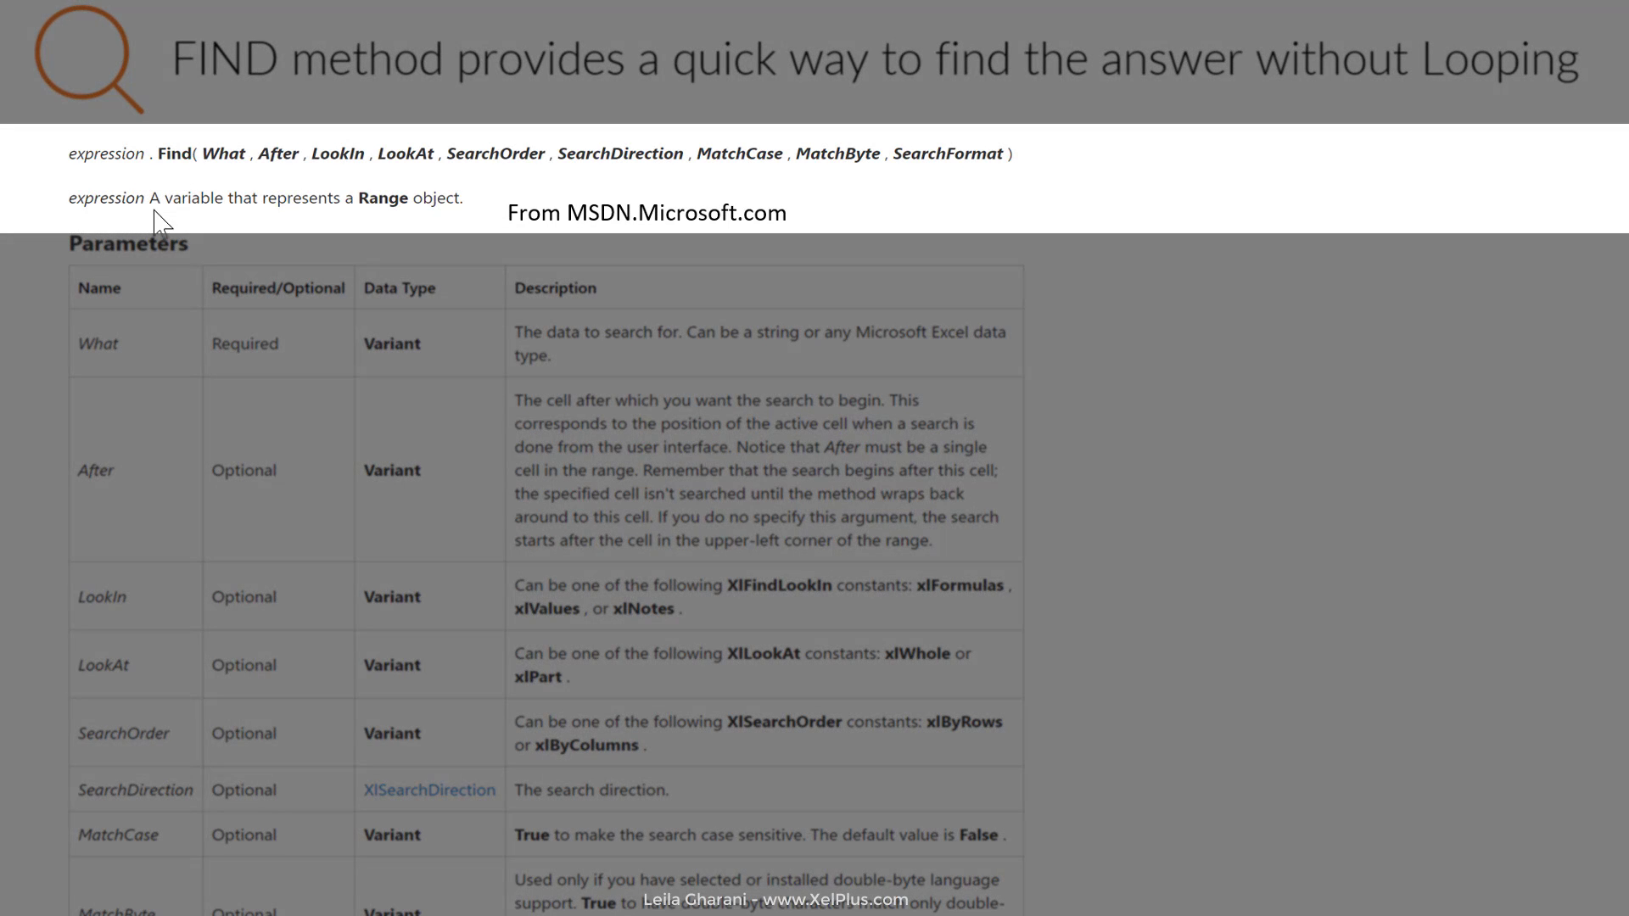
pyautogui.moveTo(127, 231)
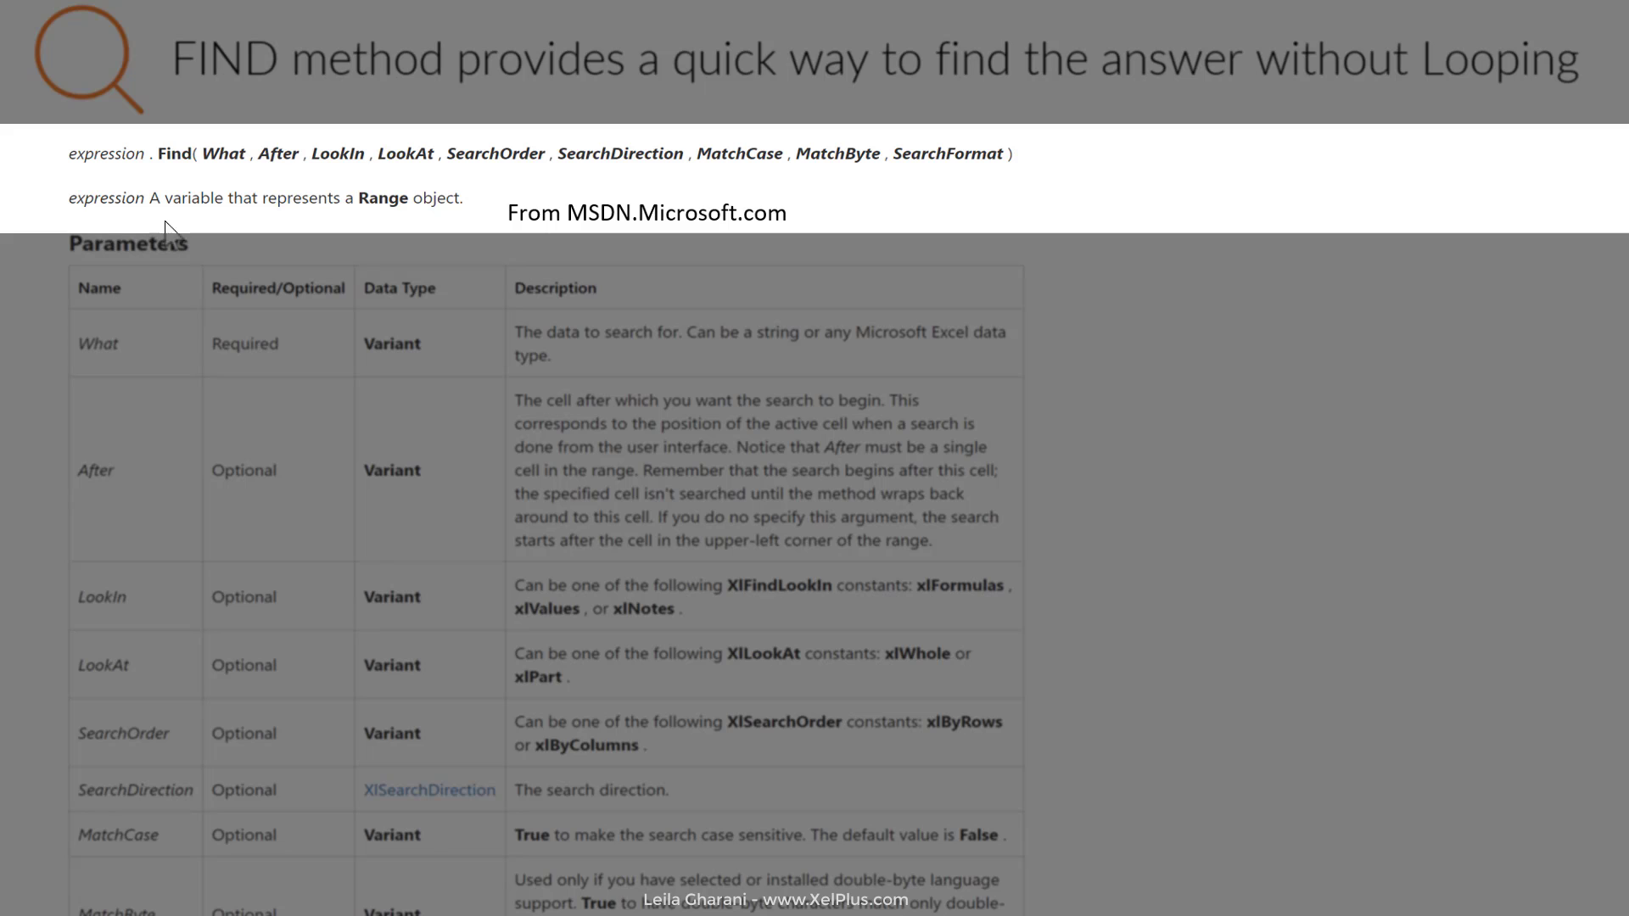
pyautogui.moveTo(415, 234)
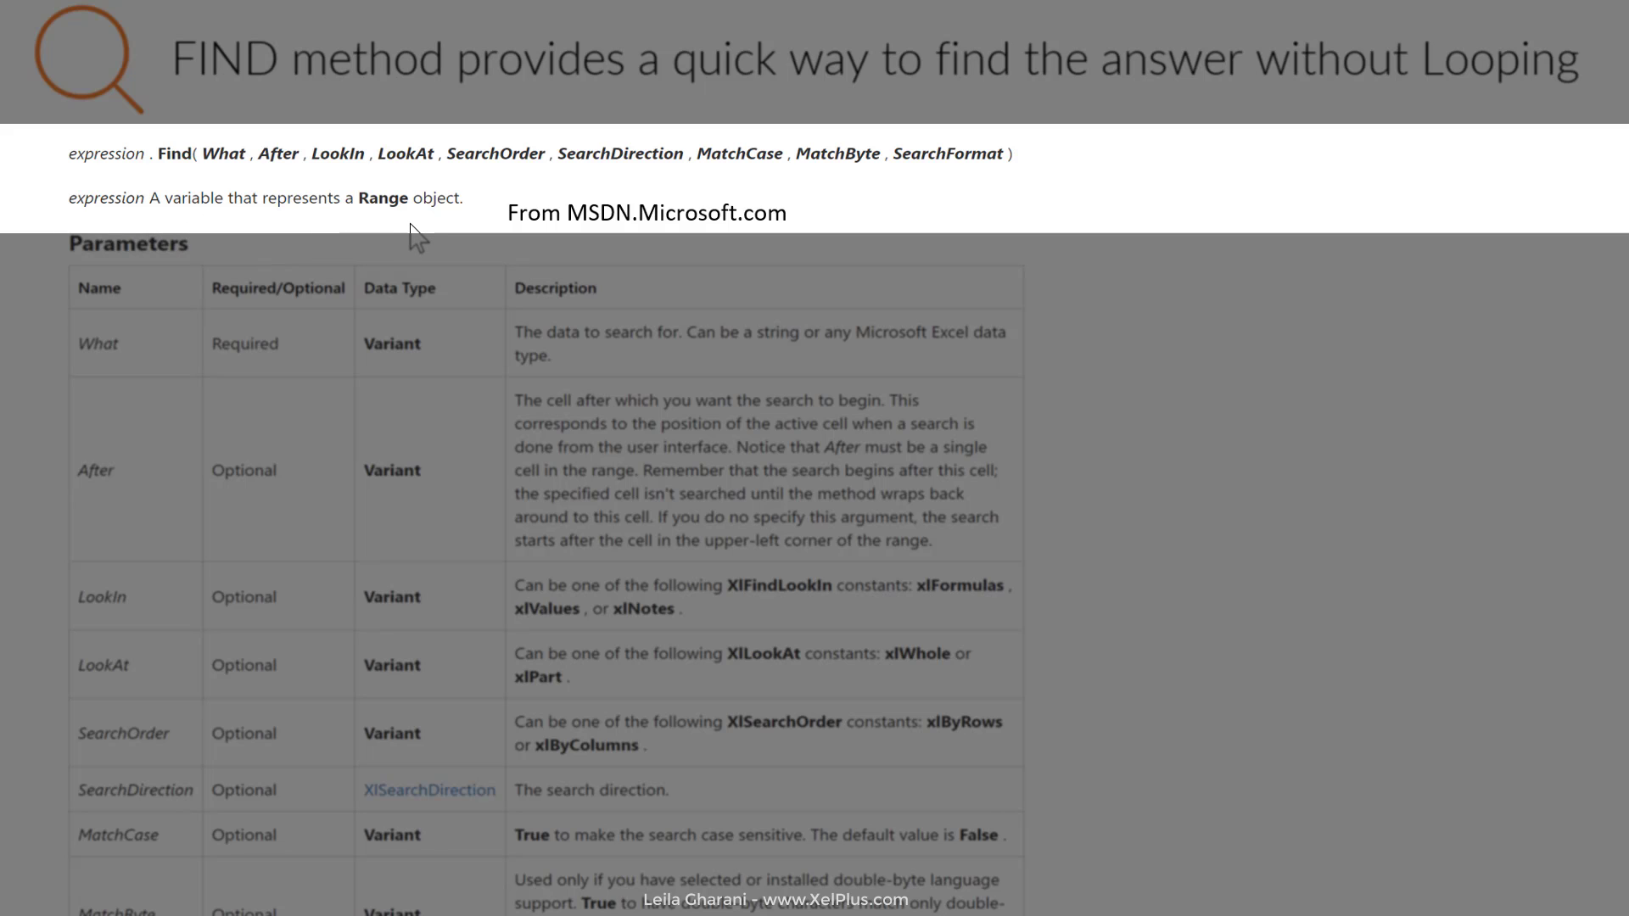
pyautogui.moveTo(176, 185)
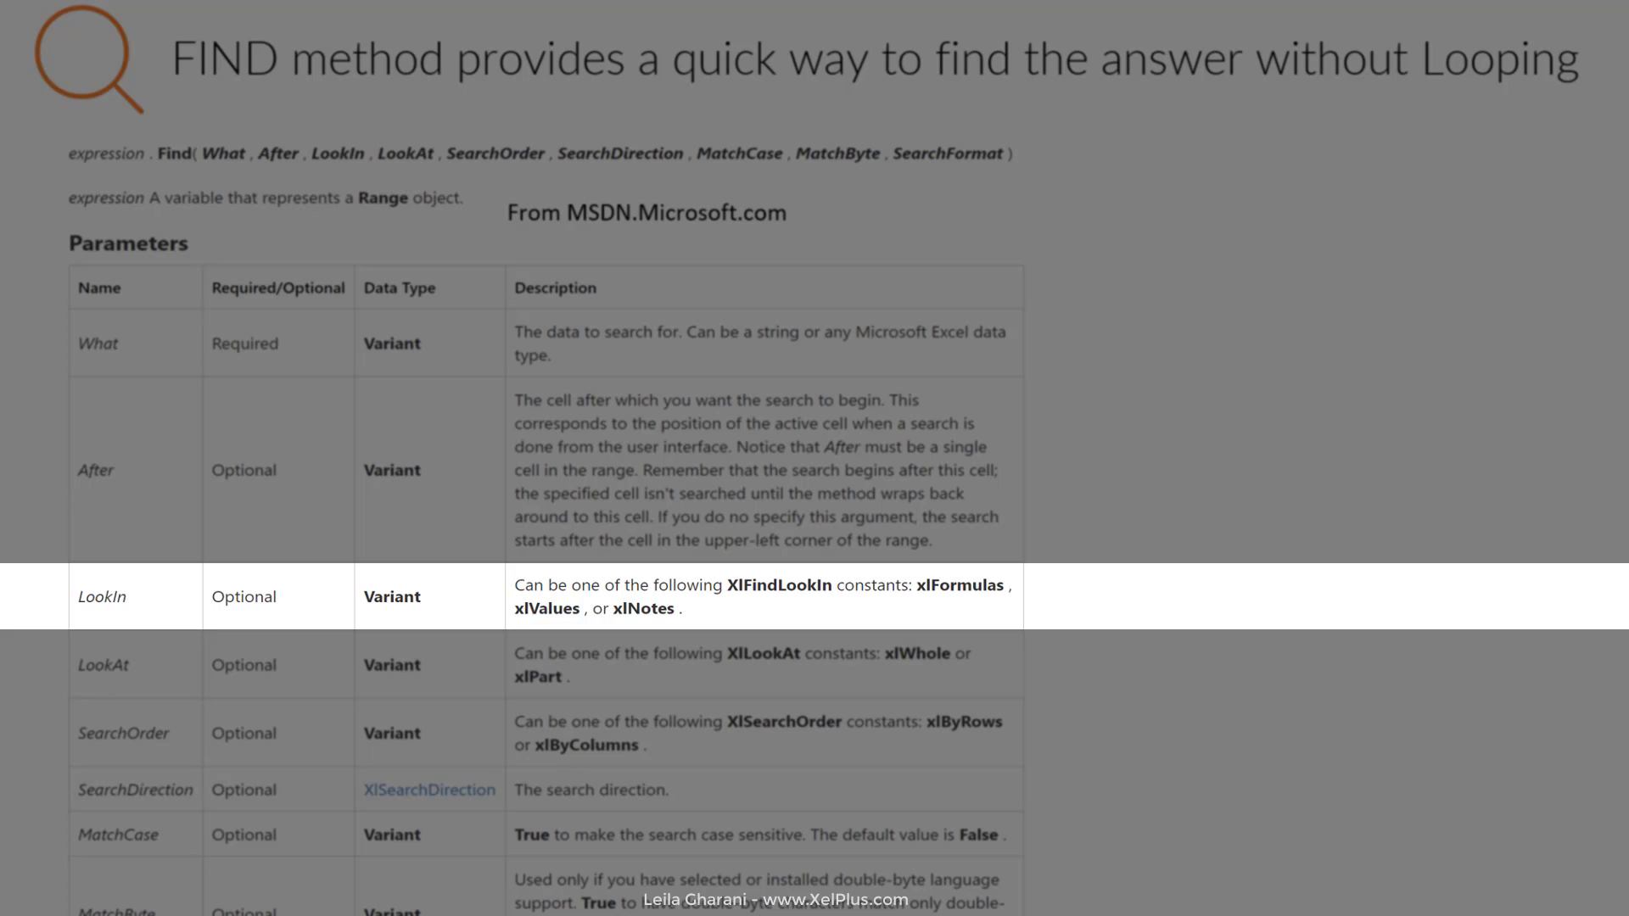
pyautogui.moveTo(567, 640)
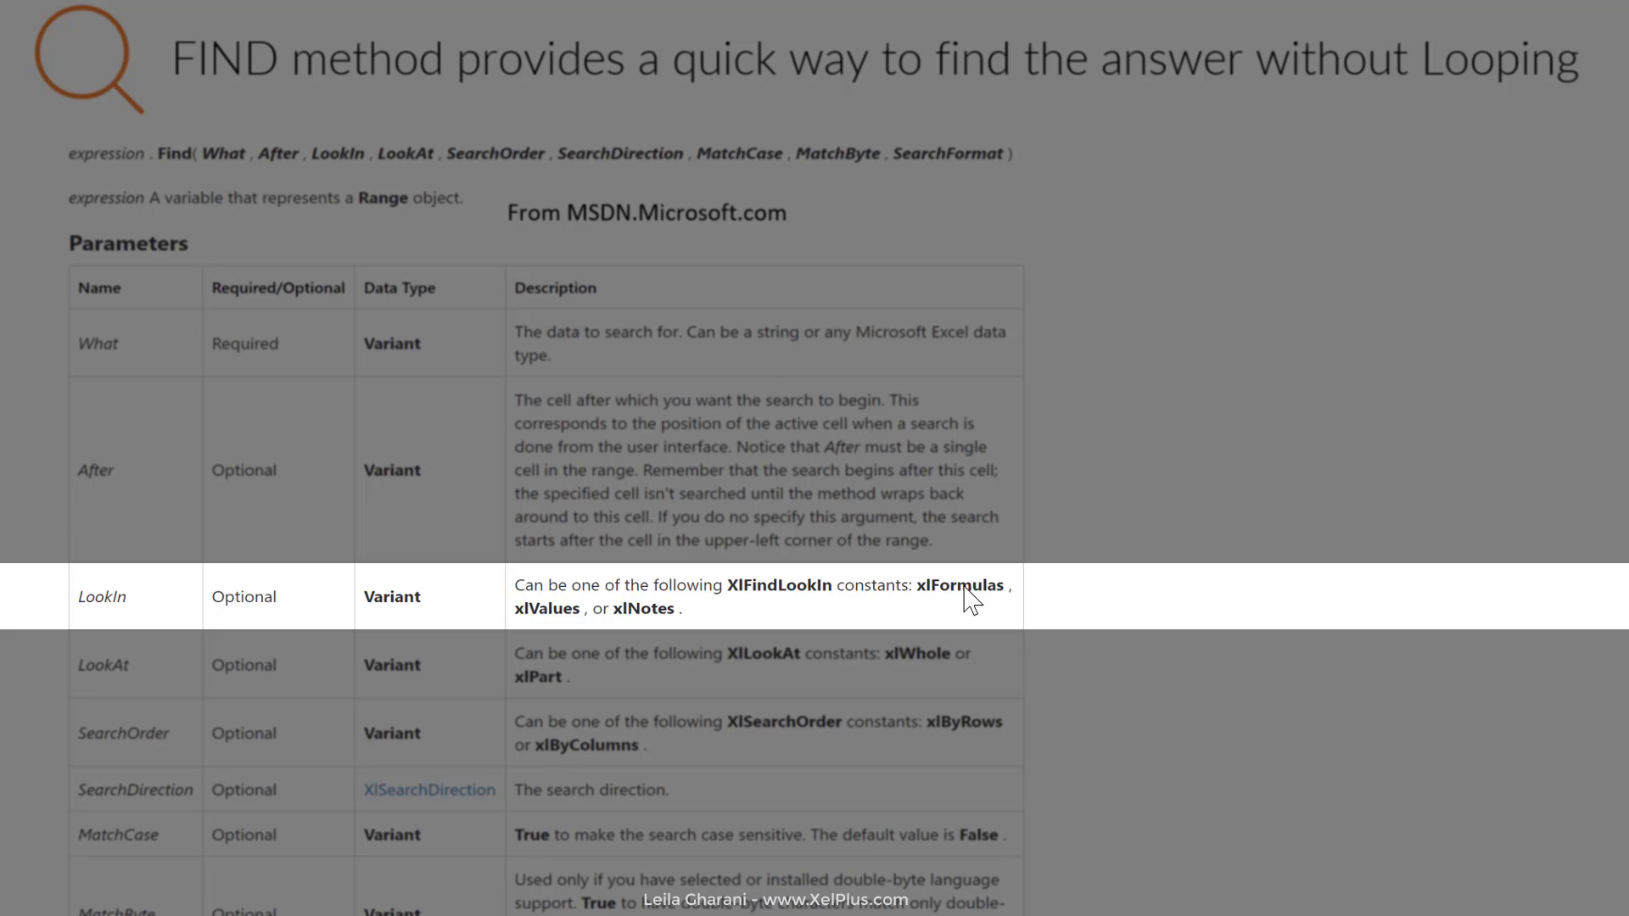
pyautogui.moveTo(663, 621)
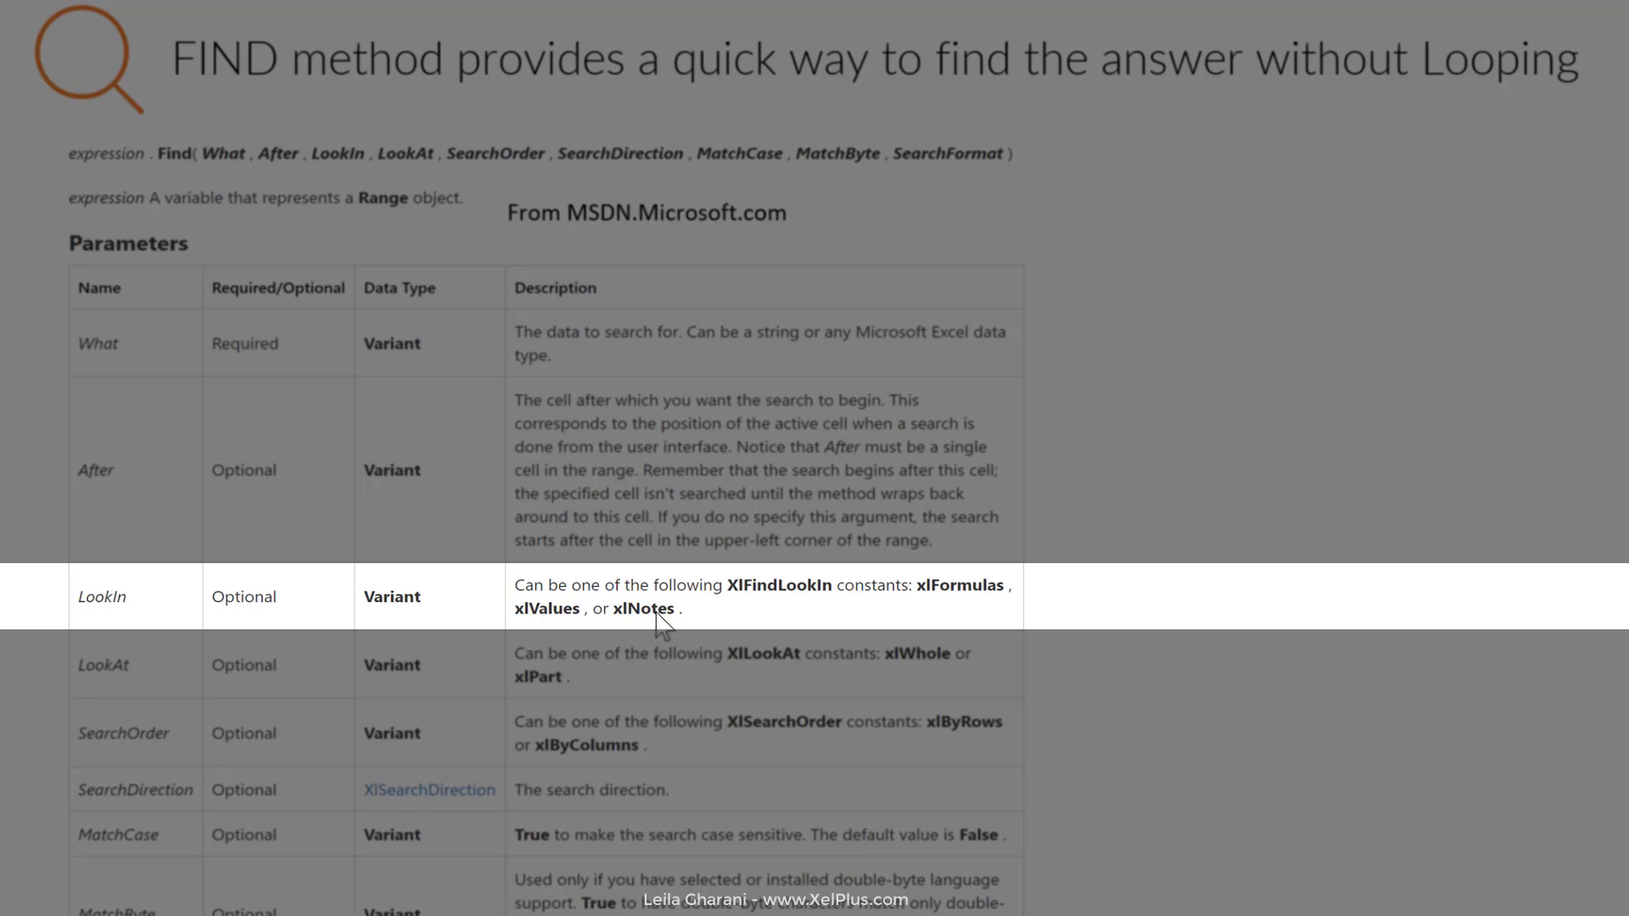
pyautogui.moveTo(663, 631)
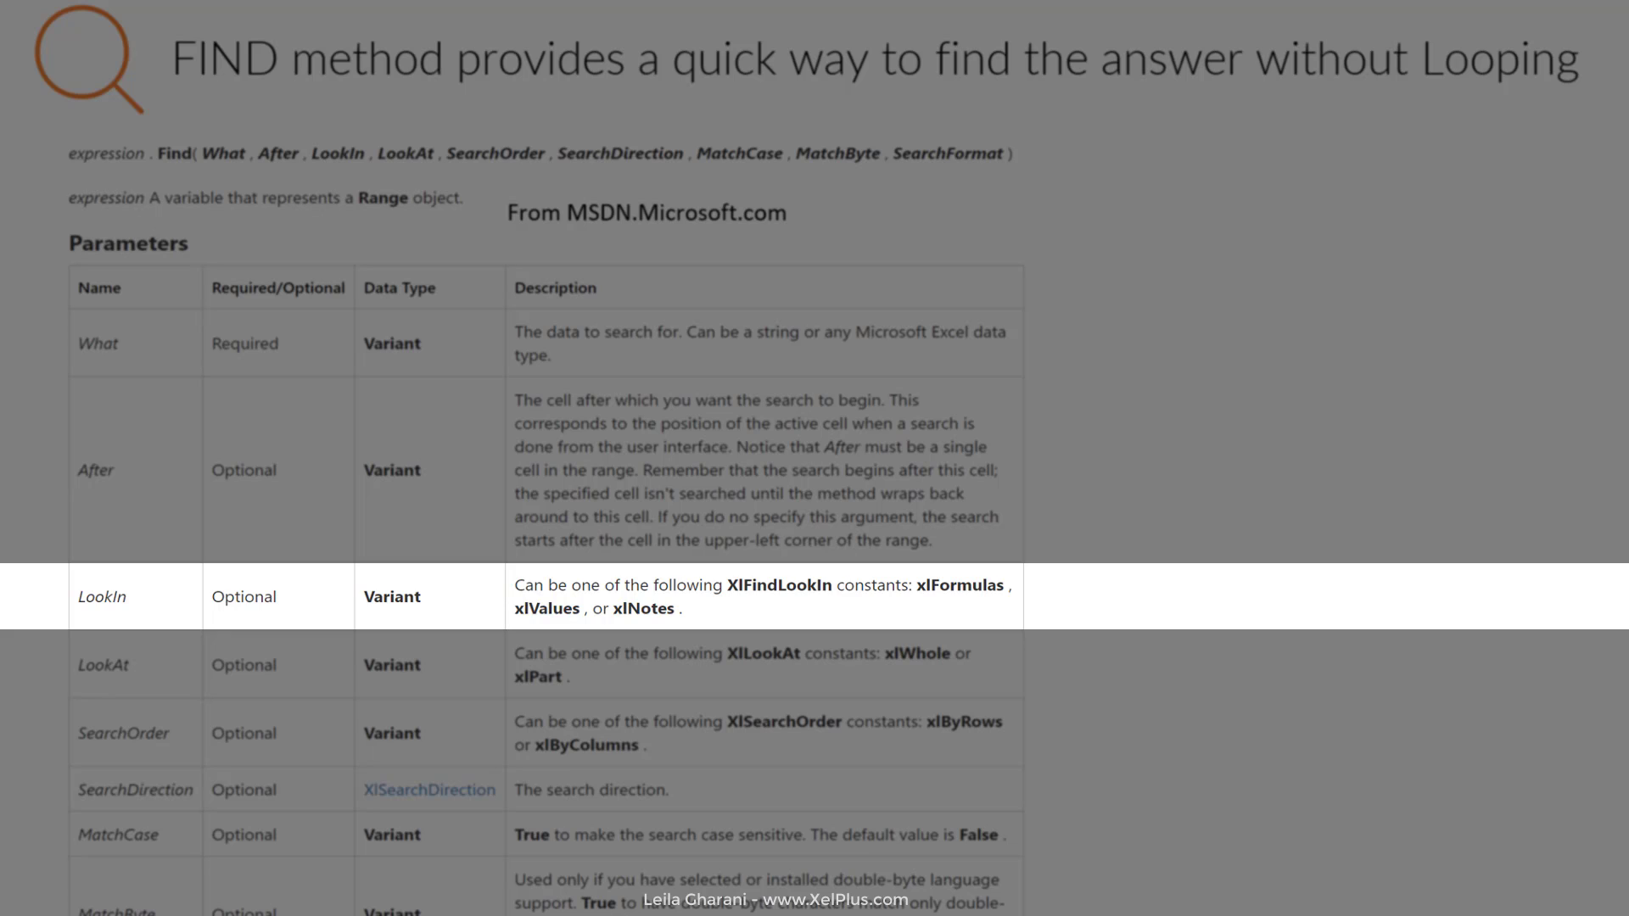
pyautogui.moveTo(663, 623)
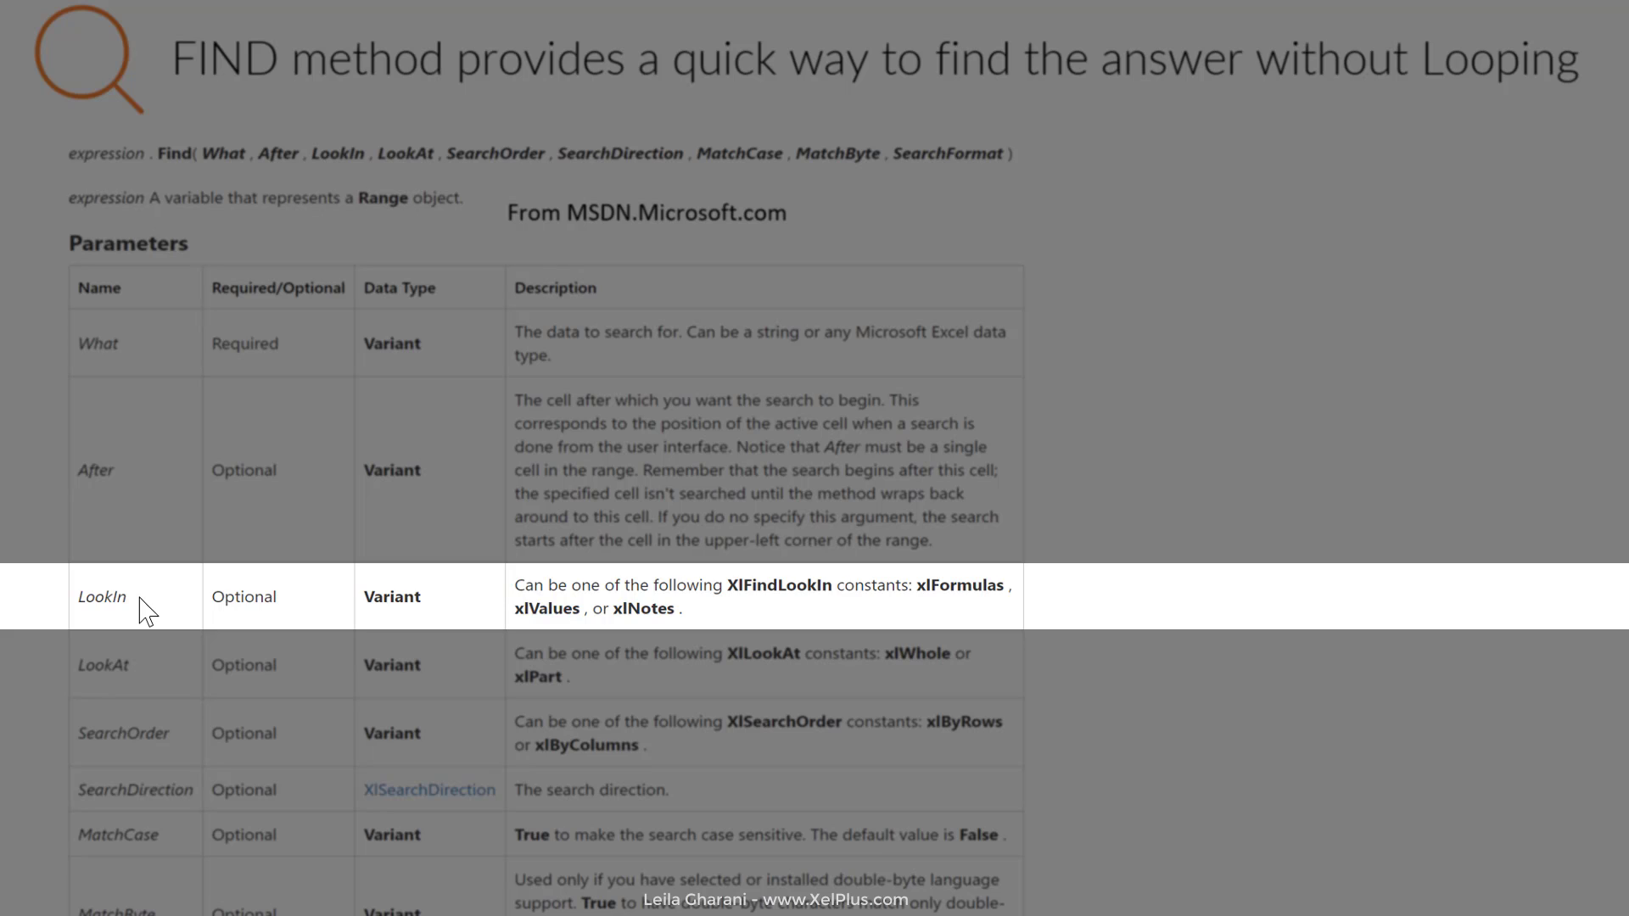
pyautogui.moveTo(660, 633)
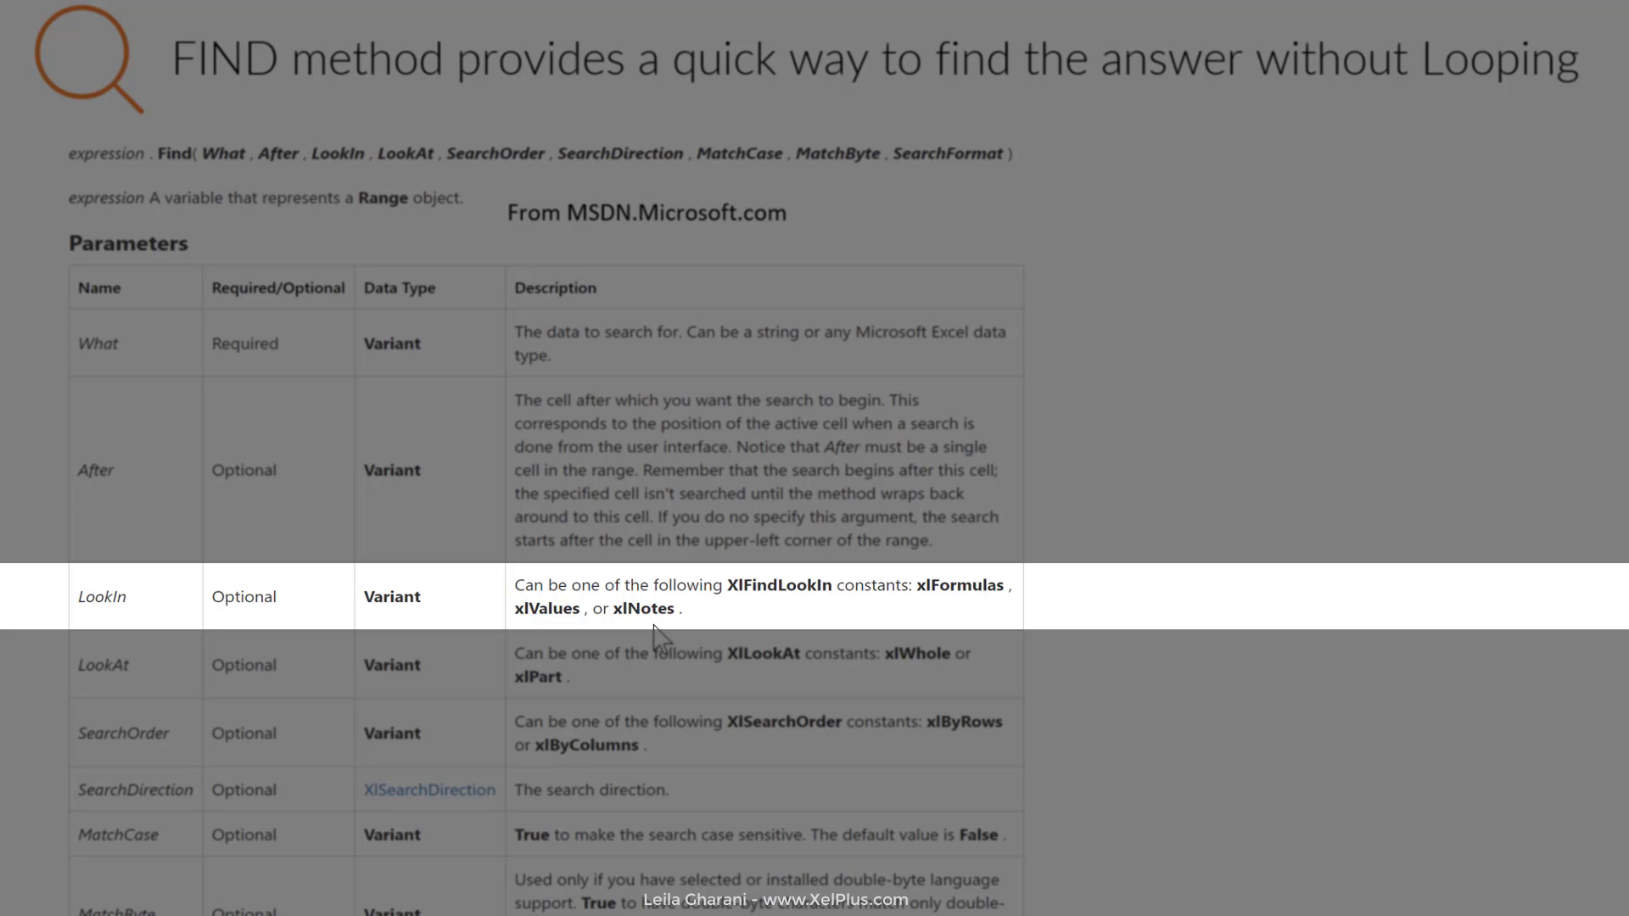
pyautogui.moveTo(550, 640)
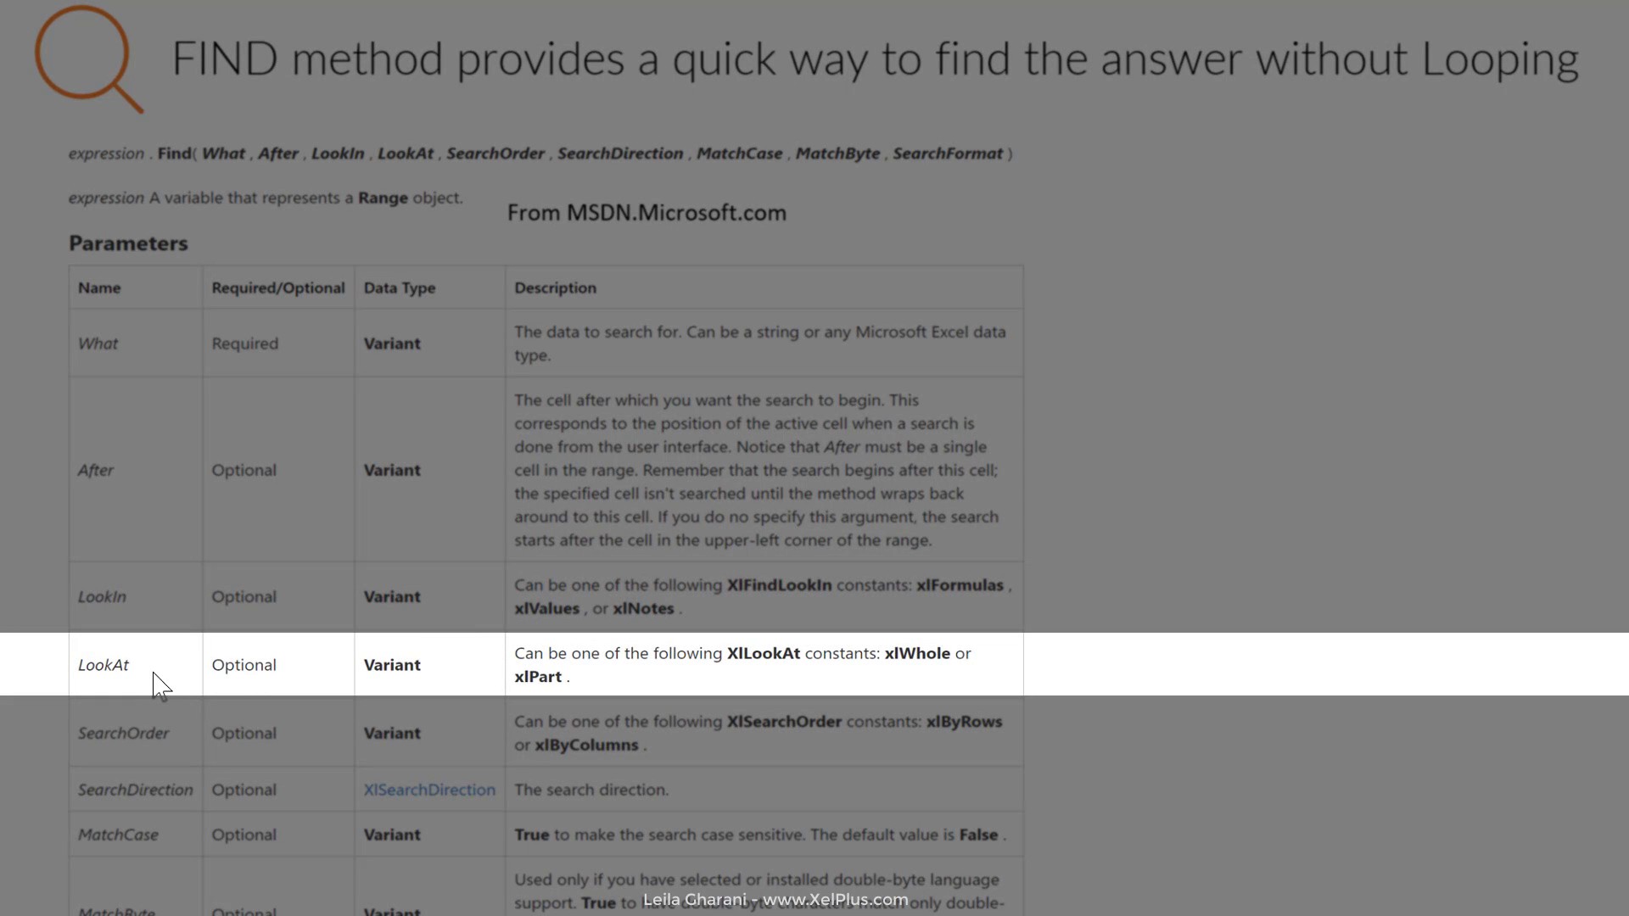
pyautogui.moveTo(606, 679)
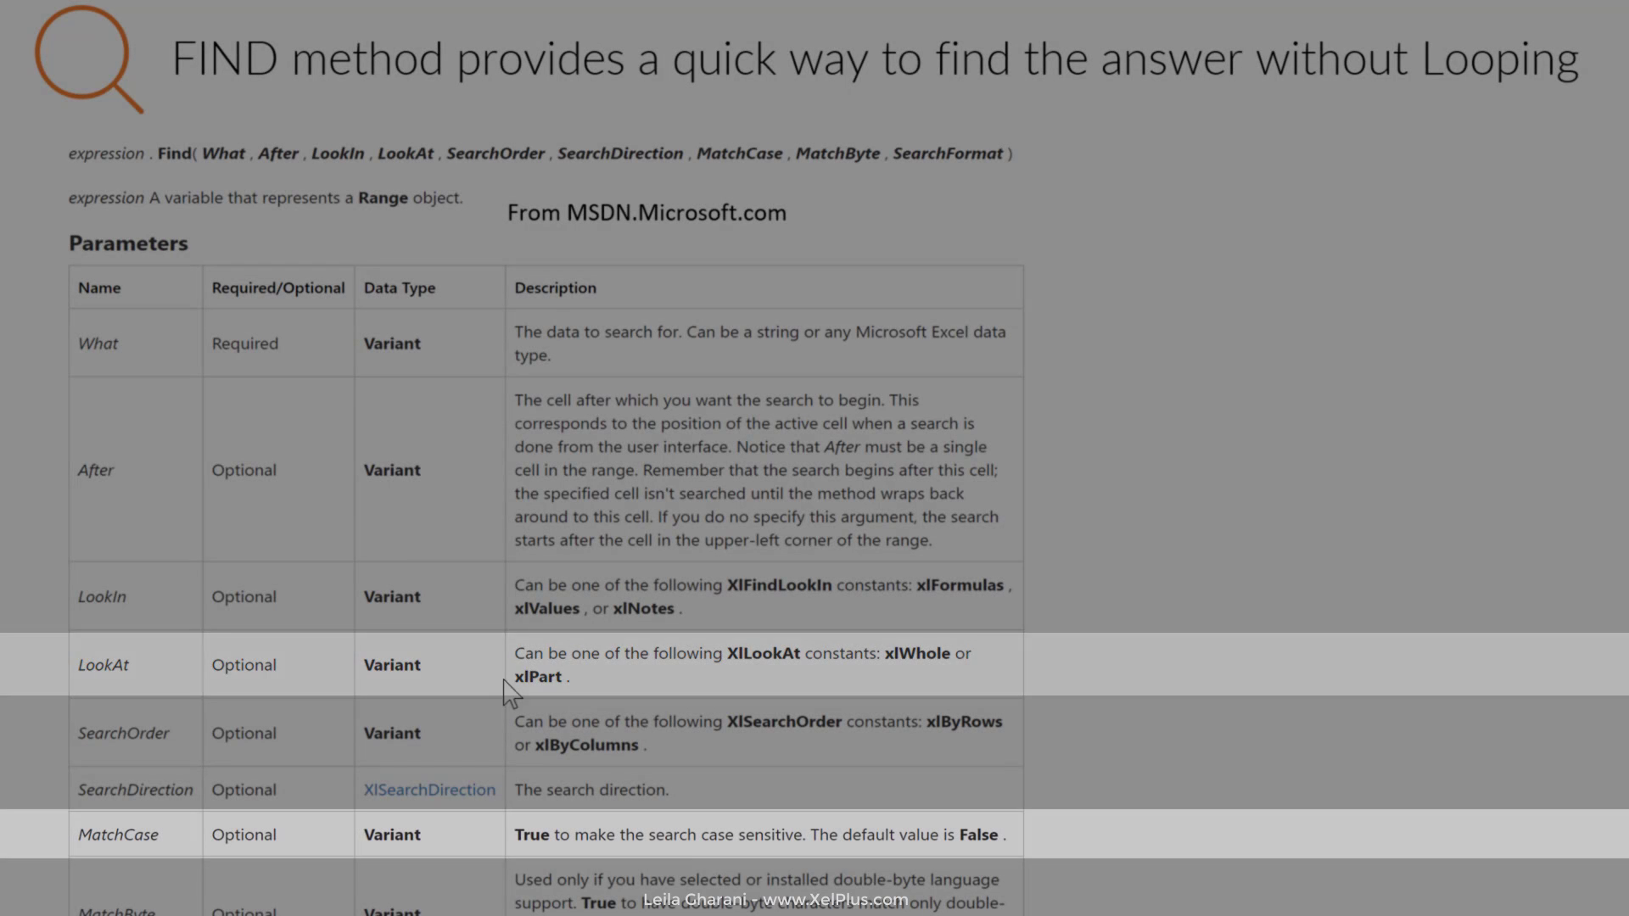
pyautogui.moveTo(136, 857)
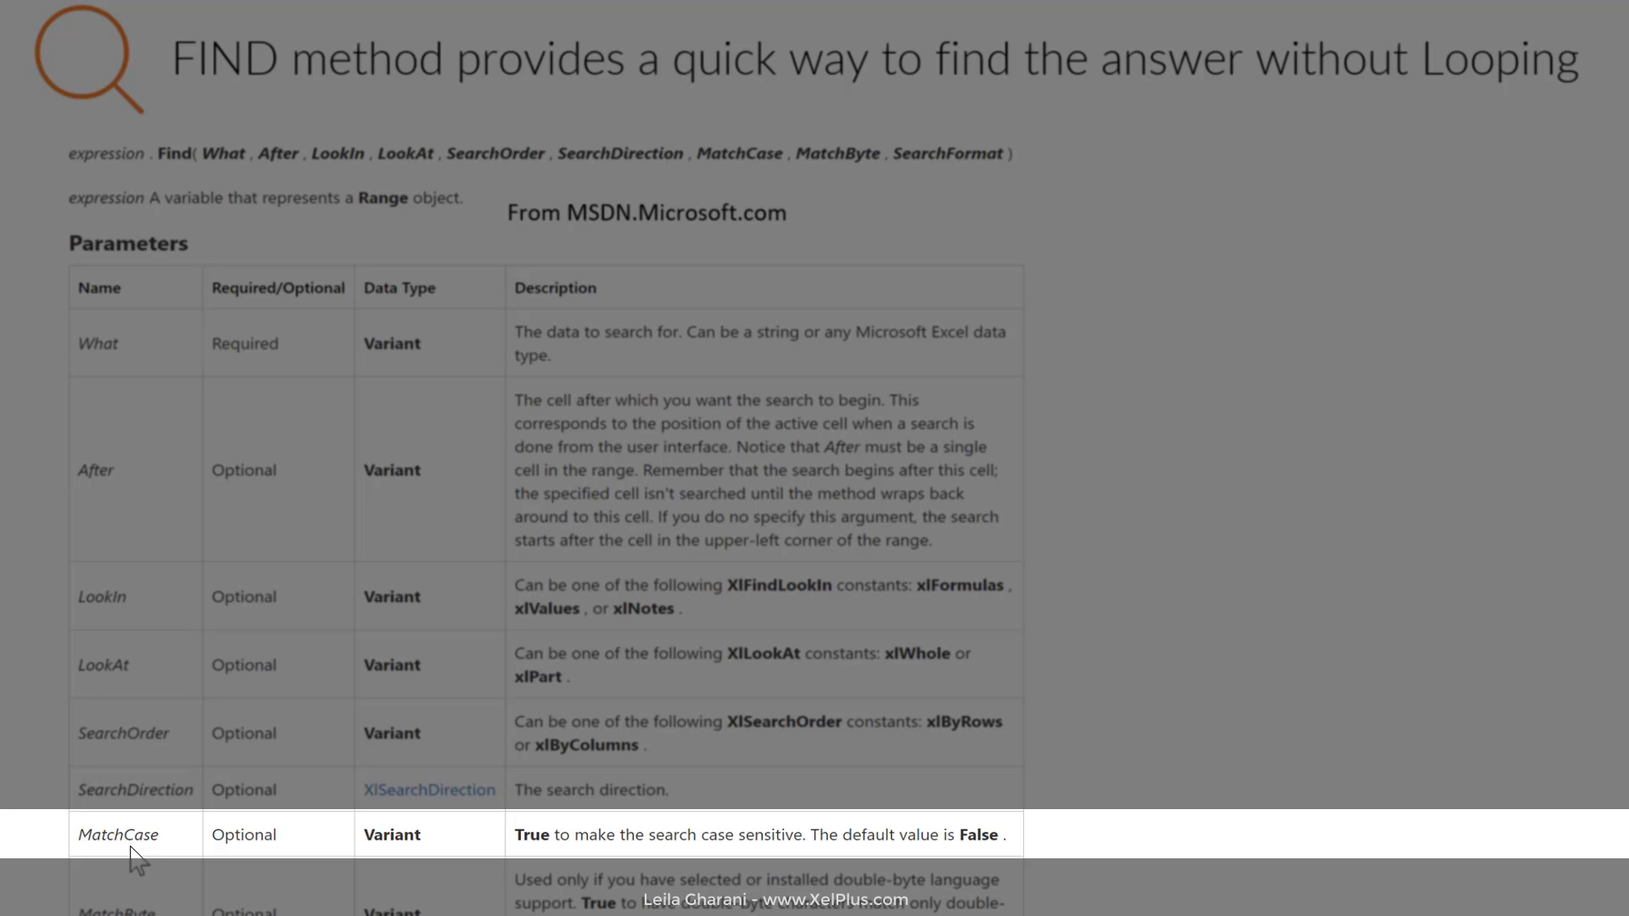
pyautogui.moveTo(563, 854)
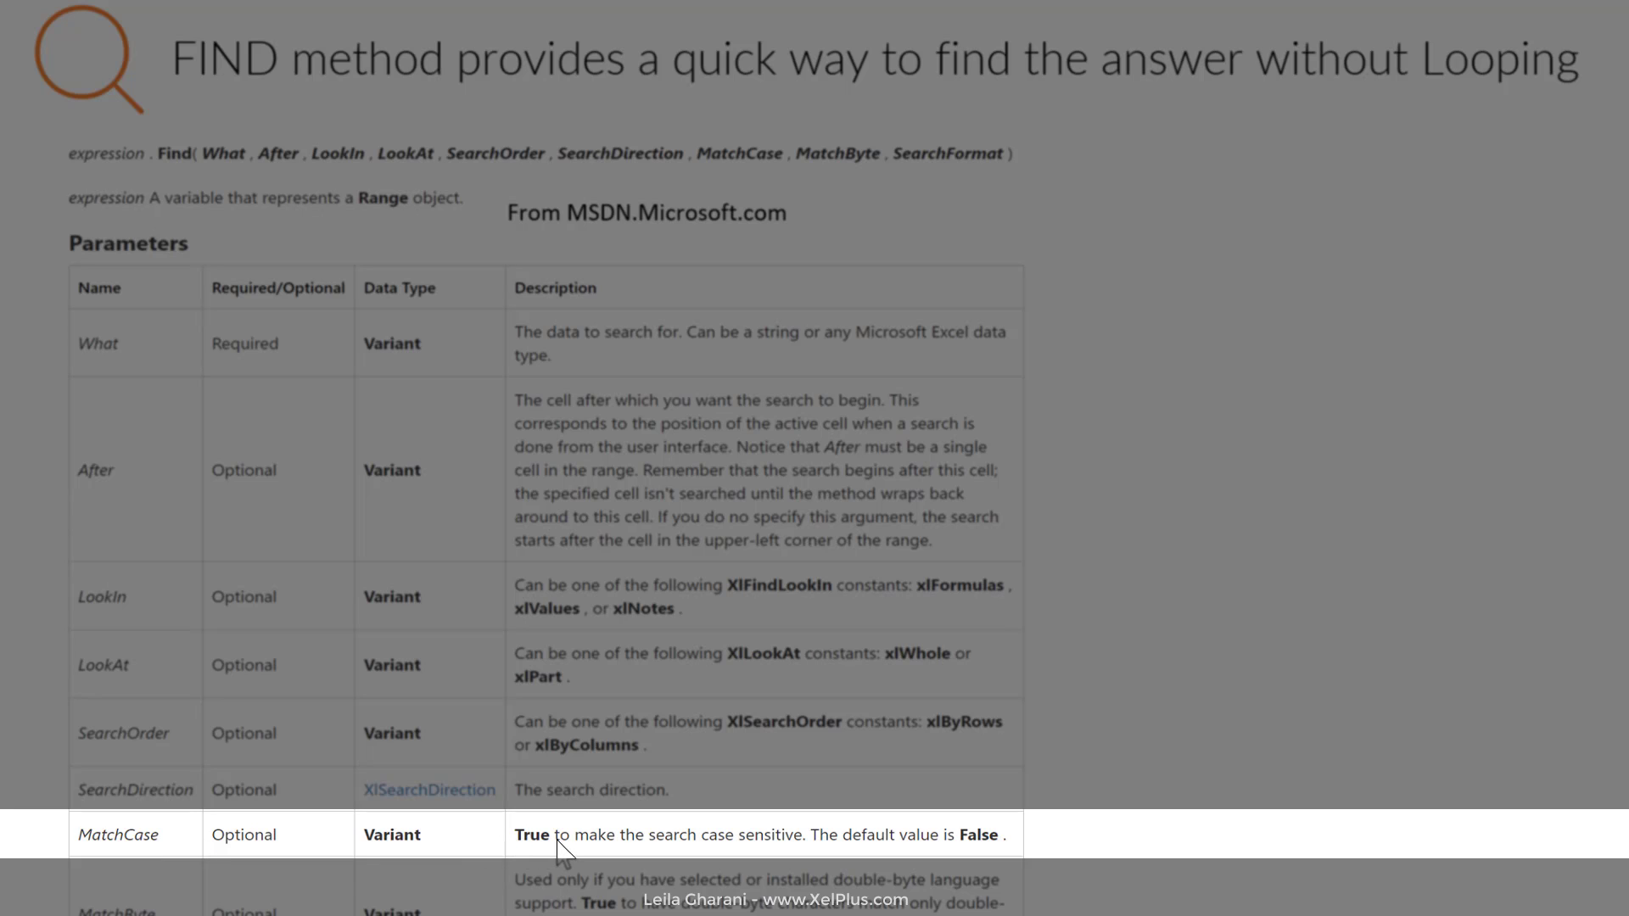
pyautogui.moveTo(536, 864)
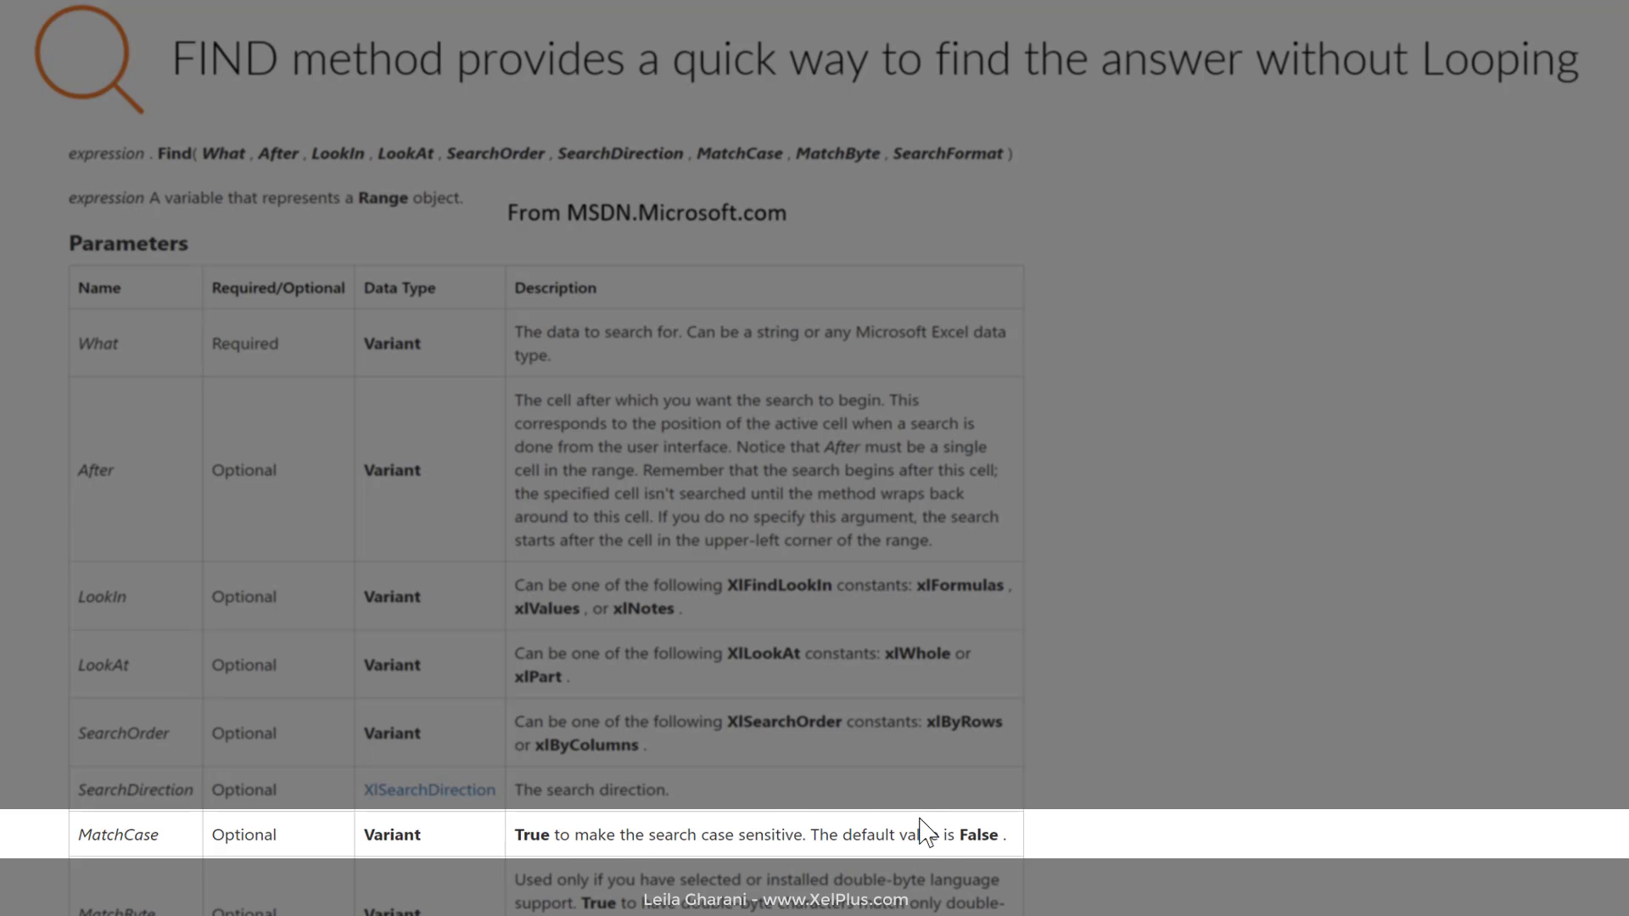
pyautogui.moveTo(906, 851)
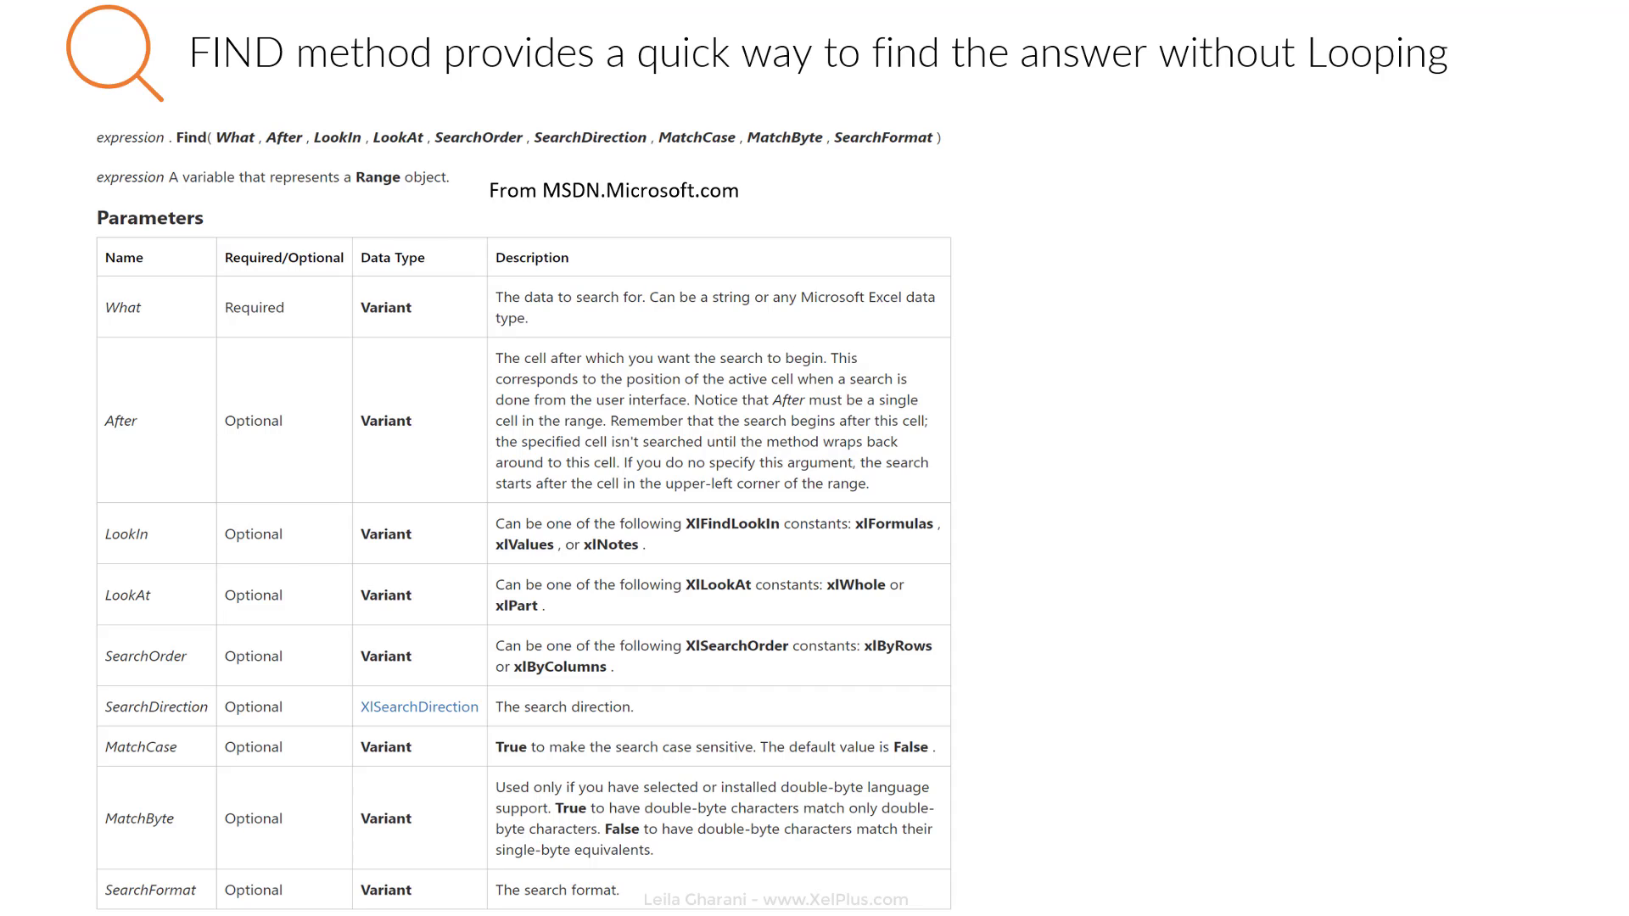
pyautogui.moveTo(187, 449)
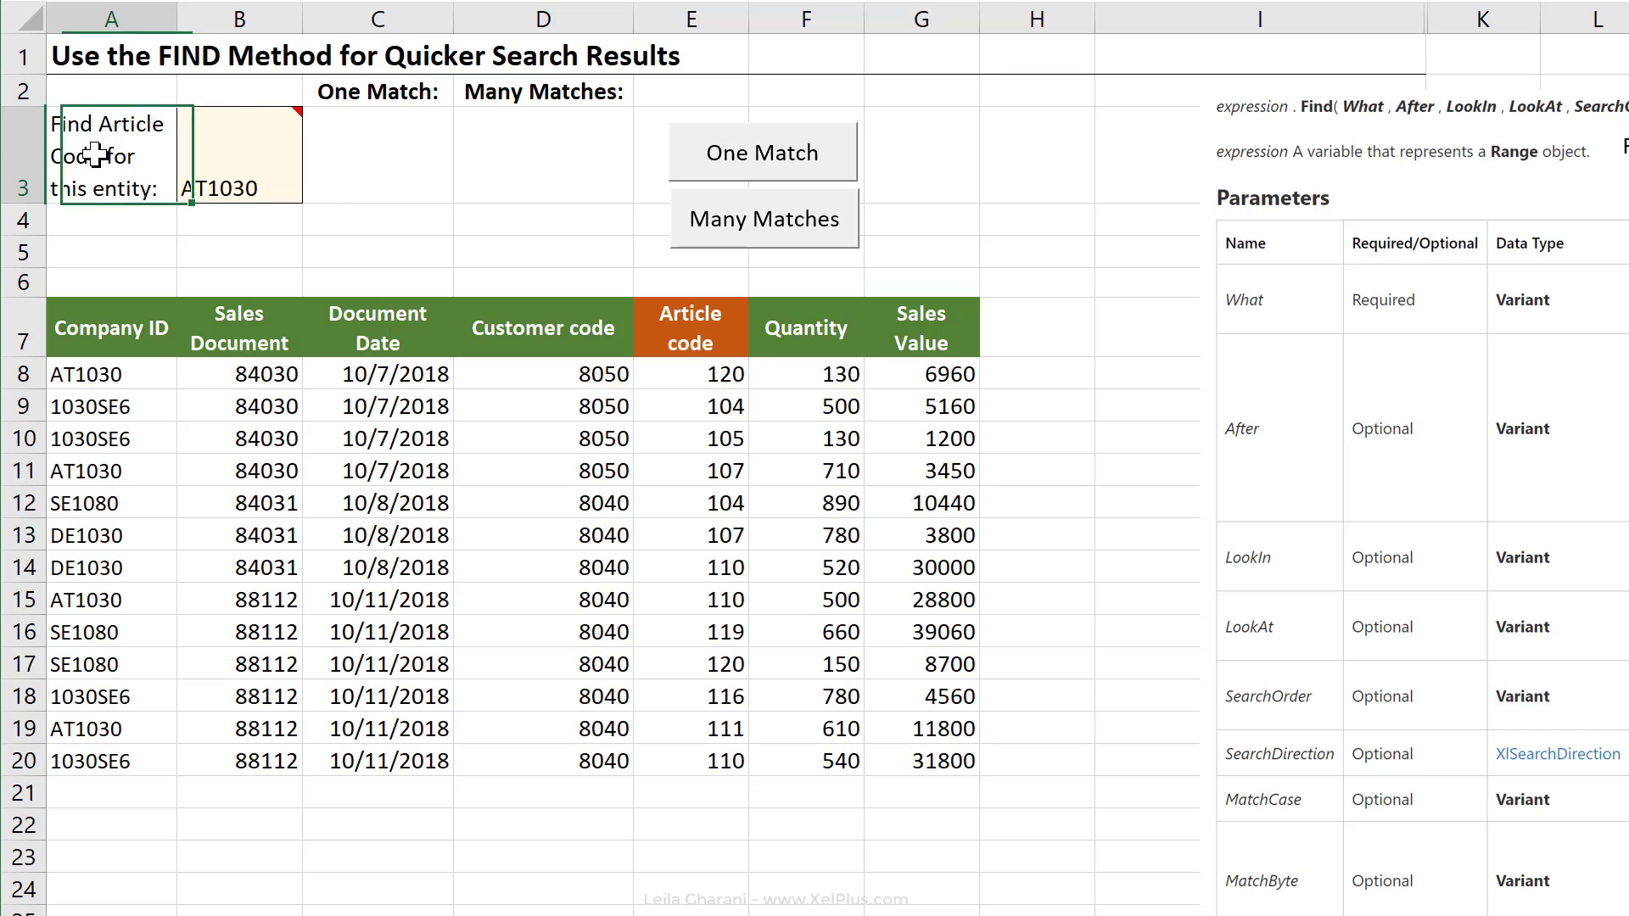
# Show B3's company dropdown input message on the FIND sheet, then switch to the VBA editor (Alt+F11).
pyautogui.click(237, 181)
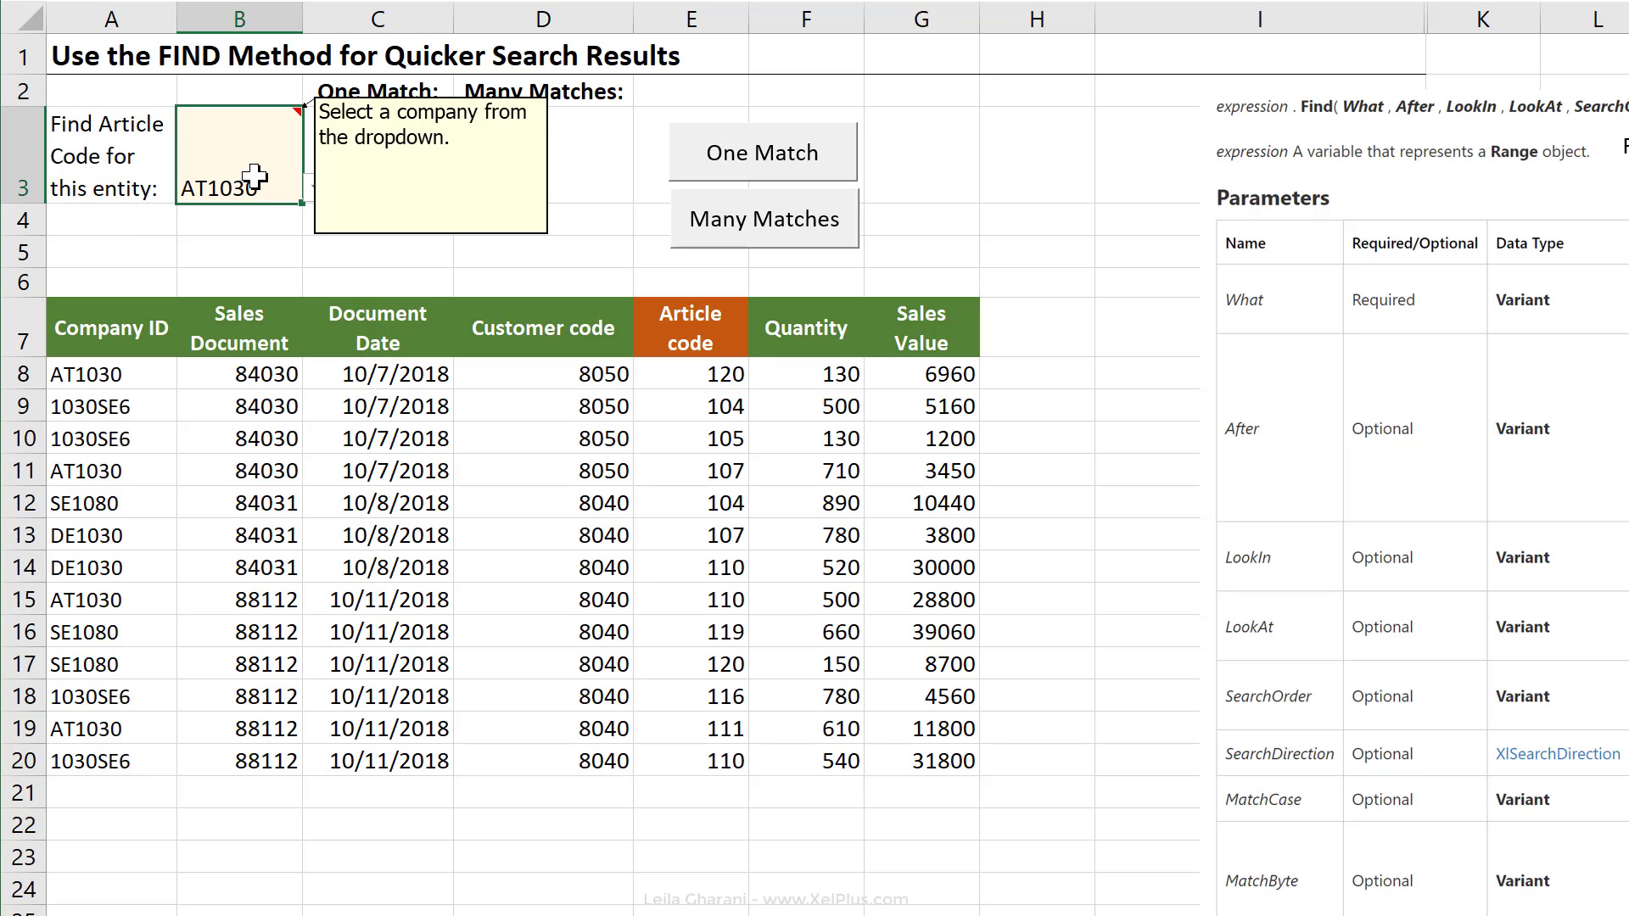
pyautogui.moveTo(104, 372)
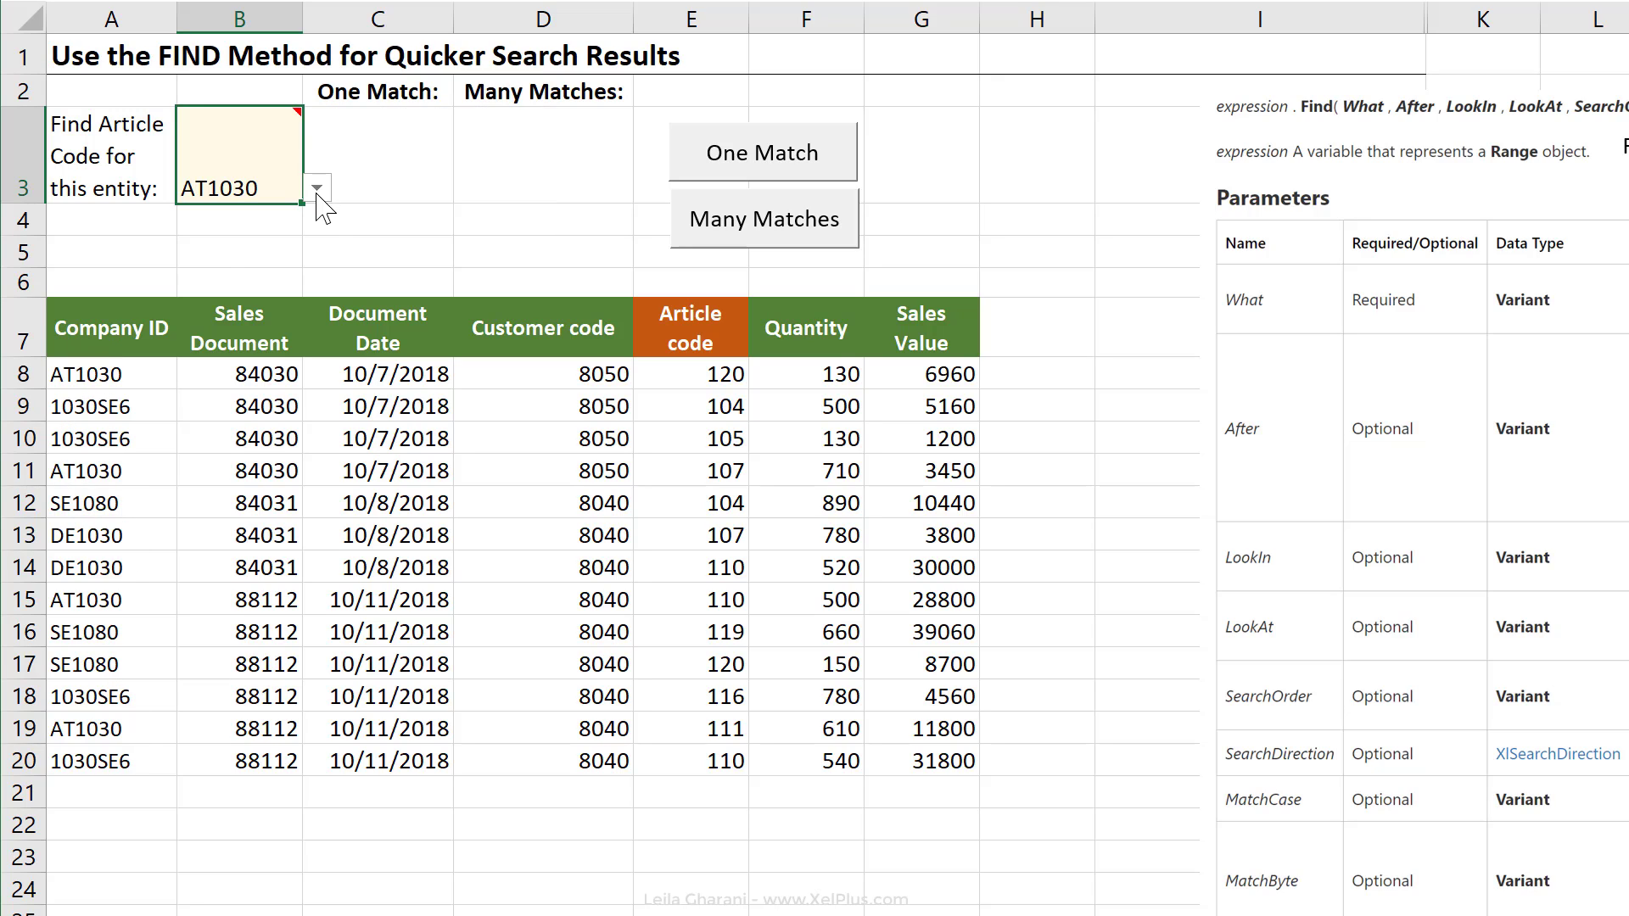
pyautogui.click(316, 188)
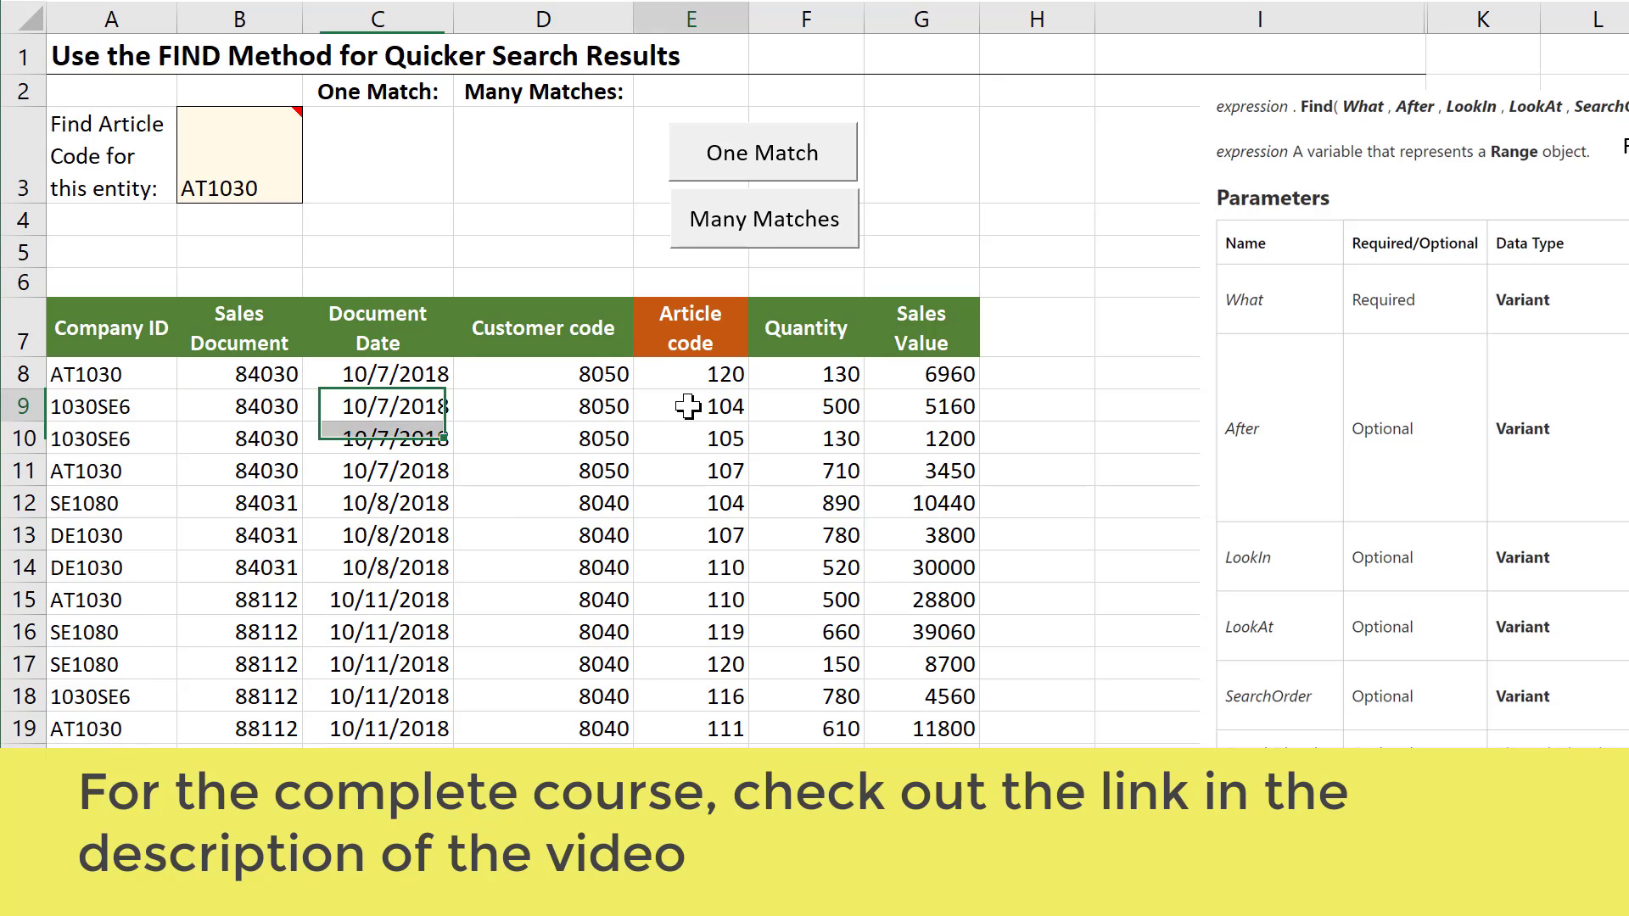
pyautogui.click(691, 406)
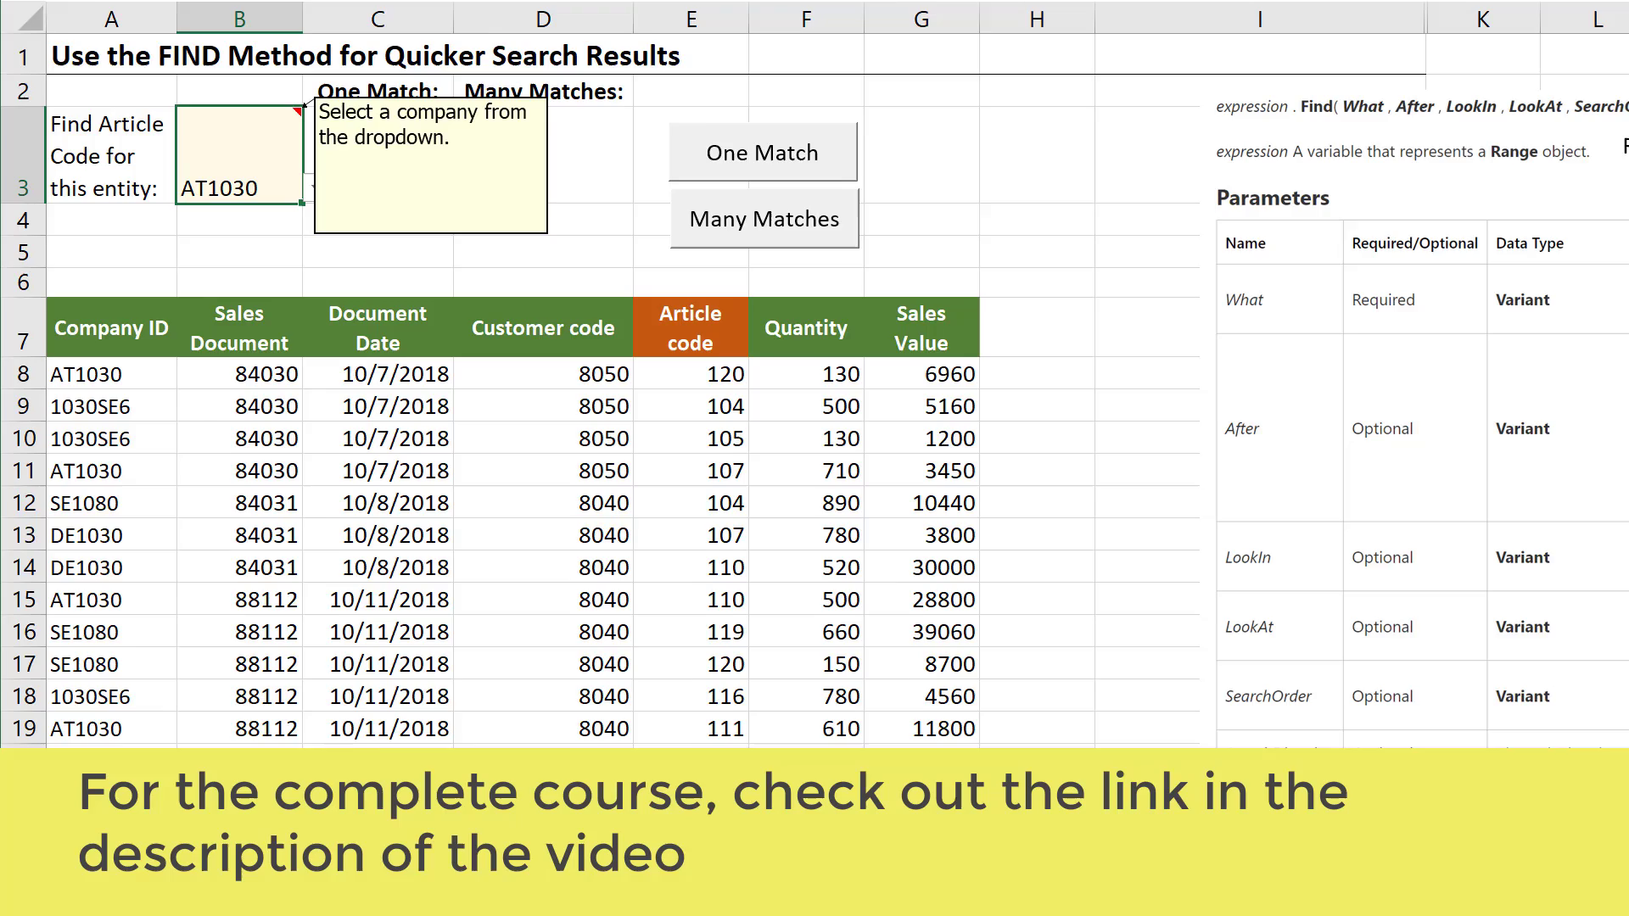
pyautogui.press('Alt+F11')
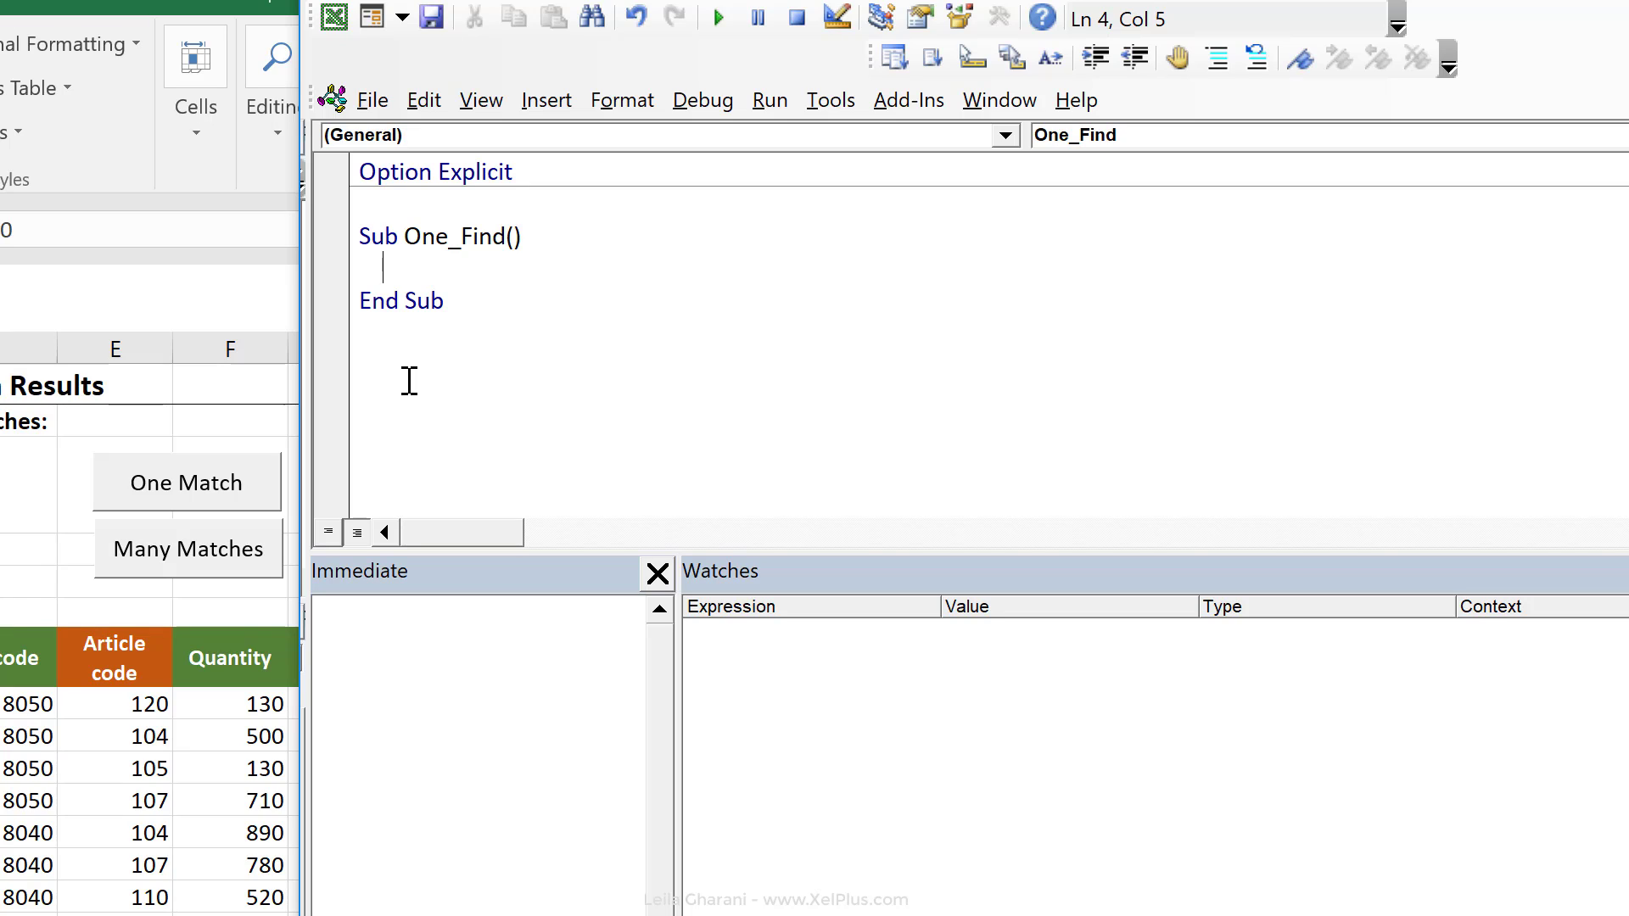
# Declare Dim CompId As Range and begin Set compid =, discarding a first cells.find attempt.
pyautogui.write('dim Comp')
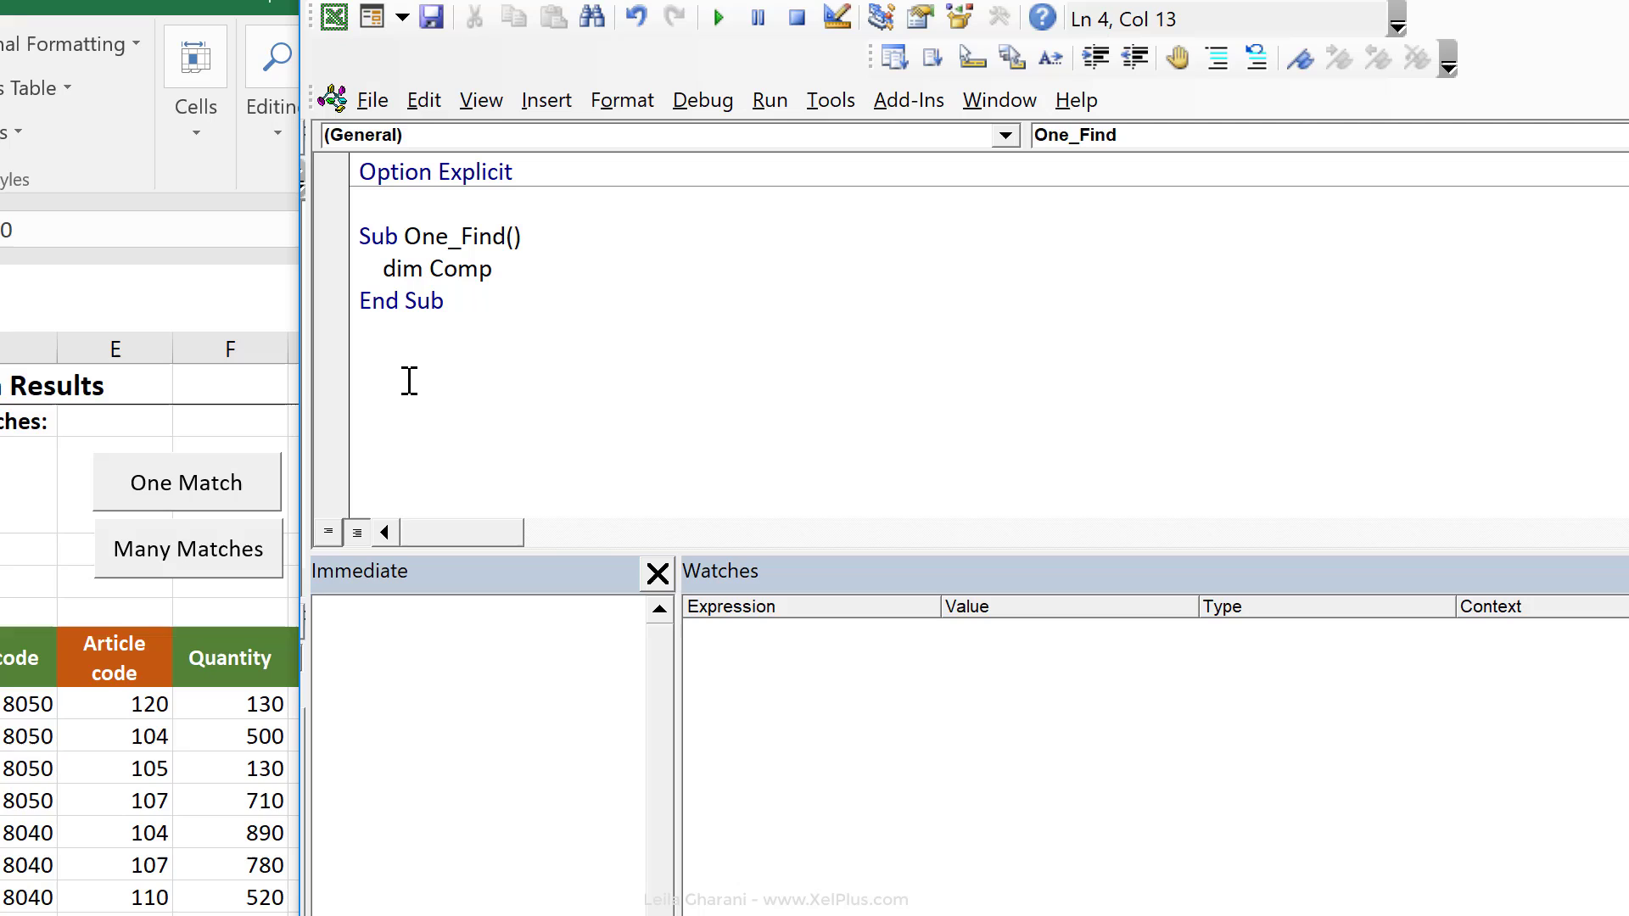
pyautogui.write('Id as range')
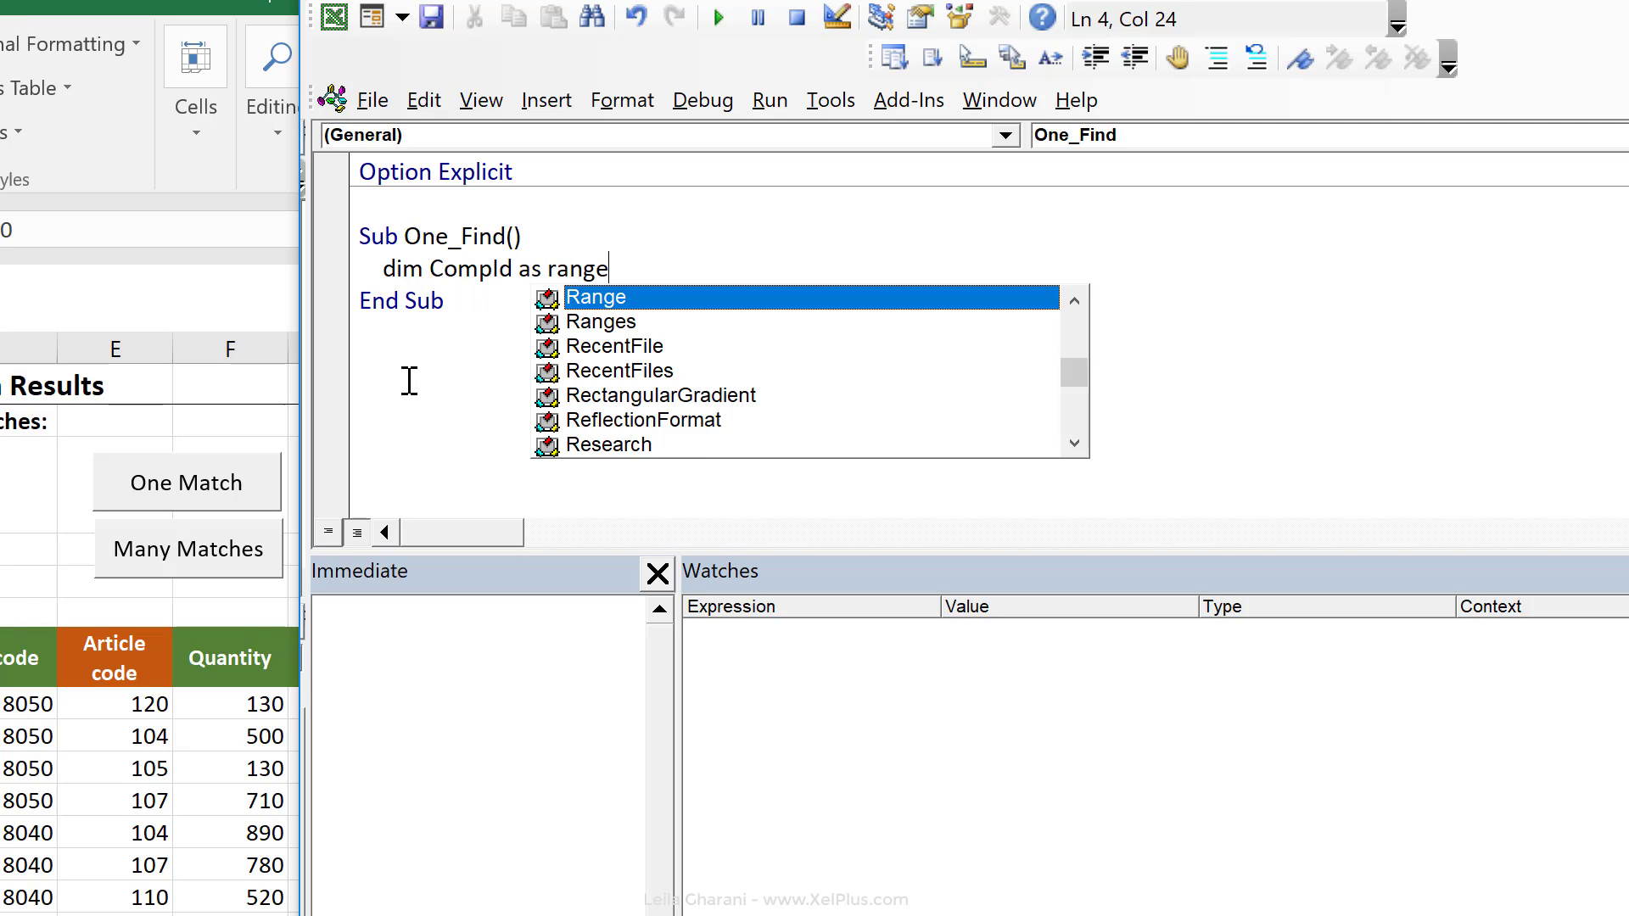
pyautogui.write('set')
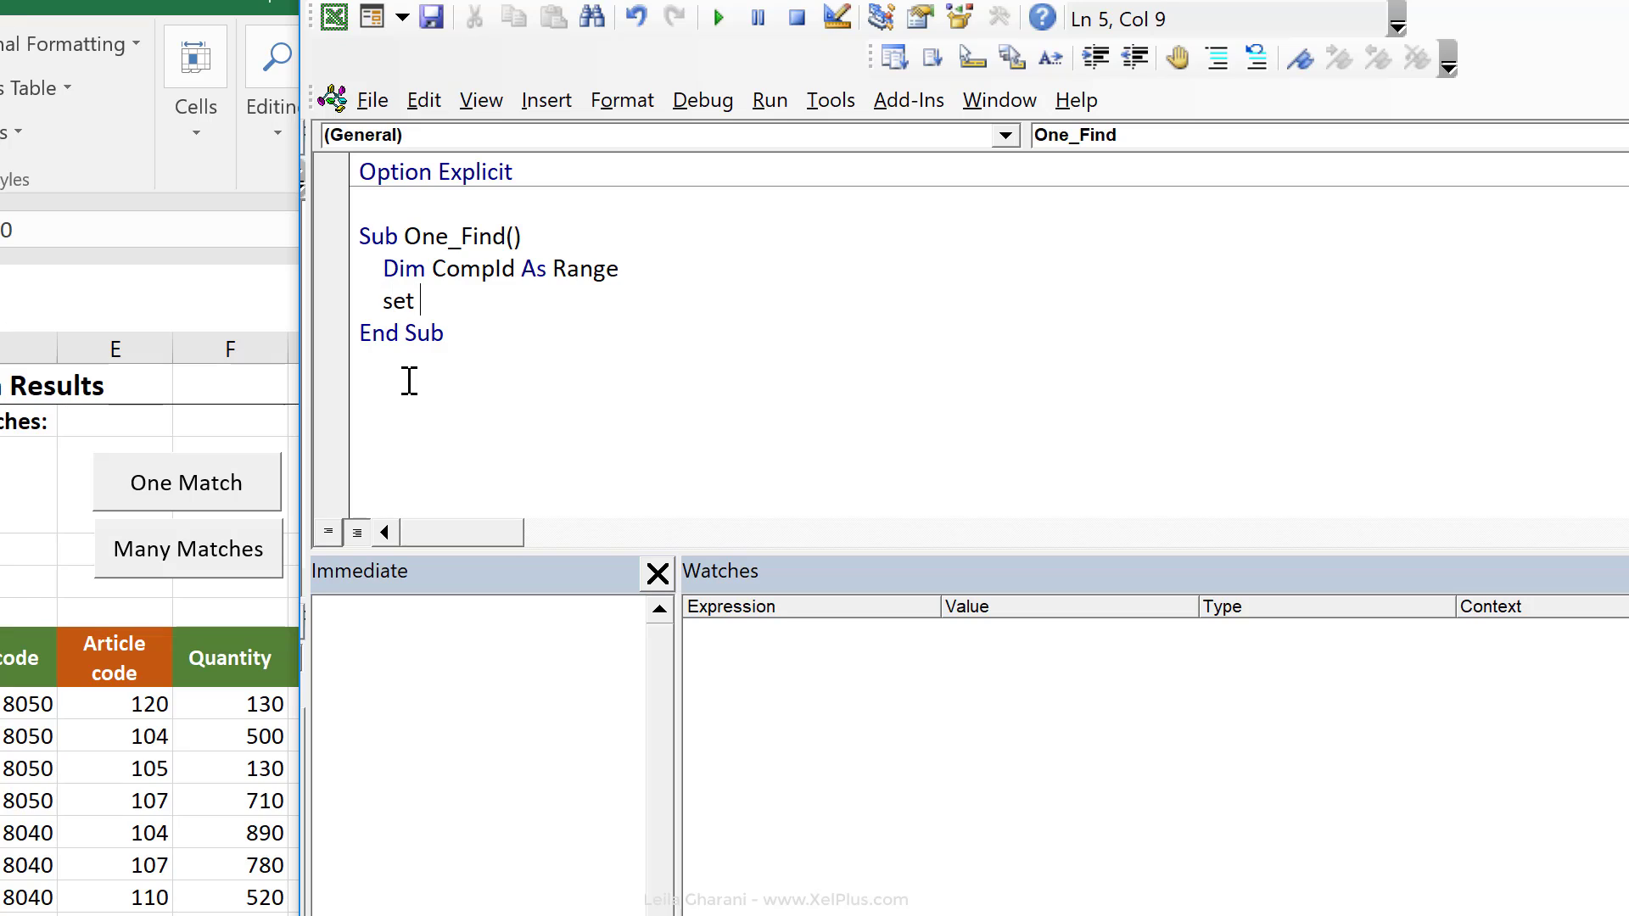
pyautogui.write('com')
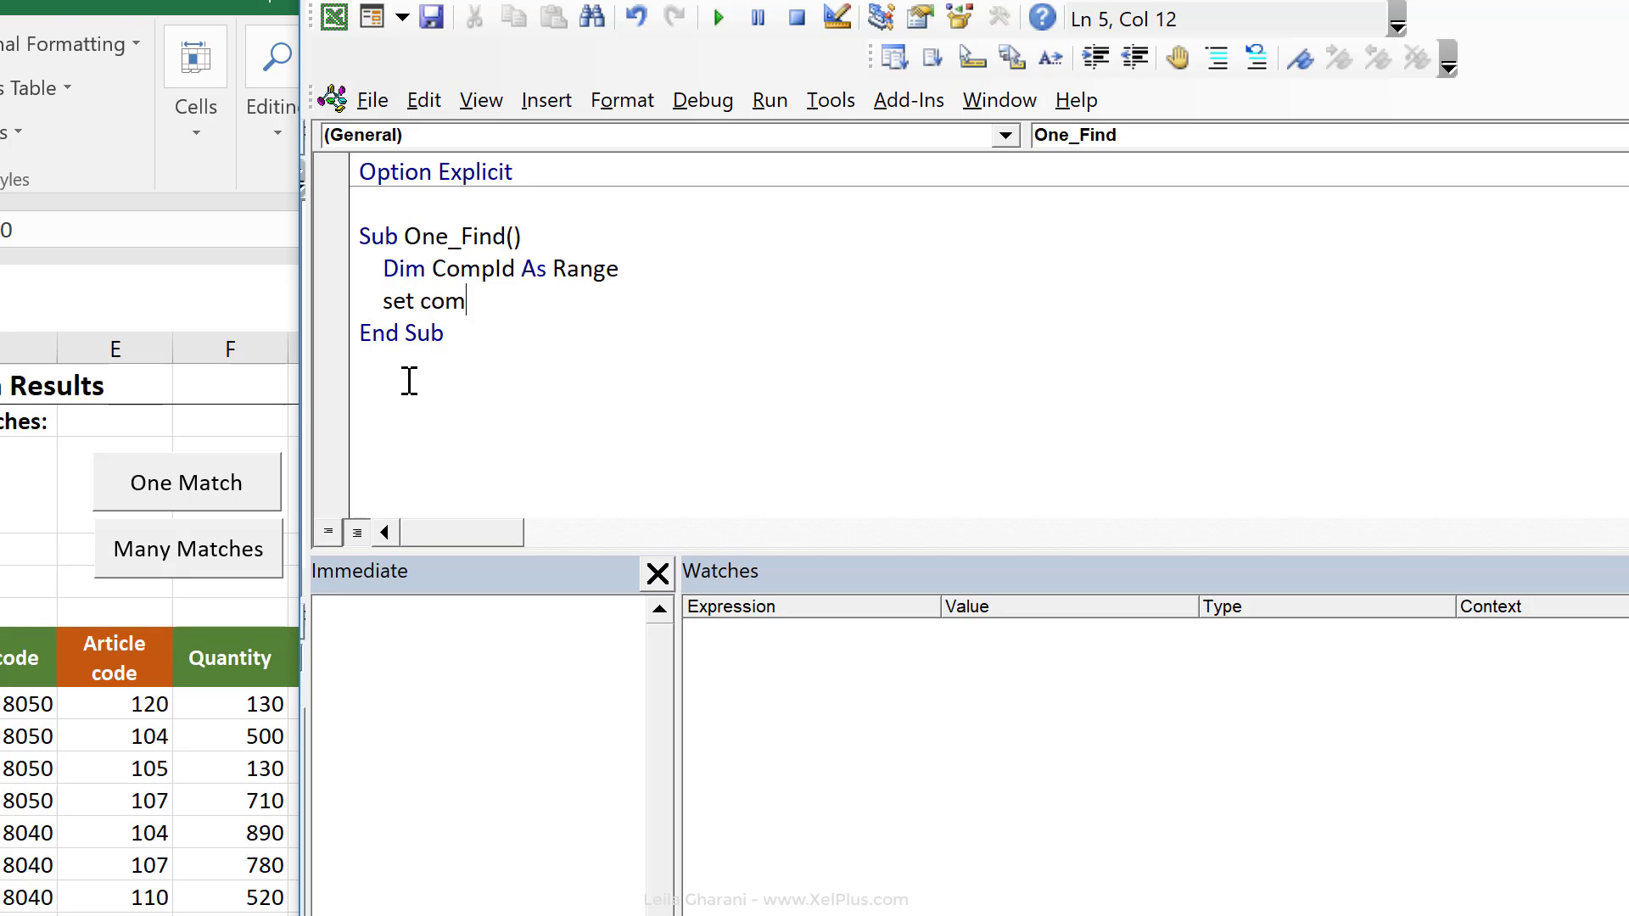
pyautogui.write('pid =')
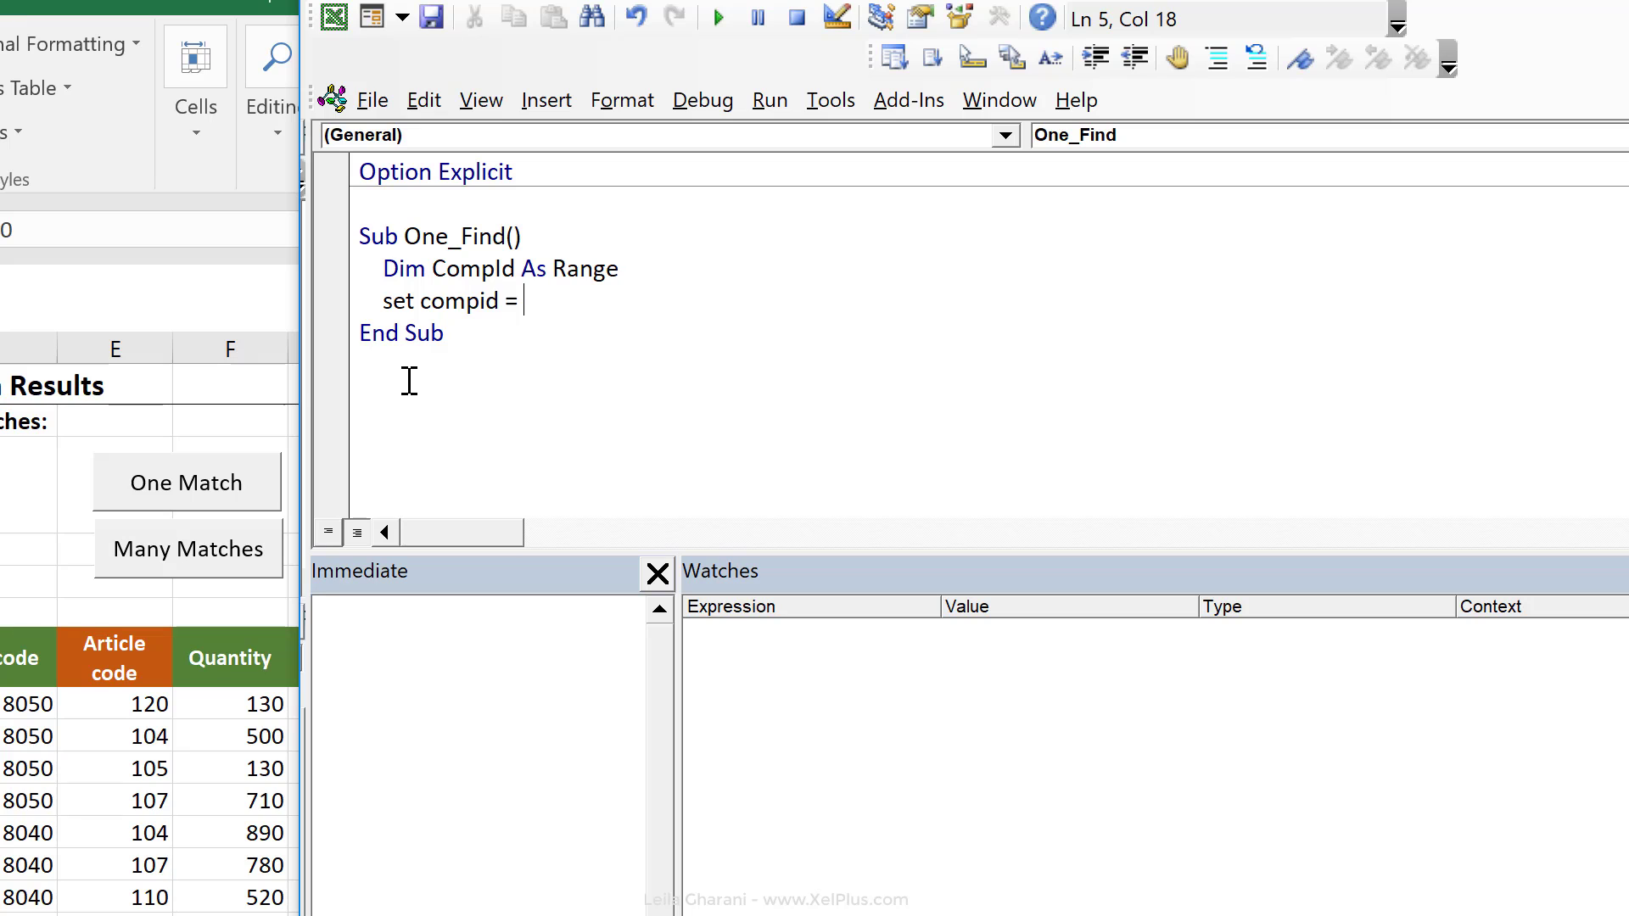
pyautogui.write('cells.find')
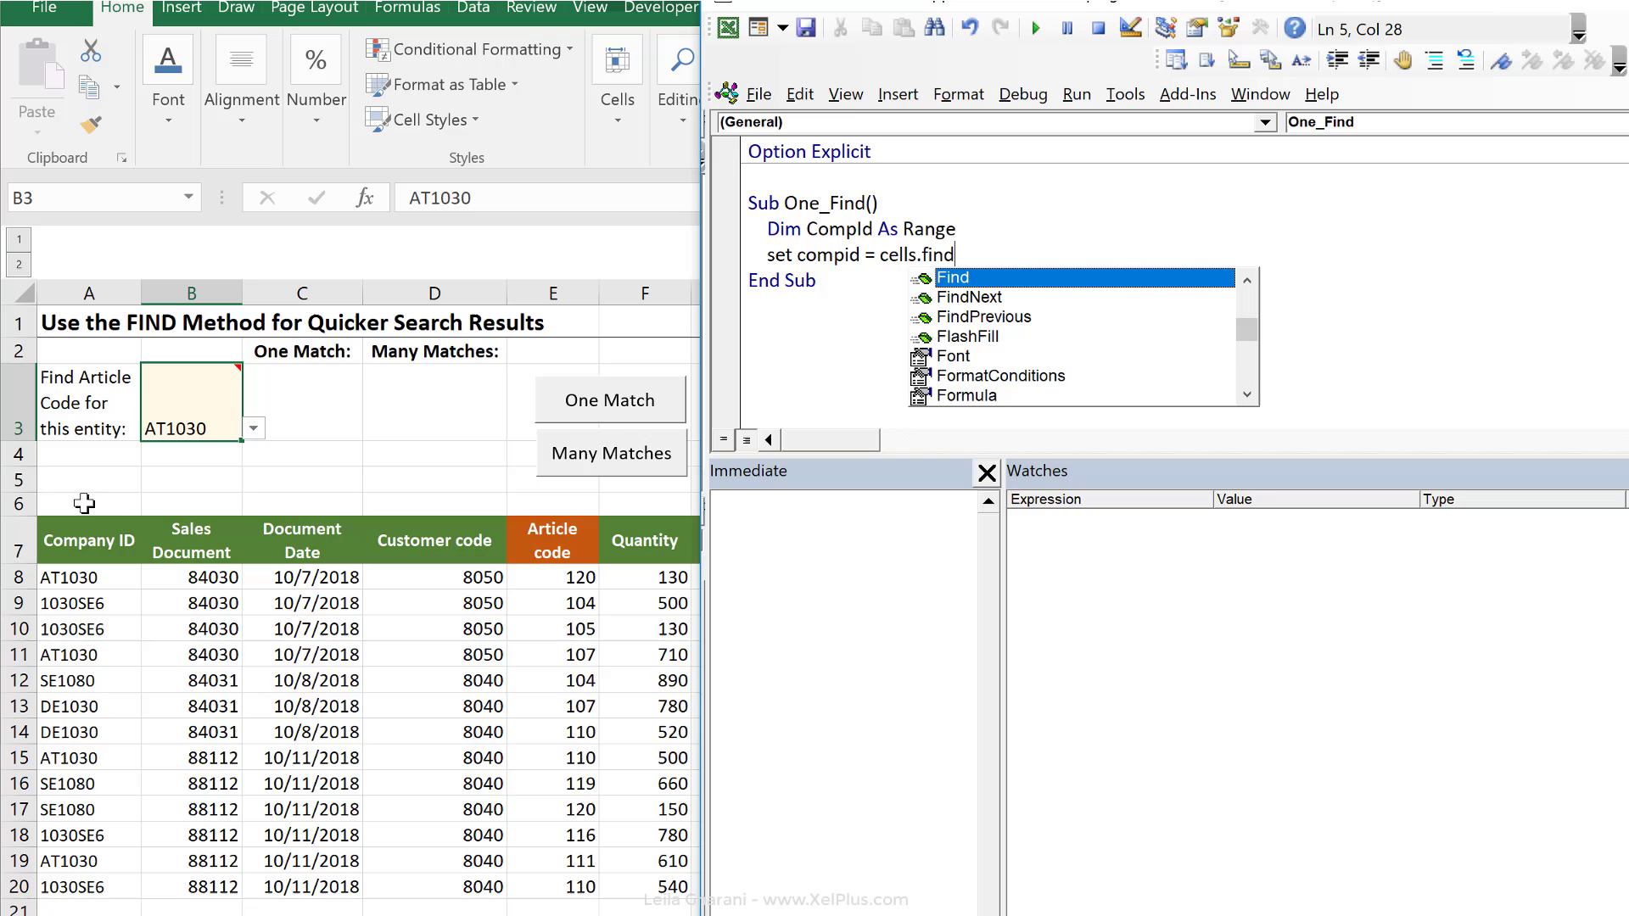
pyautogui.moveTo(107, 559)
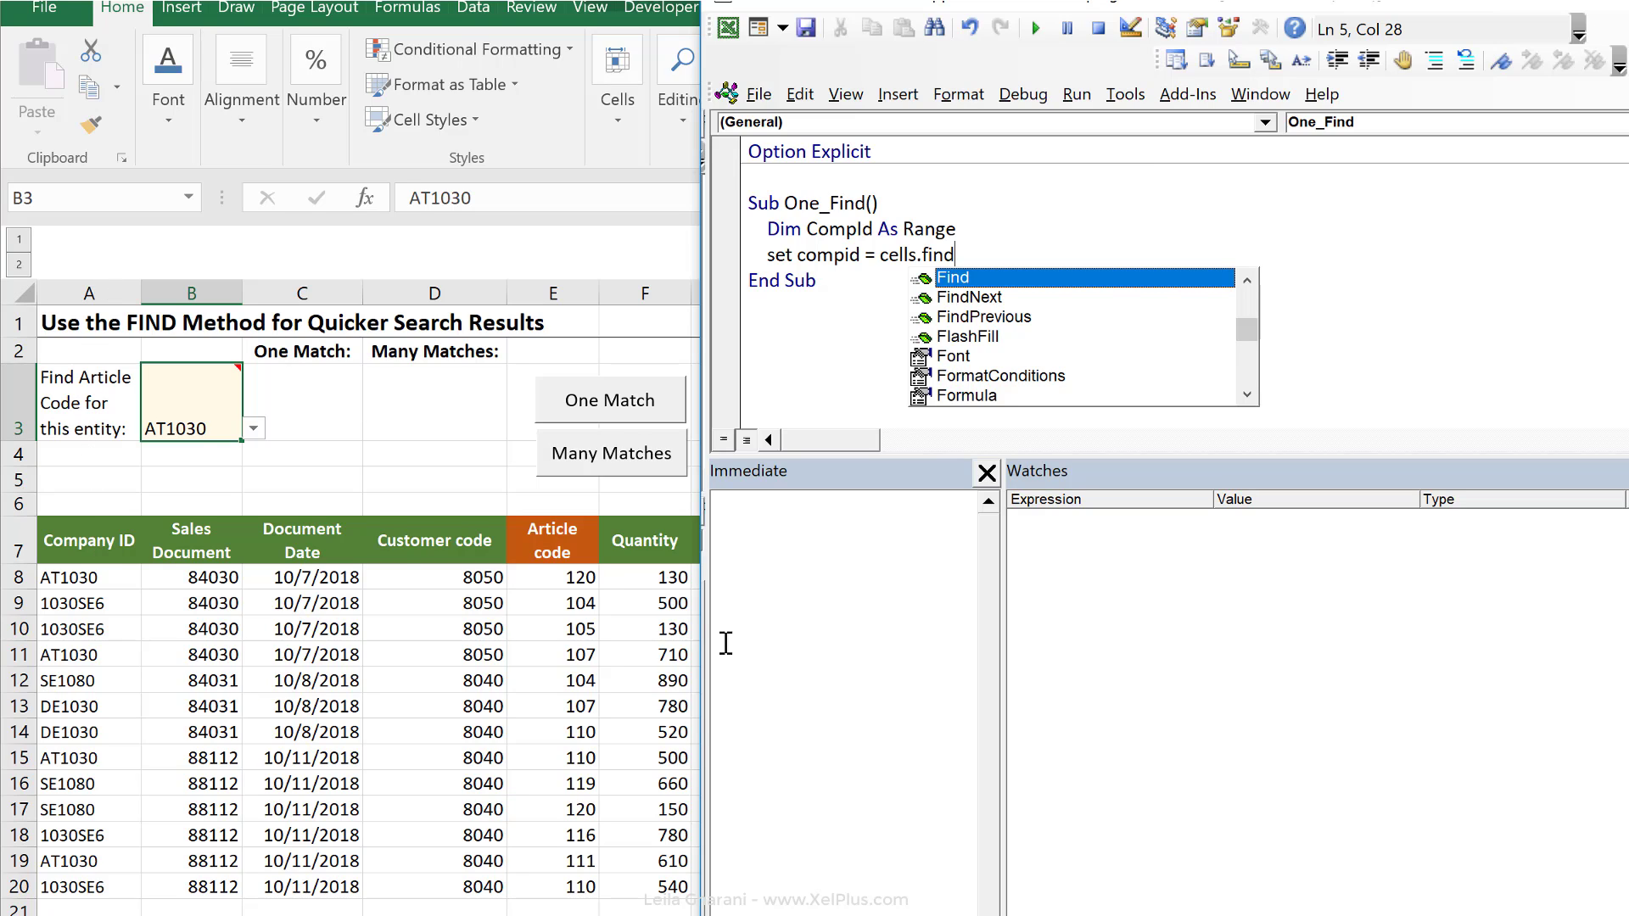
pyautogui.moveTo(859, 345)
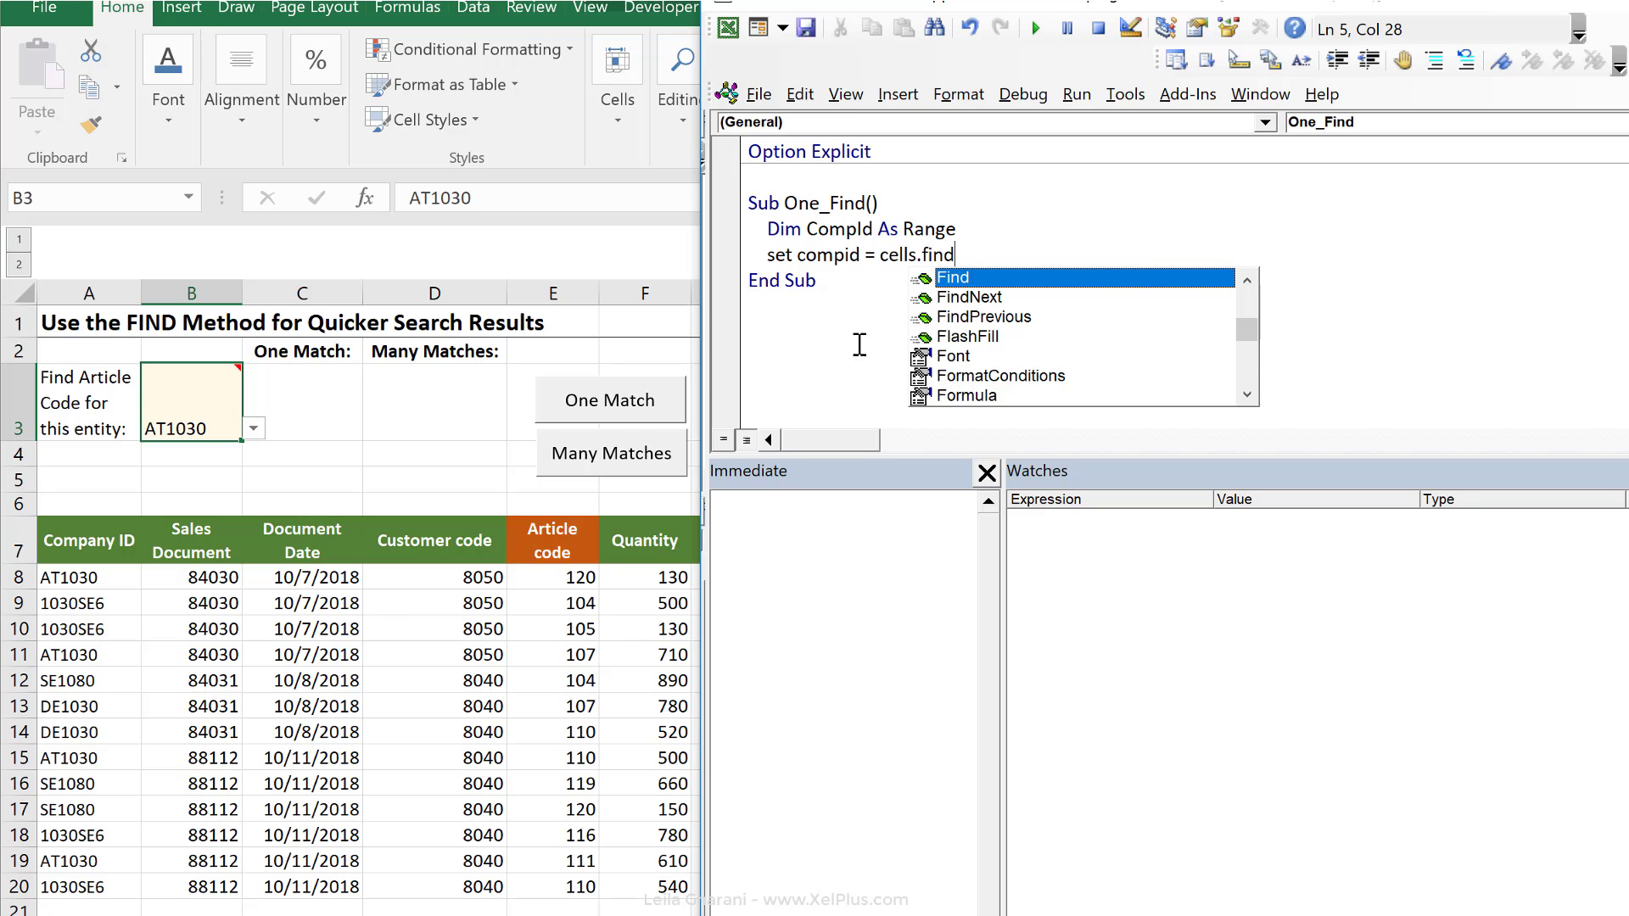
pyautogui.press('Backspace')
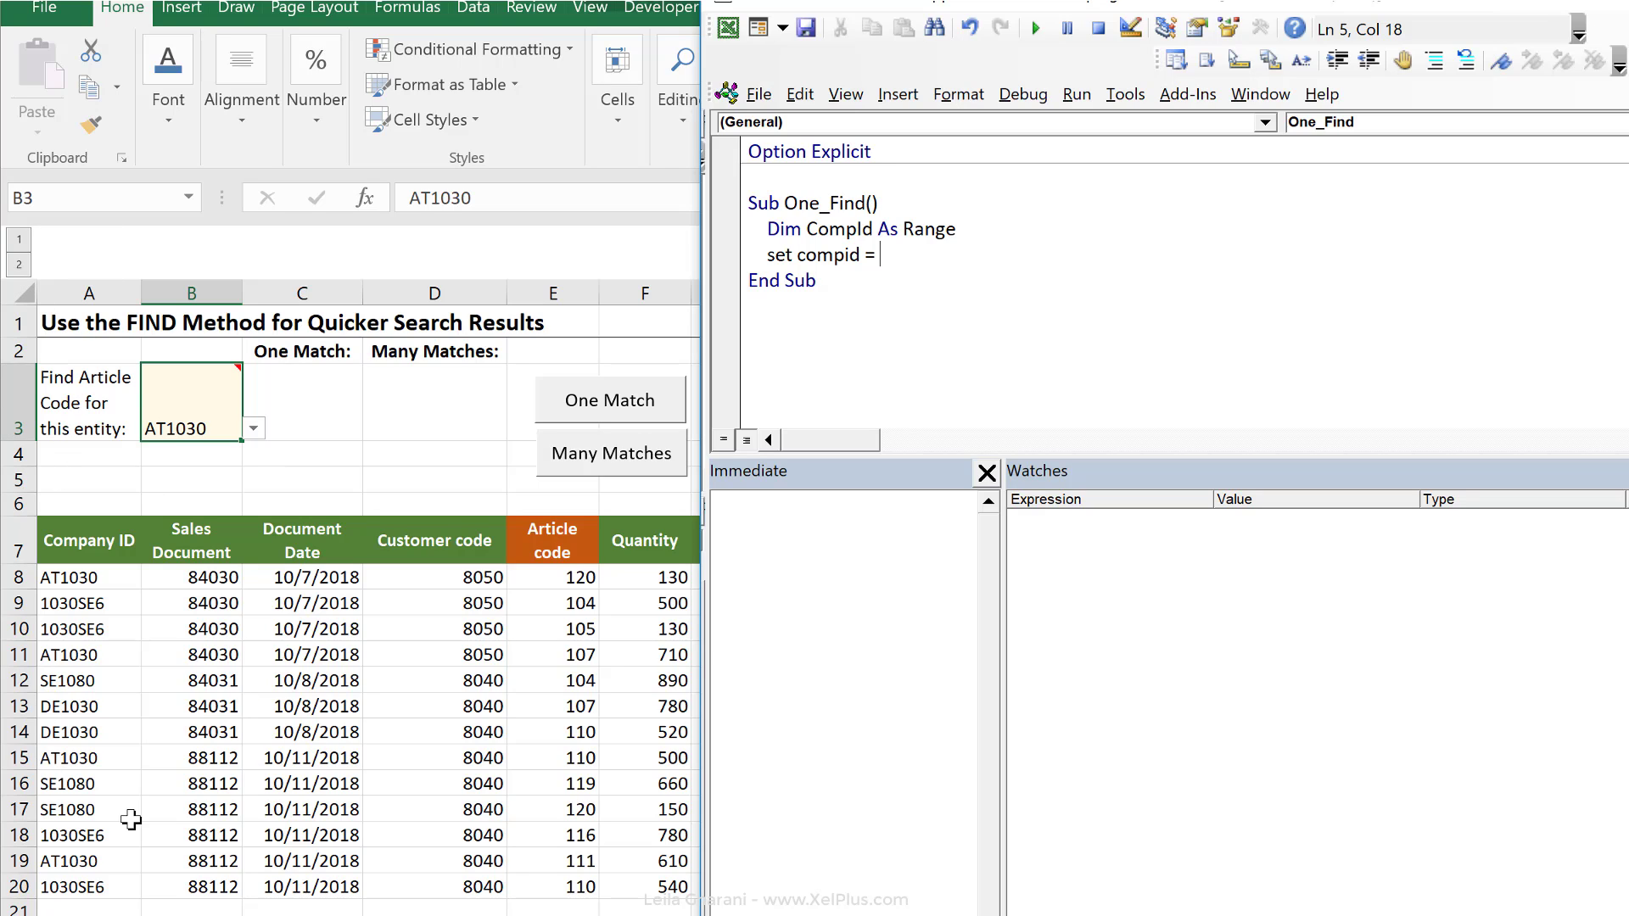
pyautogui.moveTo(112, 630)
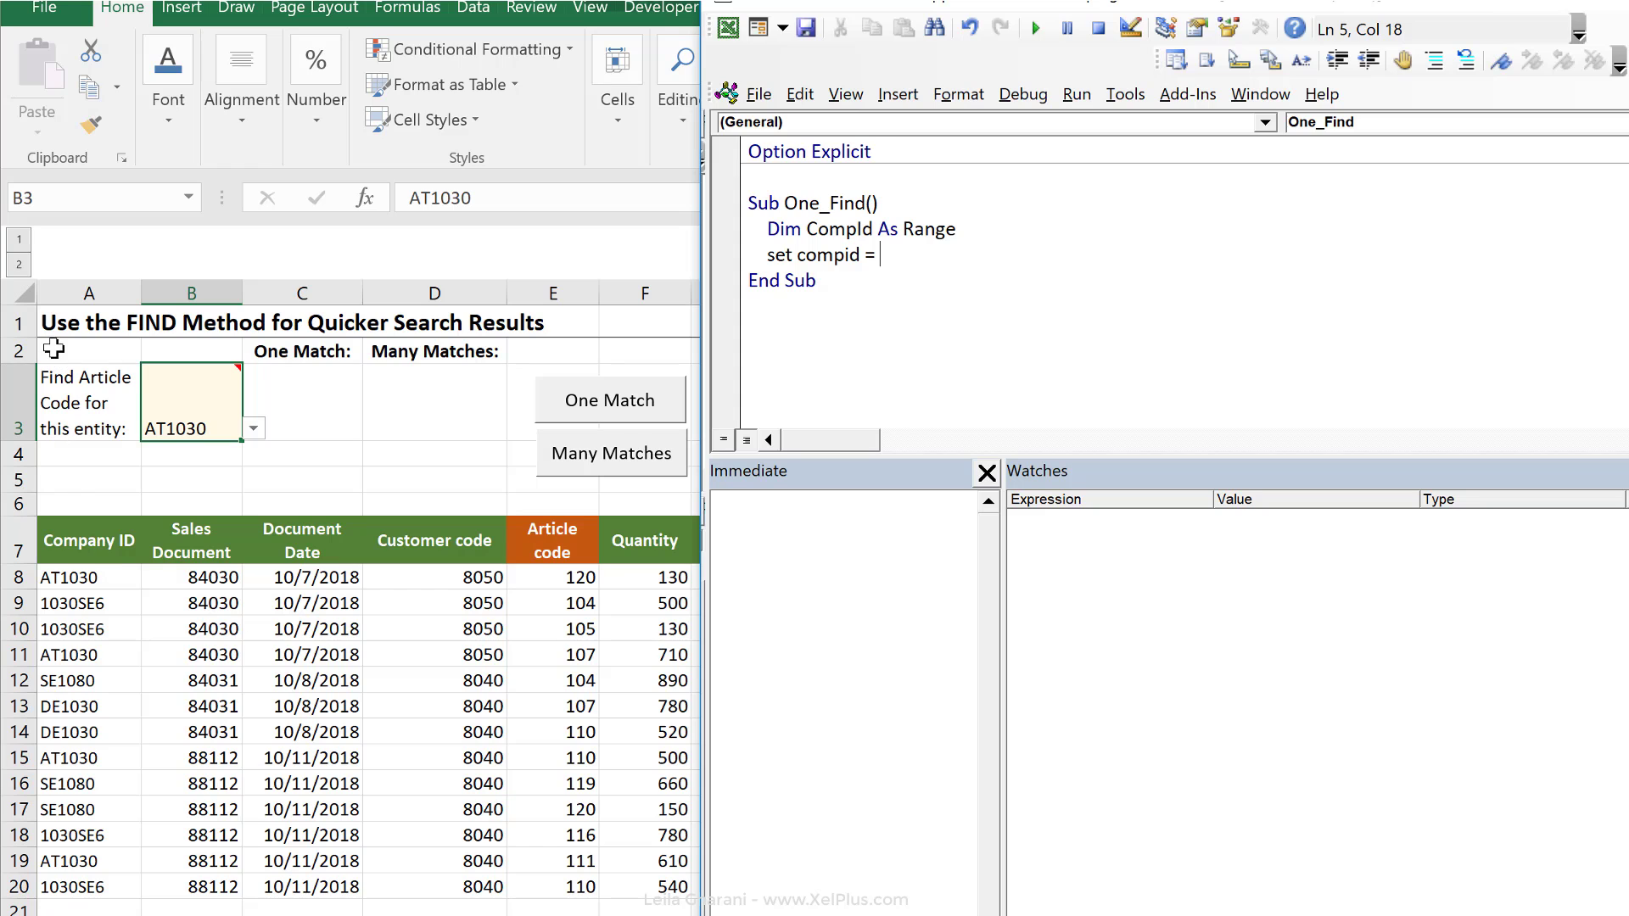
pyautogui.moveTo(49, 662)
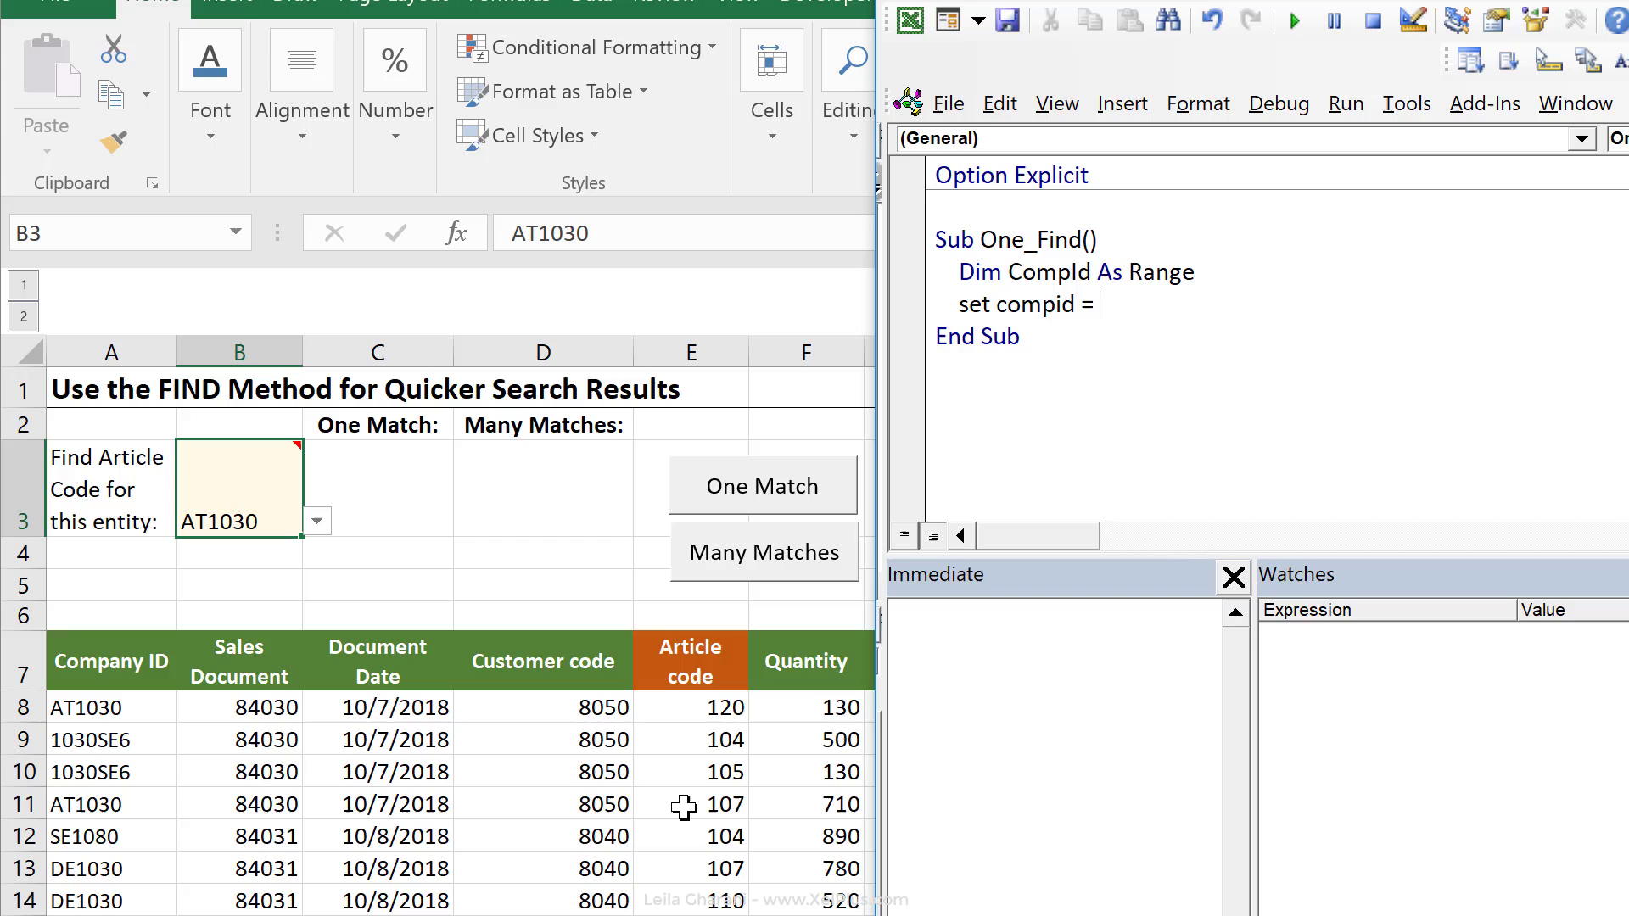
# Assign CompId from Range("A:A").Find with what:=Range("B3") as the search value.
pyautogui.write('range("A')
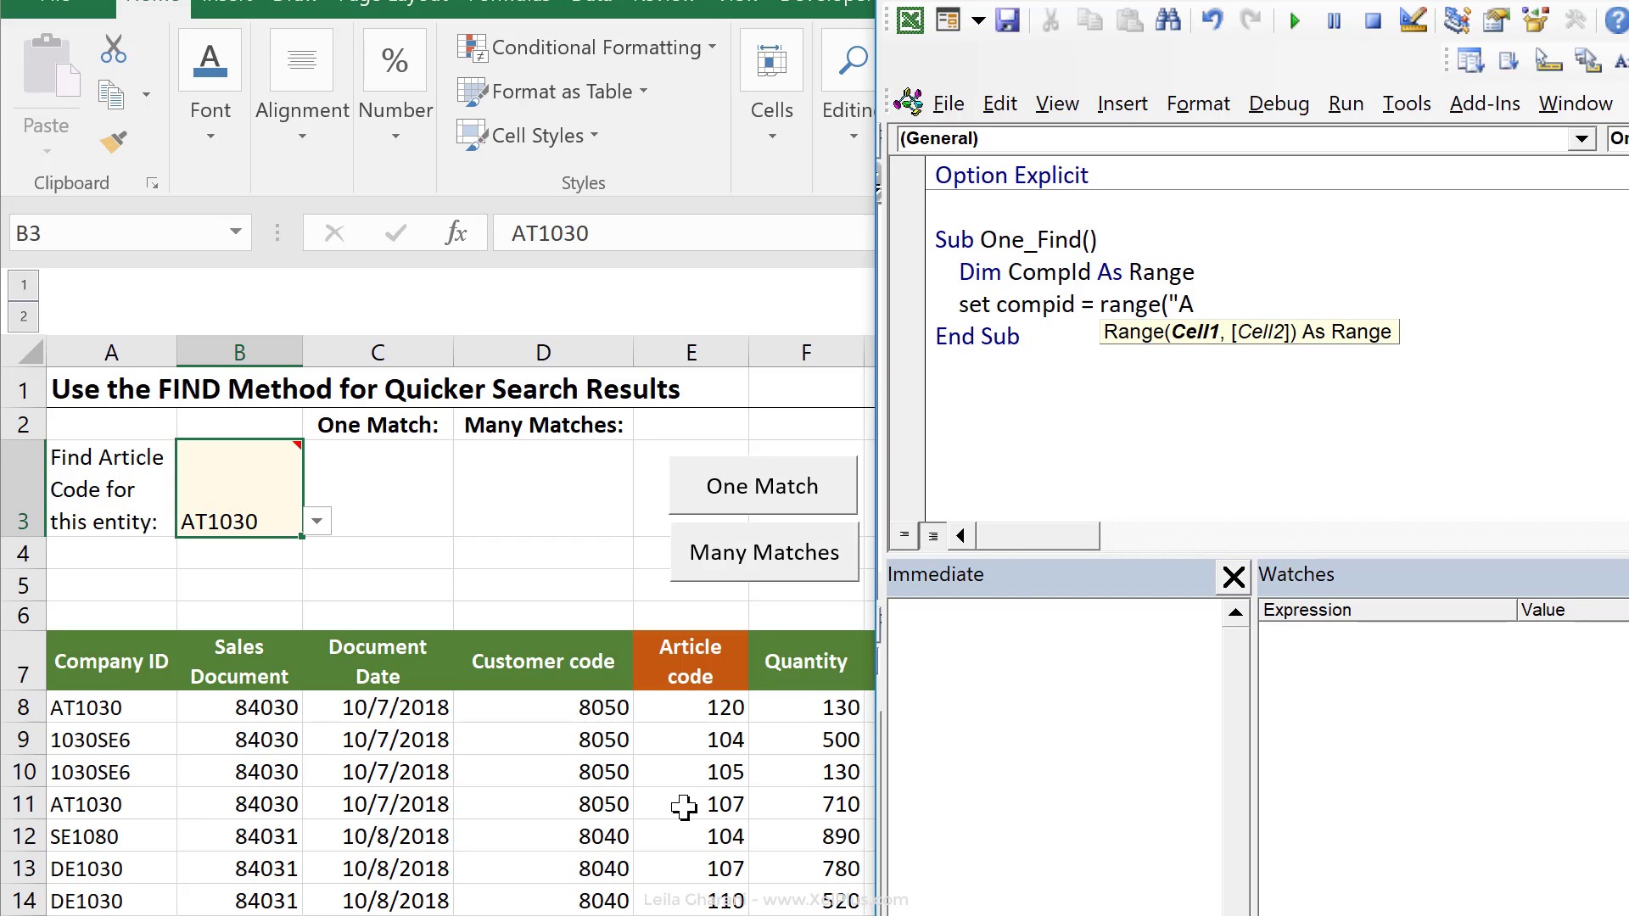
pyautogui.write(':A").find')
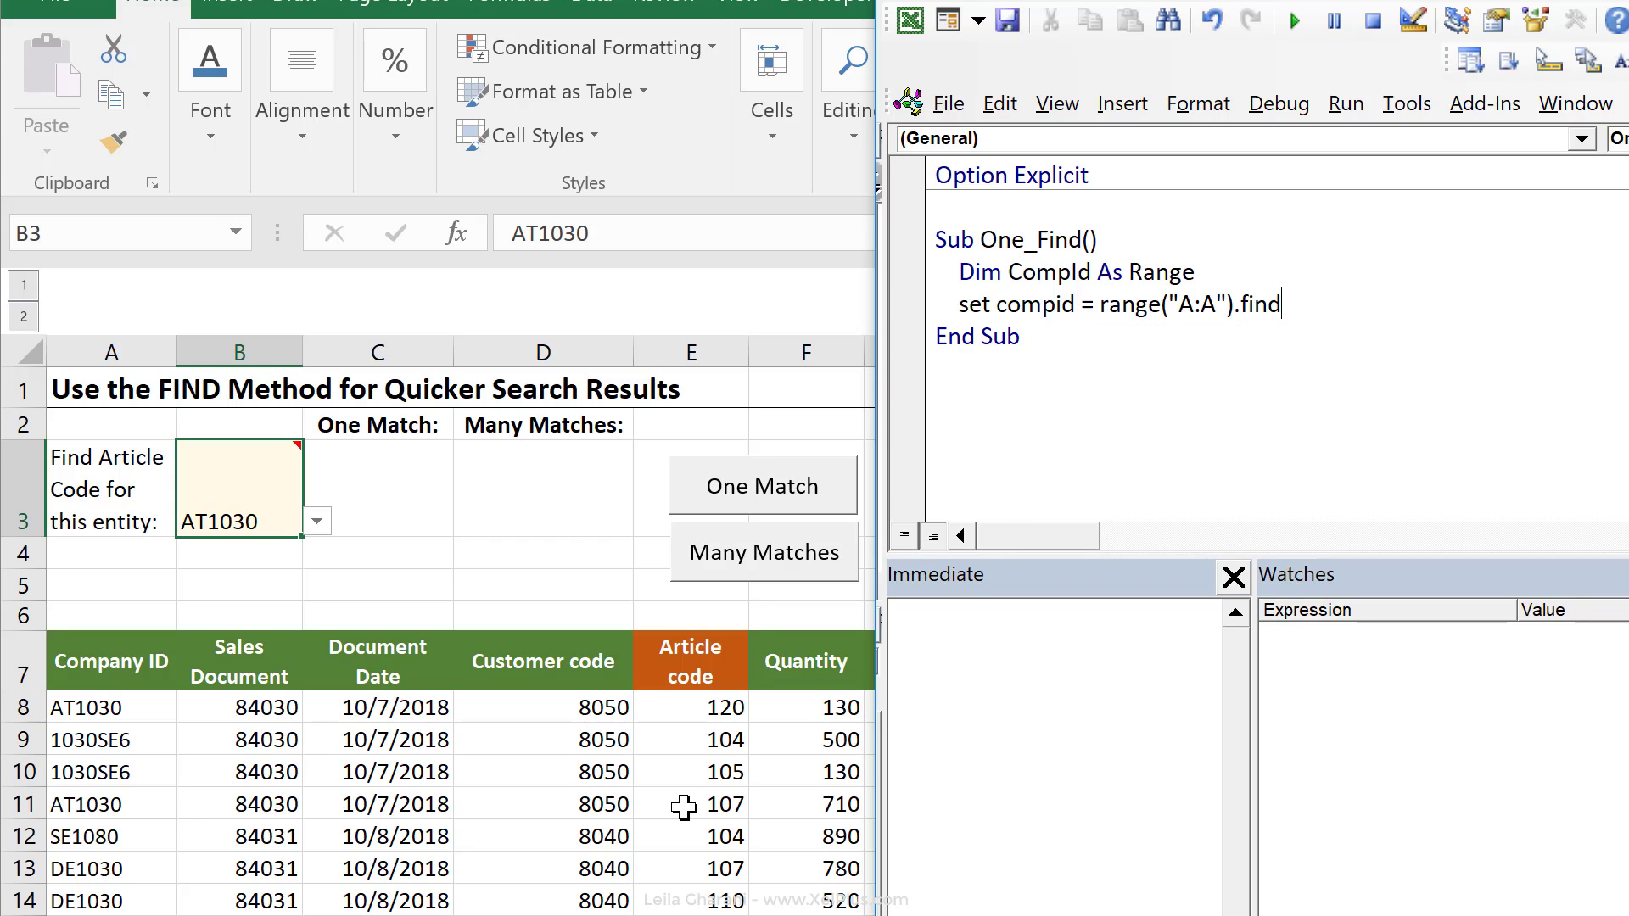
pyautogui.write('(')
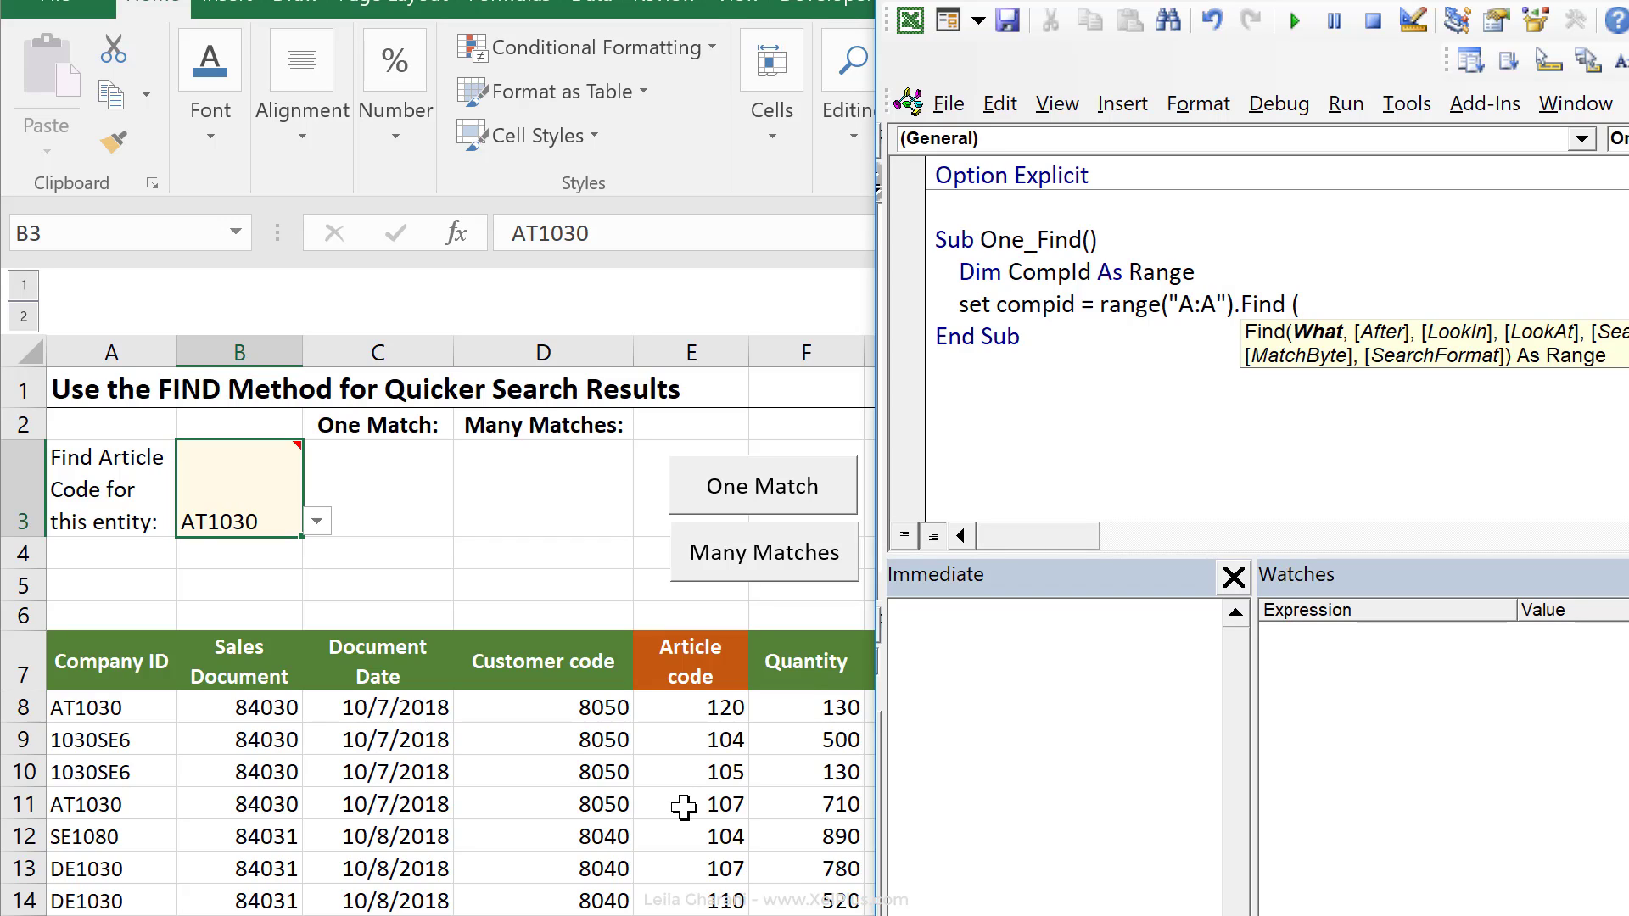
pyautogui.write(',,,')
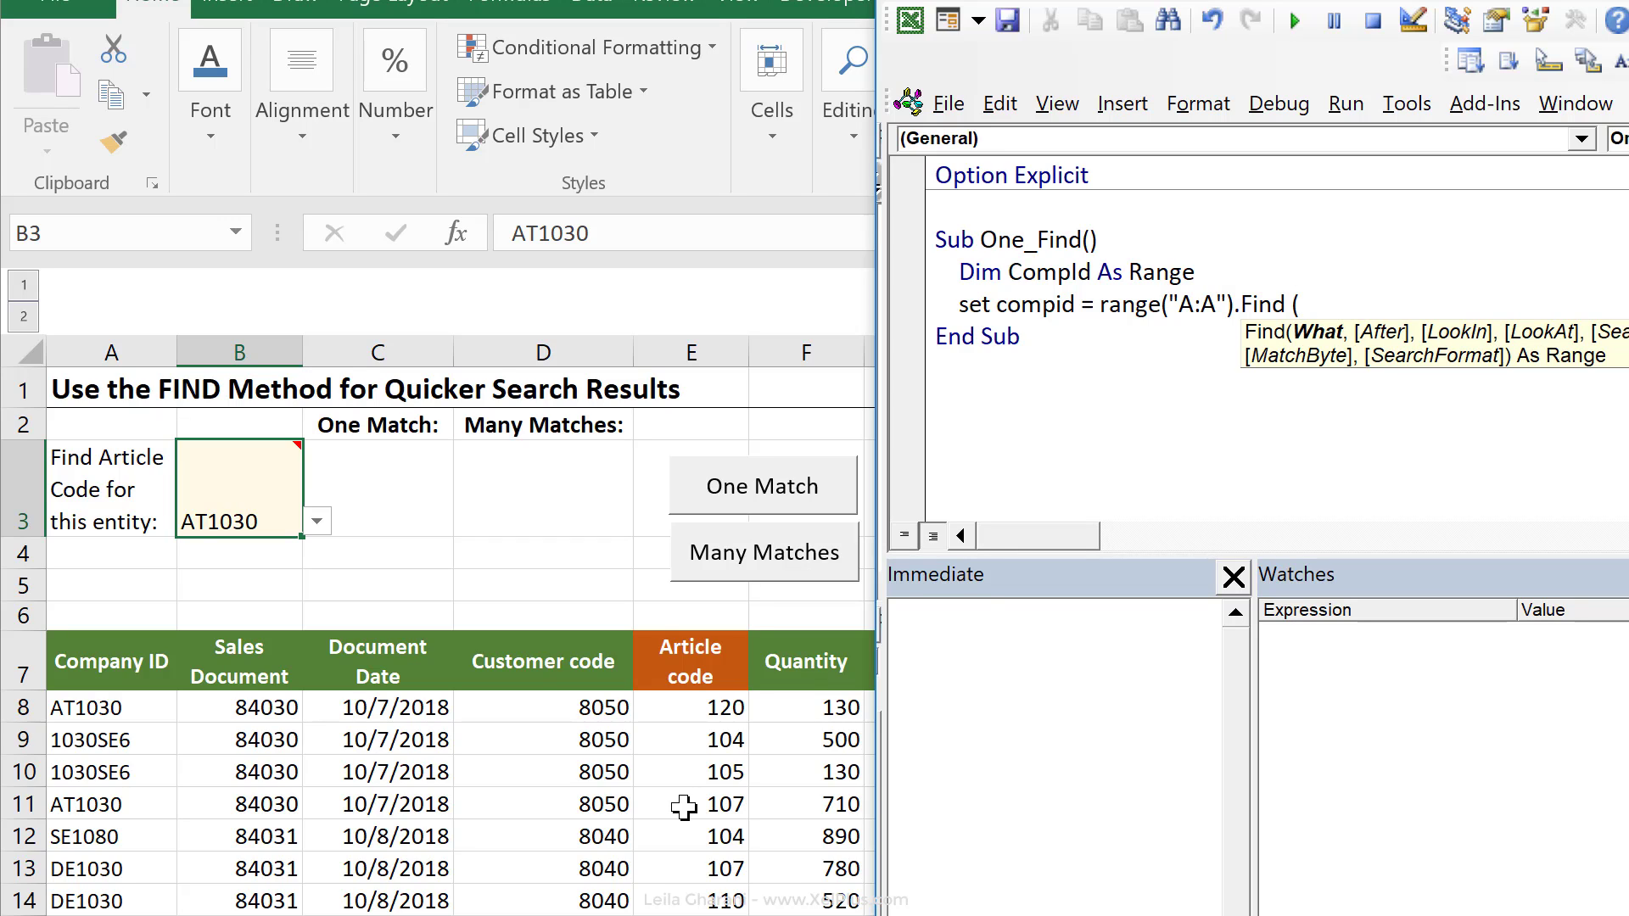
pyautogui.write('what:')
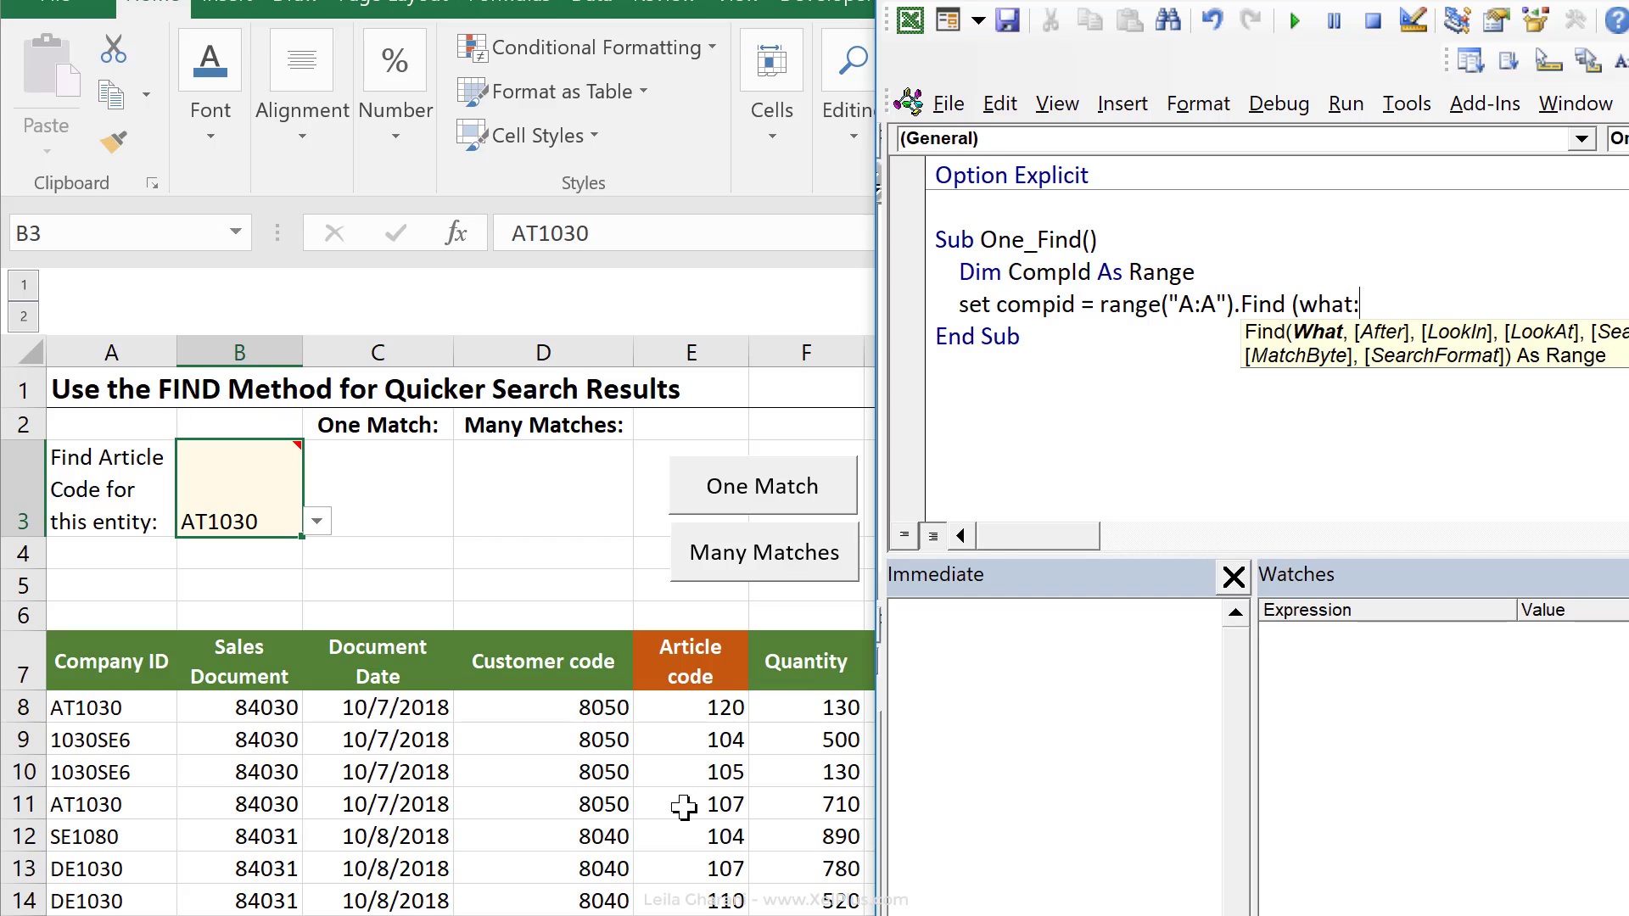
pyautogui.write('=')
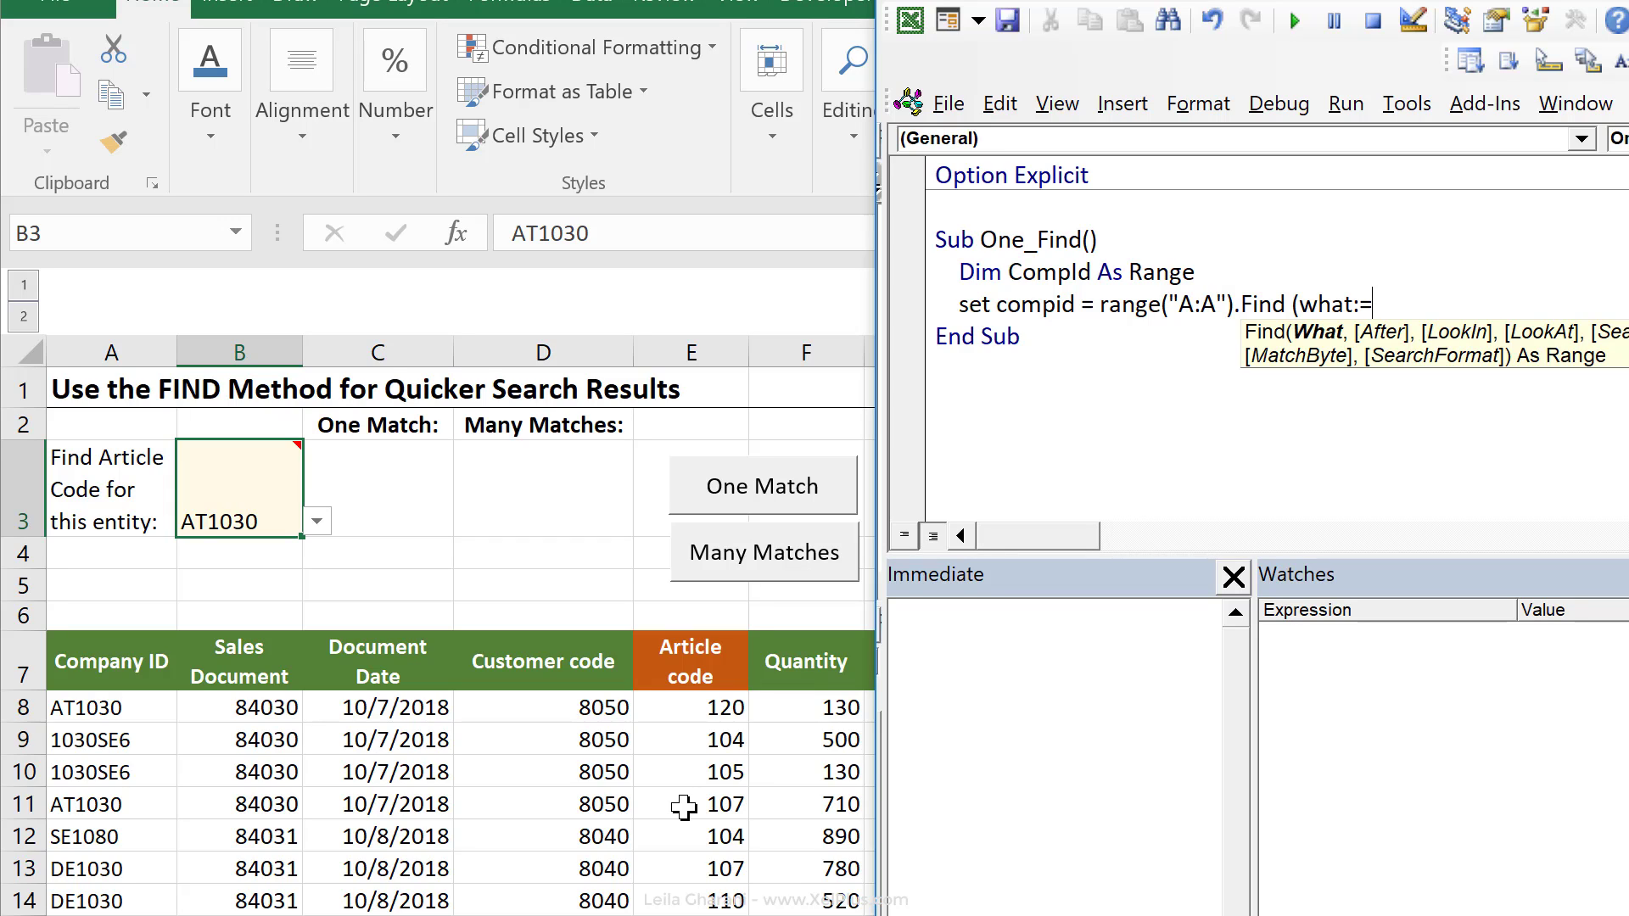
pyautogui.write('r')
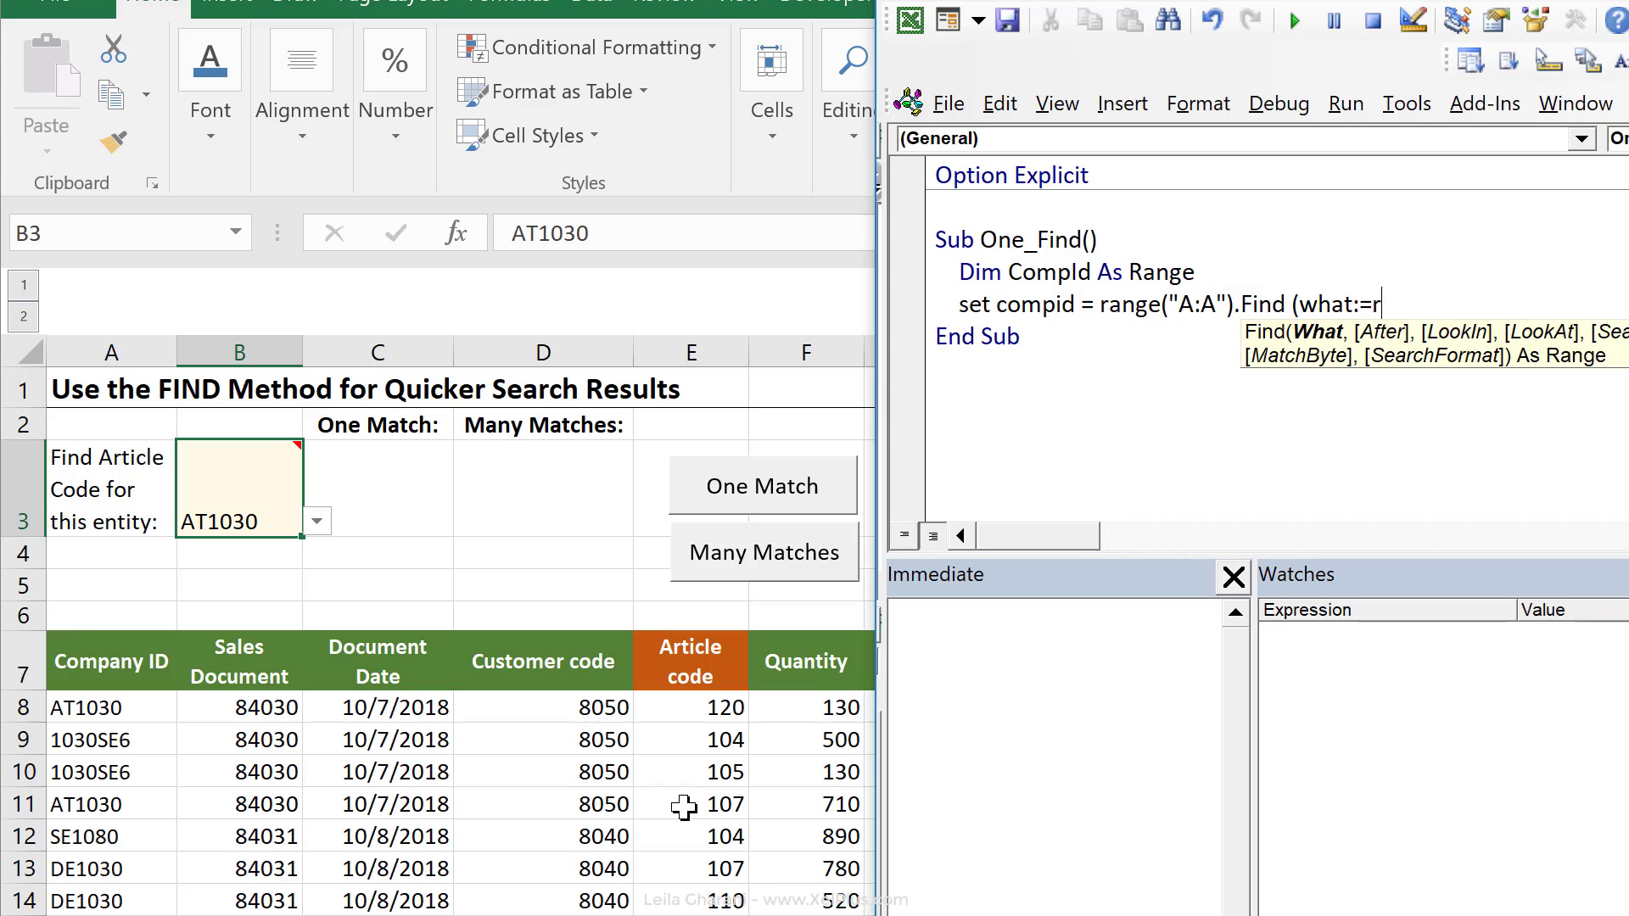
pyautogui.write('ange("B')
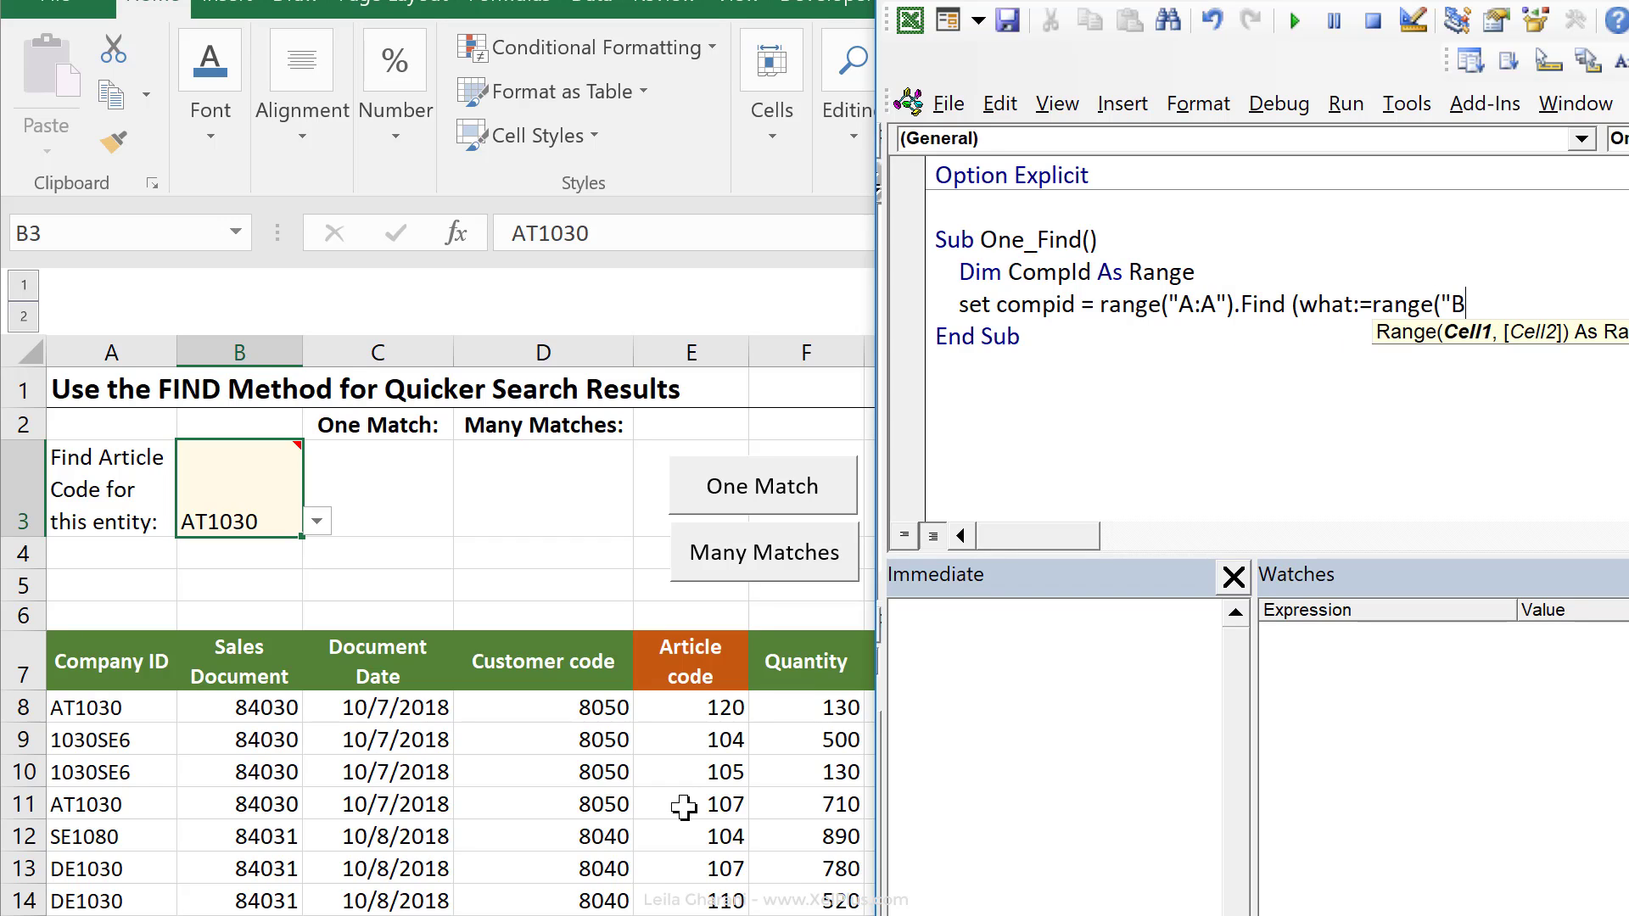
pyautogui.write('3").')
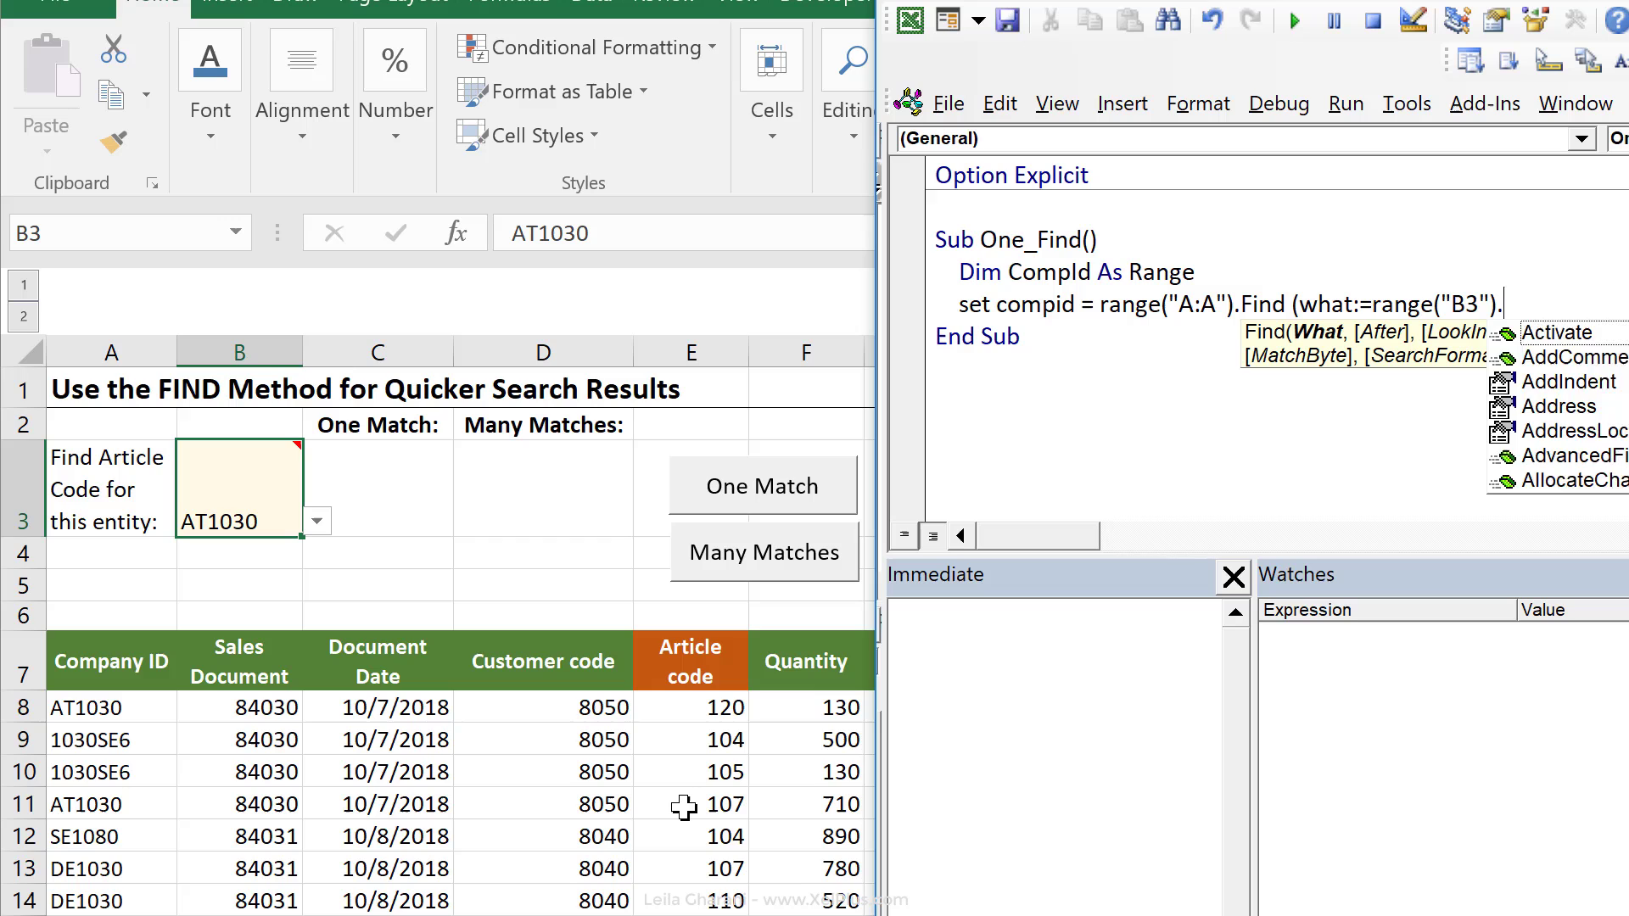
# Finish the Find call with .Value, LookIn:=xlValues and lookat:=xlWhole.
pyautogui.write('.Value, loo')
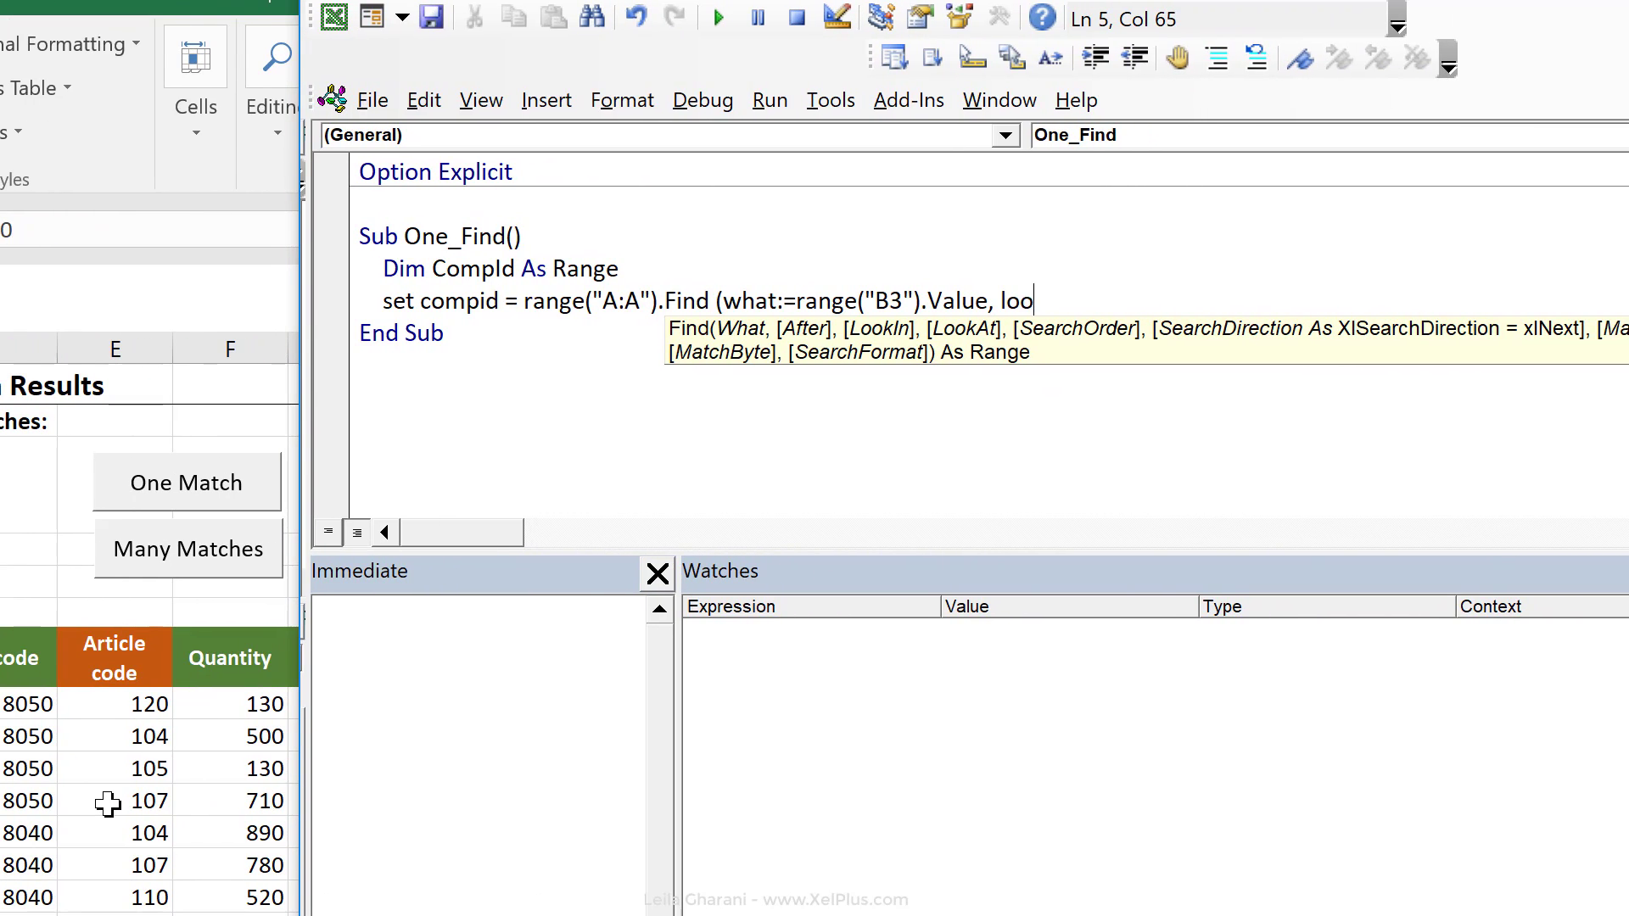
pyautogui.write('kin:=')
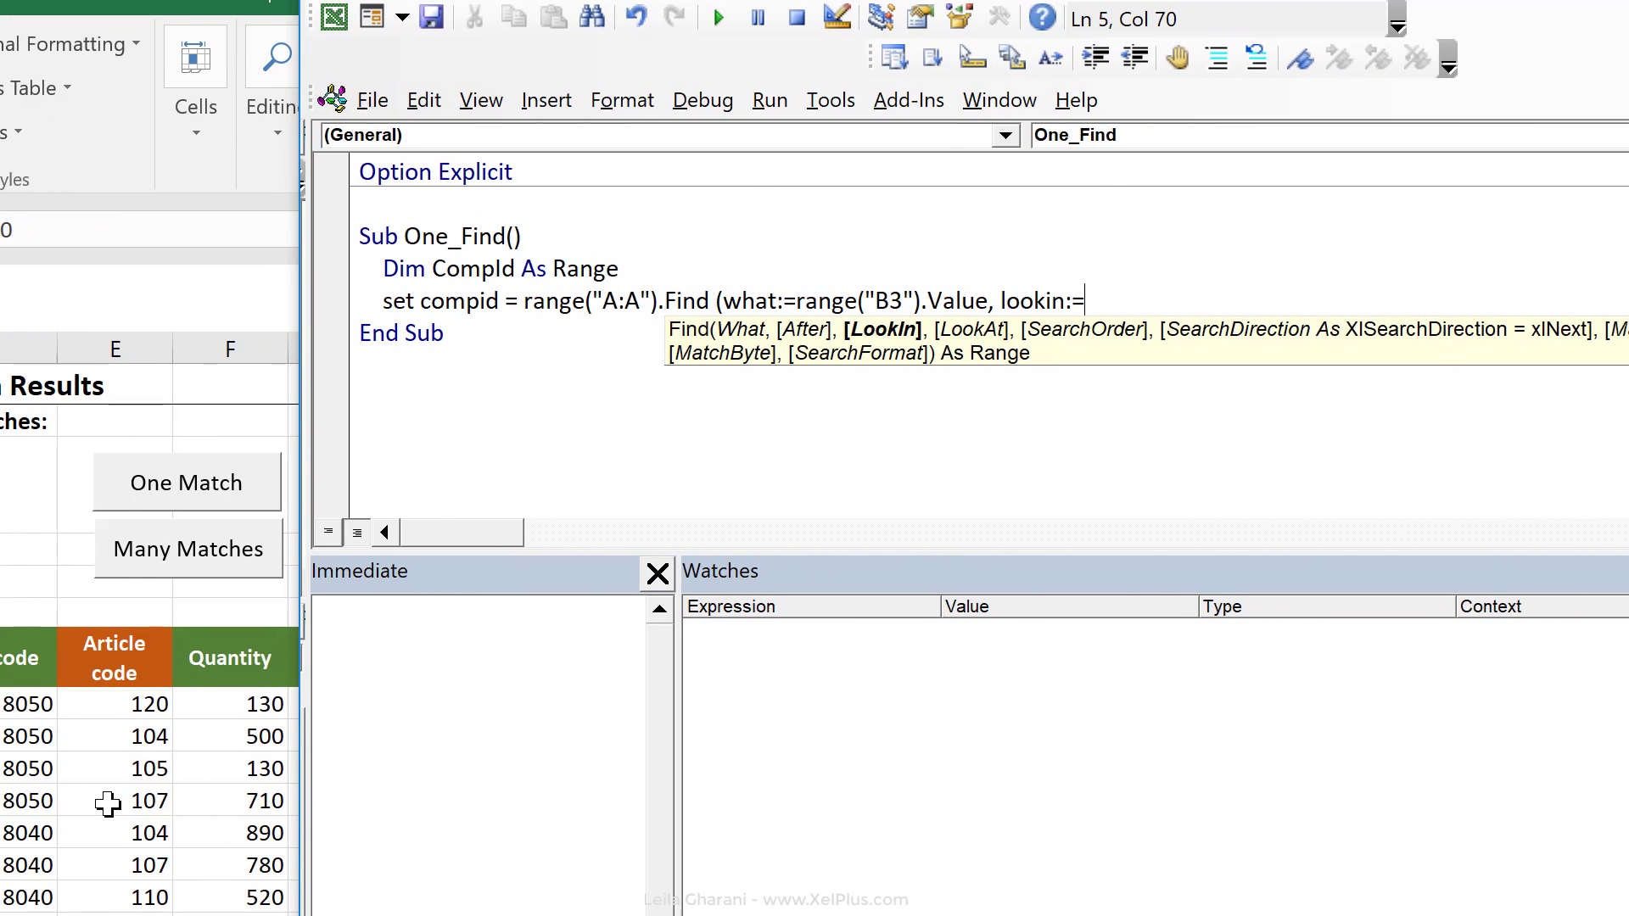
pyautogui.write('xlvalu')
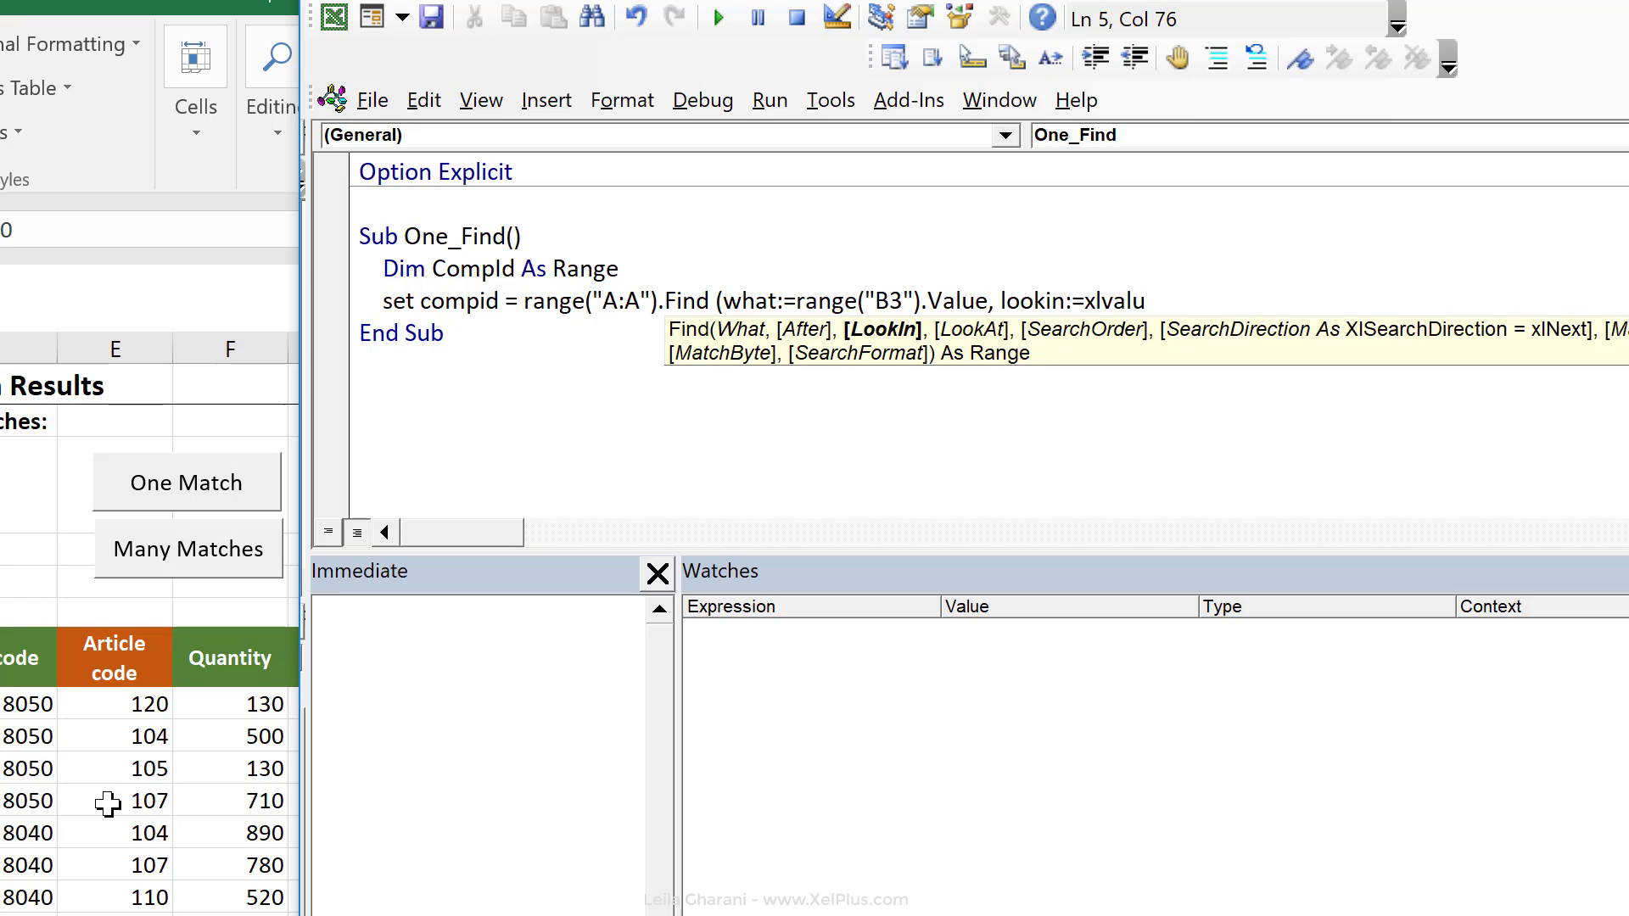
pyautogui.write('es,looka')
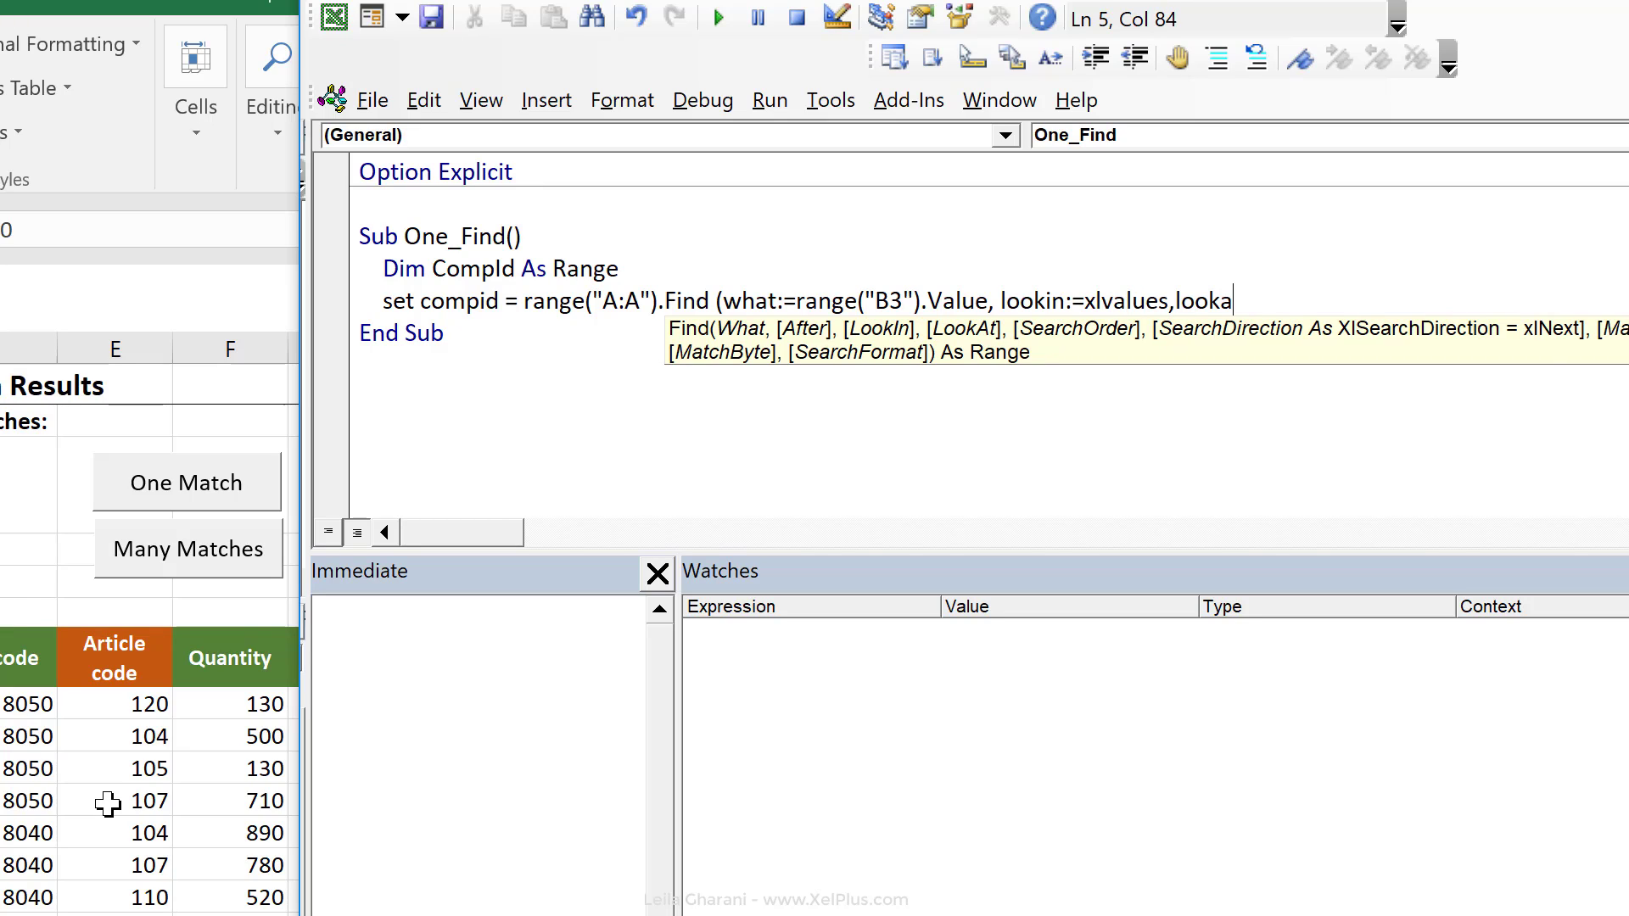
pyautogui.write('t:=xlw')
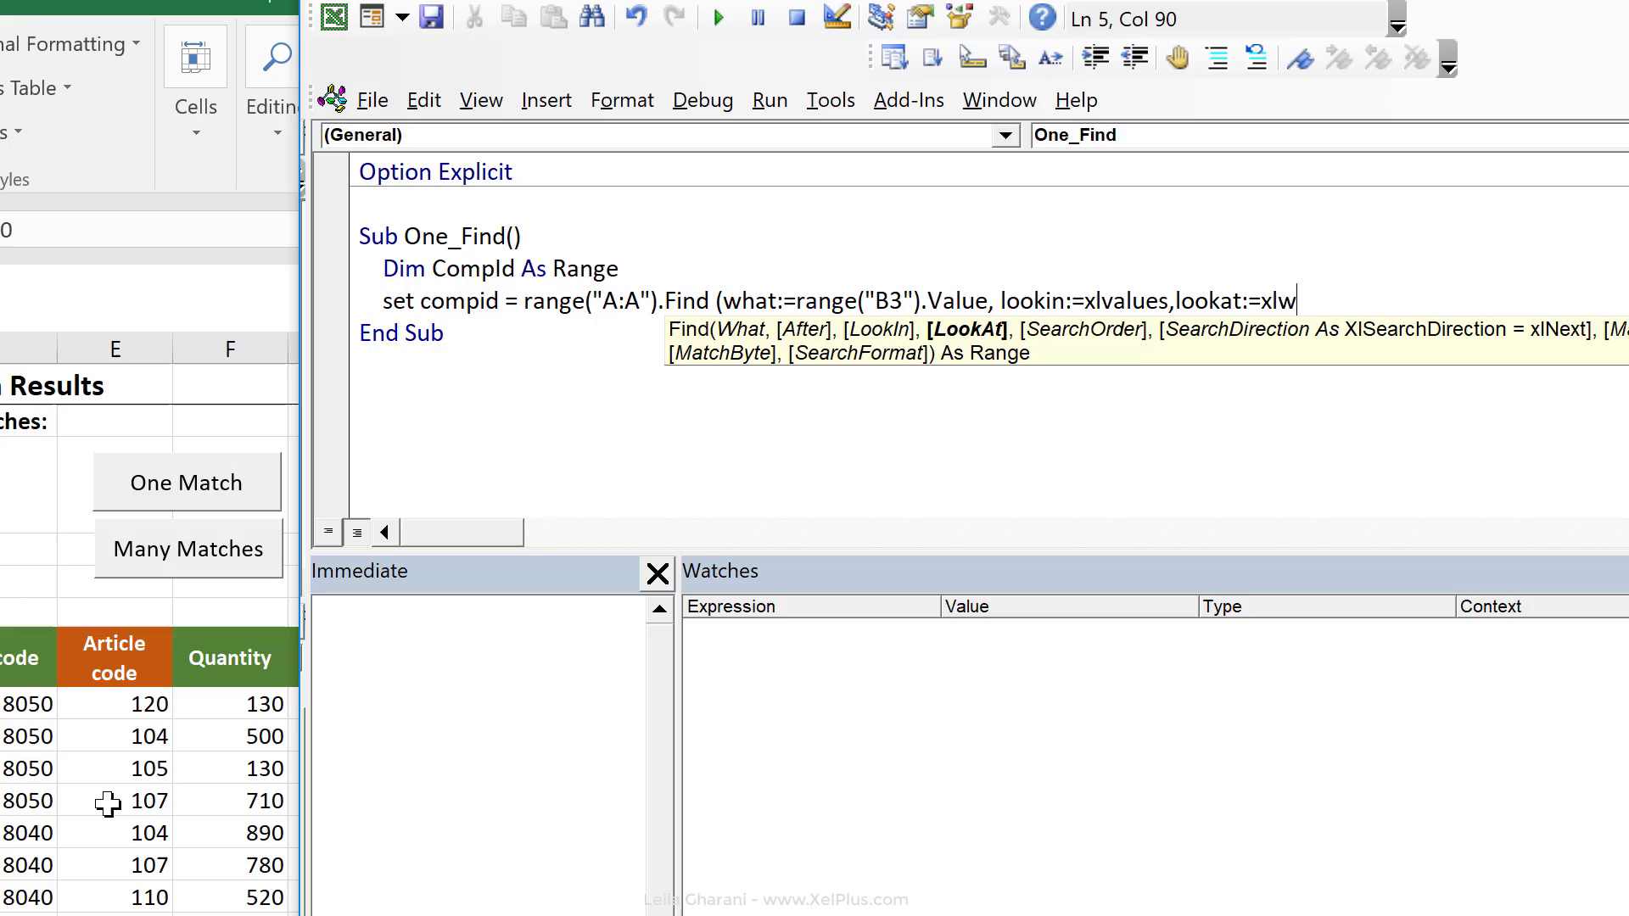
pyautogui.write('hole')
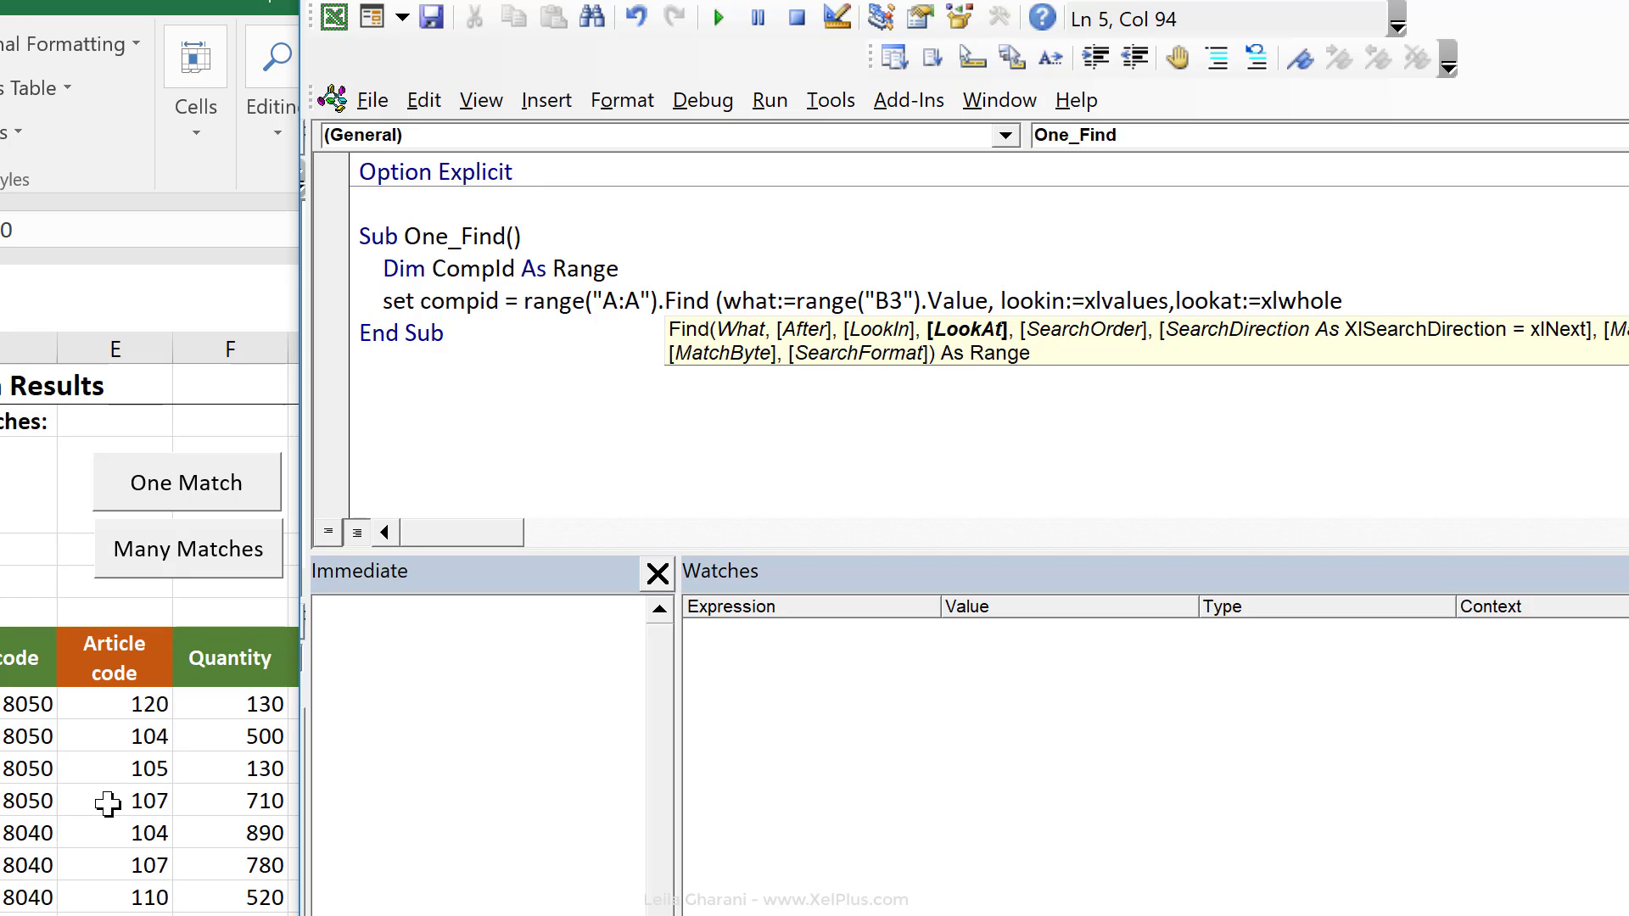
pyautogui.write(')')
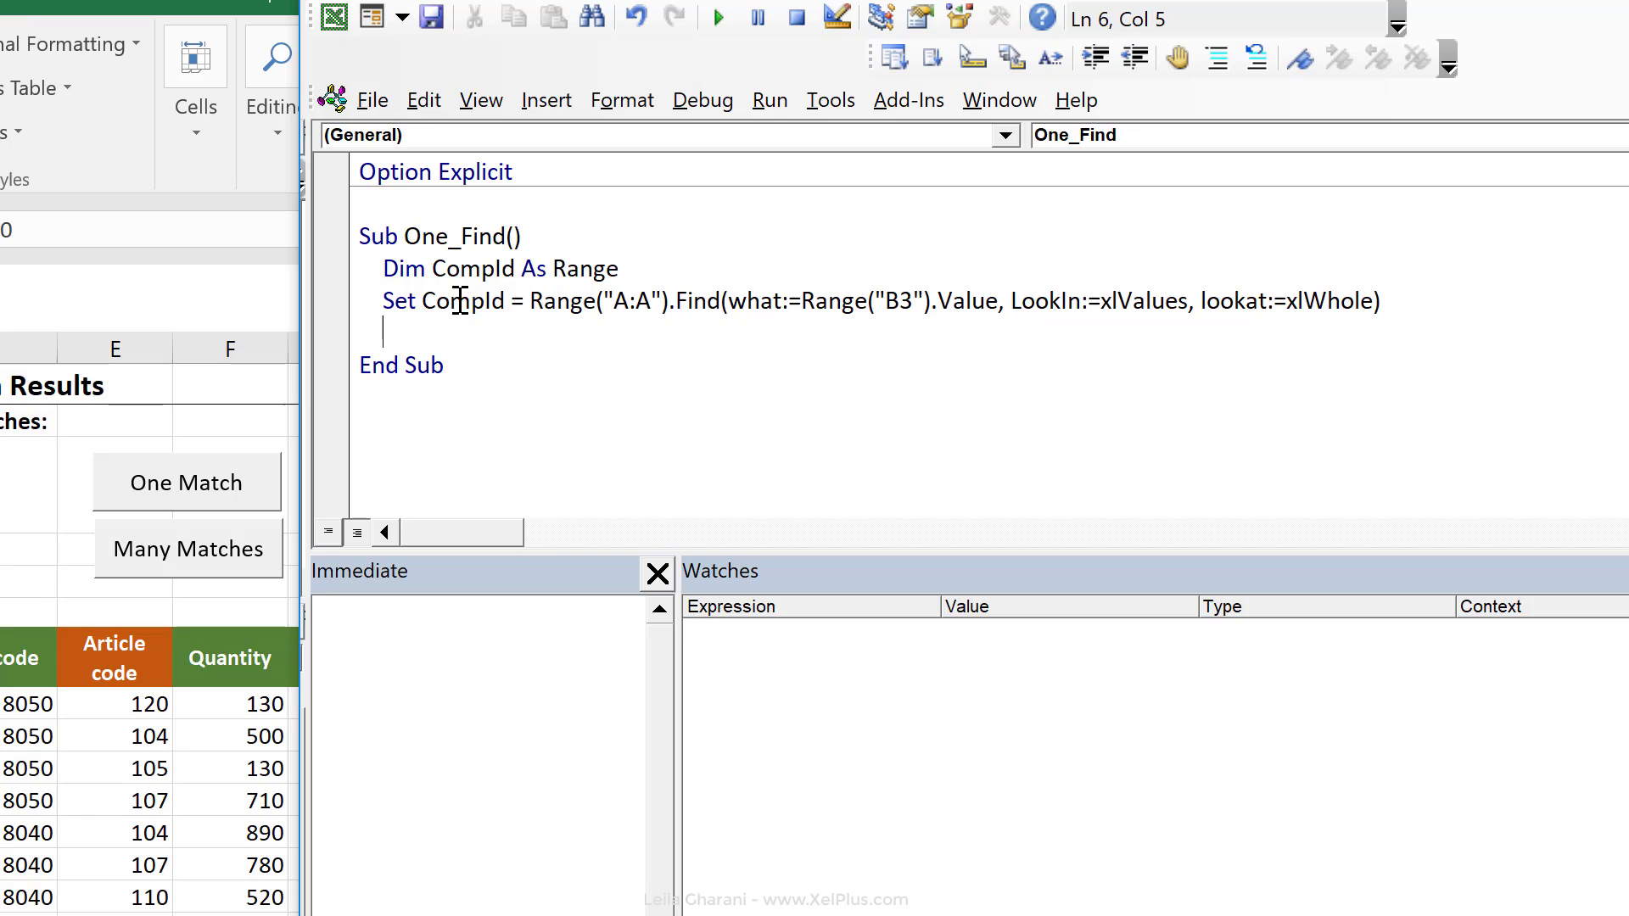
# Watch CompId while stepping One_Find with F8, then change the watch to CompId.Address showing $A$8.
pyautogui.doubleClick(460, 300)
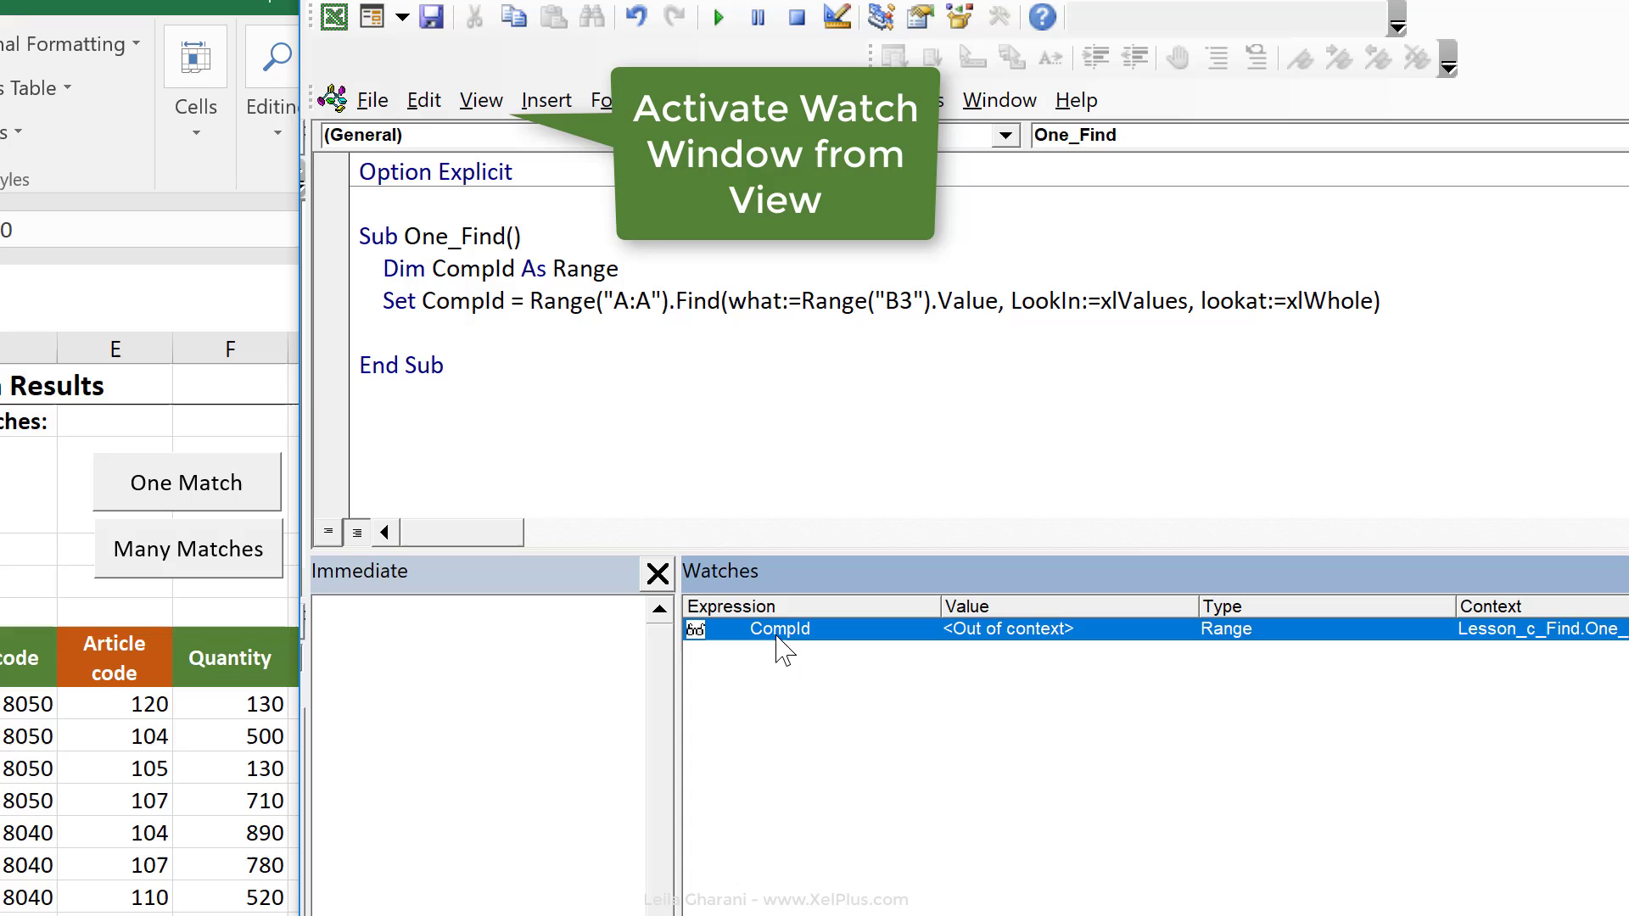
pyautogui.press('F8')
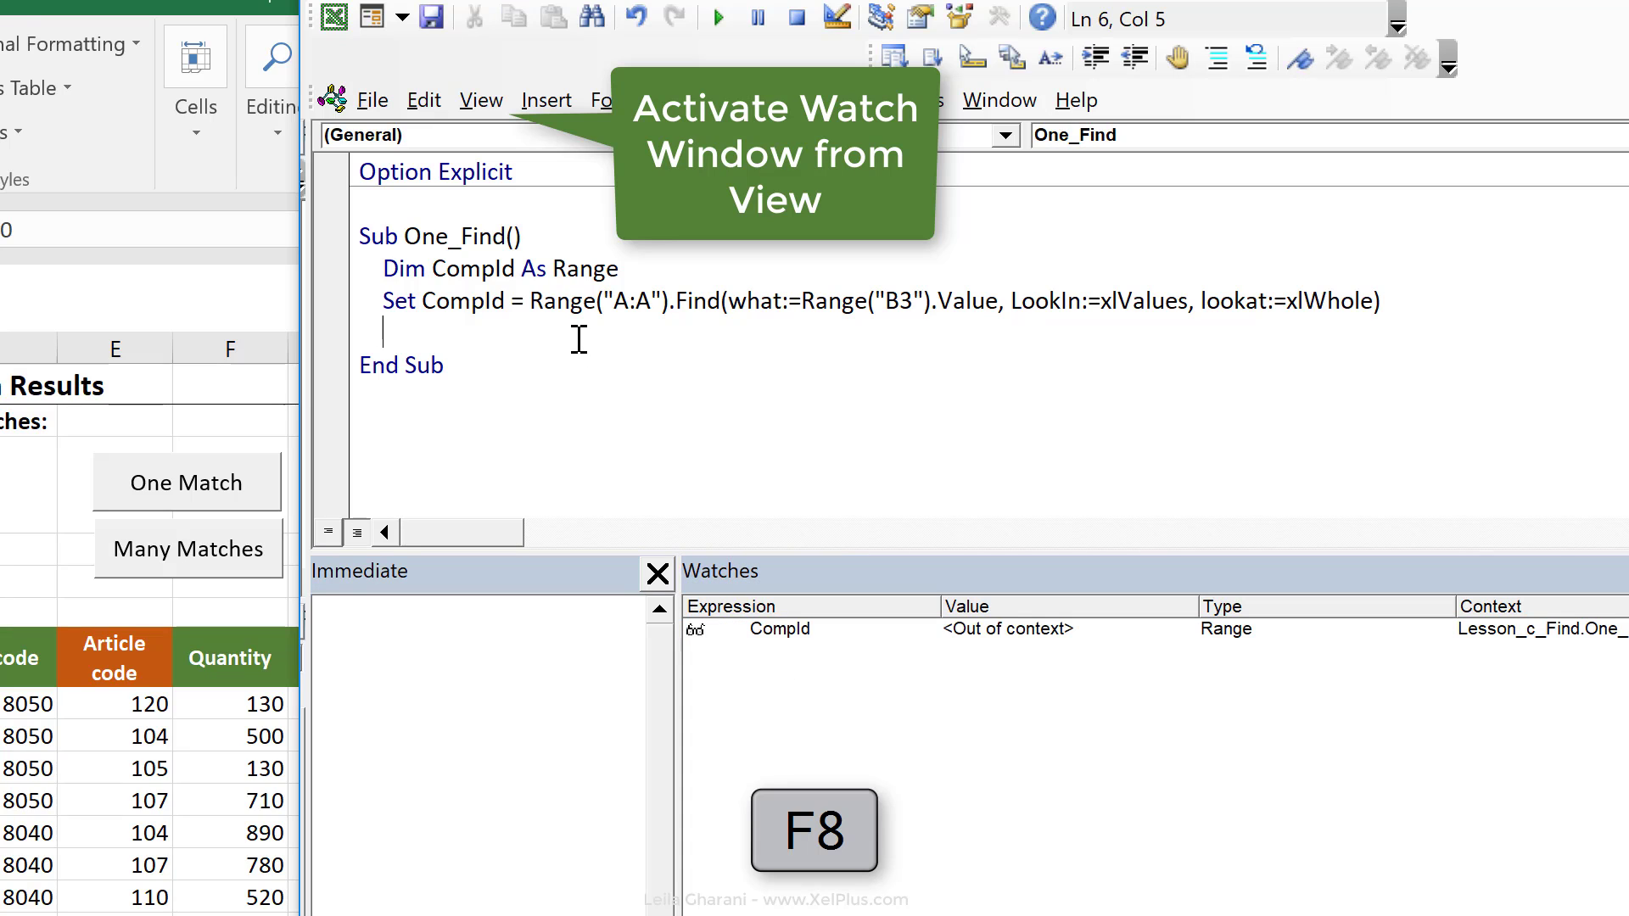
pyautogui.press('F8')
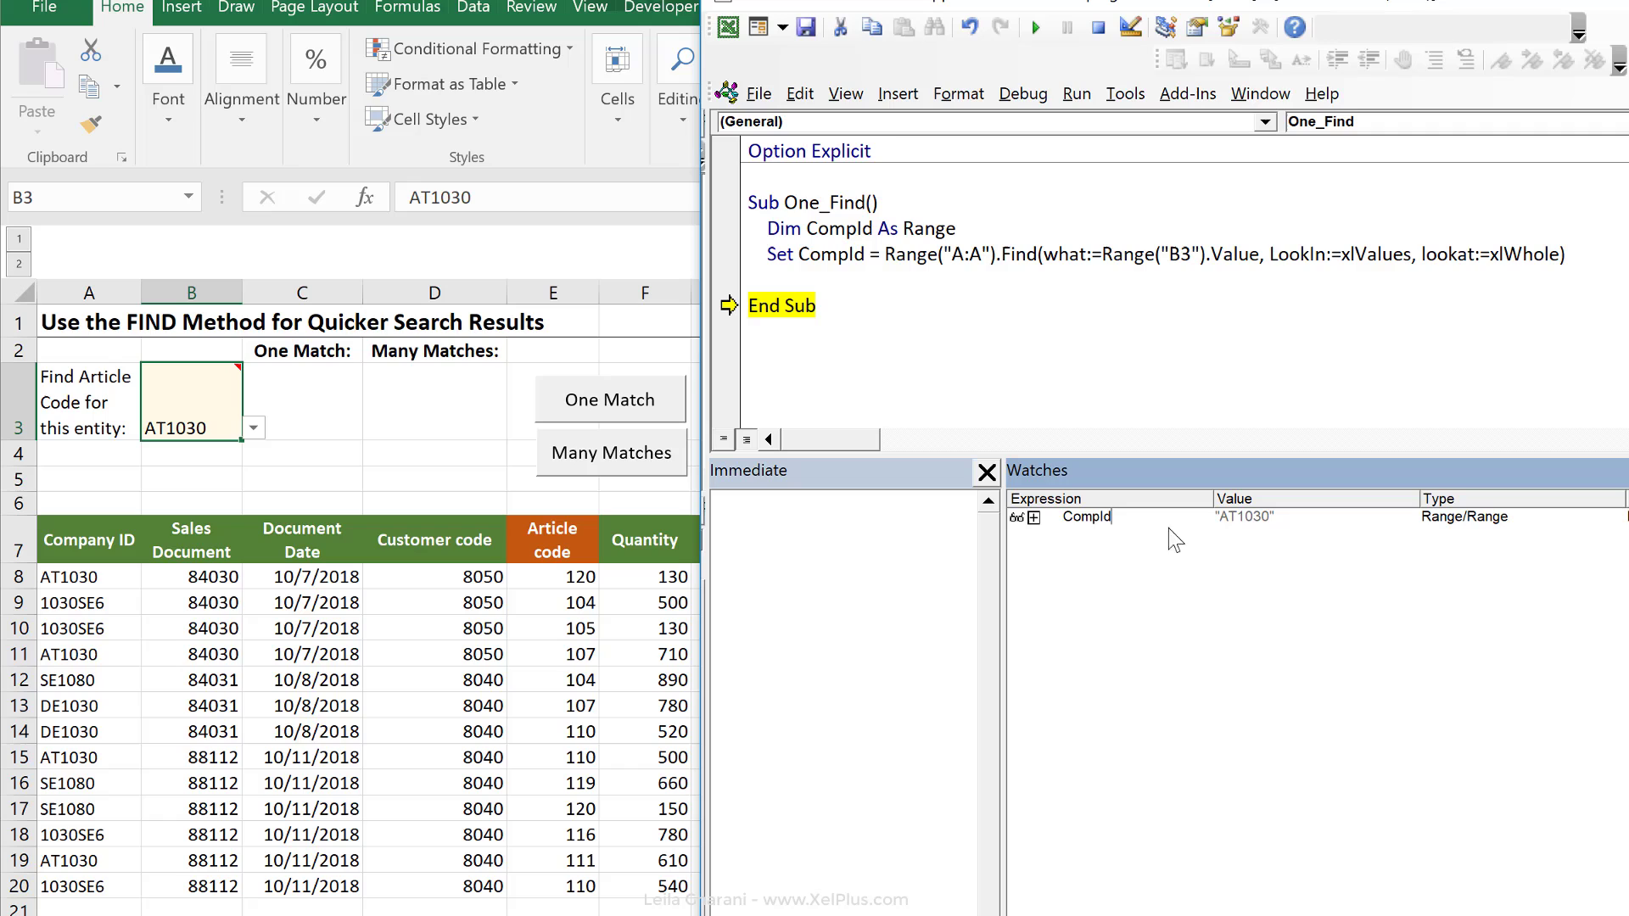
pyautogui.write('.address')
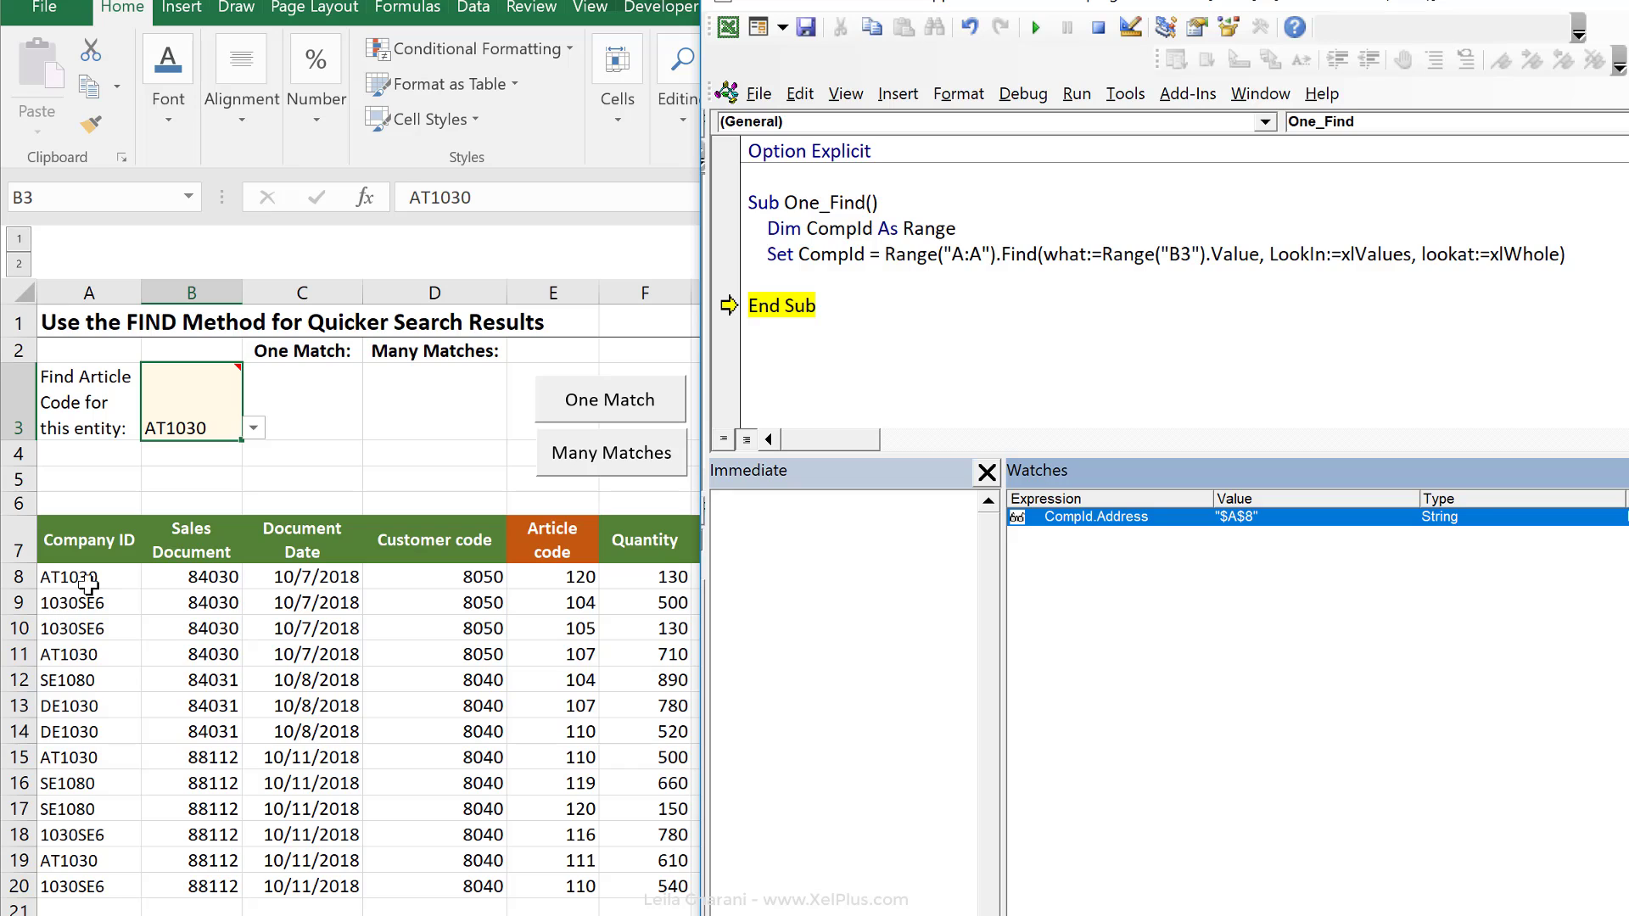
pyautogui.moveTo(114, 590)
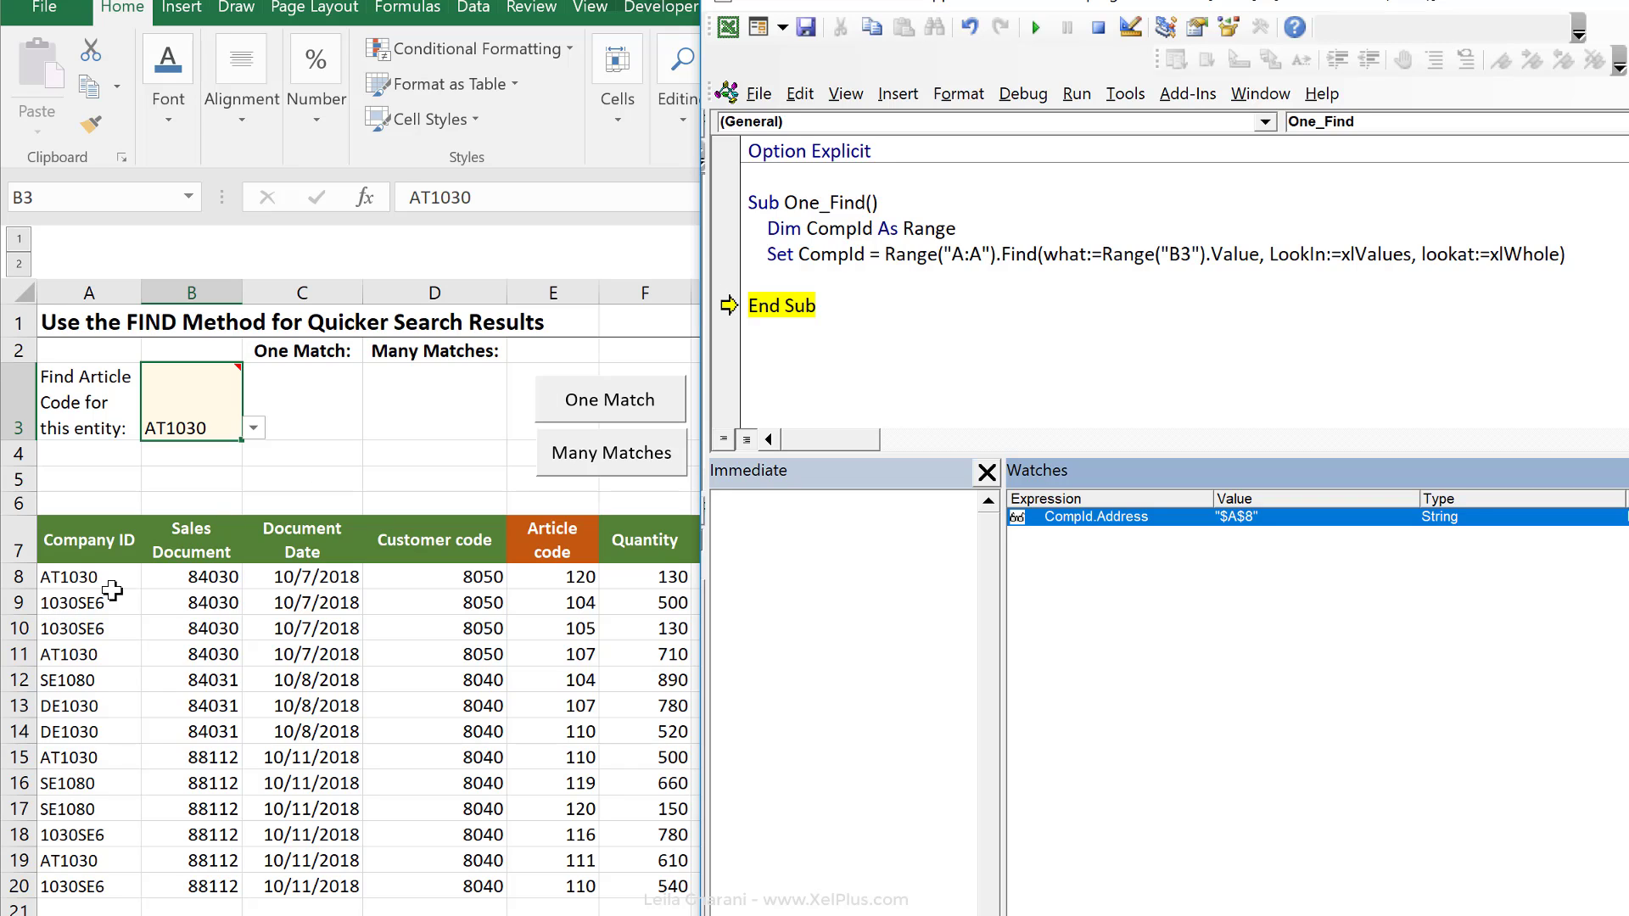
pyautogui.moveTo(71, 628)
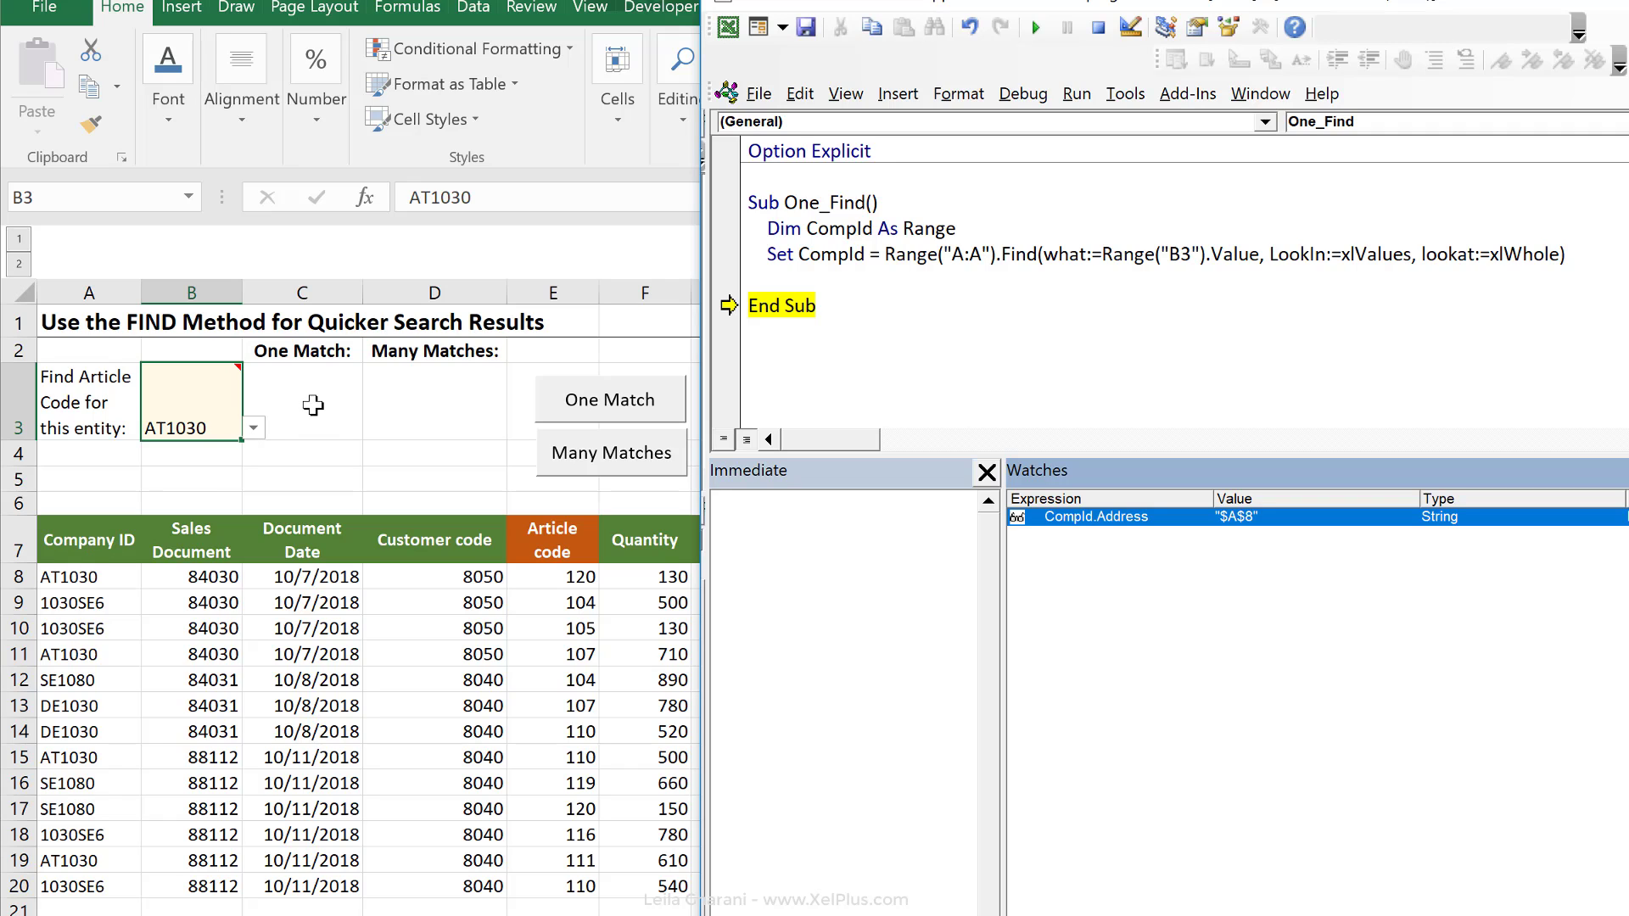
pyautogui.moveTo(538, 598)
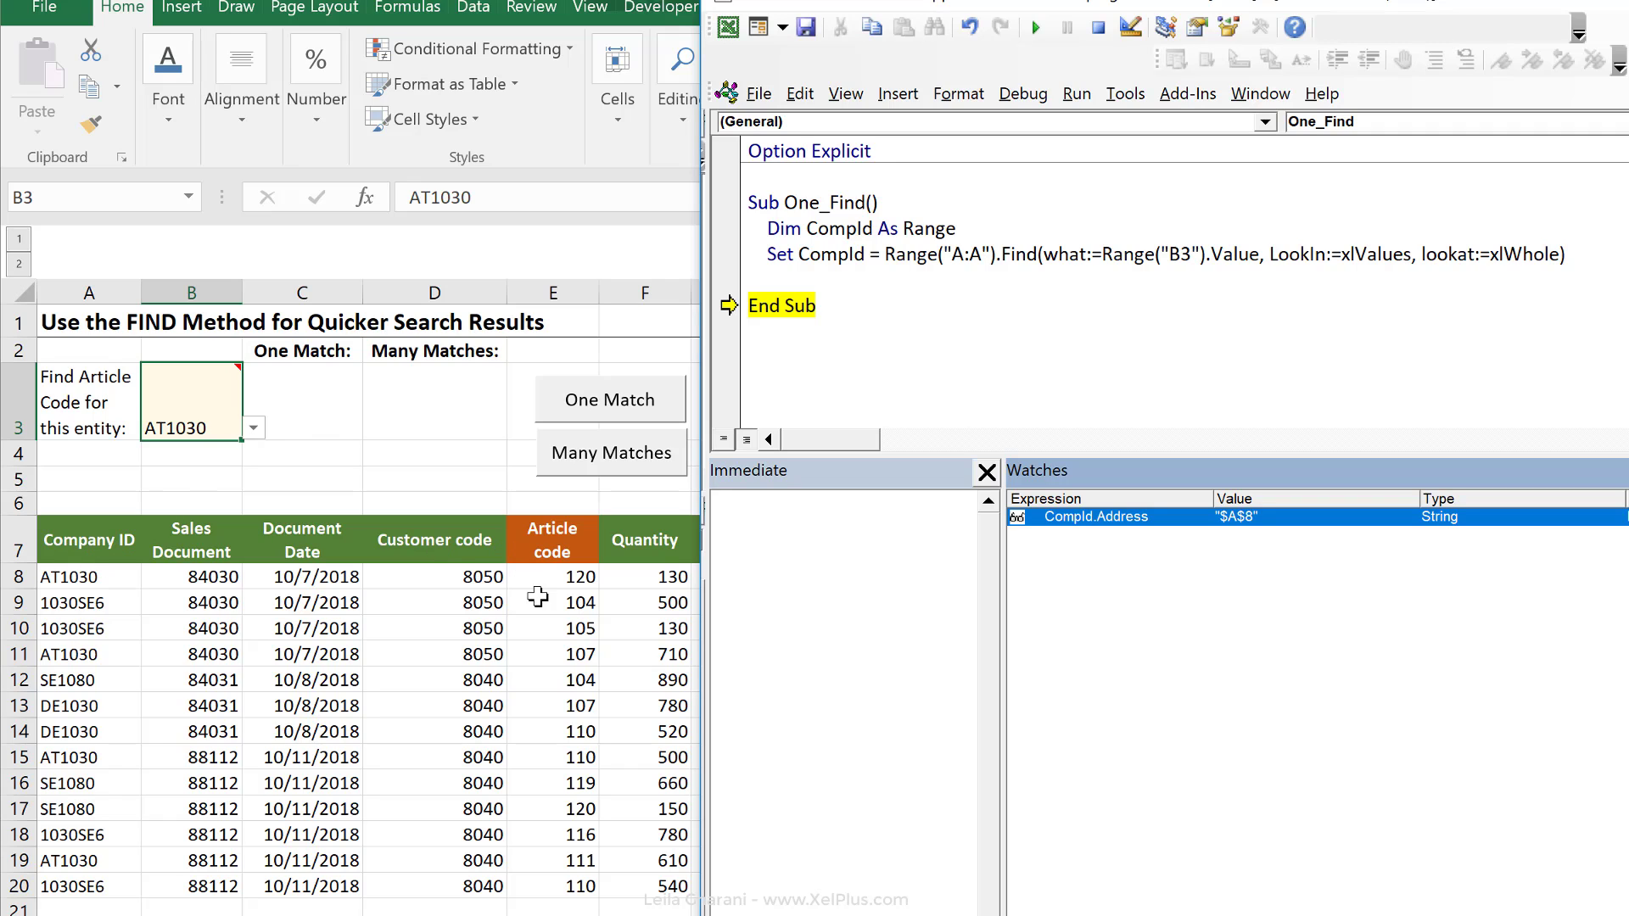
pyautogui.moveTo(321, 392)
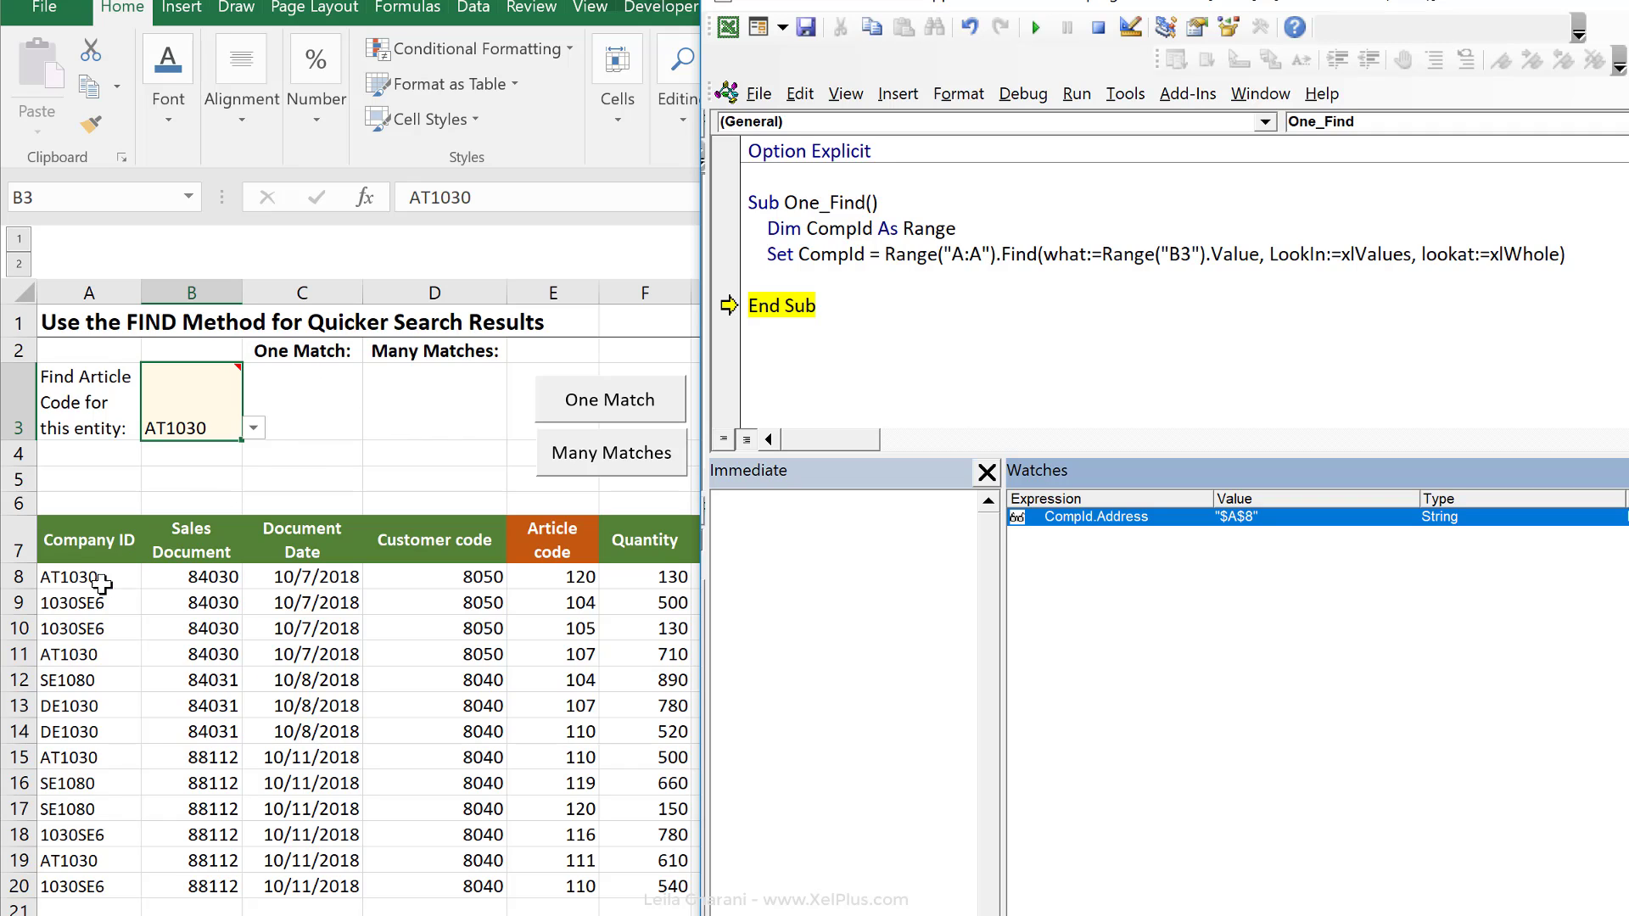
pyautogui.moveTo(94, 577)
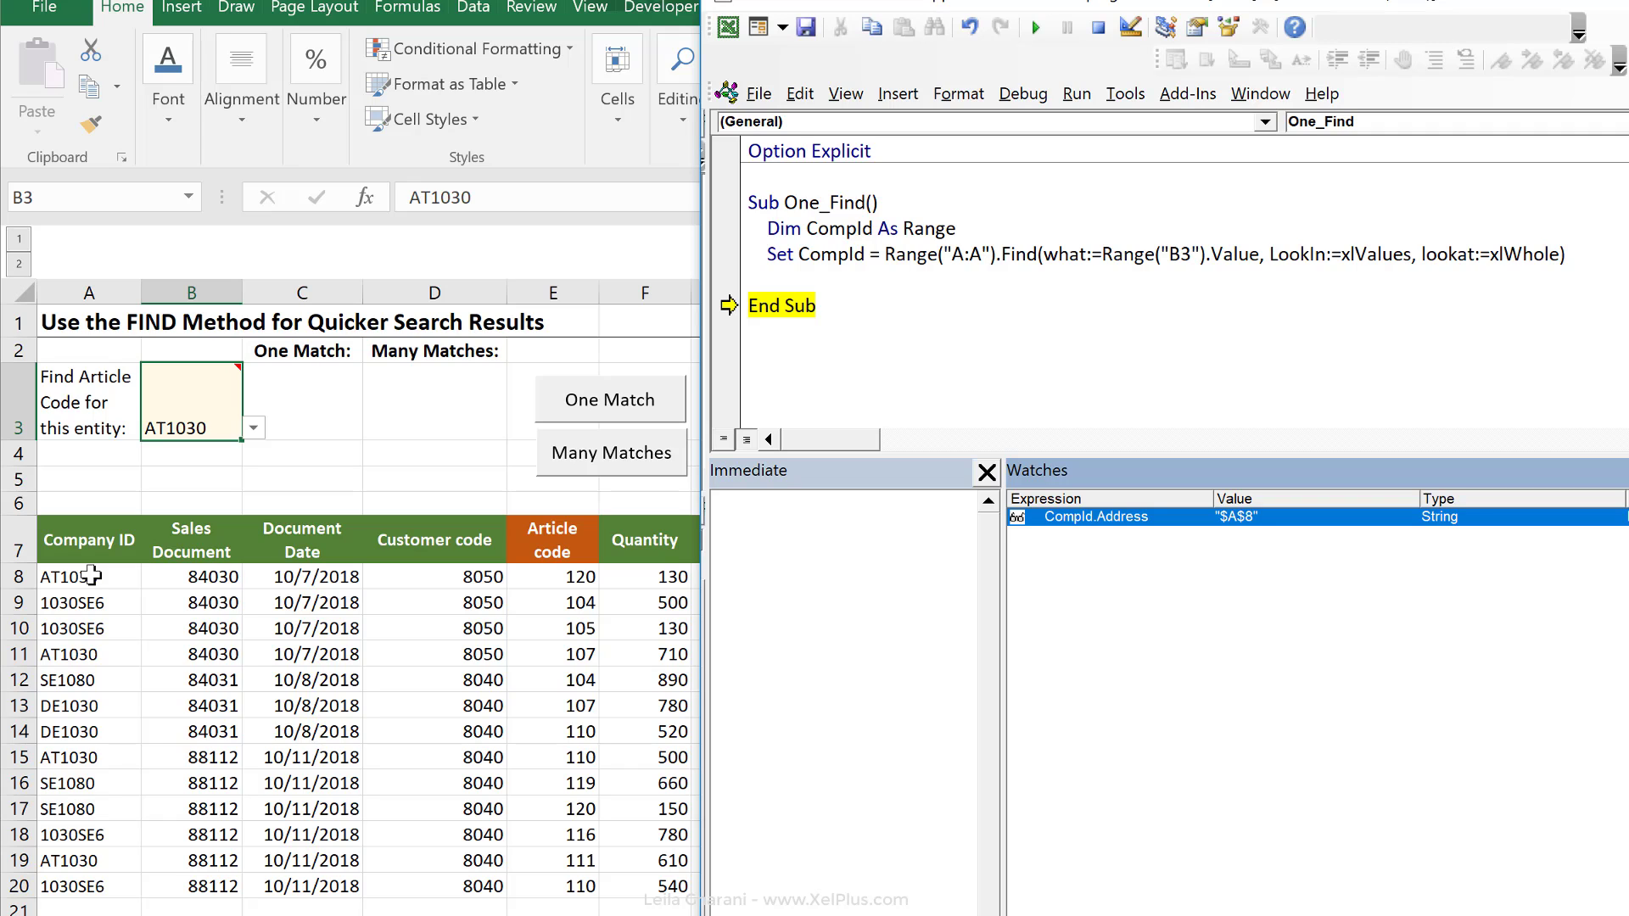
pyautogui.moveTo(346, 572)
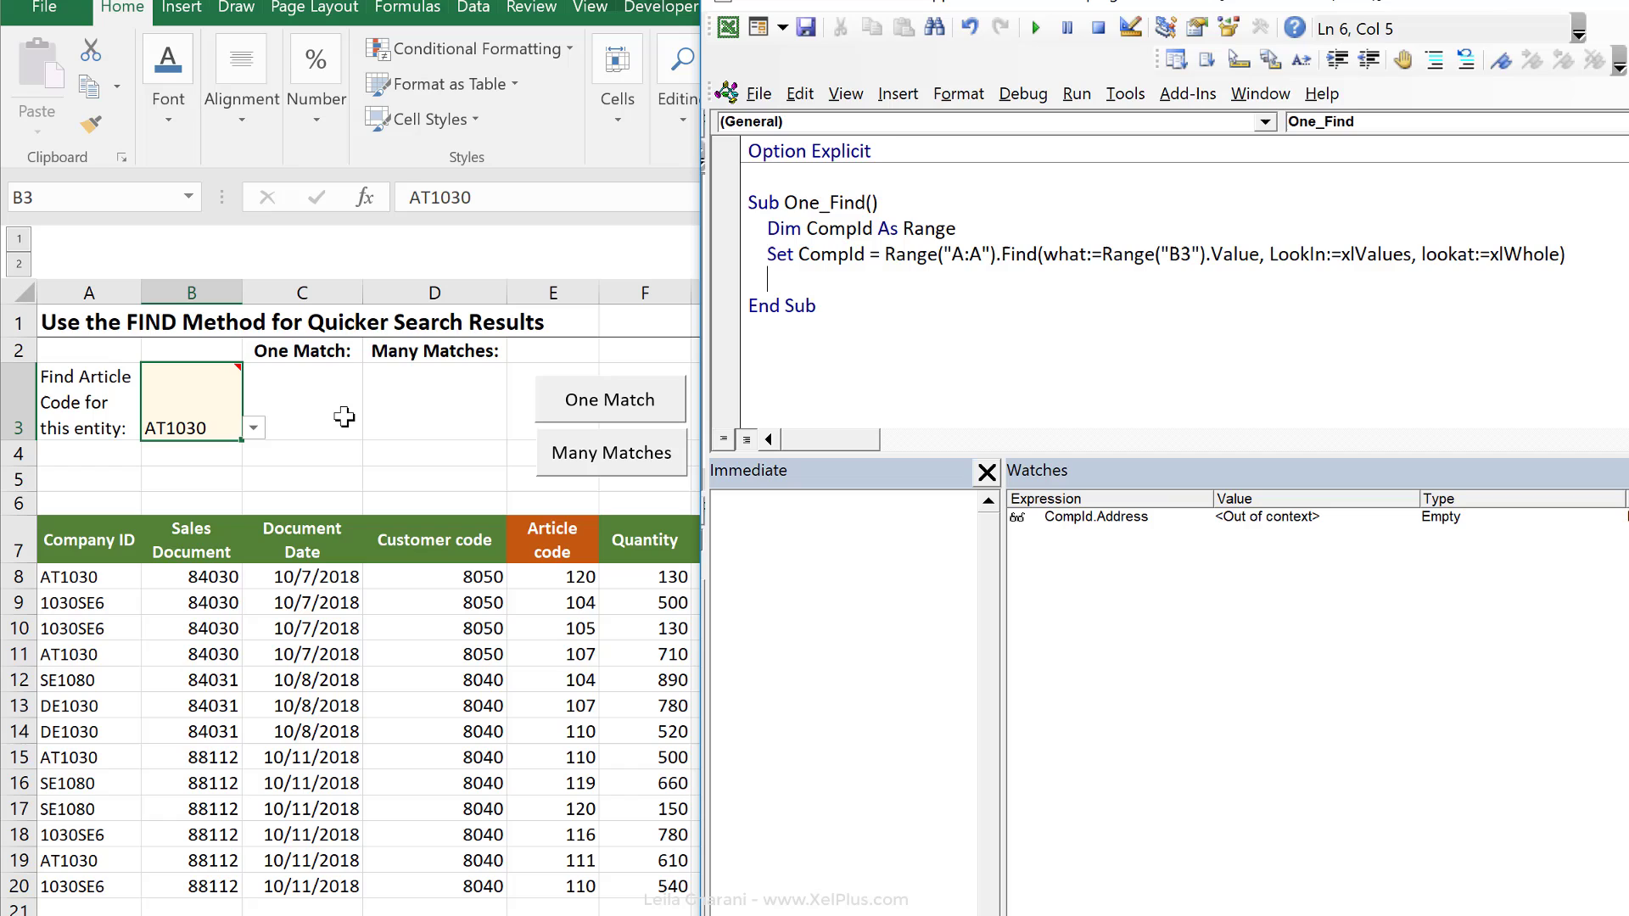
# Write Range("C3").Value = CompId.Offset(, 4).Value to output the article code.
pyautogui.write('range("C3").')
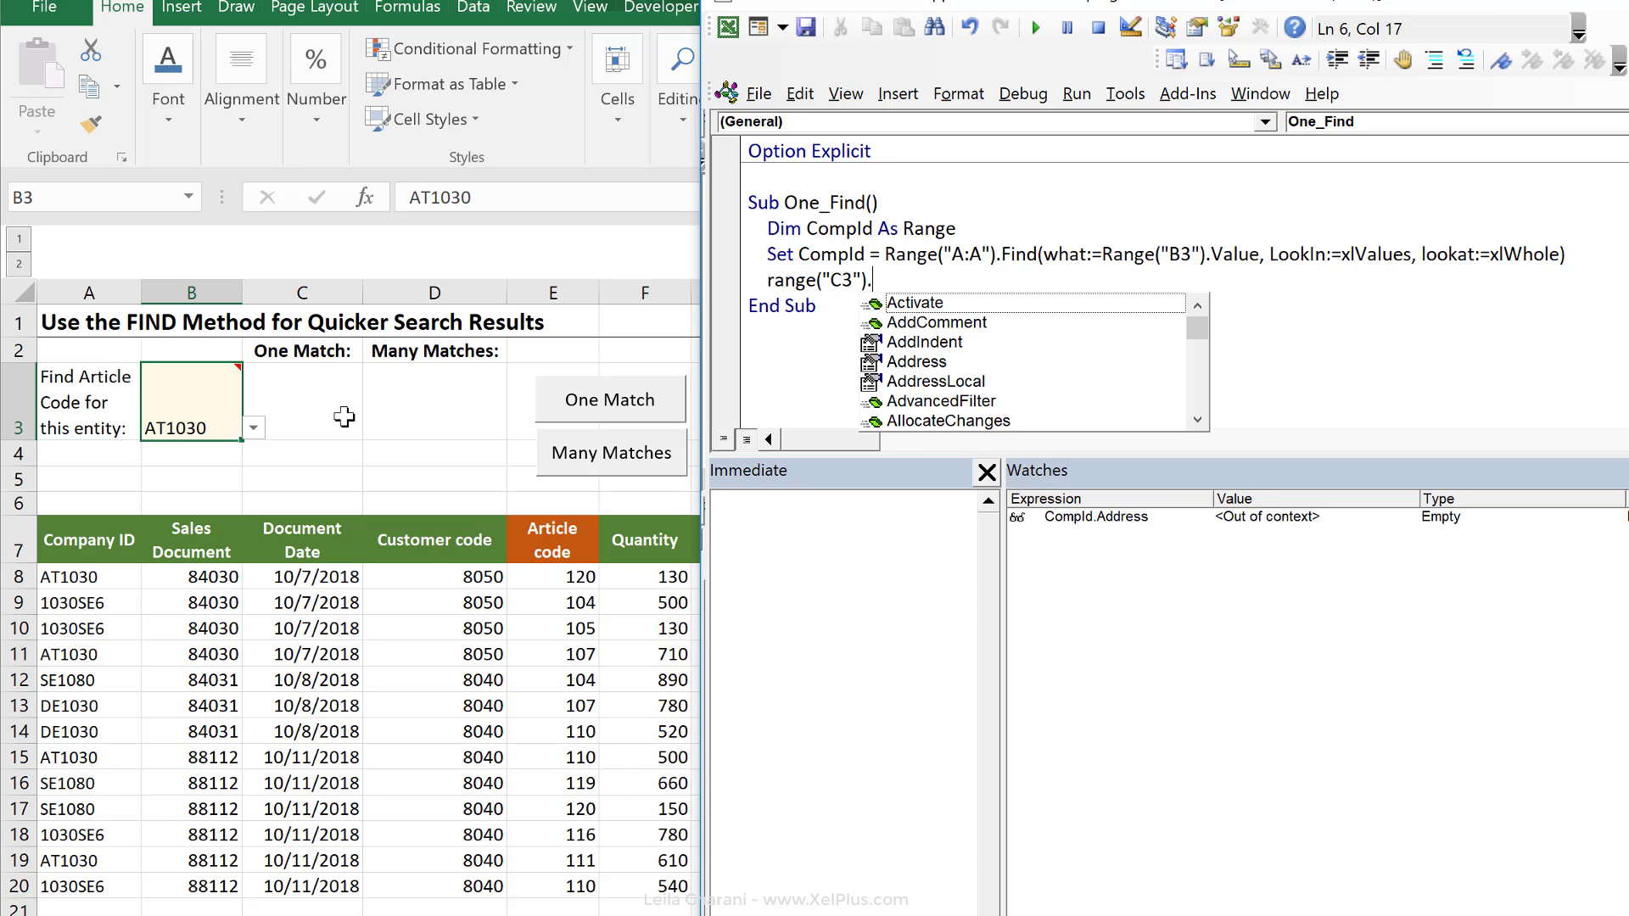
pyautogui.write('Value=')
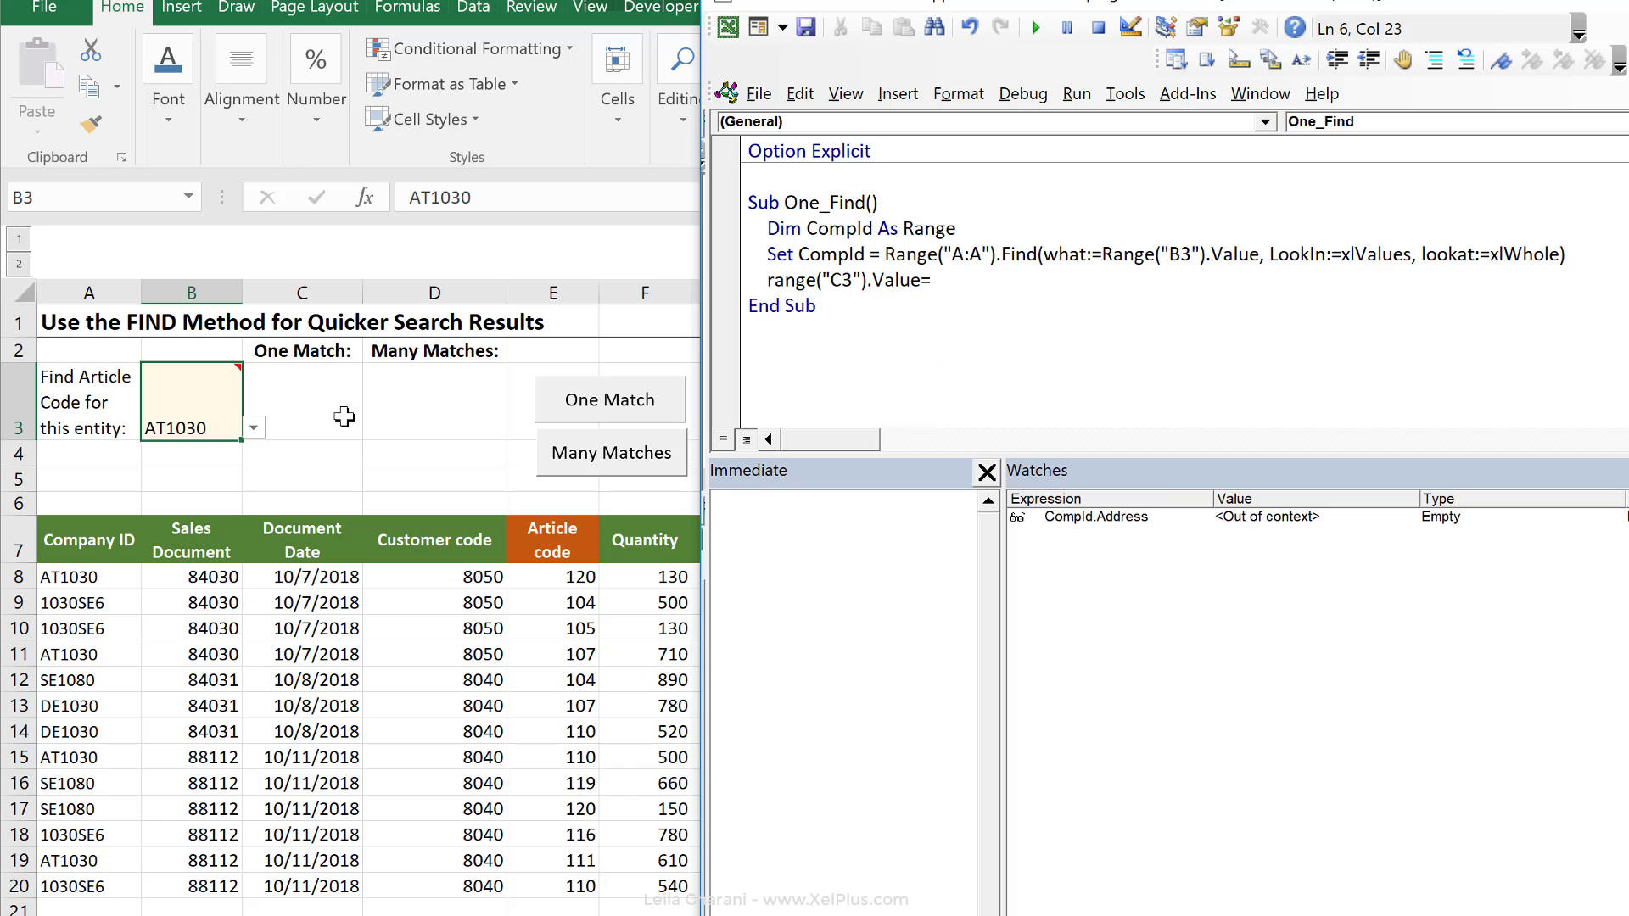
pyautogui.write('compid')
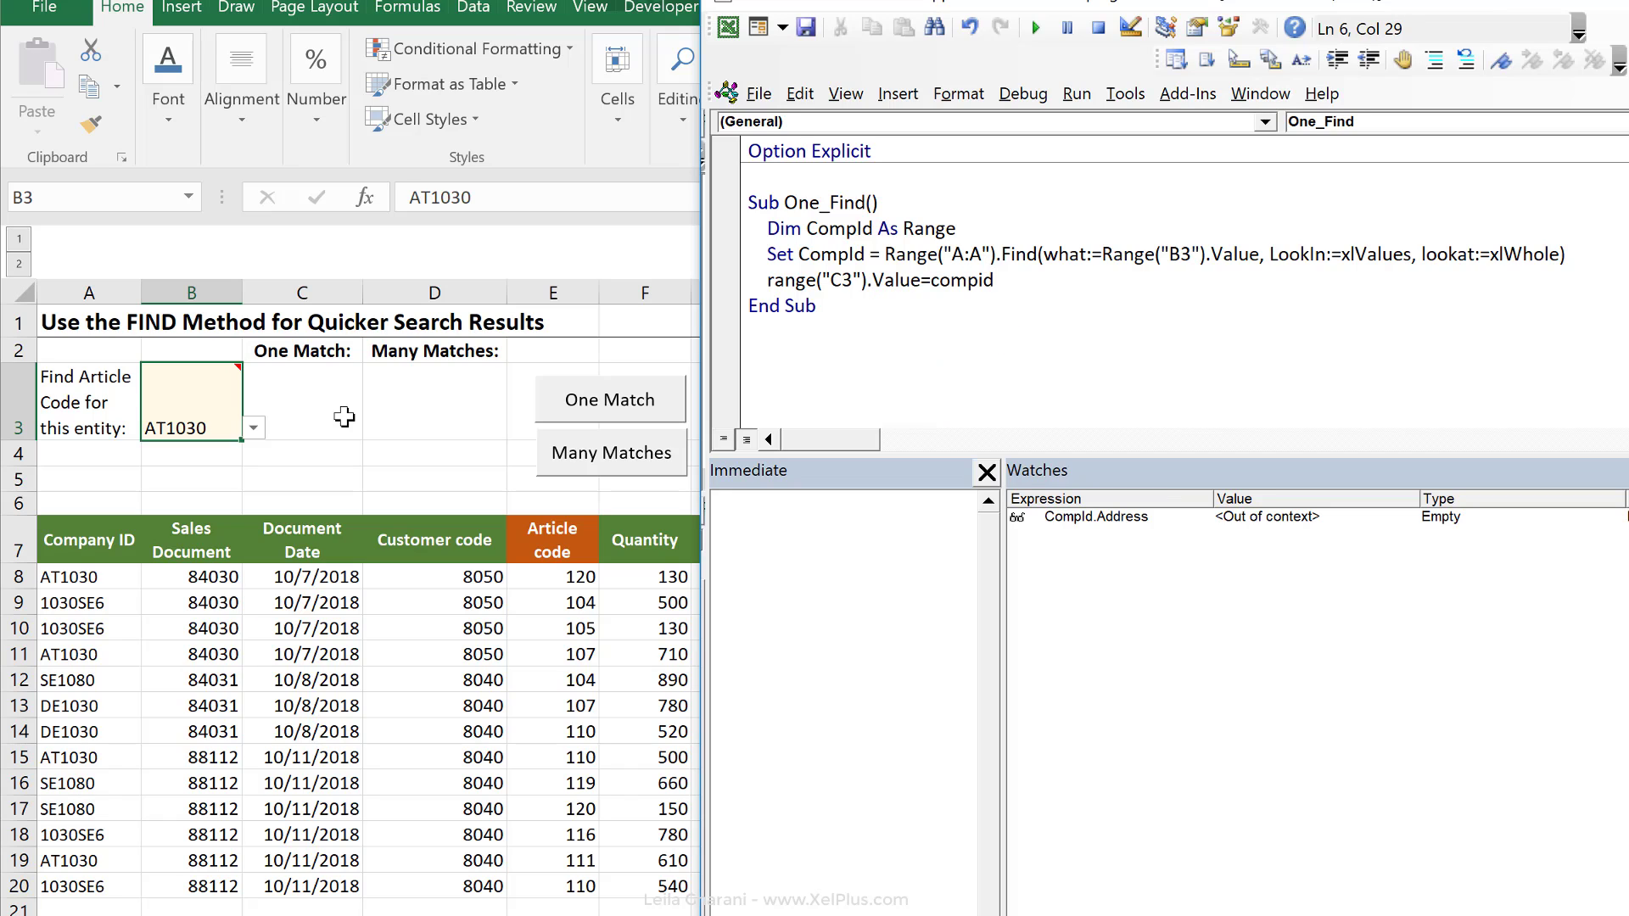
pyautogui.write('.offset')
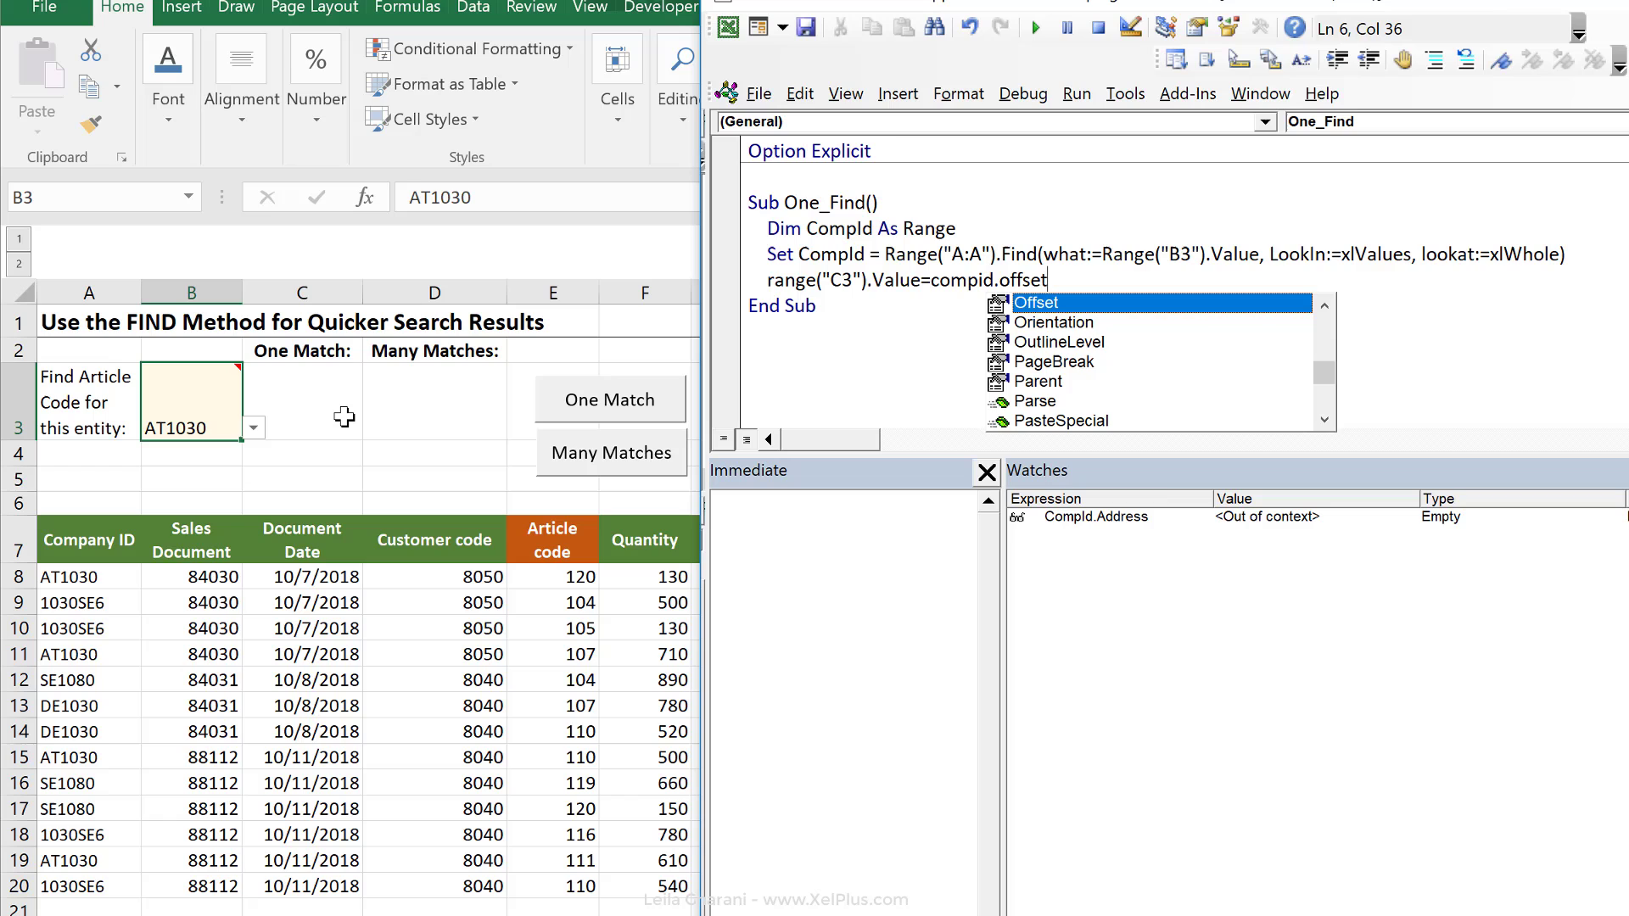
pyautogui.write('(')
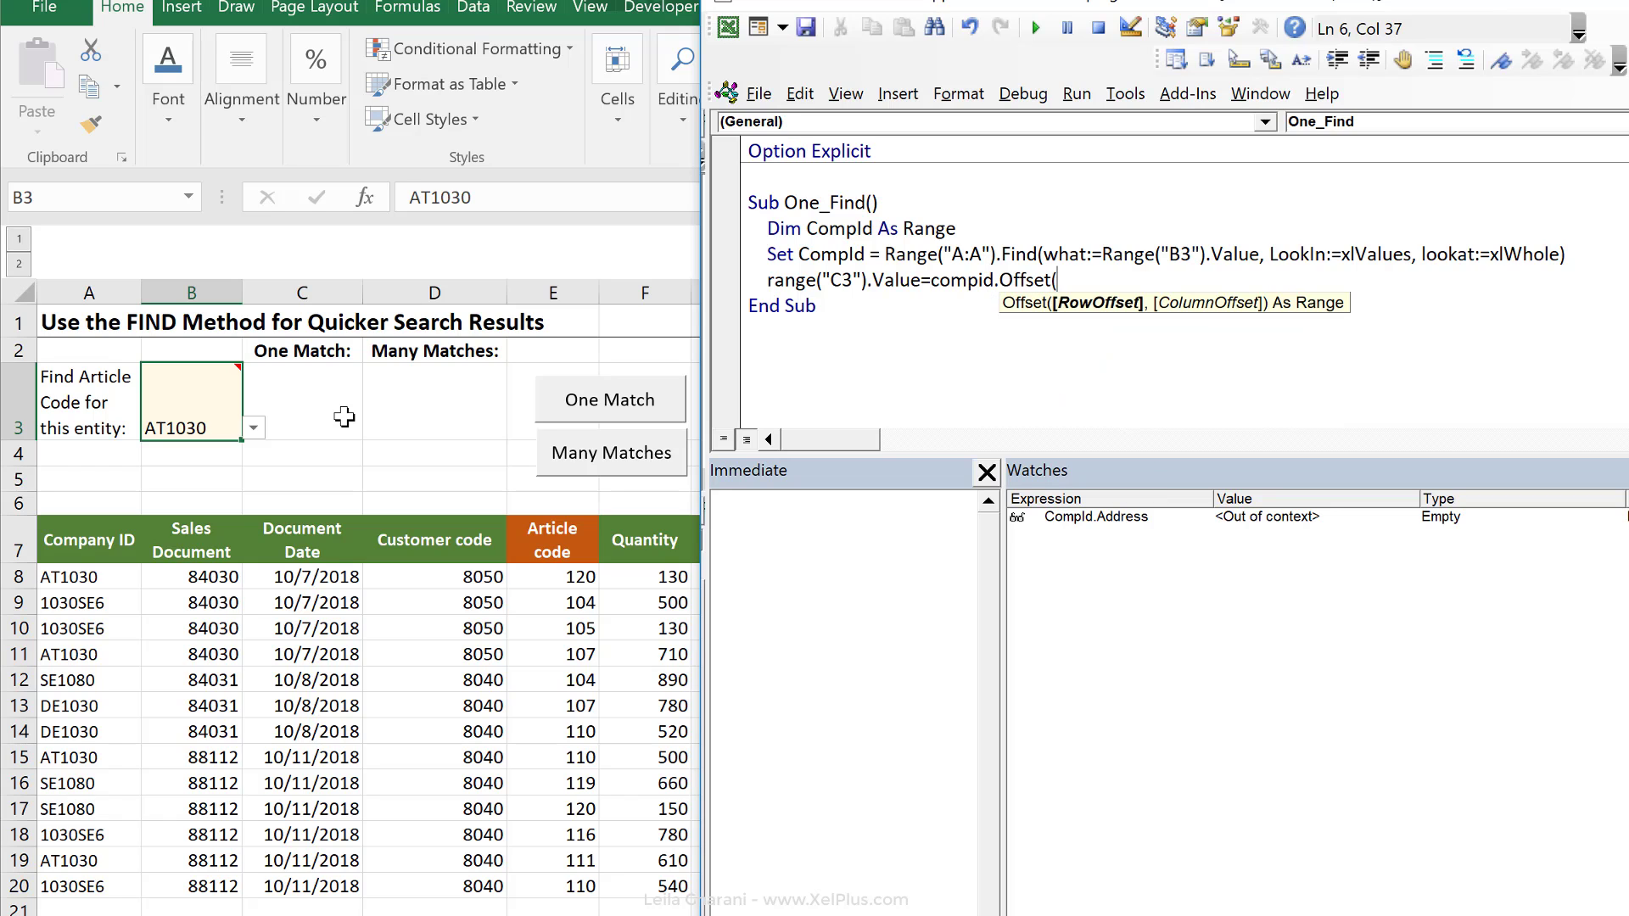
pyautogui.write(',')
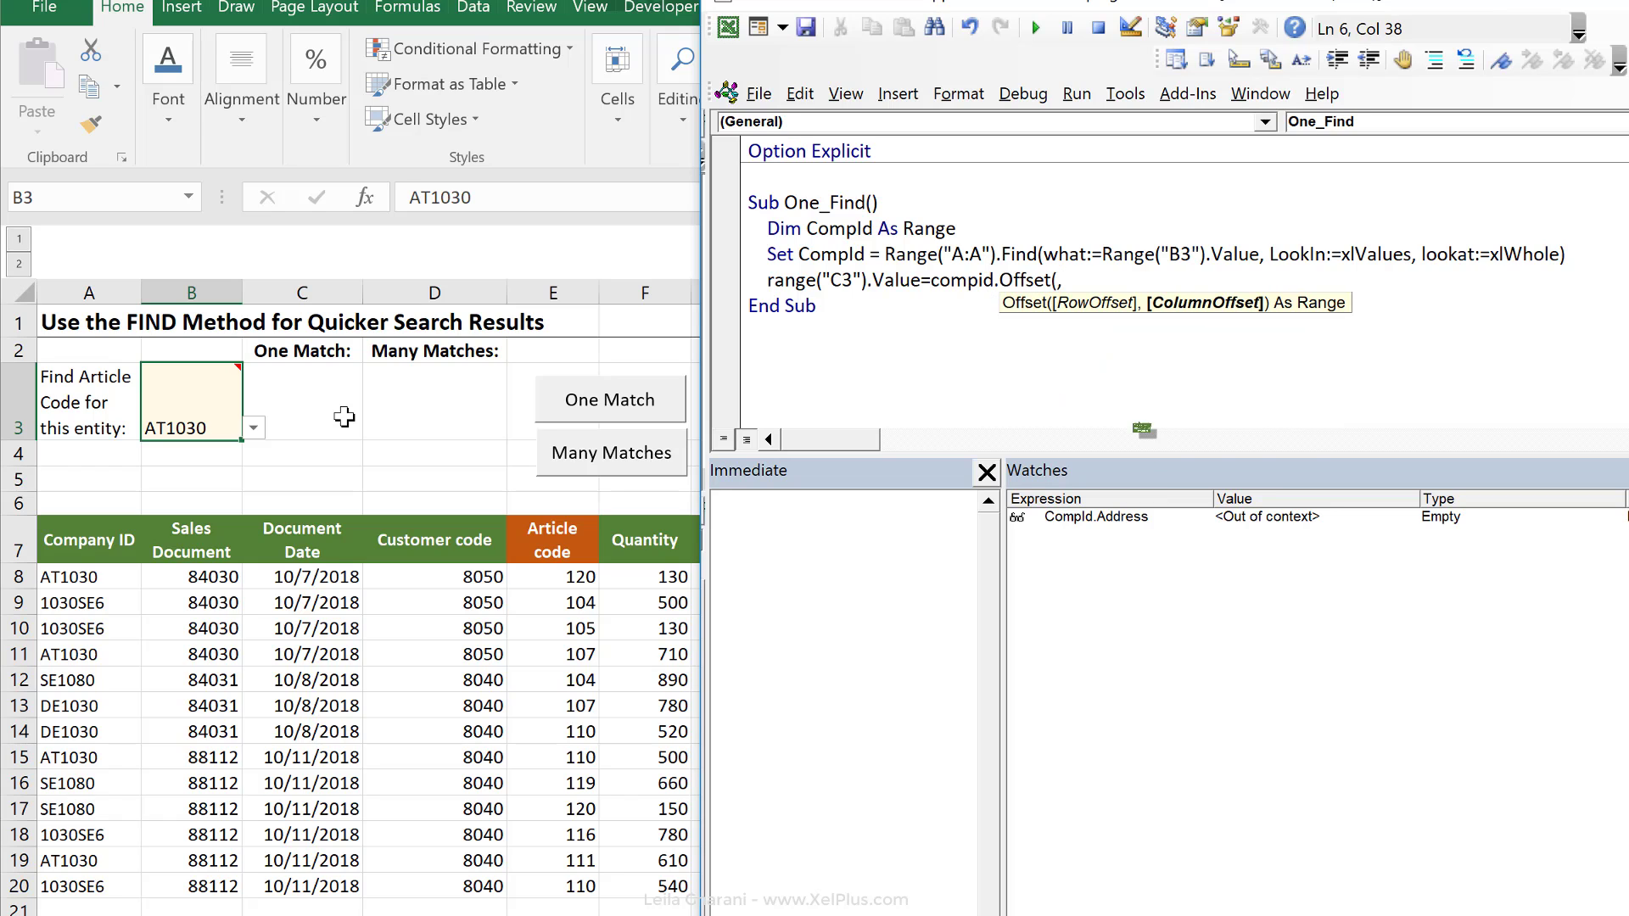
pyautogui.write('4')
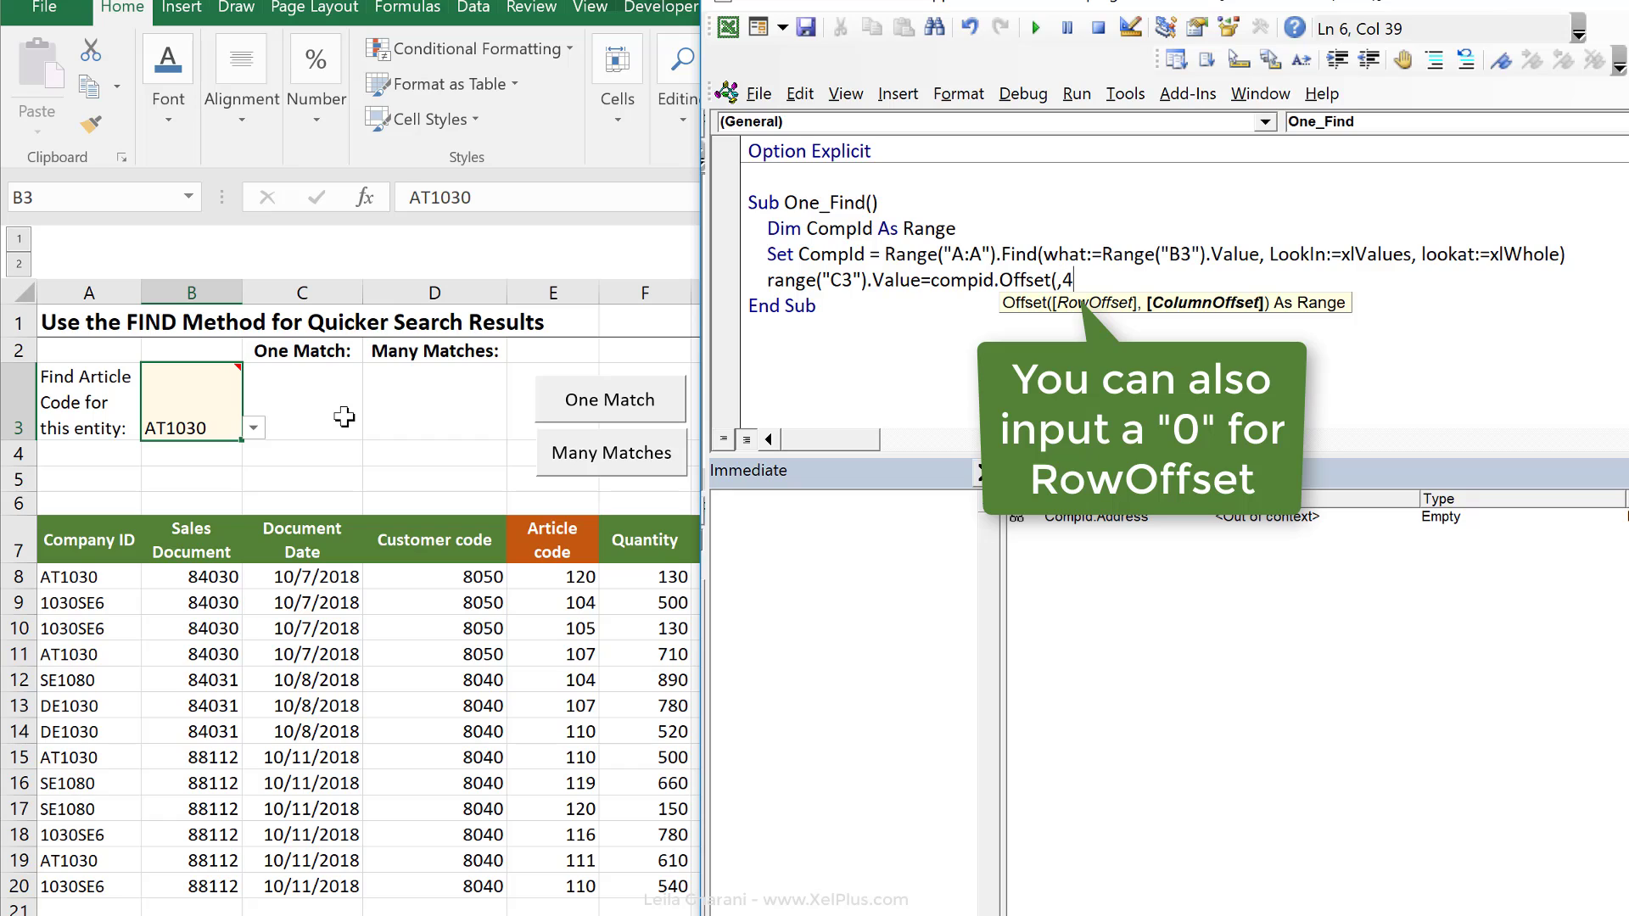
pyautogui.write(').value')
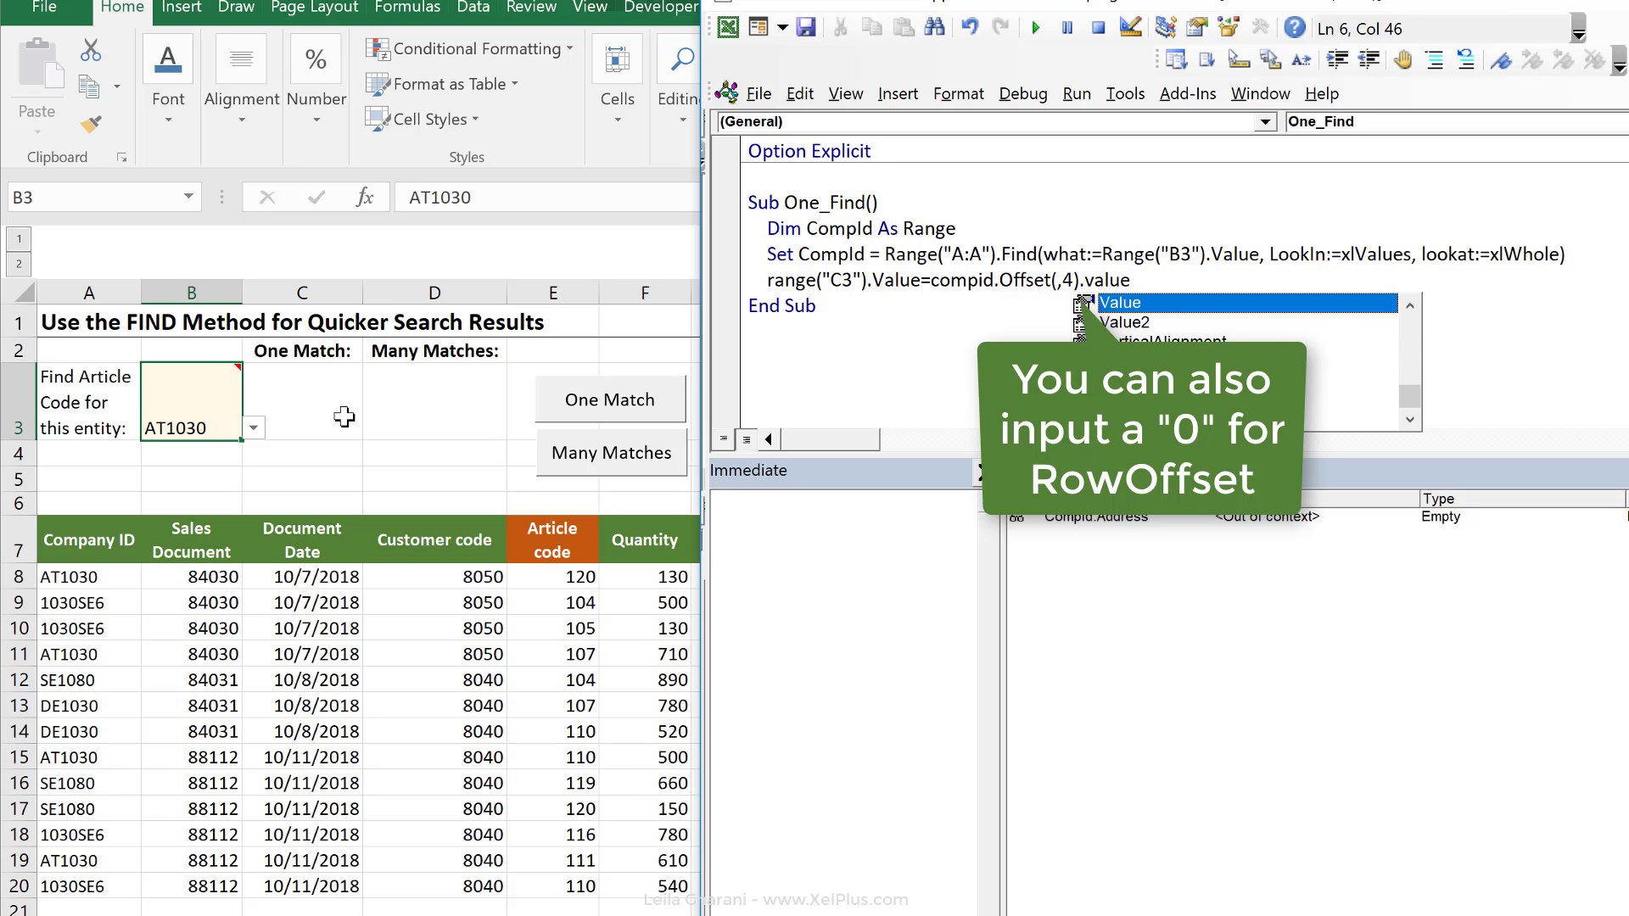
pyautogui.press('Enter')
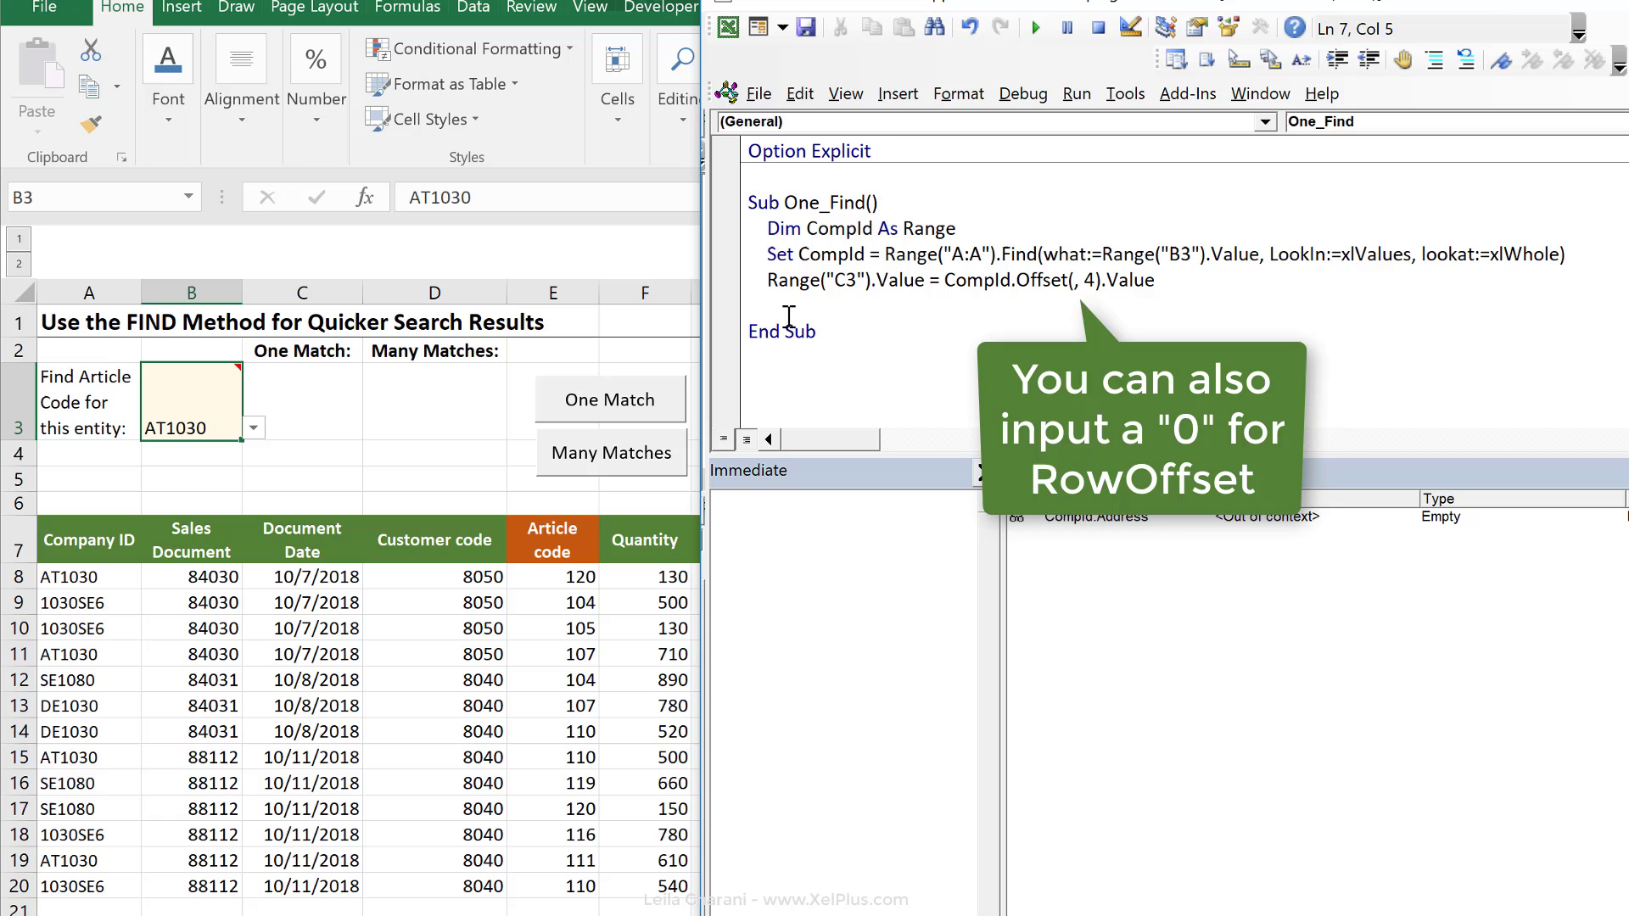
# Run One_Find so article code 120 appears in C3 for AT1030.
pyautogui.click(1035, 27)
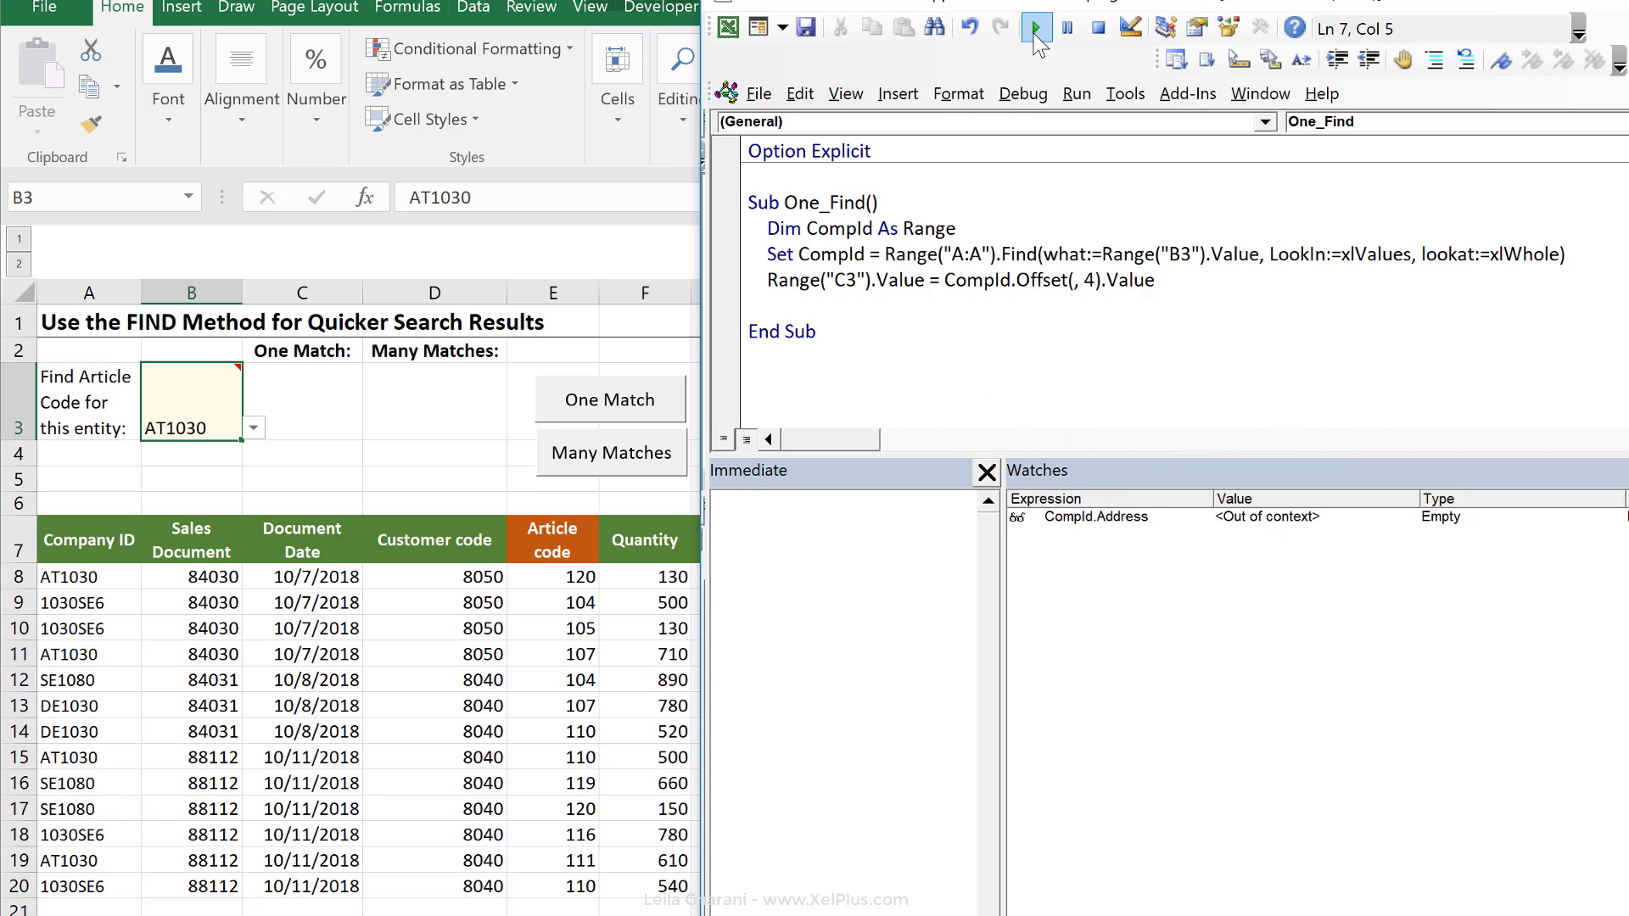
pyautogui.click(1036, 27)
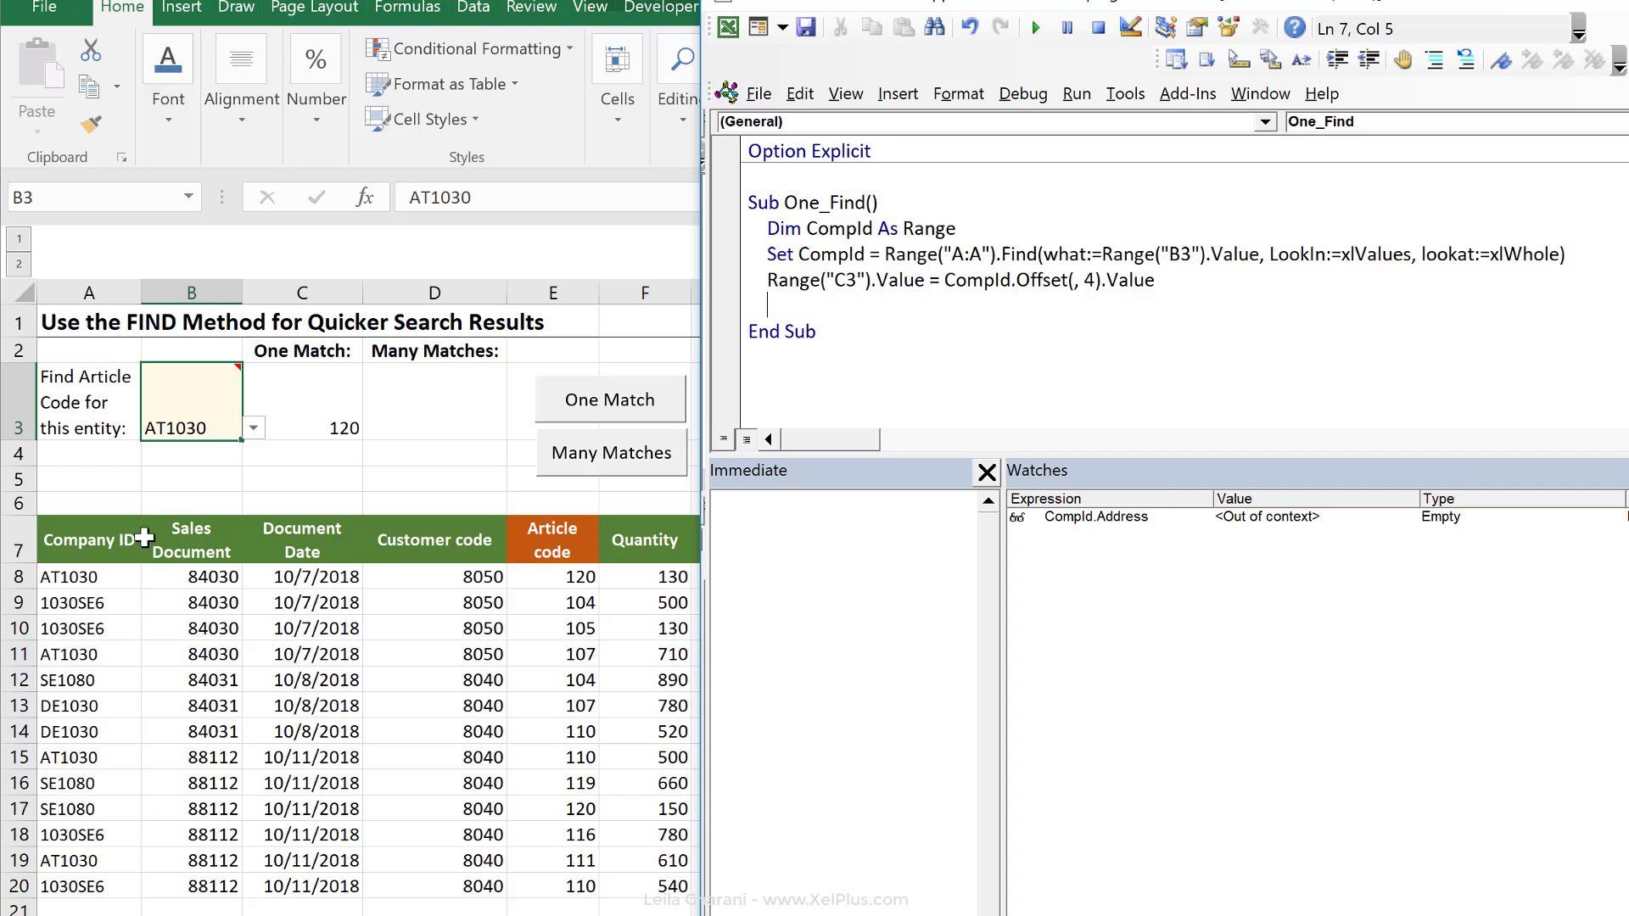
pyautogui.moveTo(233, 452)
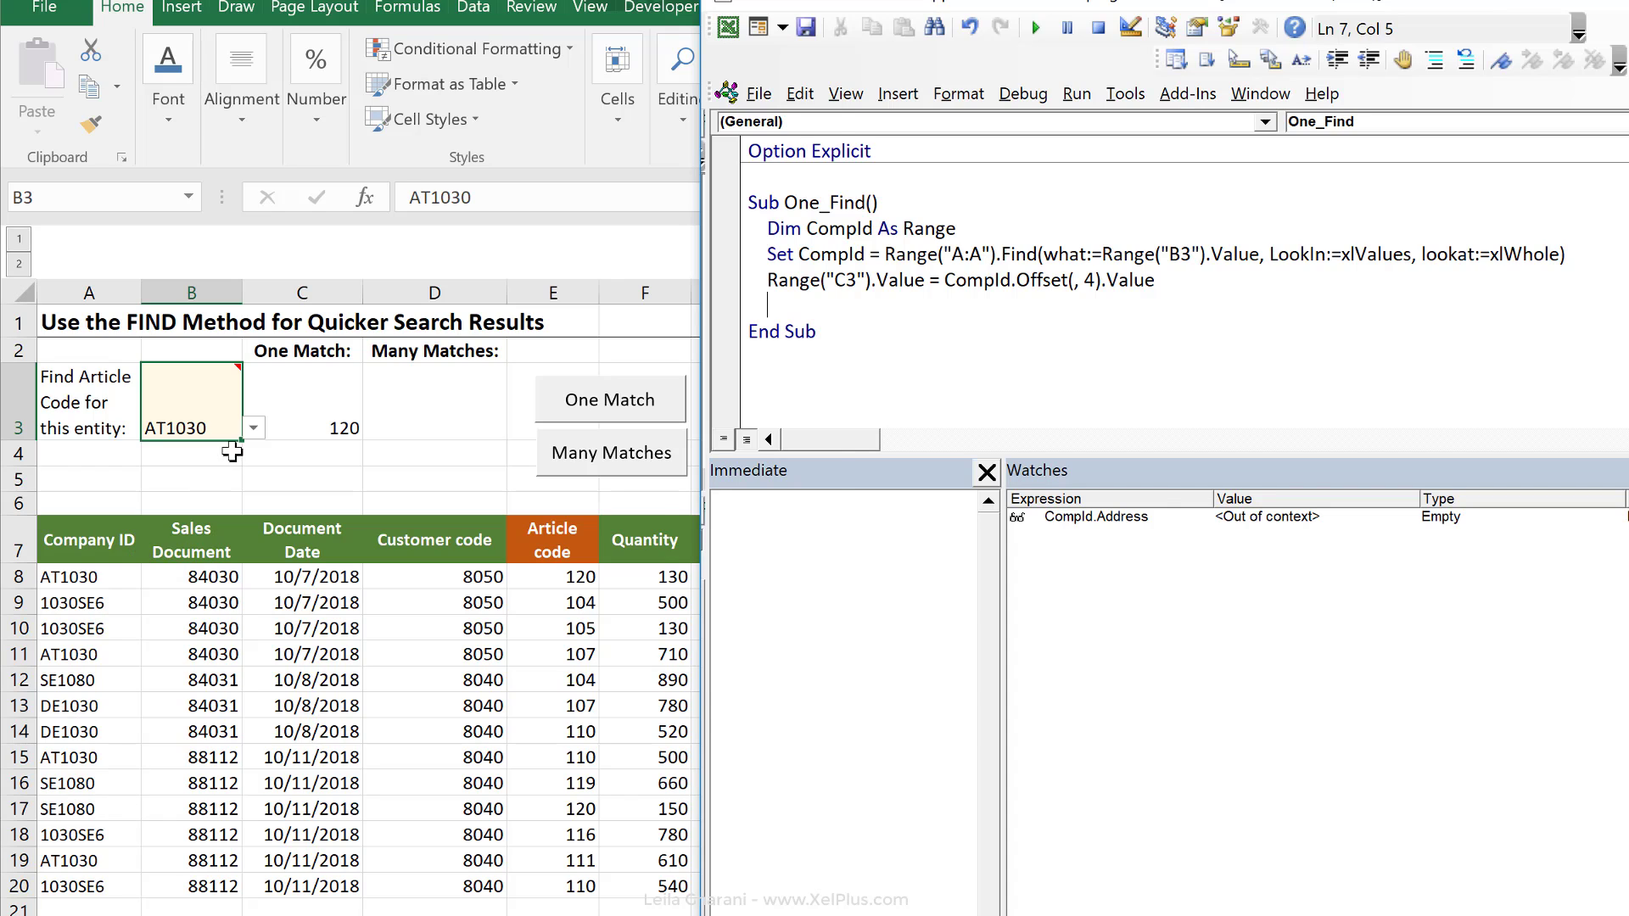
# Choose PL1080 in B3, step One_Find to see CompId stay Nothing, then reset the macro.
pyautogui.click(253, 427)
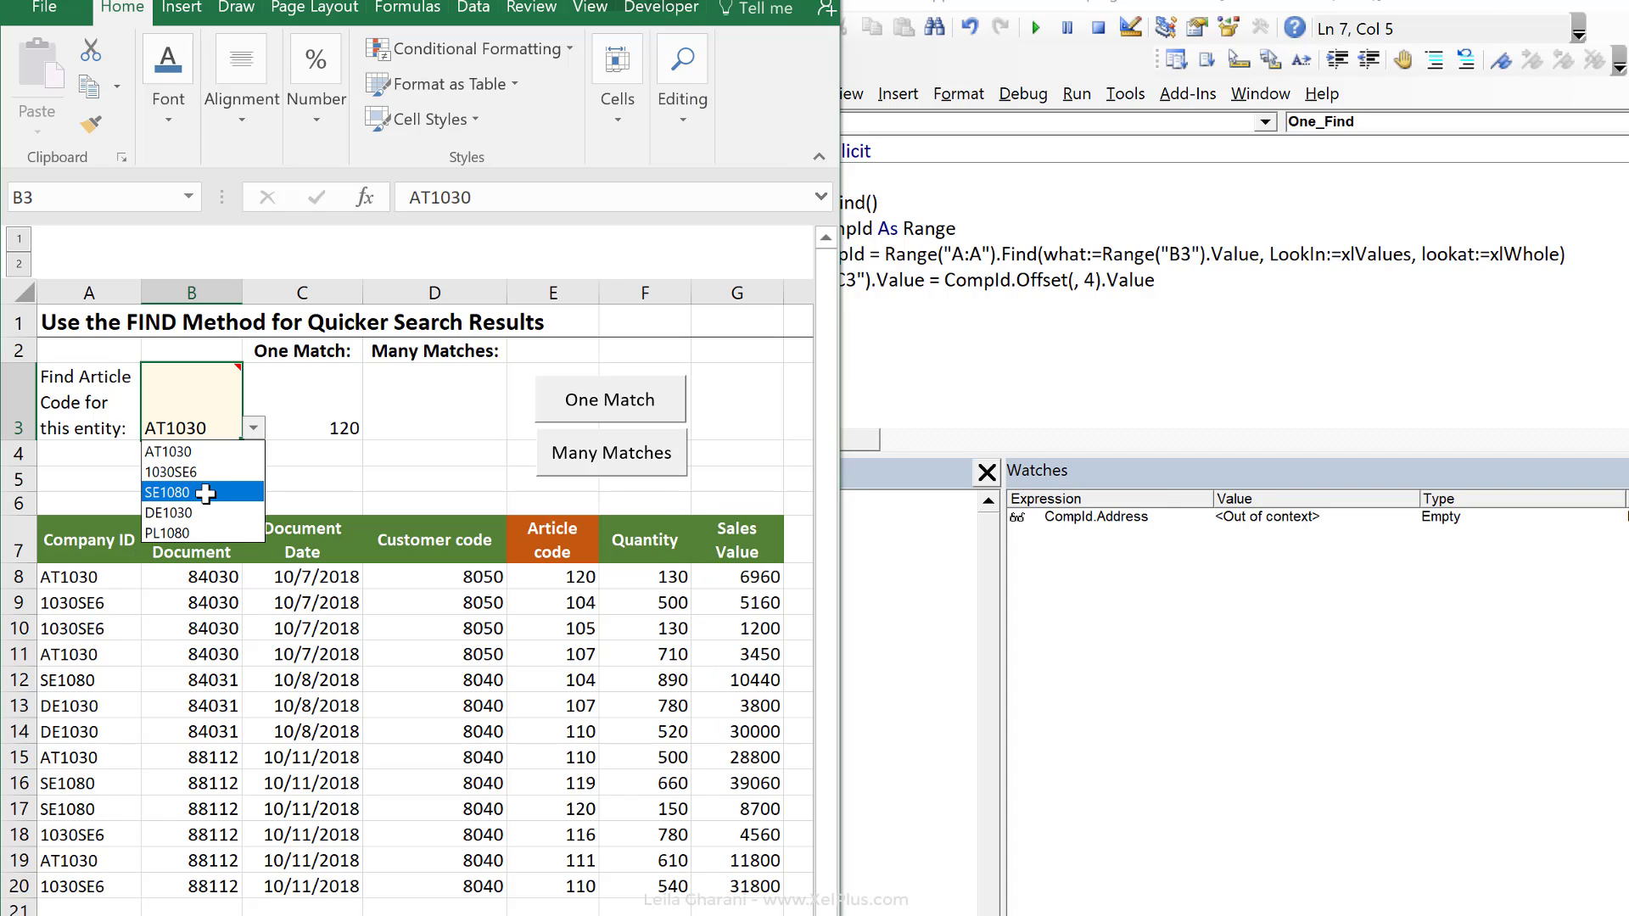
pyautogui.moveTo(177, 531)
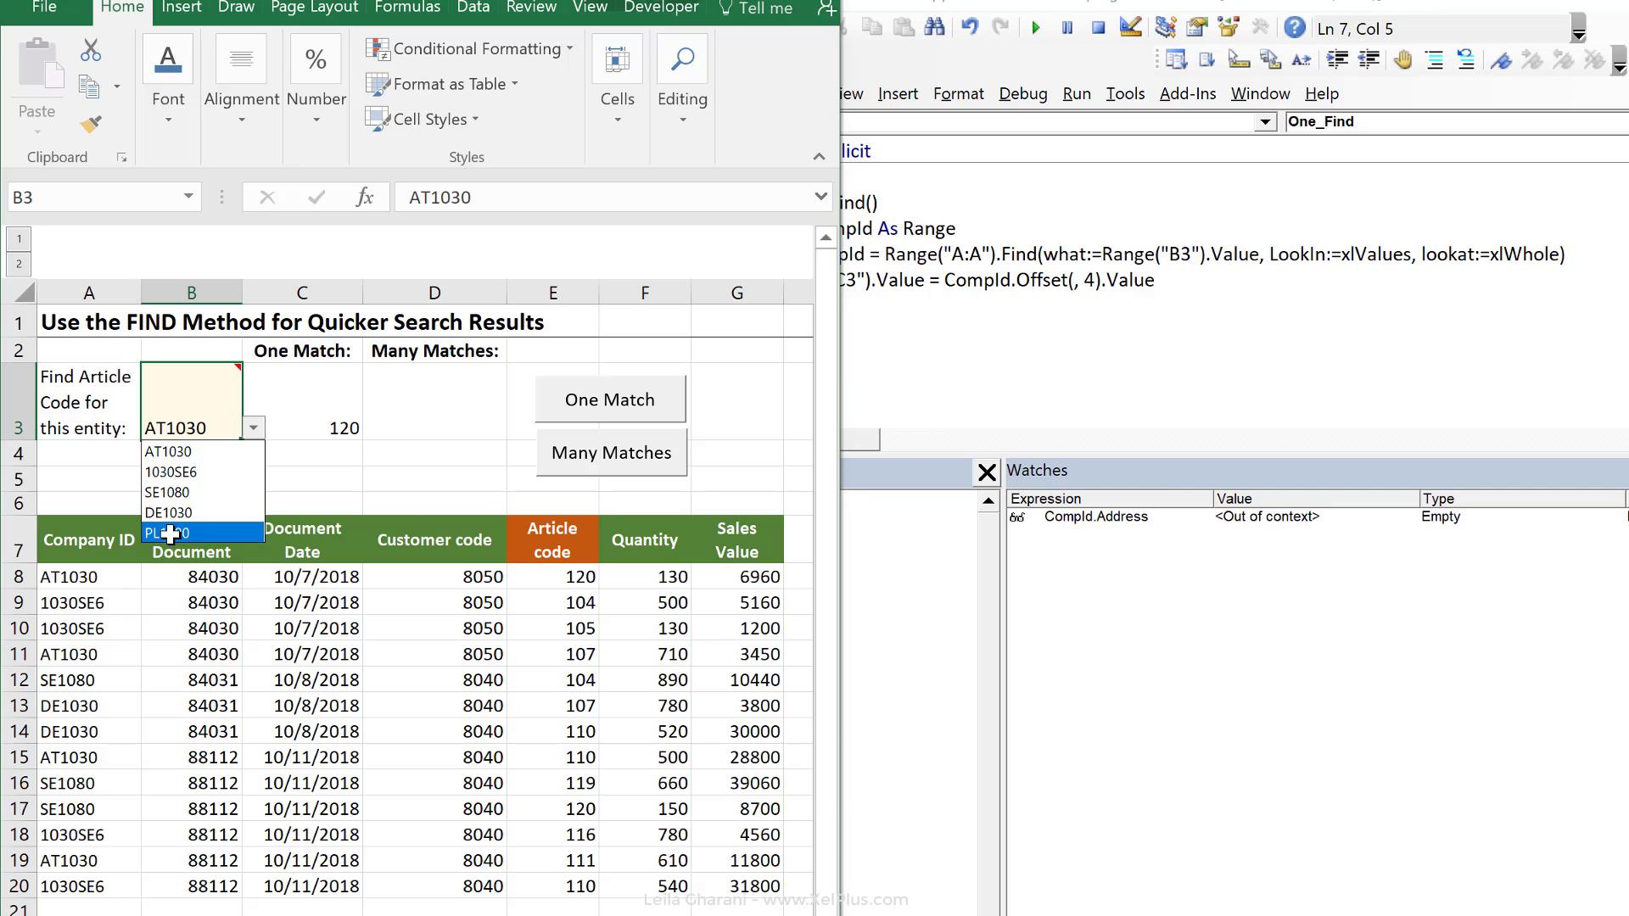
pyautogui.click(170, 531)
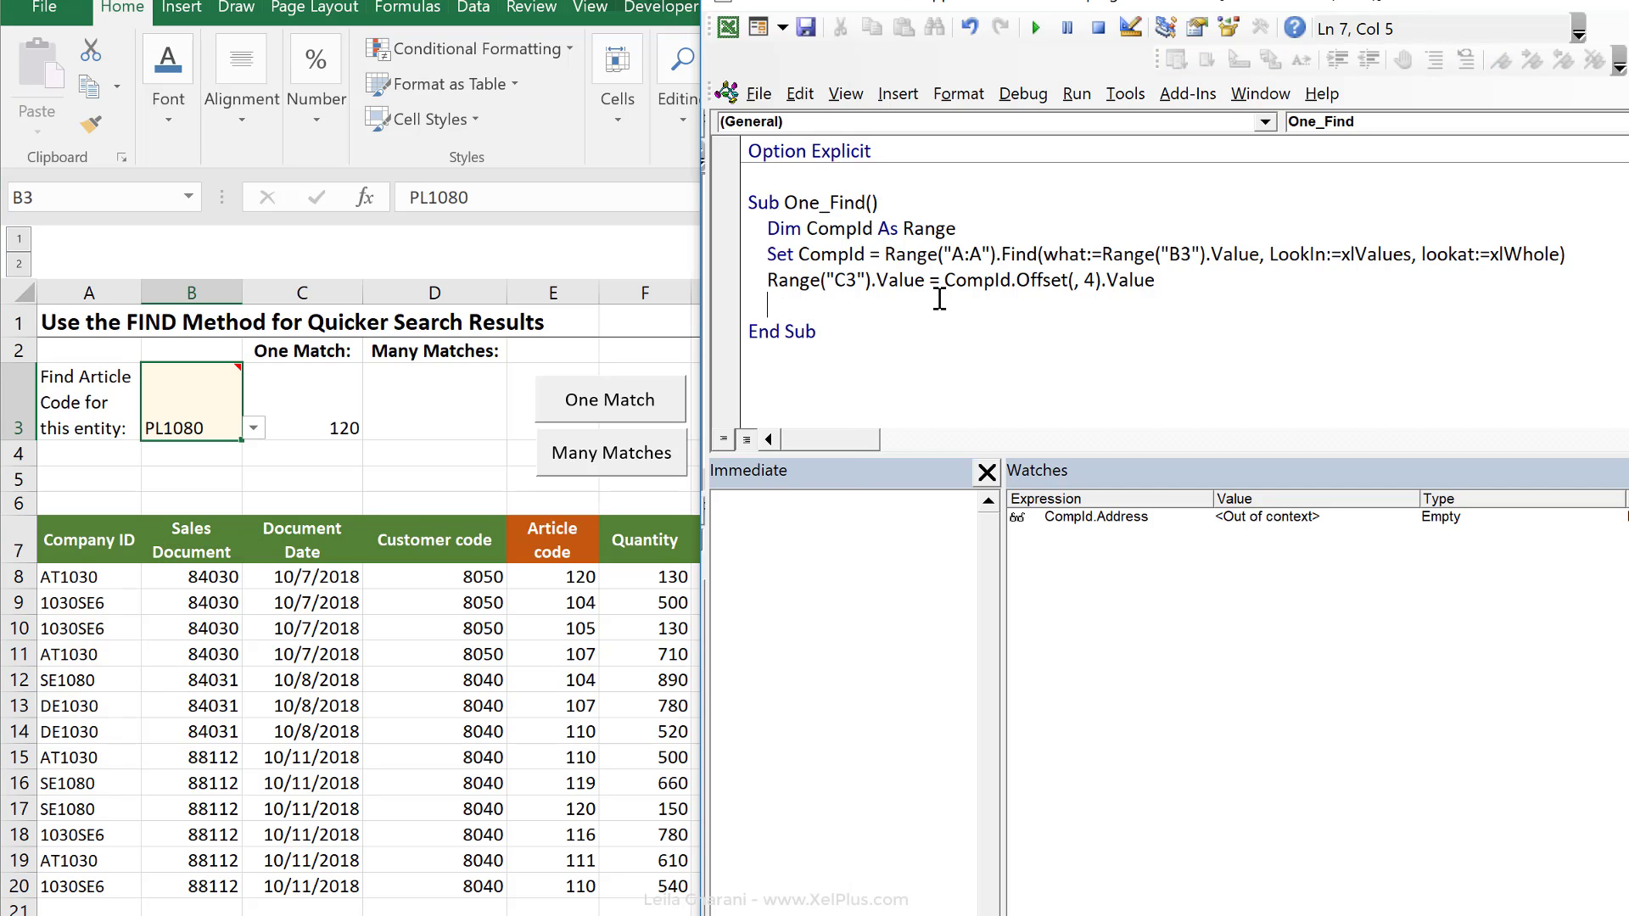
pyautogui.press('F8')
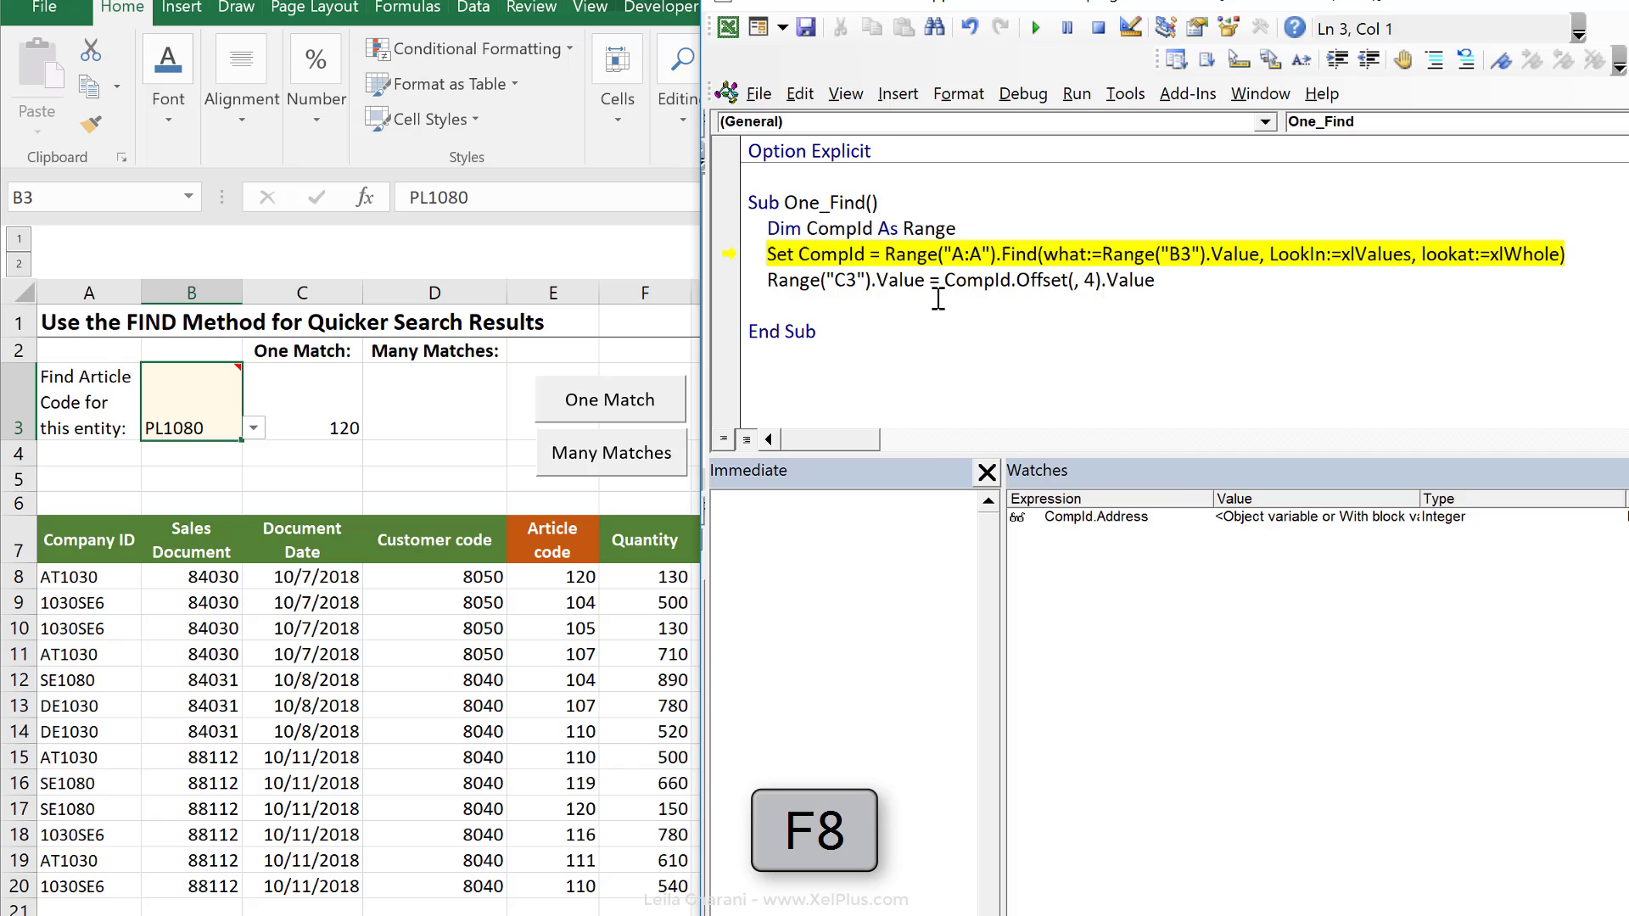
pyautogui.press('F8')
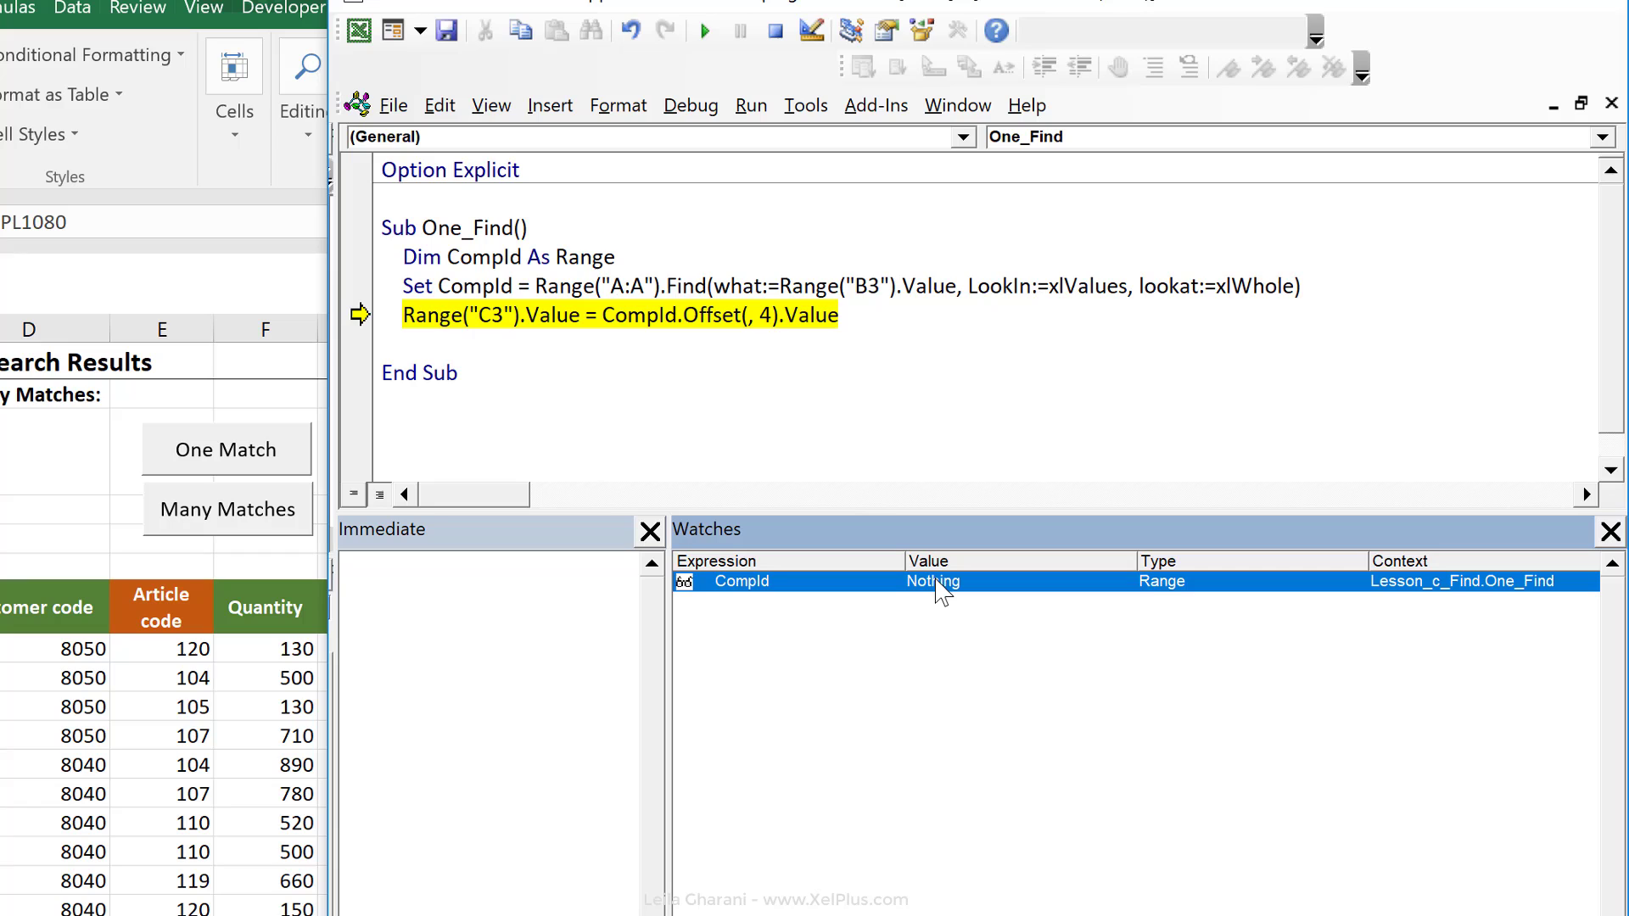
pyautogui.moveTo(901, 596)
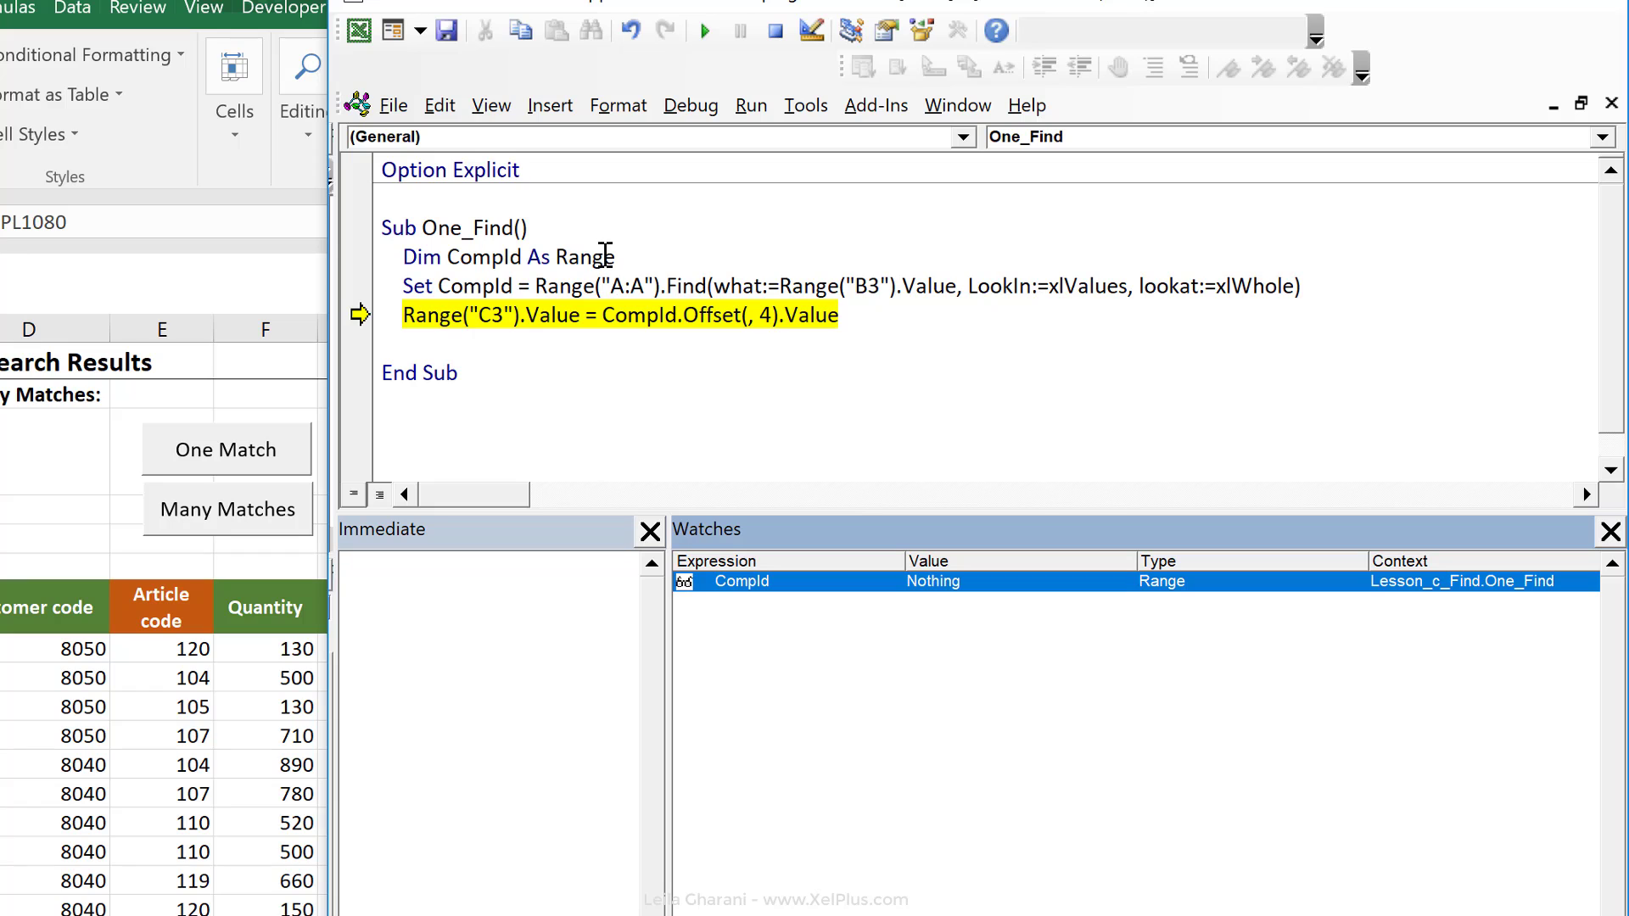
pyautogui.moveTo(603, 255)
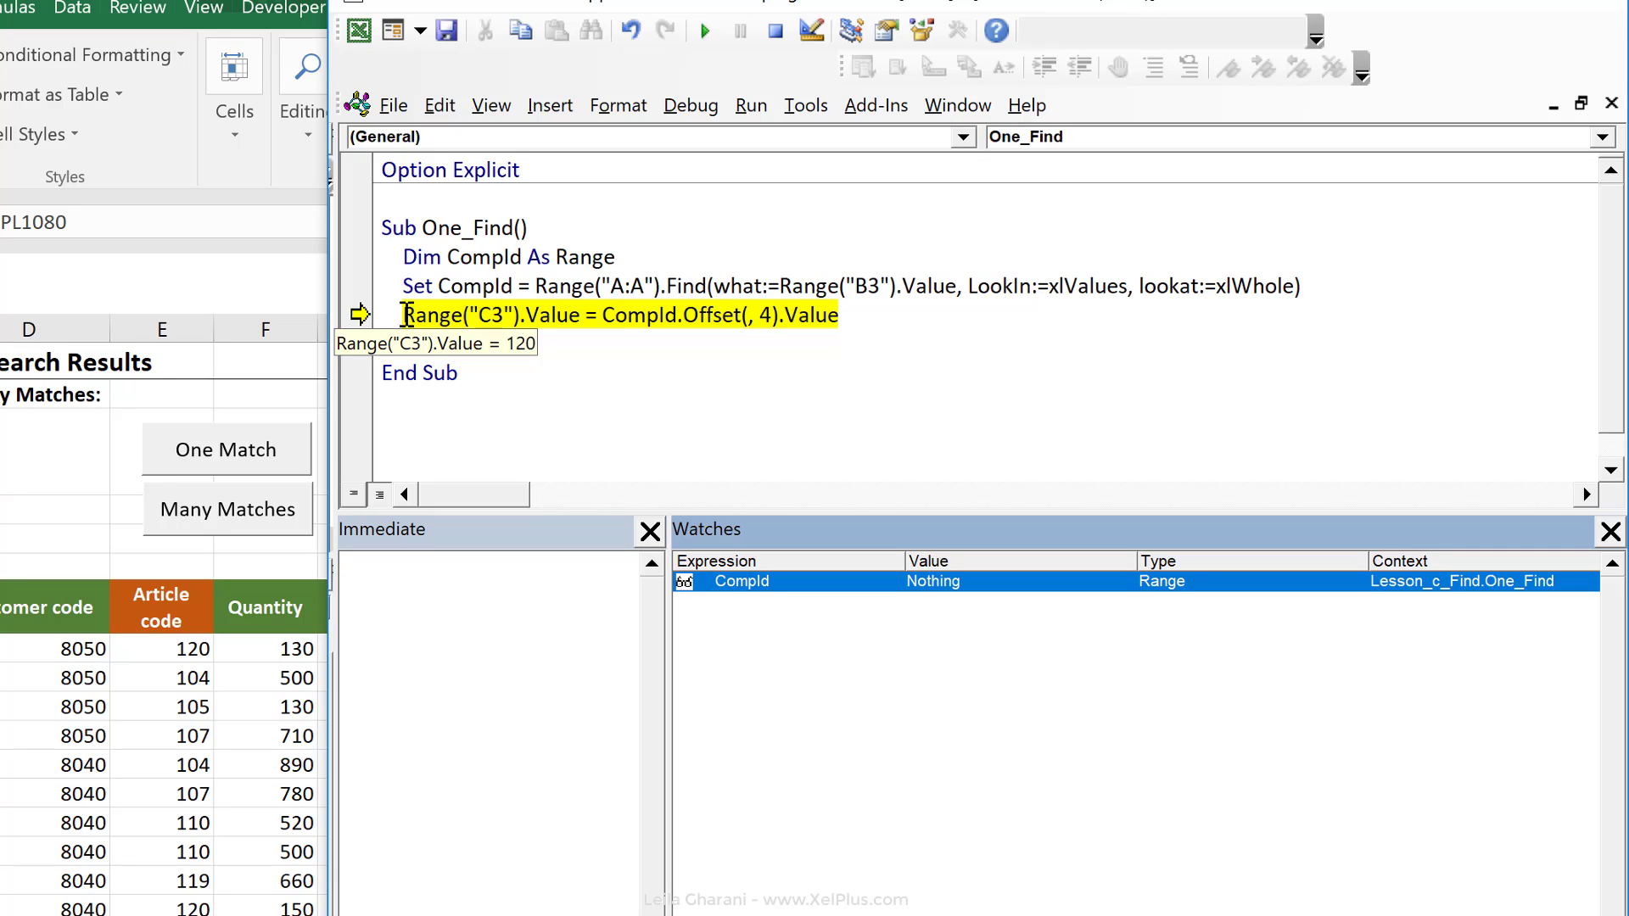
pyautogui.click(775, 29)
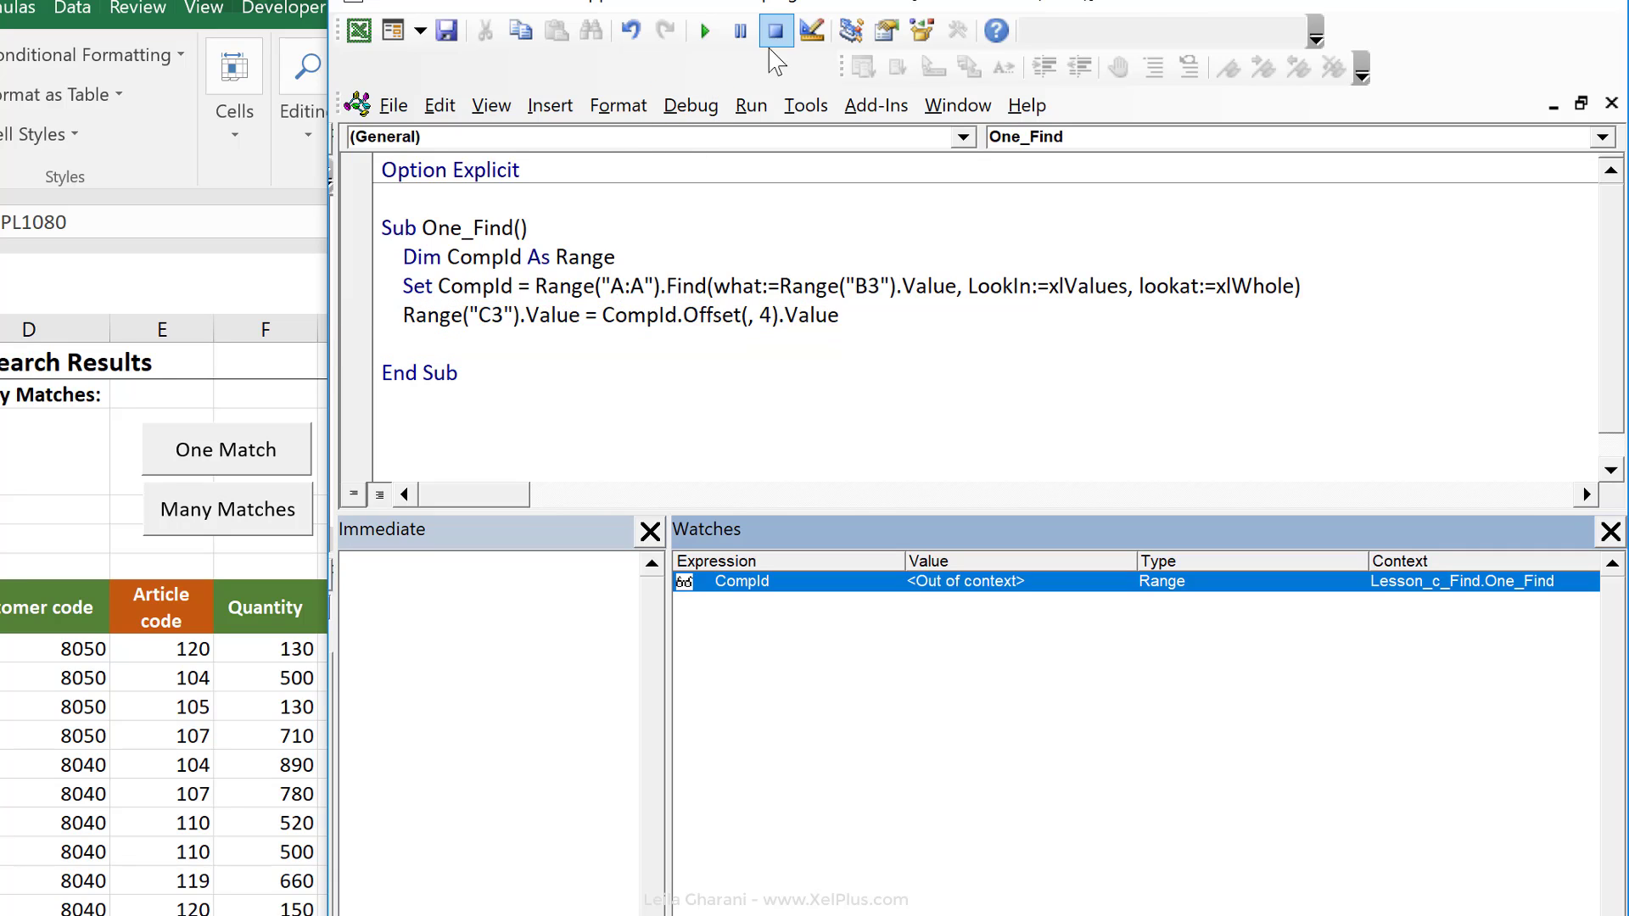
# Wrap the C3 assignment in If Not CompId Is Nothing Then ... Else MsgBox "Company not found!".
pyautogui.write('if')
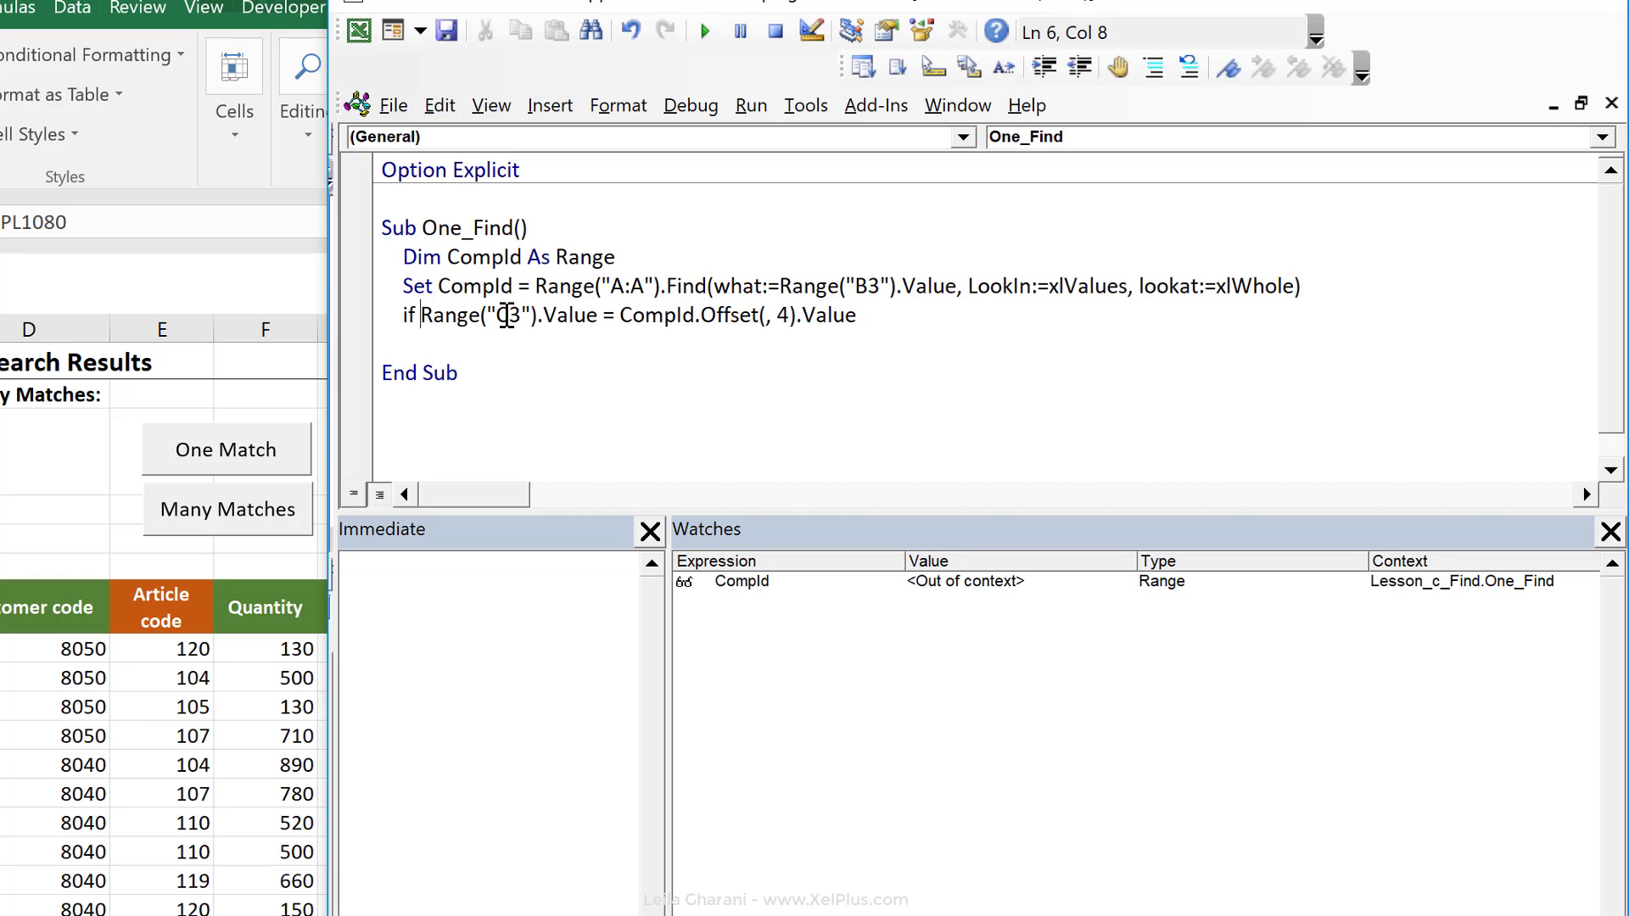
pyautogui.write('not compid is')
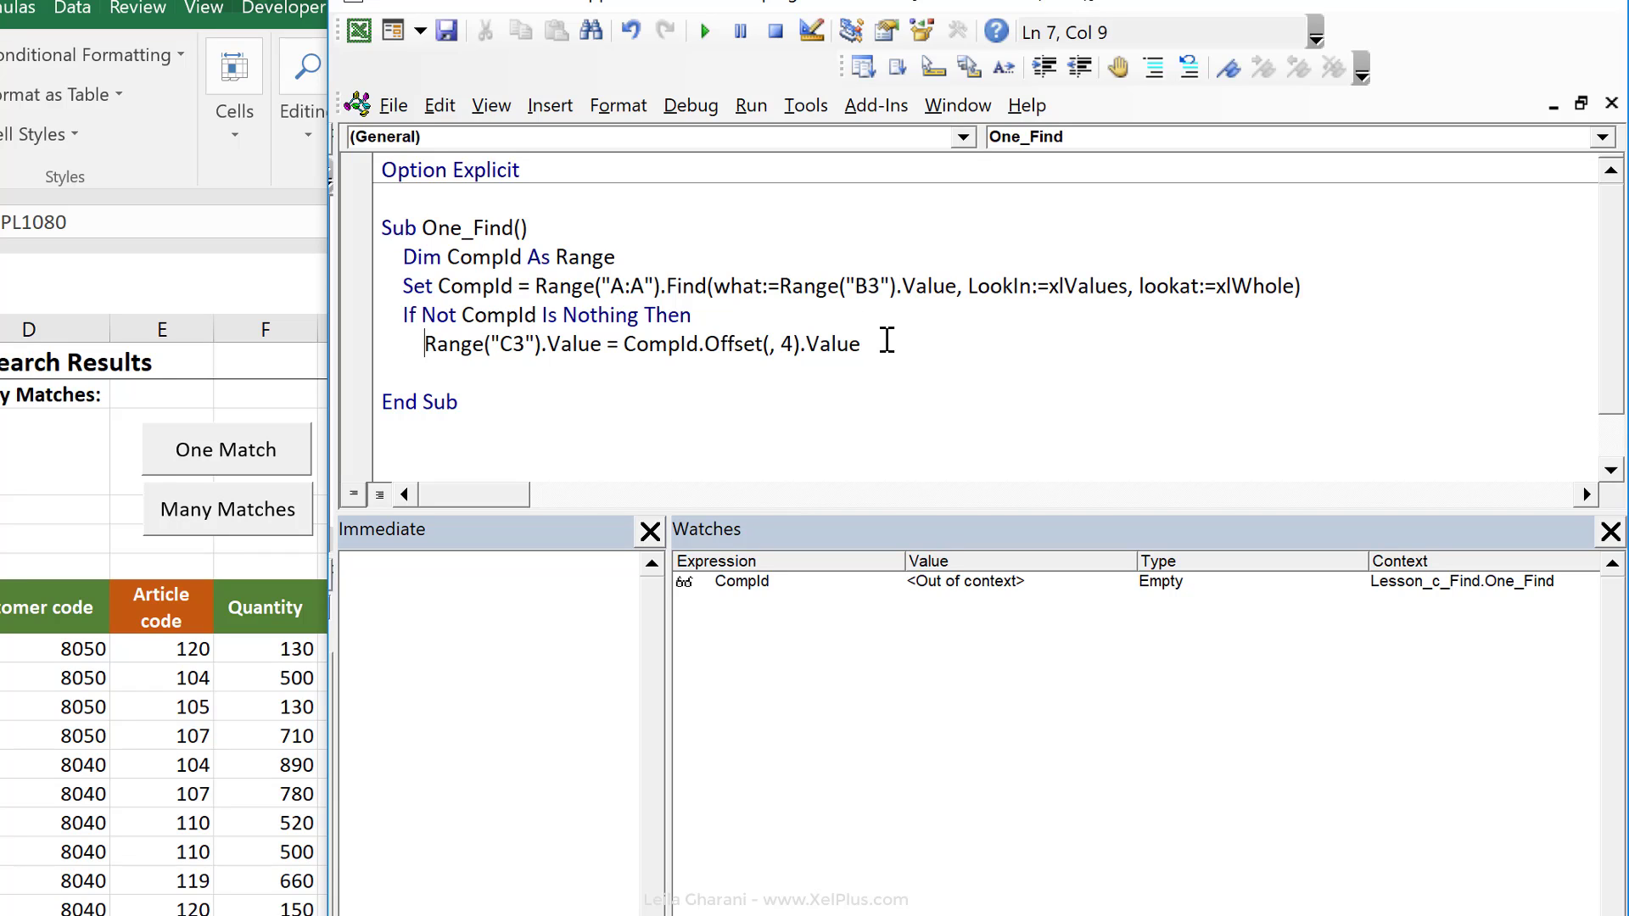
pyautogui.write('Else')
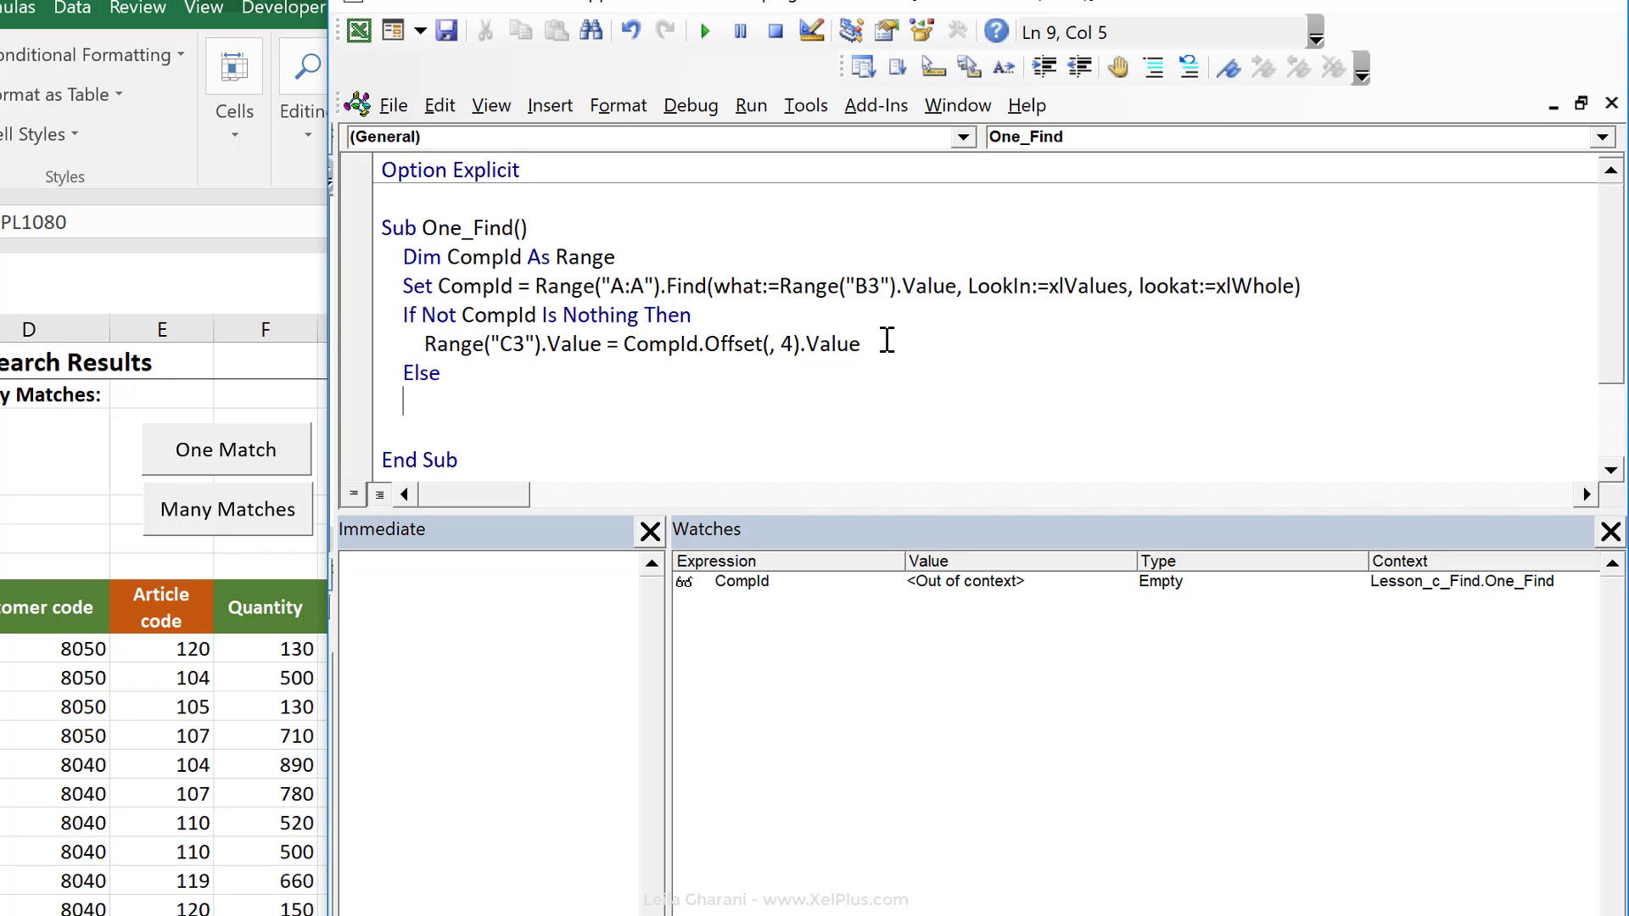
pyautogui.write('msgbox "')
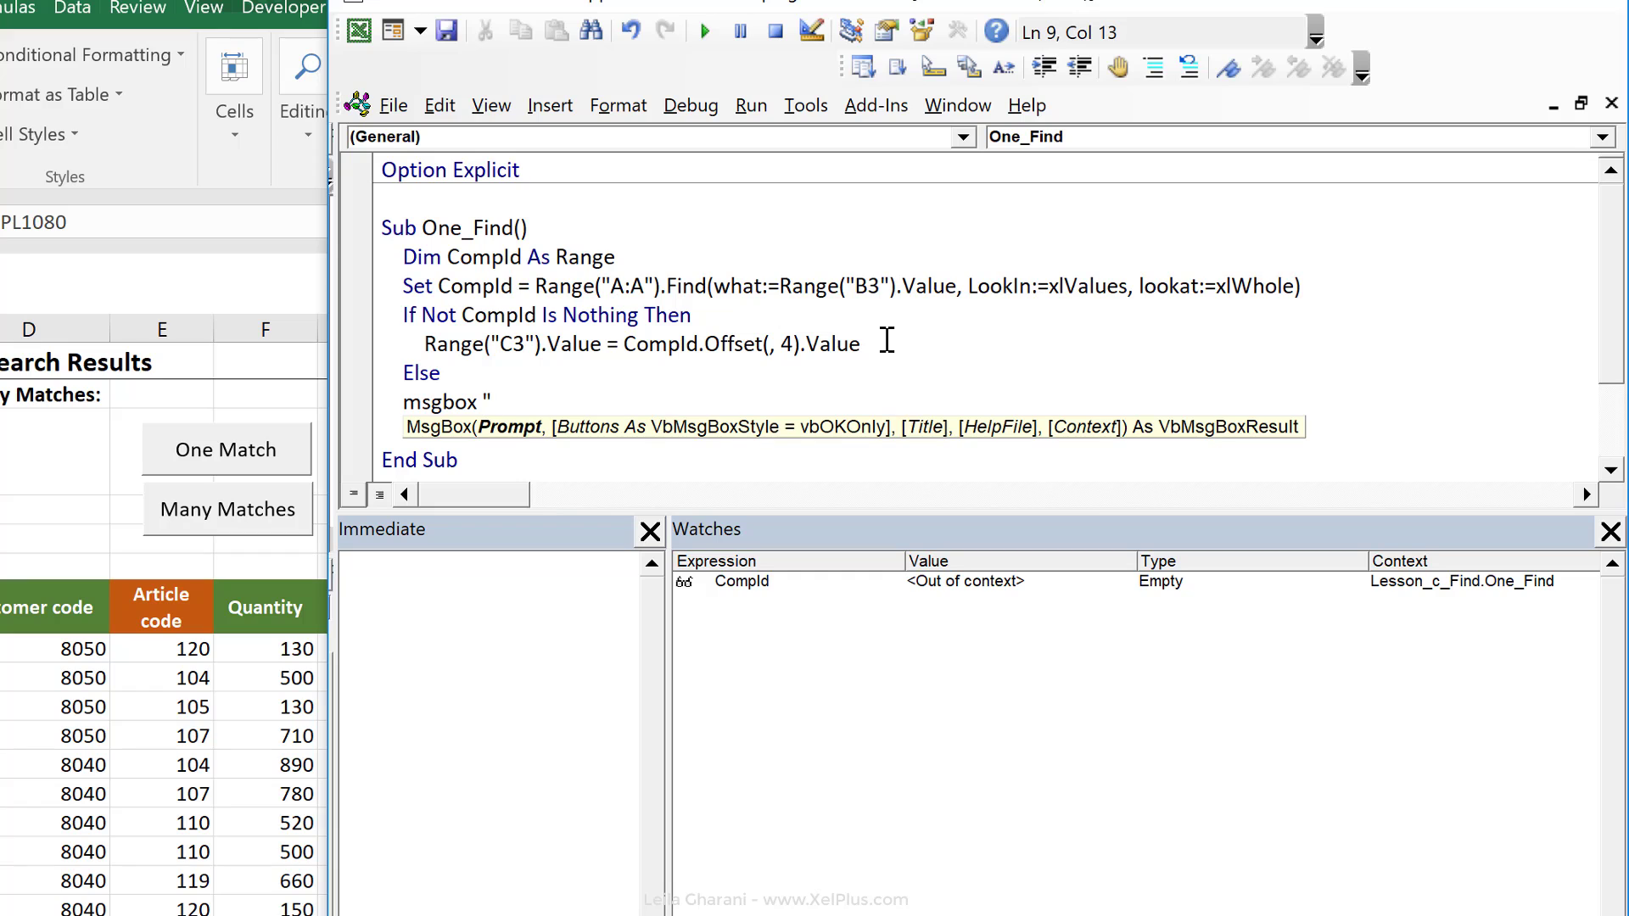
pyautogui.write('Company not found!')
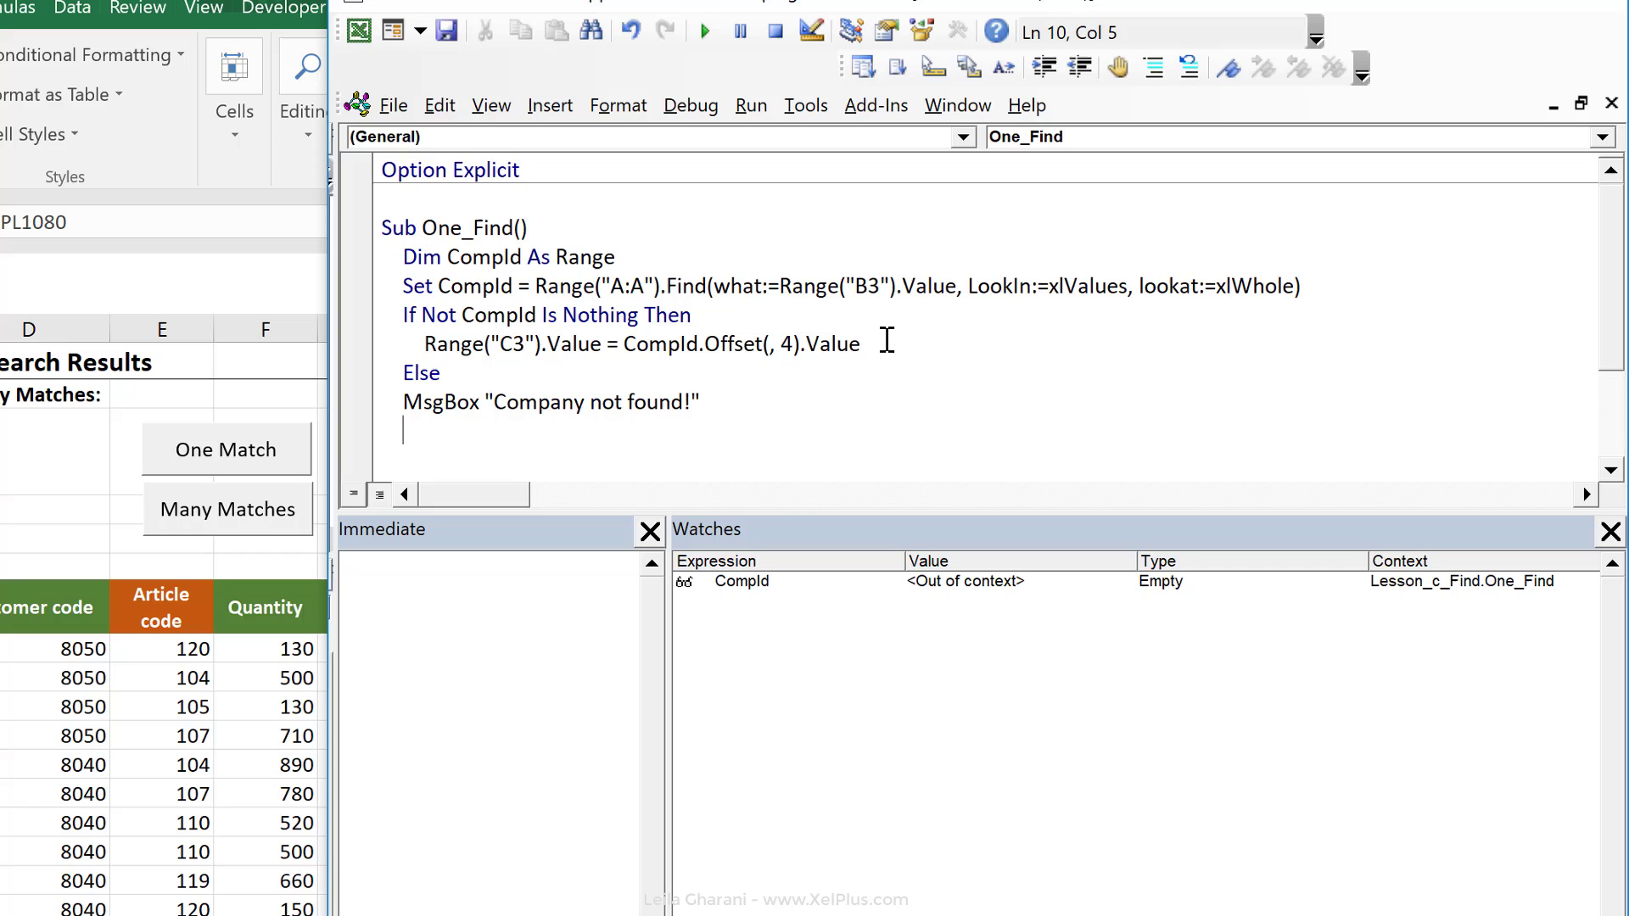
pyautogui.doubleClick(433, 316)
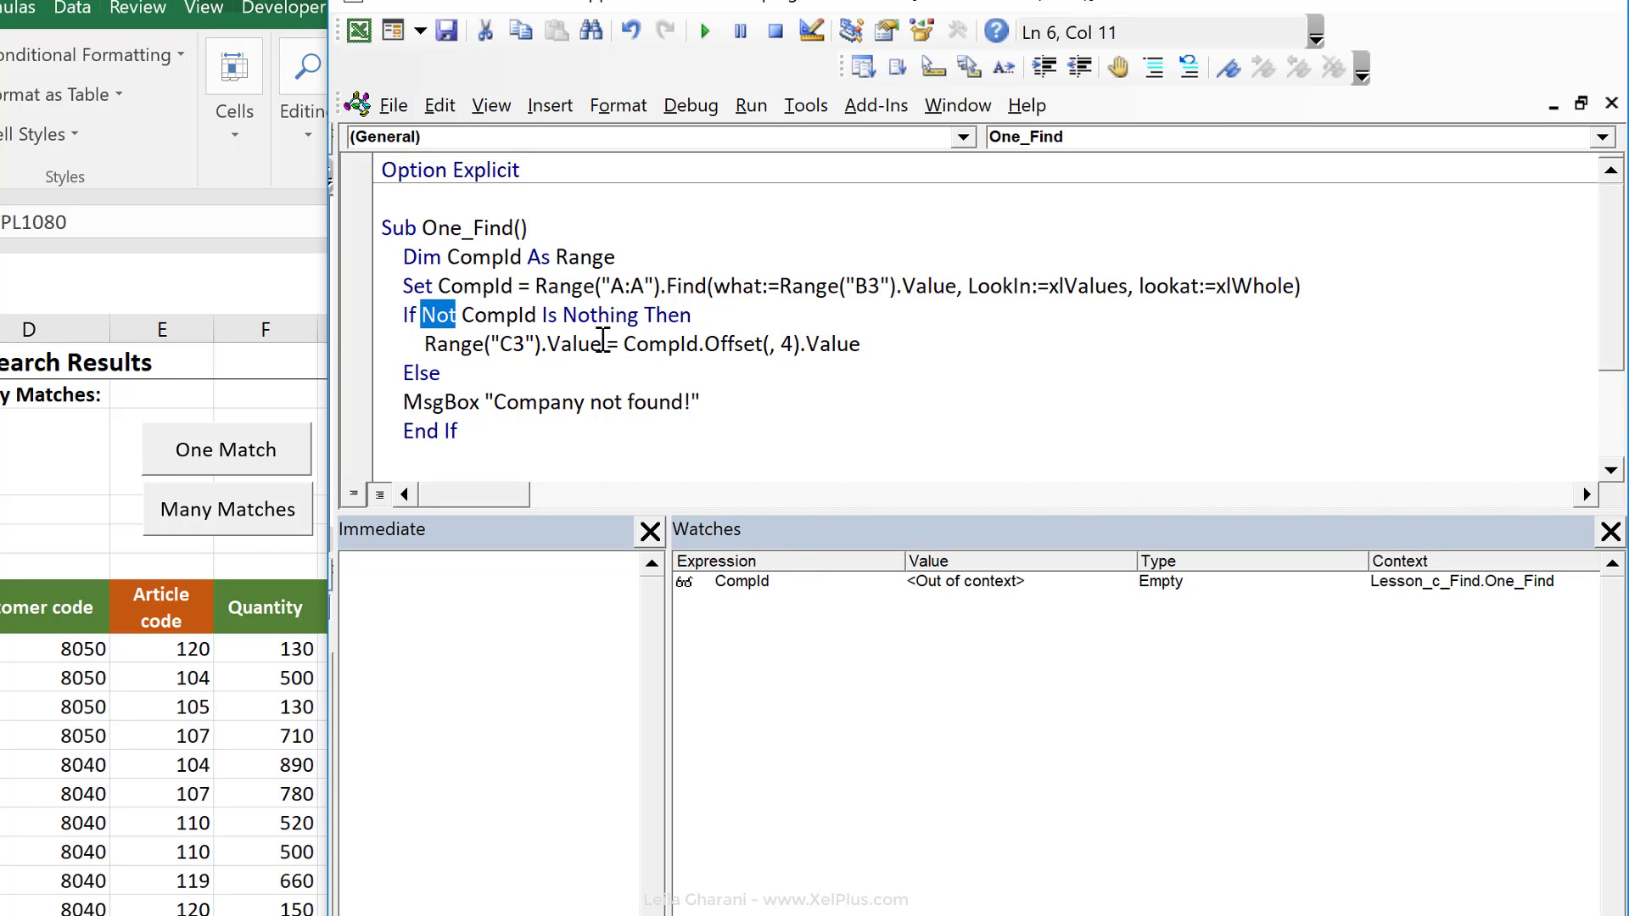
pyautogui.moveTo(561, 368)
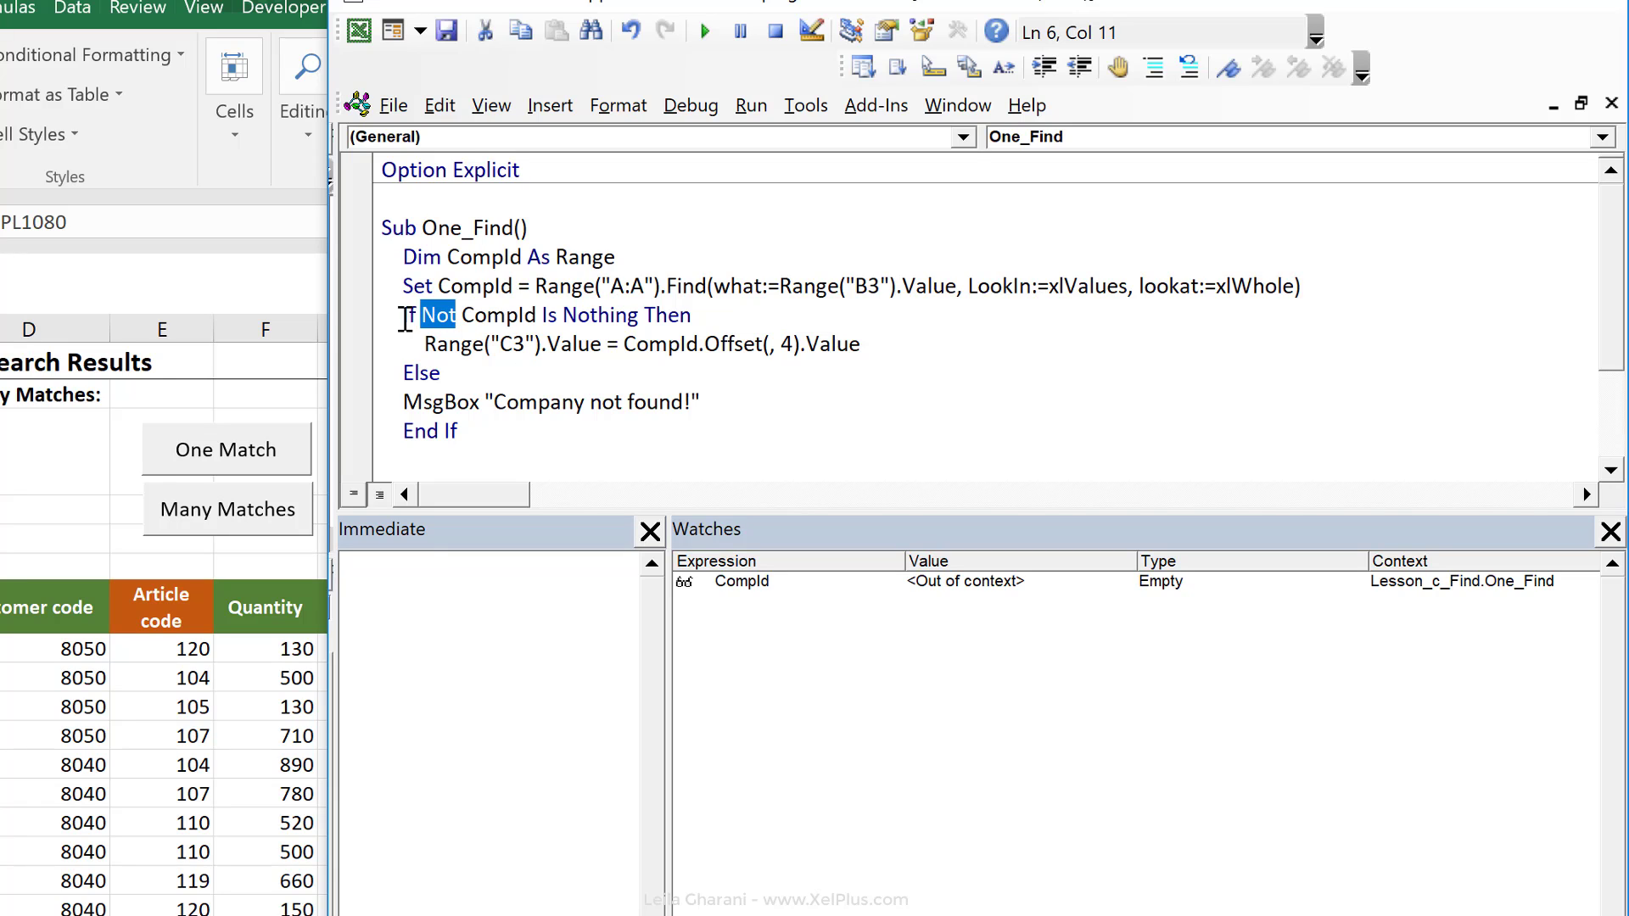
pyautogui.moveTo(567, 342)
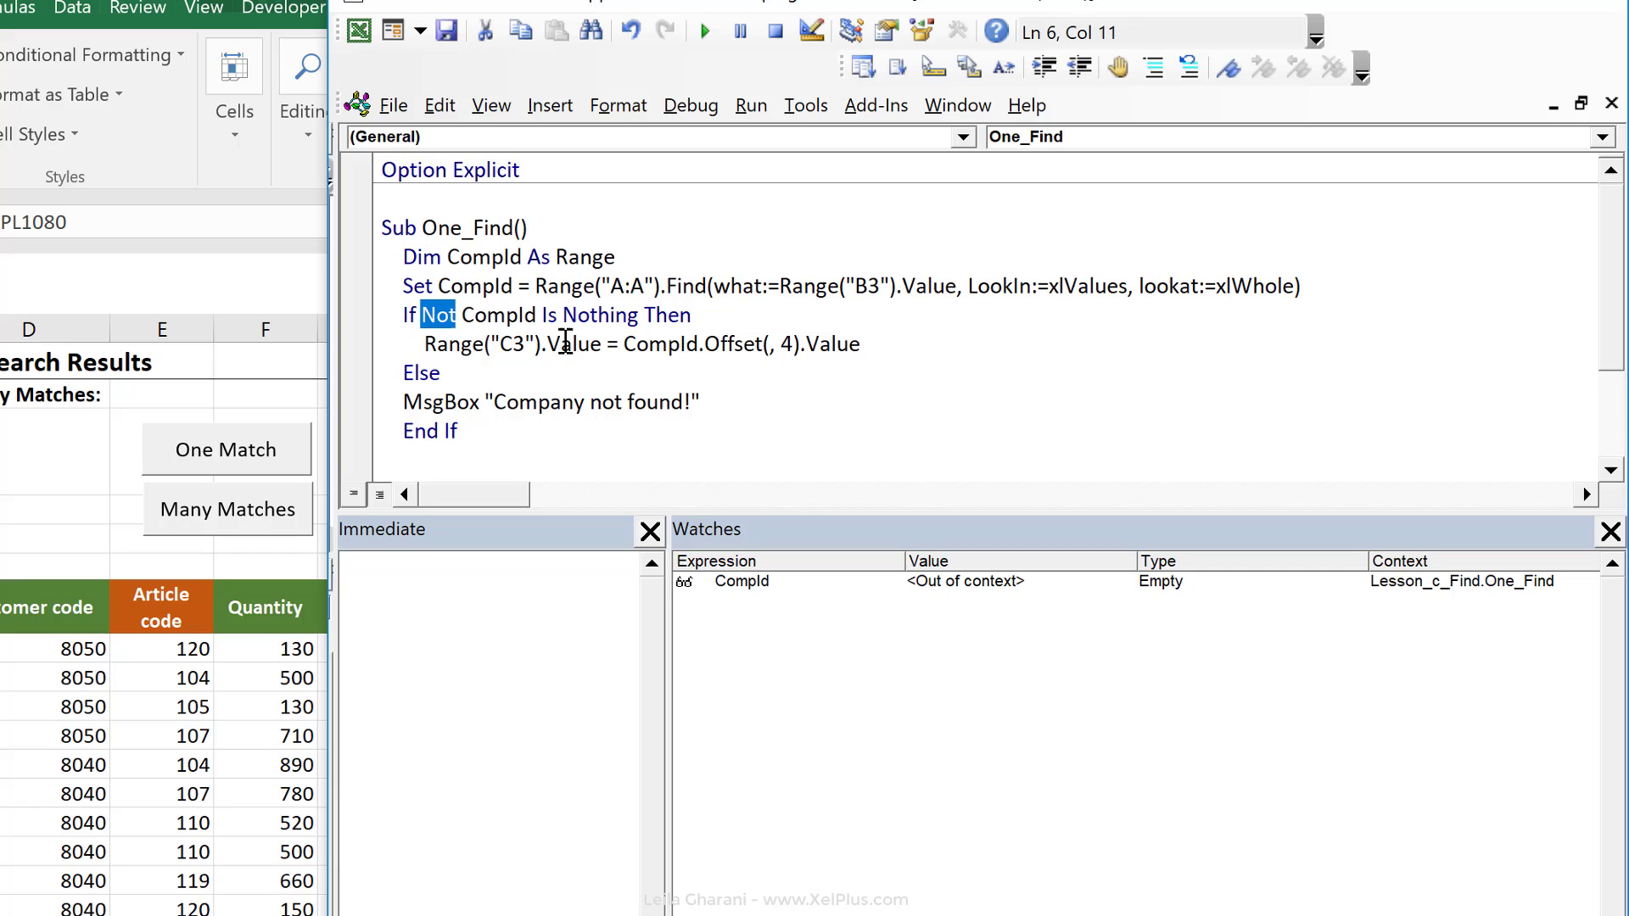
pyautogui.moveTo(535, 426)
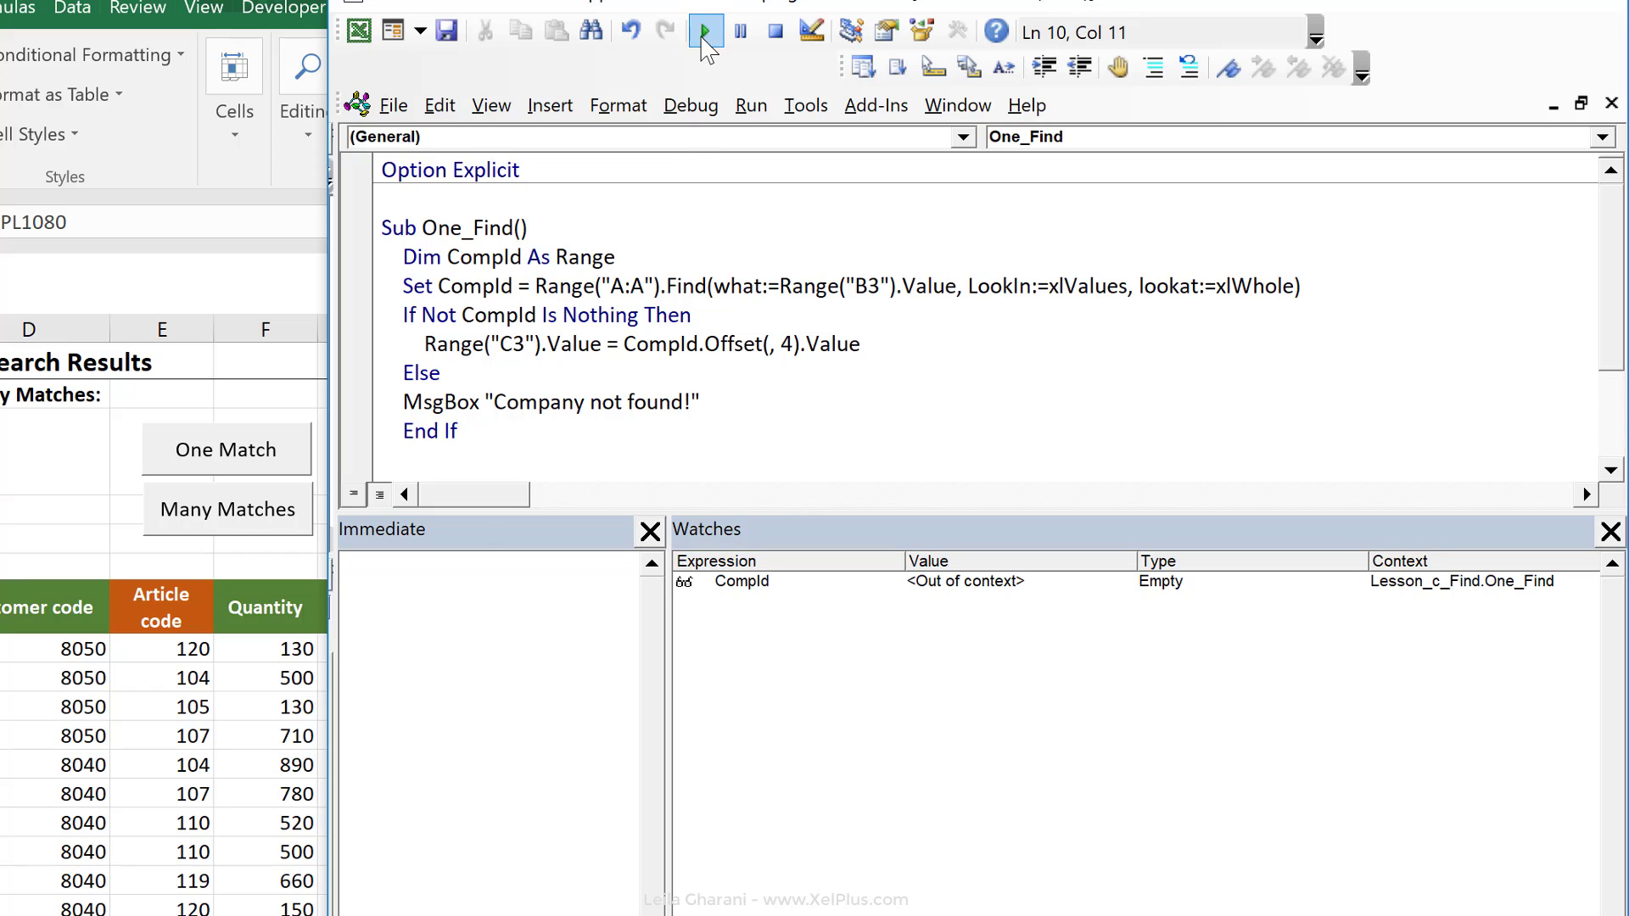
# Run One_Find for PL1080 to see the not-found message, then assign One_Find to the One Match button.
pyautogui.click(706, 29)
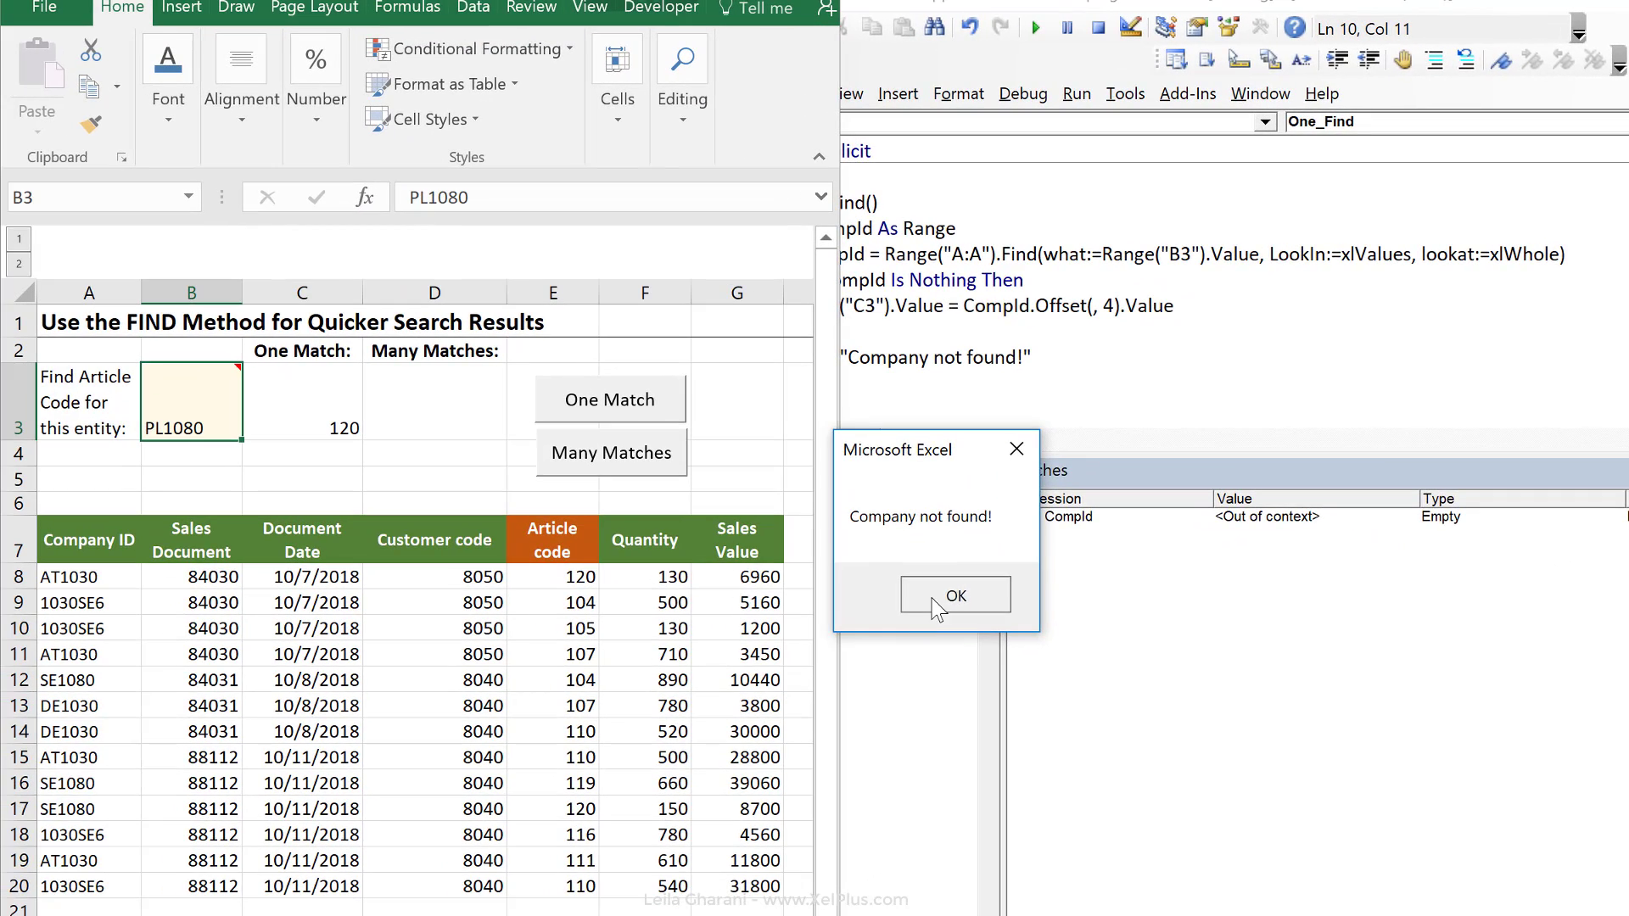
pyautogui.click(952, 594)
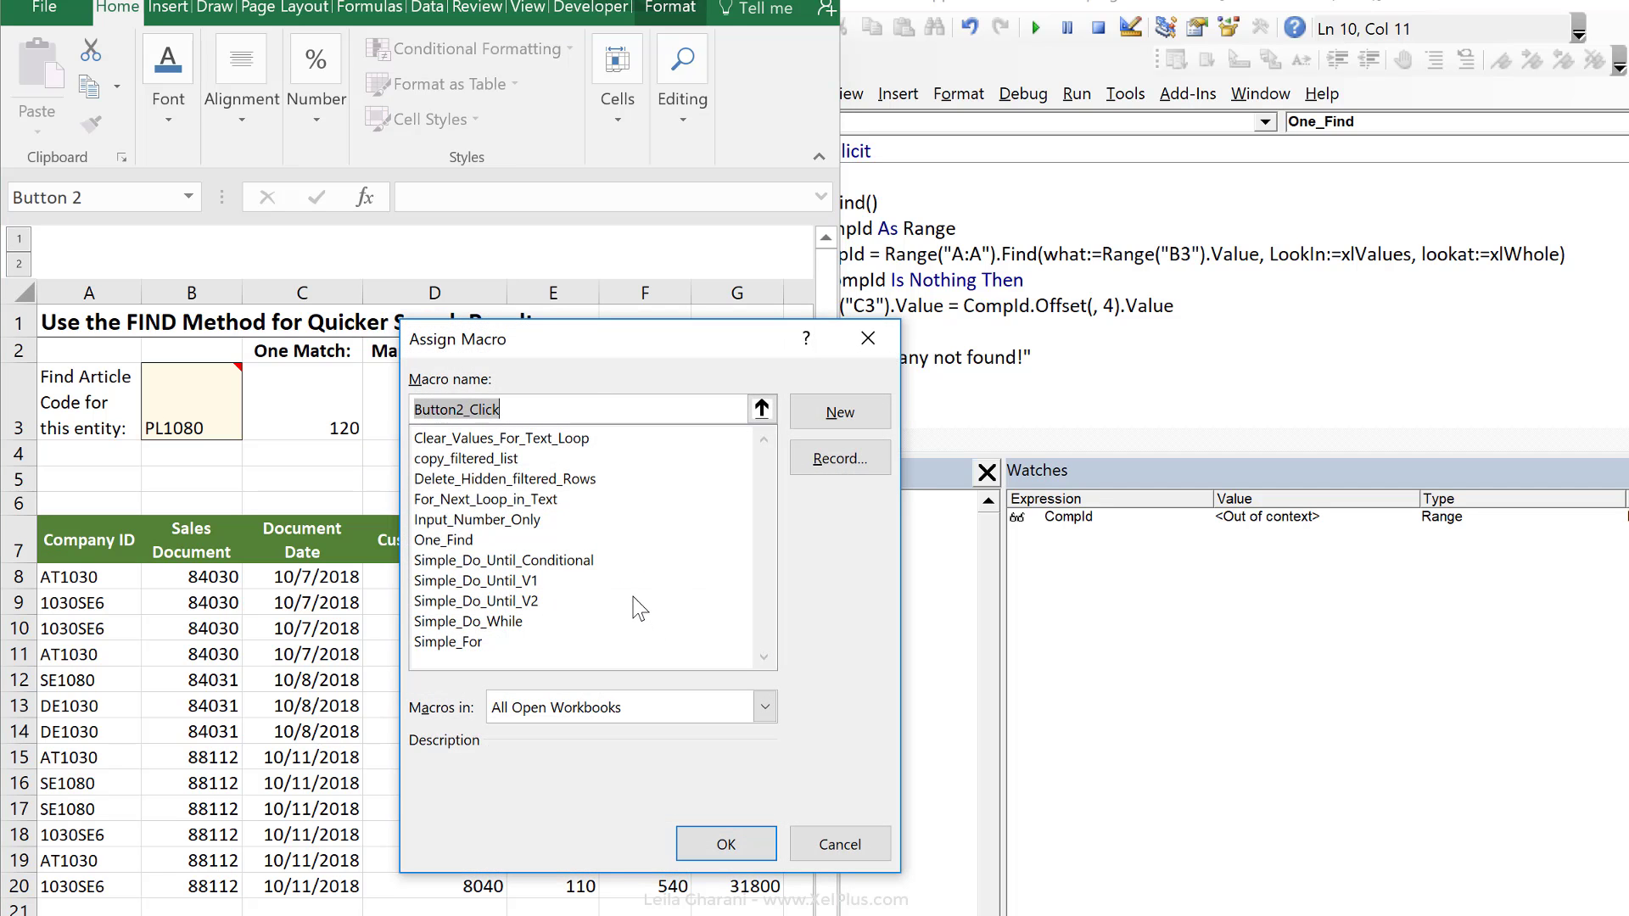
pyautogui.click(724, 844)
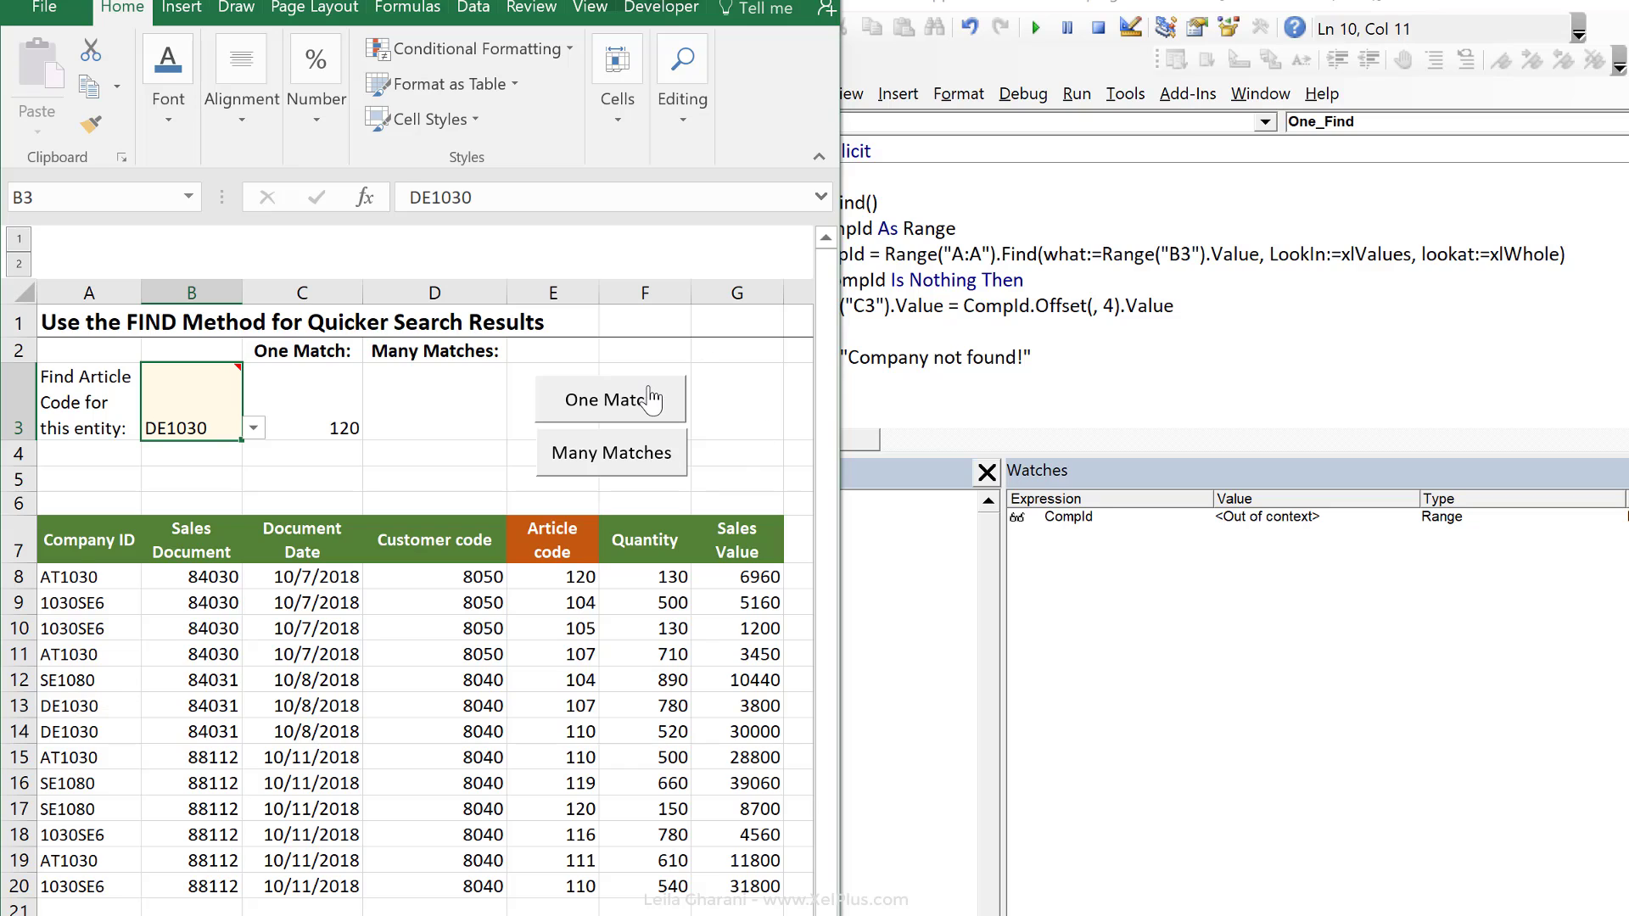
# Use the One Match button: DE1030 returns 107, PL1080 shows 'Company not found!'.
pyautogui.click(611, 399)
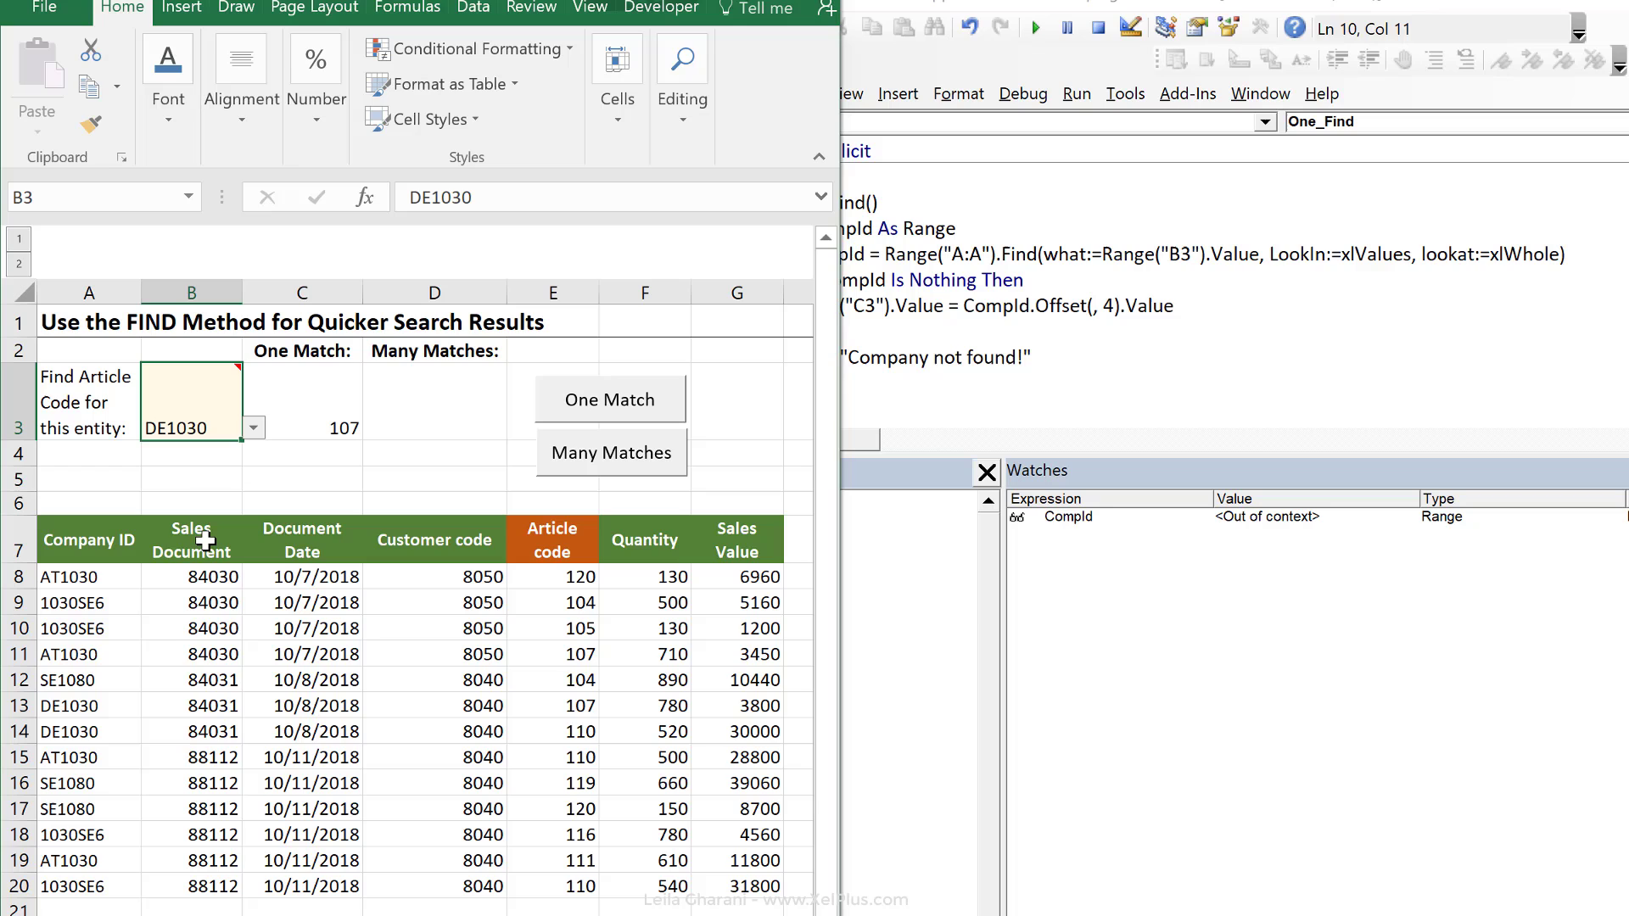
pyautogui.click(609, 399)
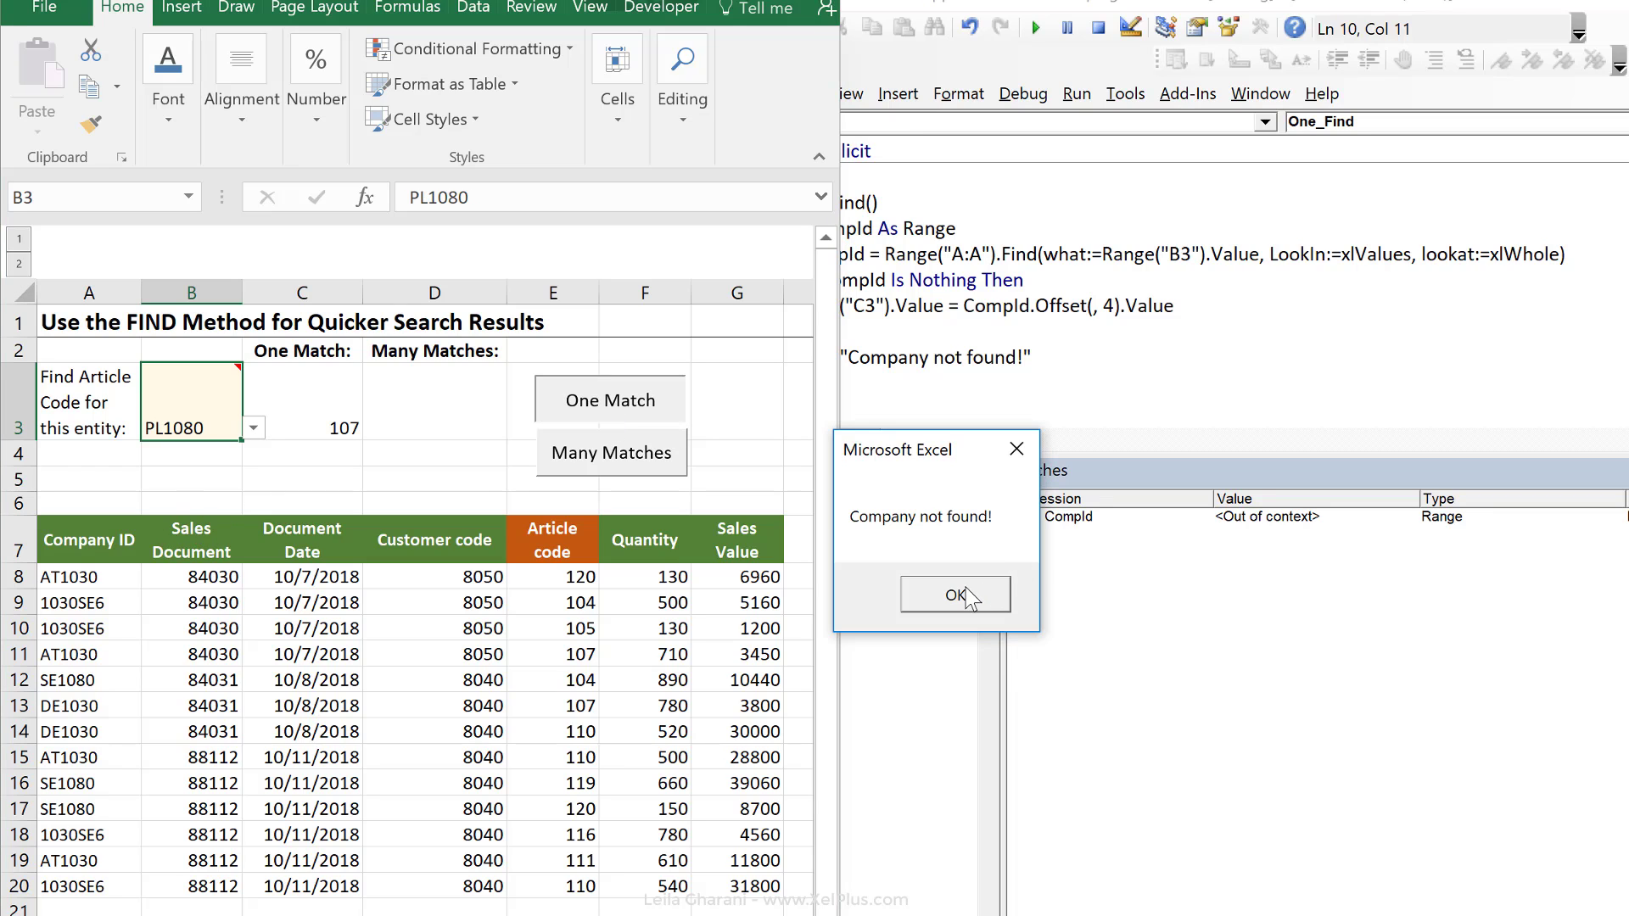
pyautogui.click(952, 594)
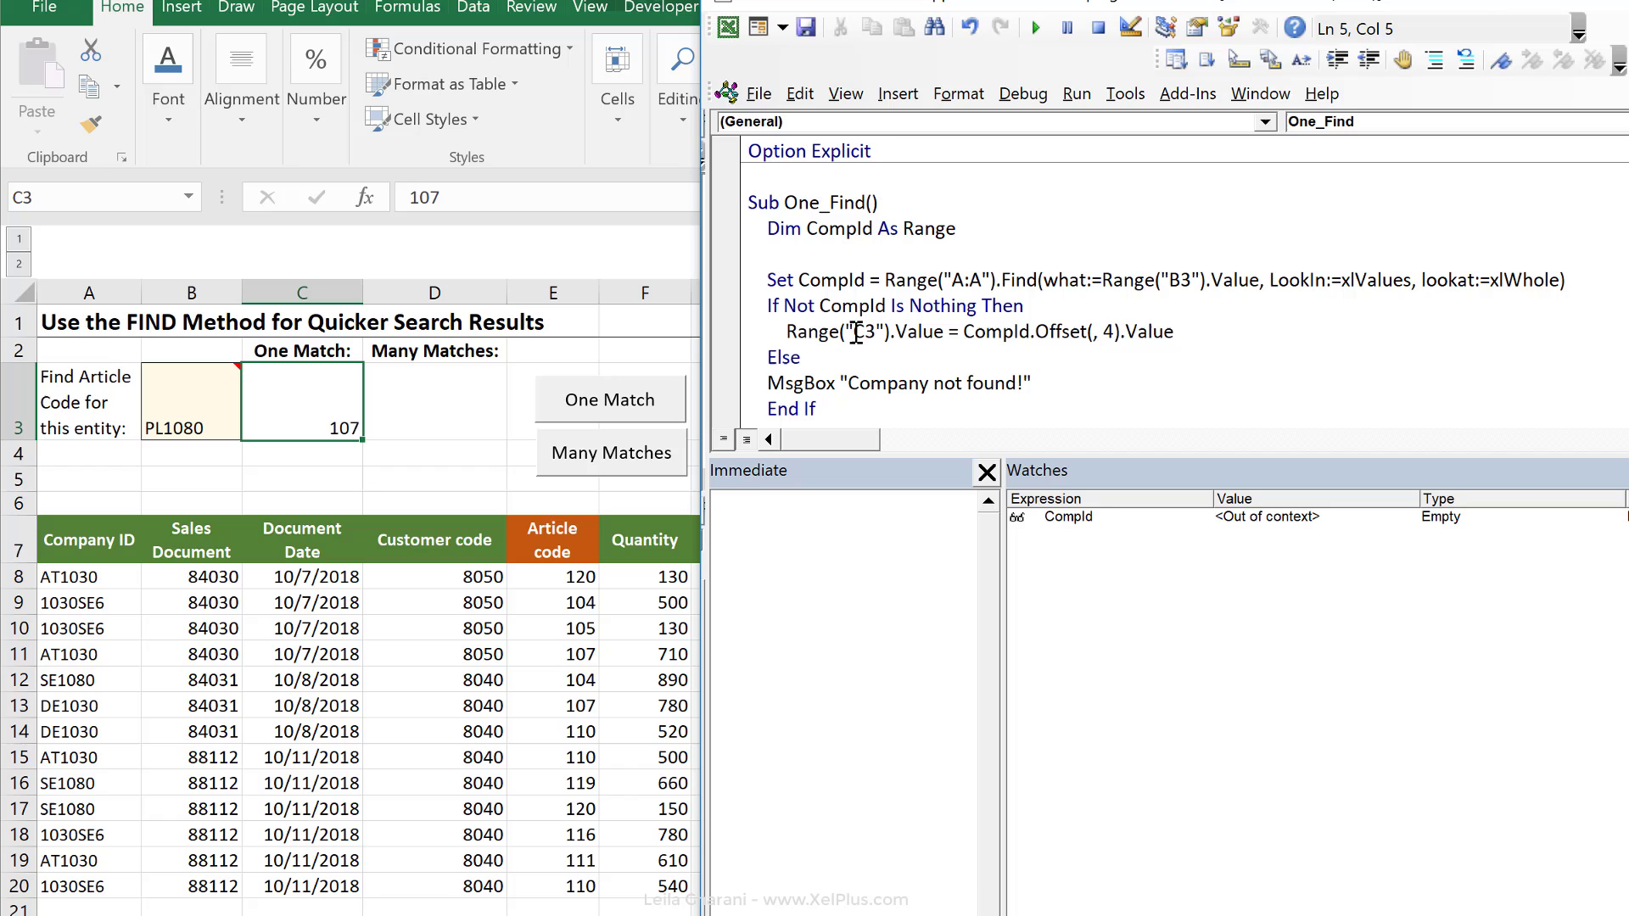
# Add Range("C3").ClearContents at the start so PL1080 leaves C3 empty with the not-found message.
pyautogui.write('range(')
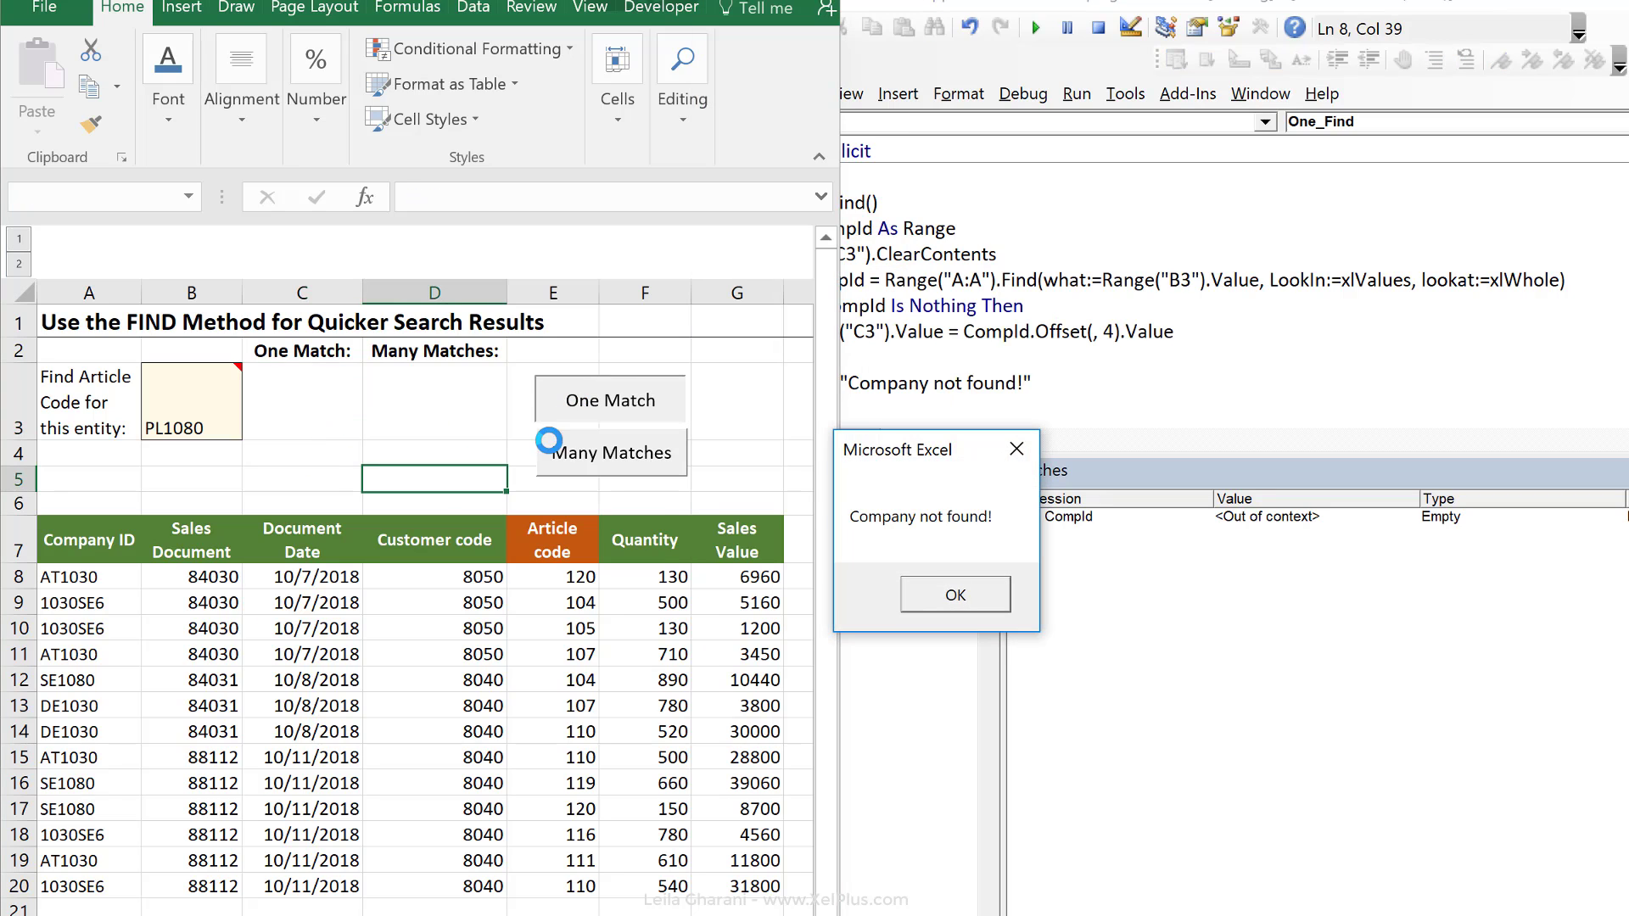
pyautogui.click(952, 594)
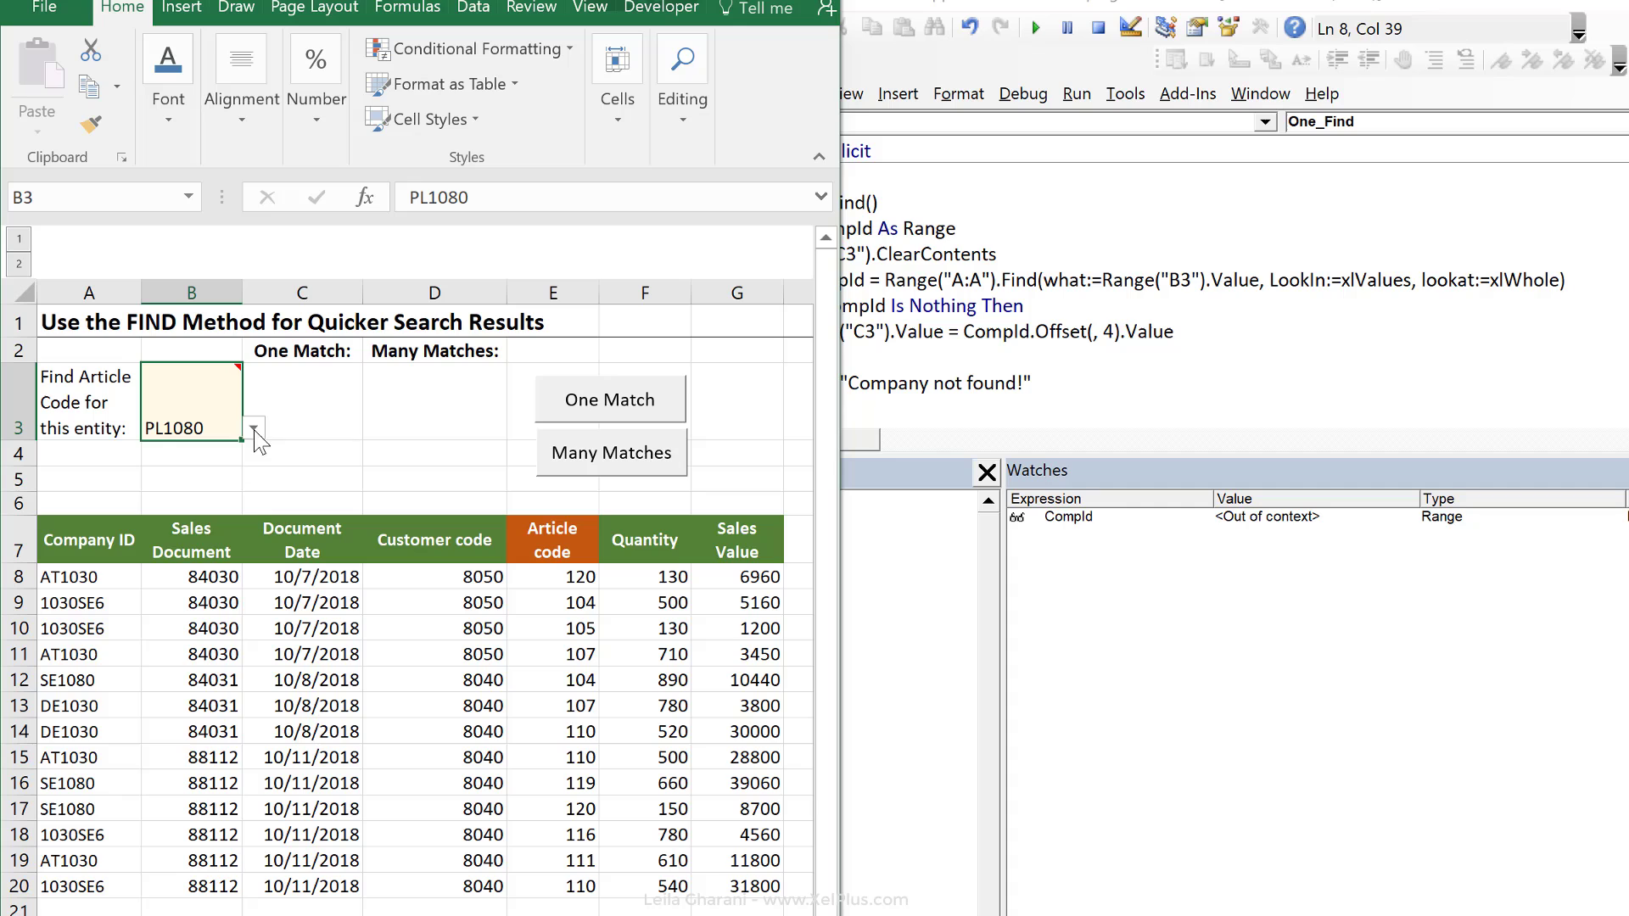